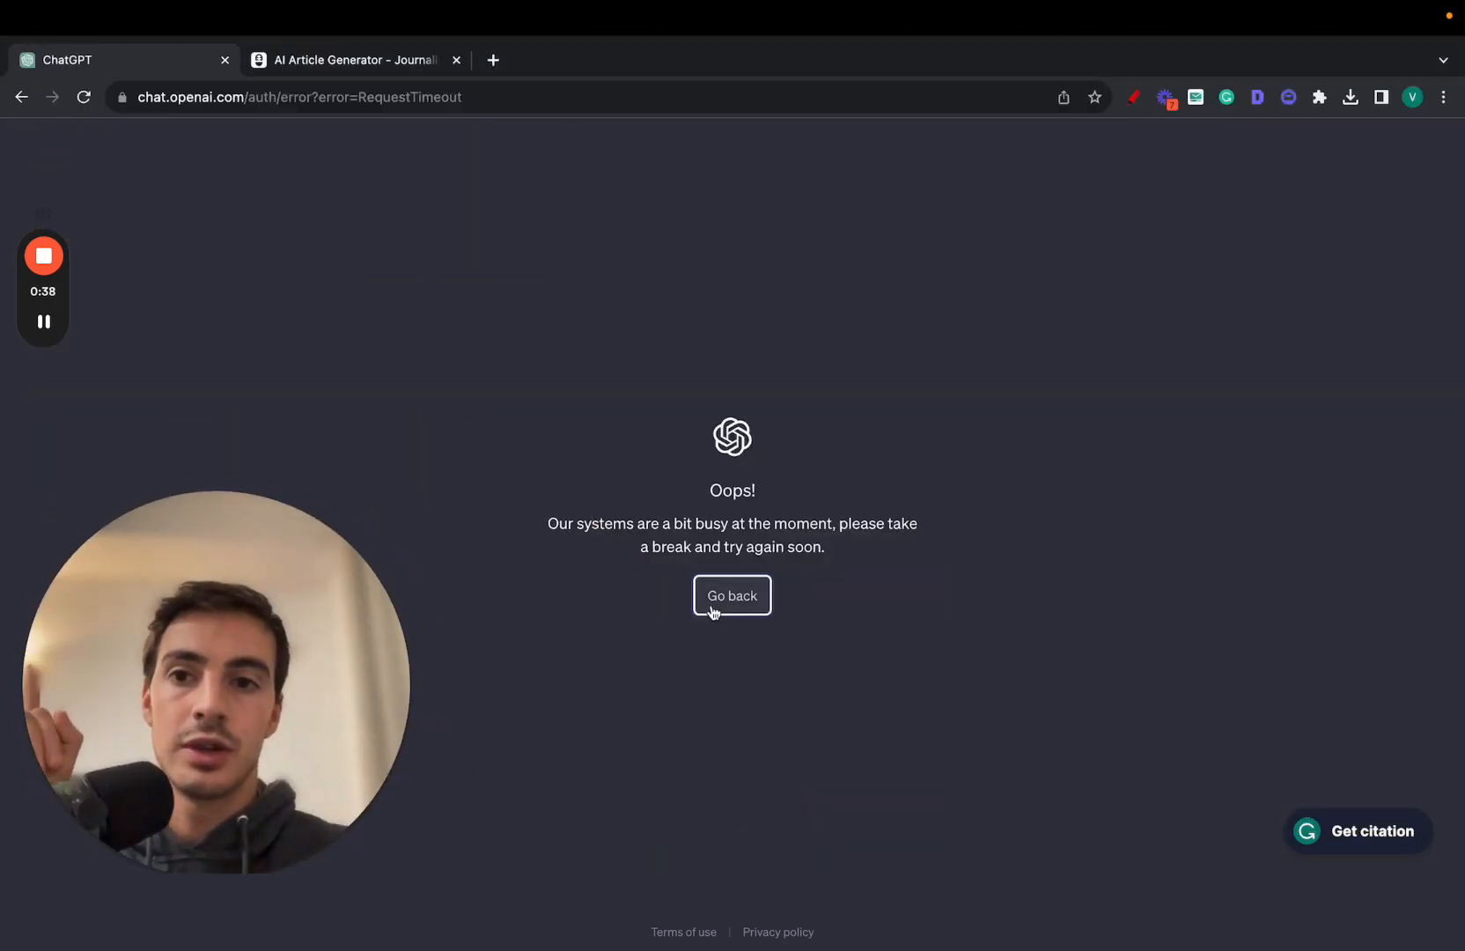
Dismiss the busy-systems error and log back into ChatGPT with email and password.
{"action": "left_click", "coordinate": [732, 595]}
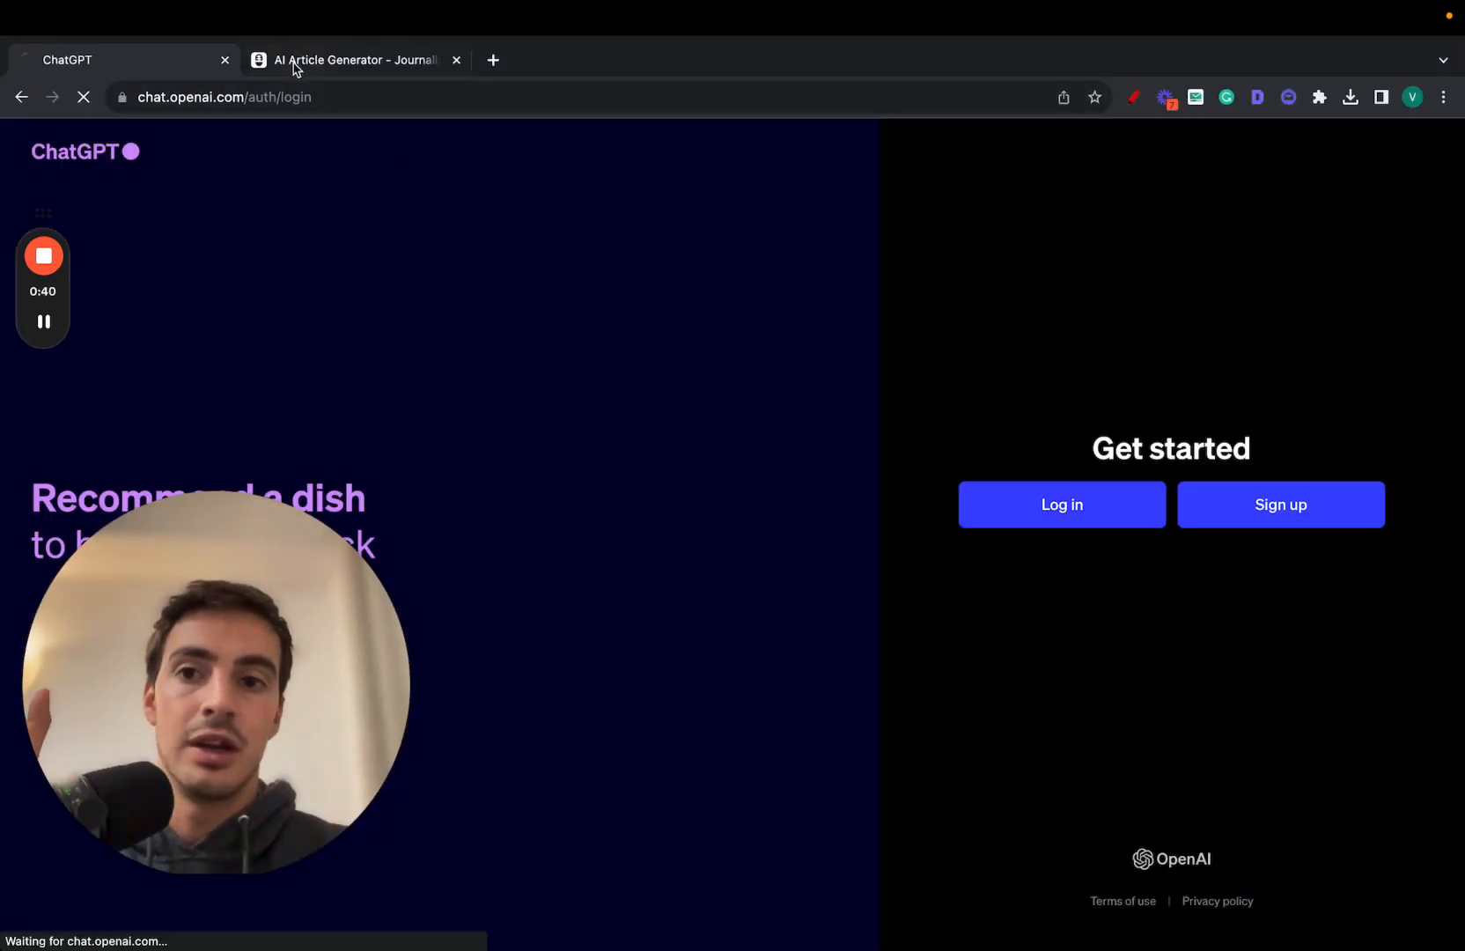
{"action": "left_click", "coordinate": [355, 60]}
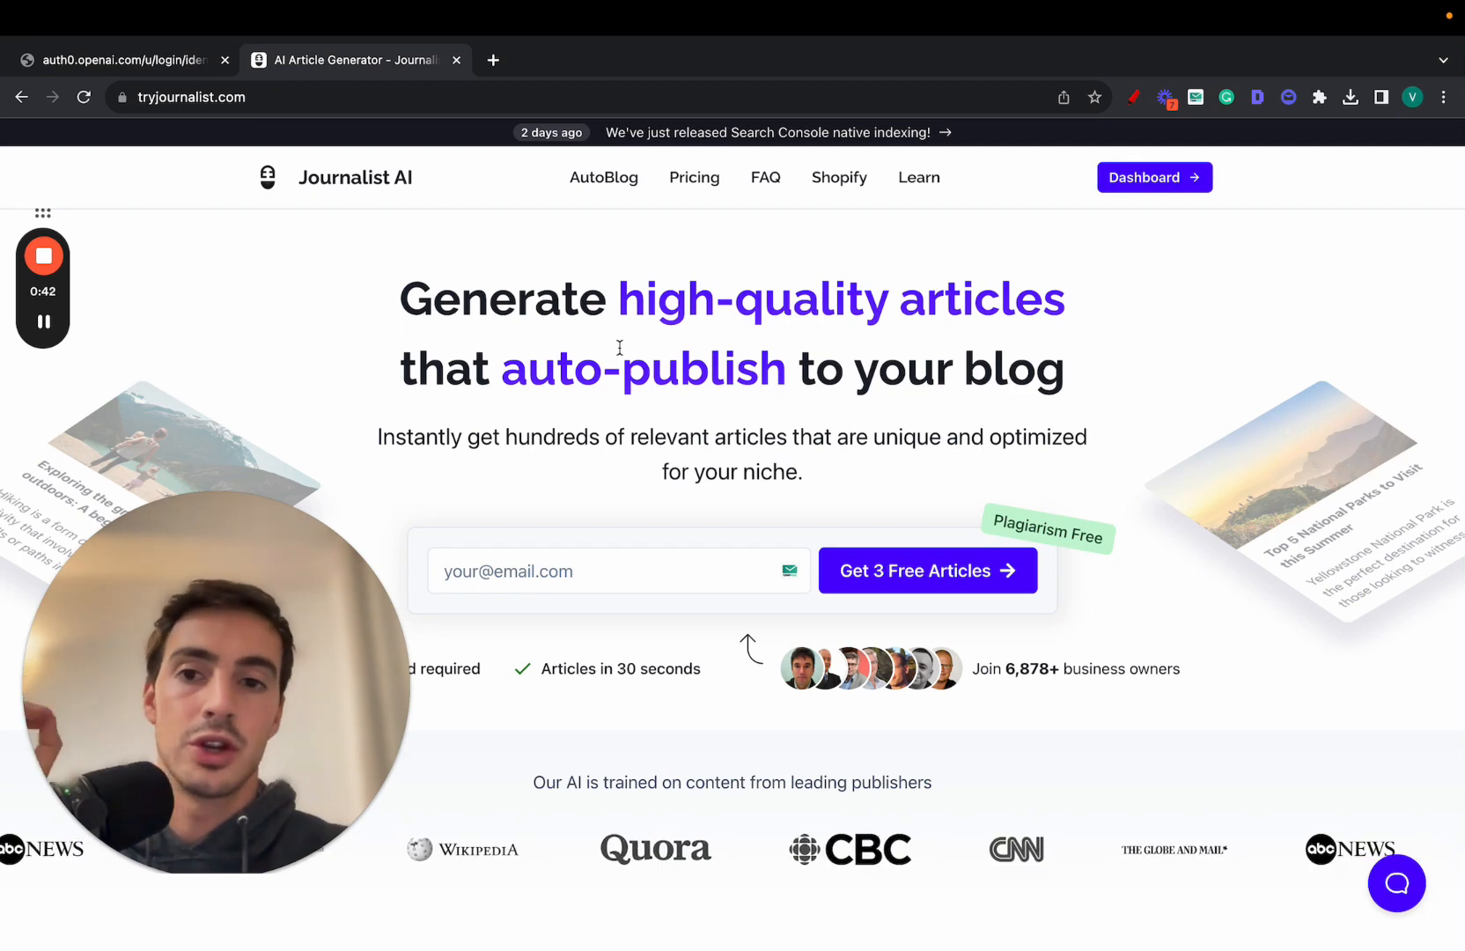
{"action": "left_click", "coordinate": [121, 60]}
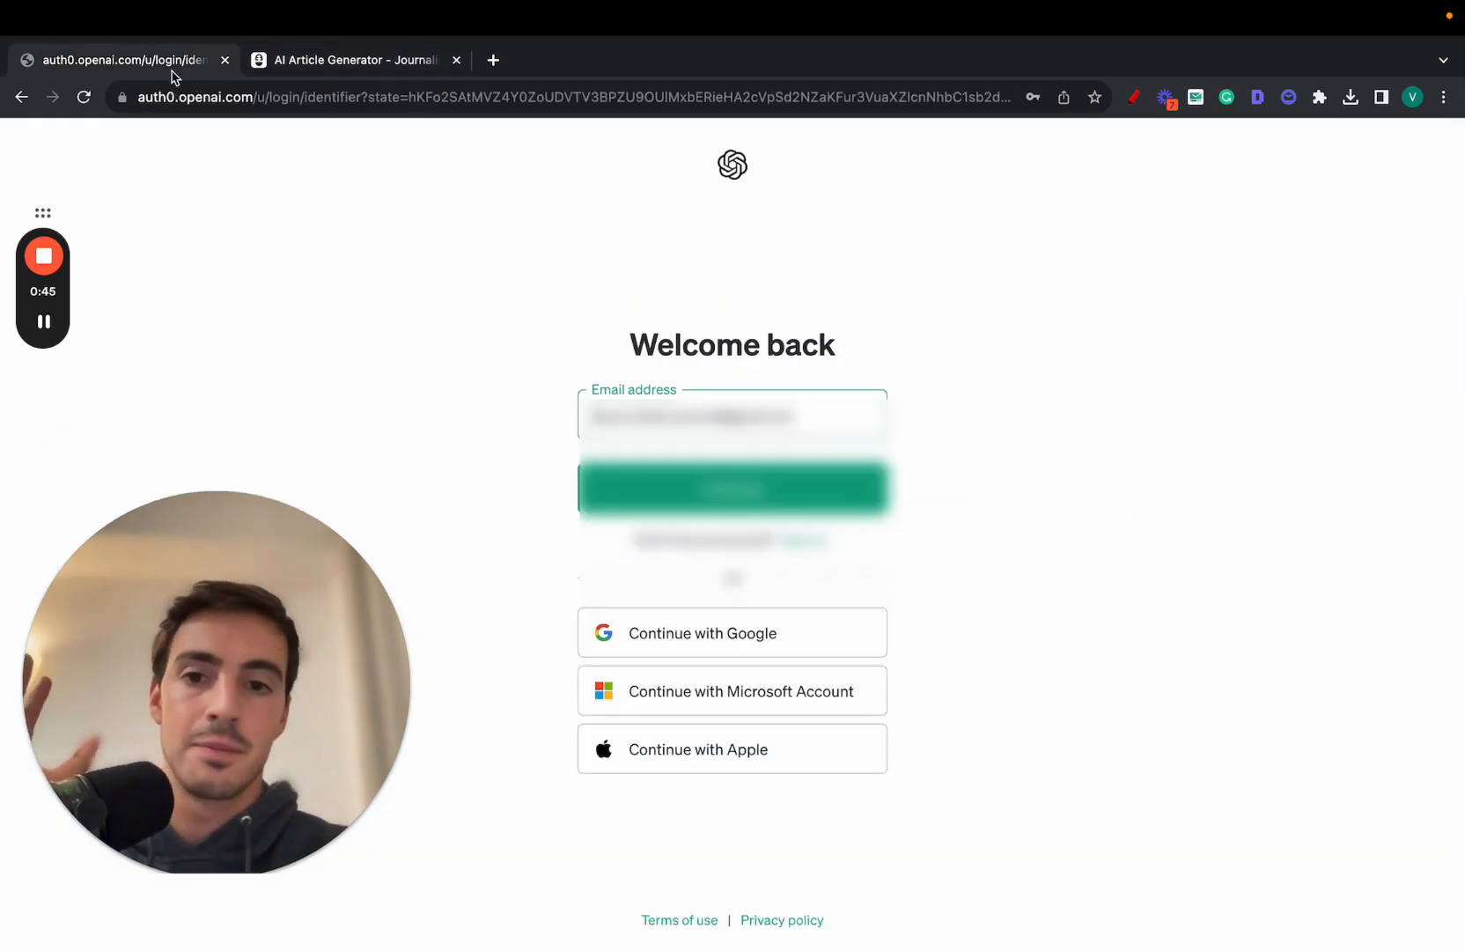
{"action": "left_click", "coordinate": [732, 489]}
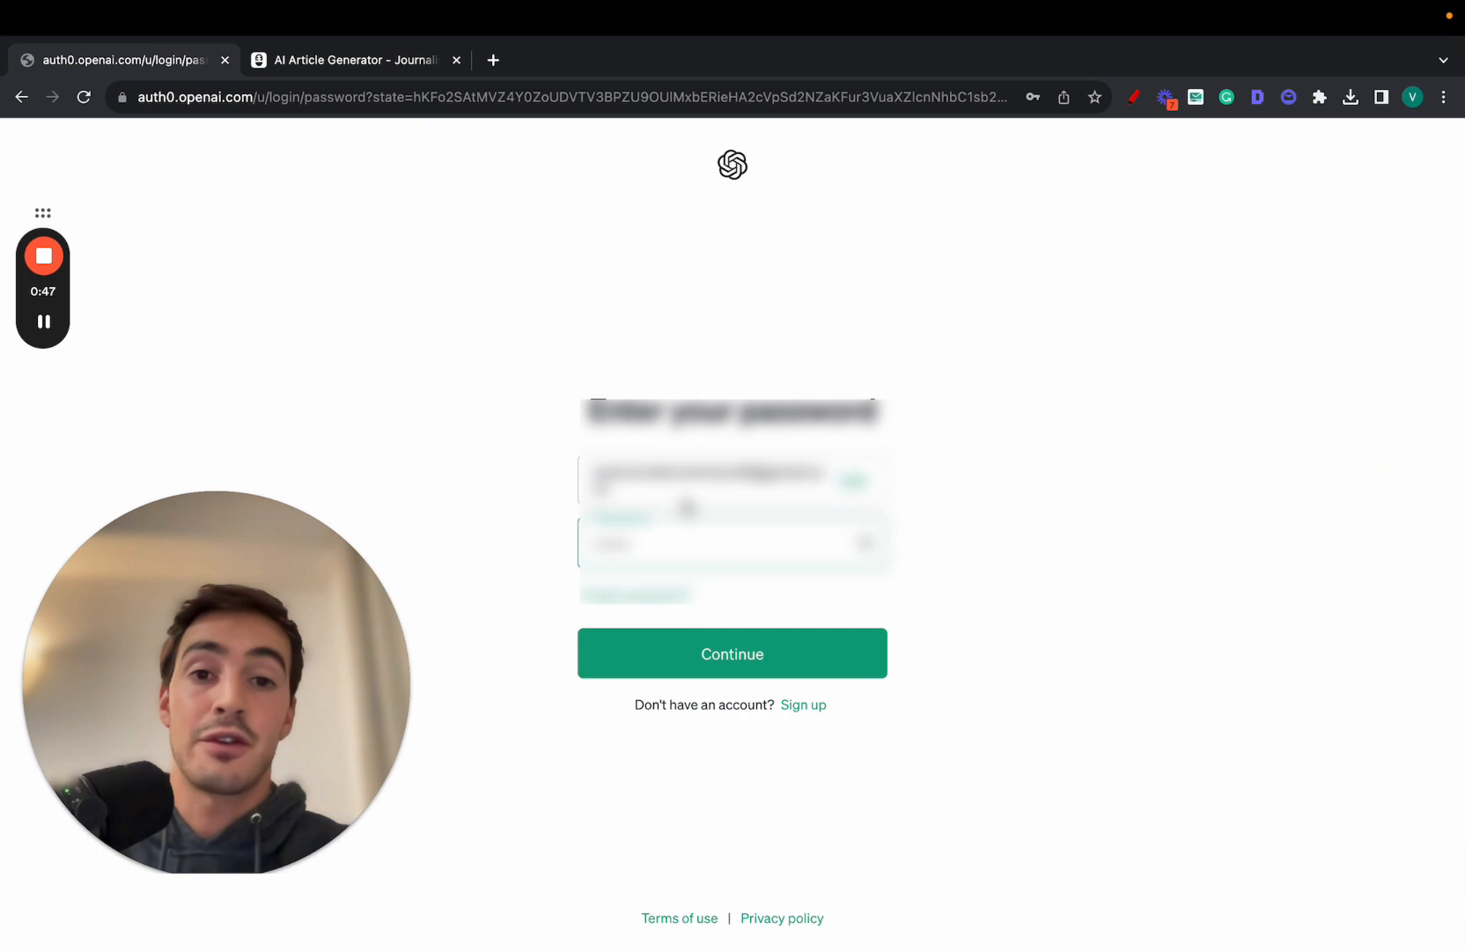
{"action": "left_click", "coordinate": [731, 654]}
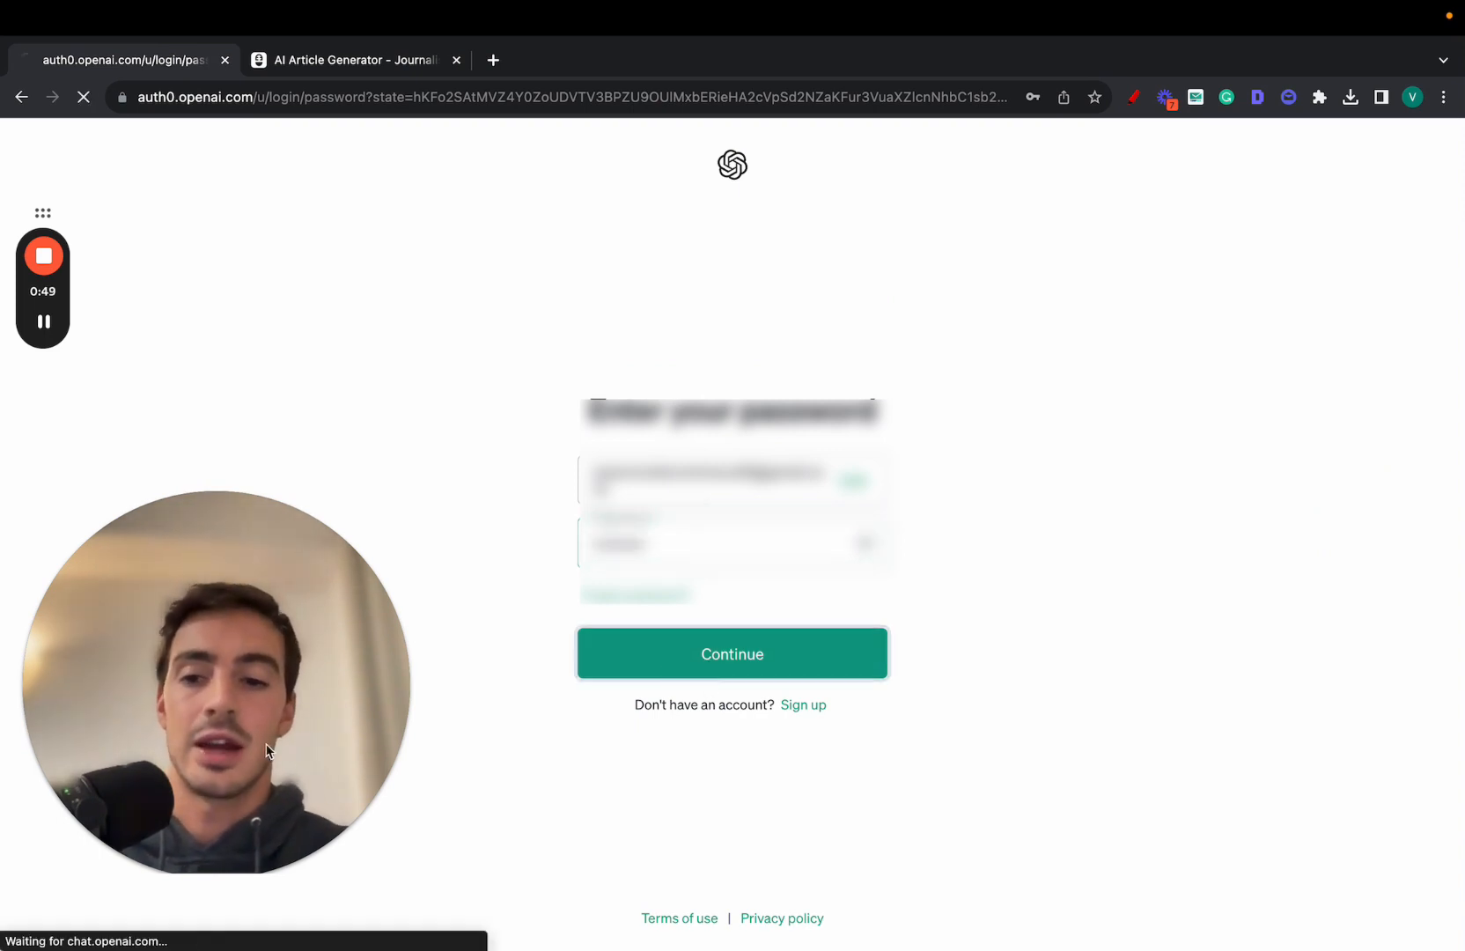
{"action": "left_click", "coordinate": [732, 653]}
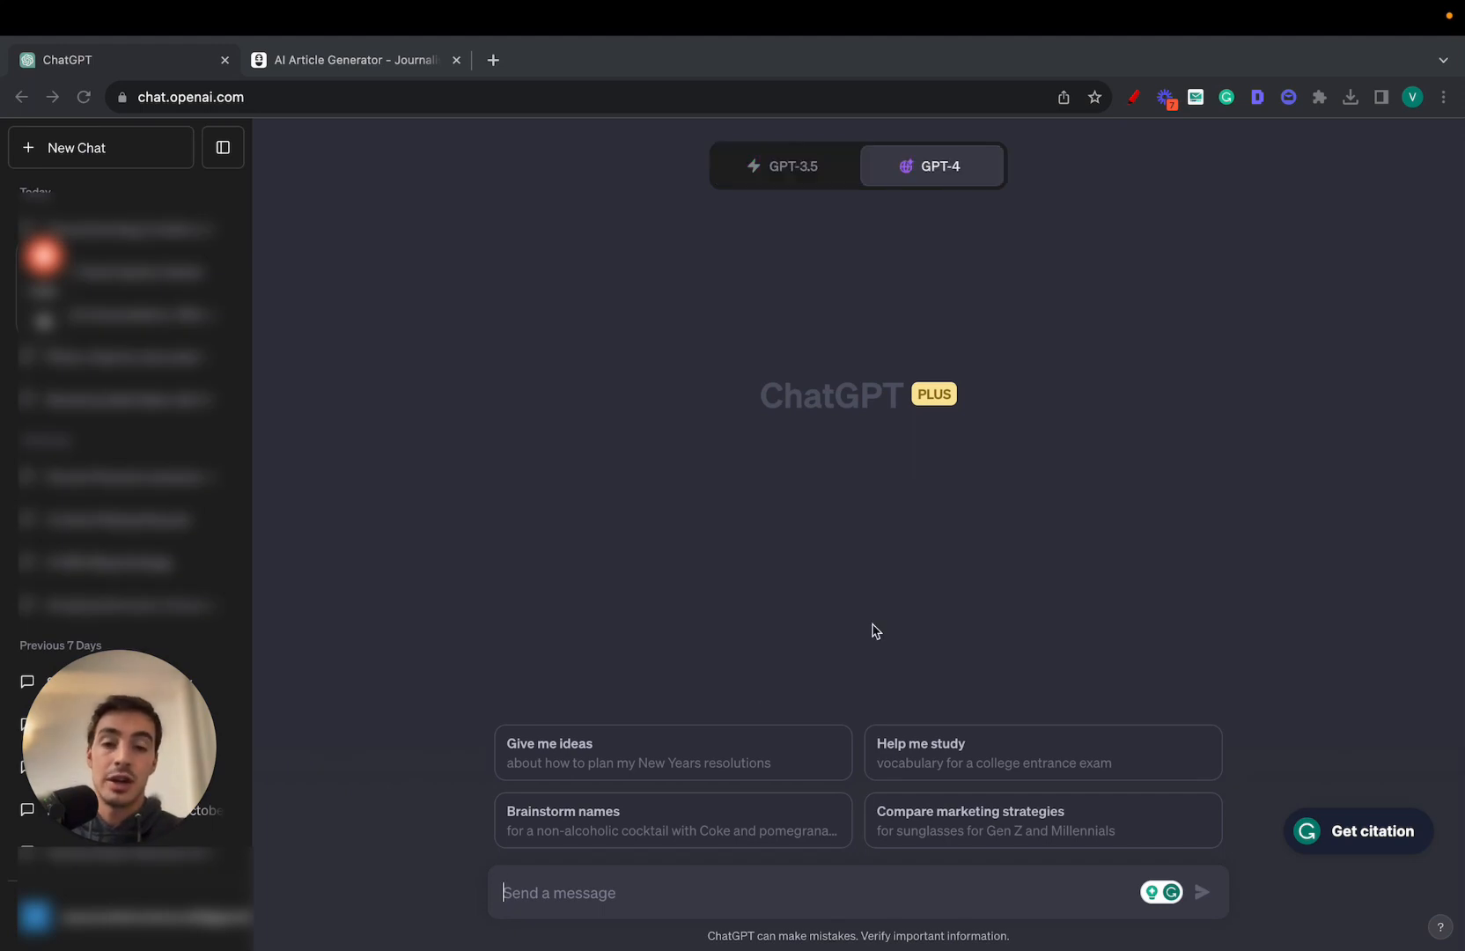
{"action": "mouse_move", "coordinate": [1059, 181]}
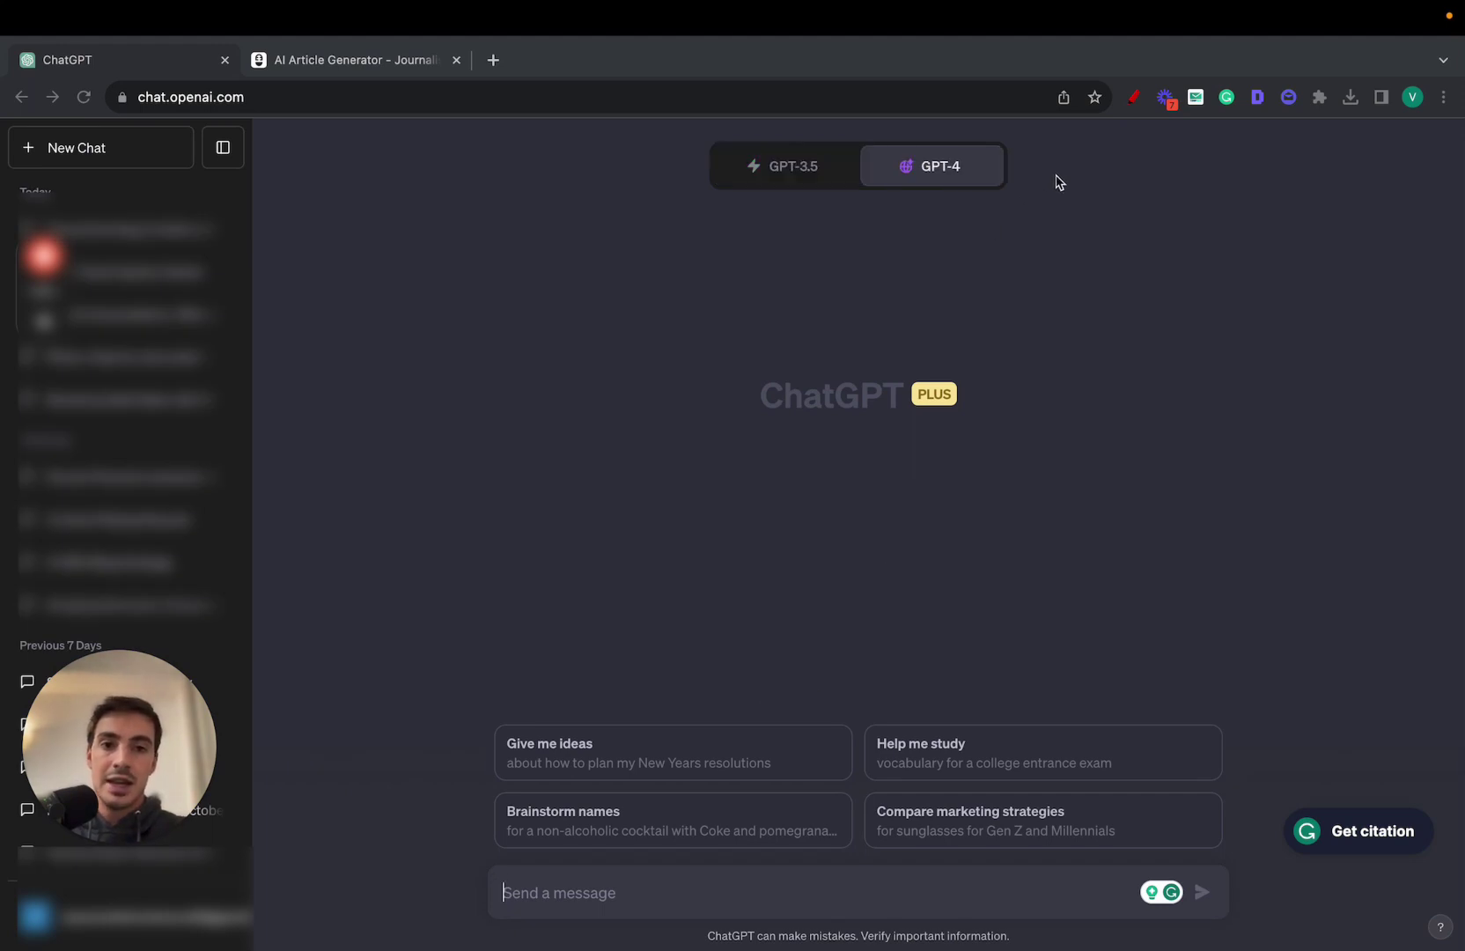
{"action": "mouse_move", "coordinate": [1069, 282]}
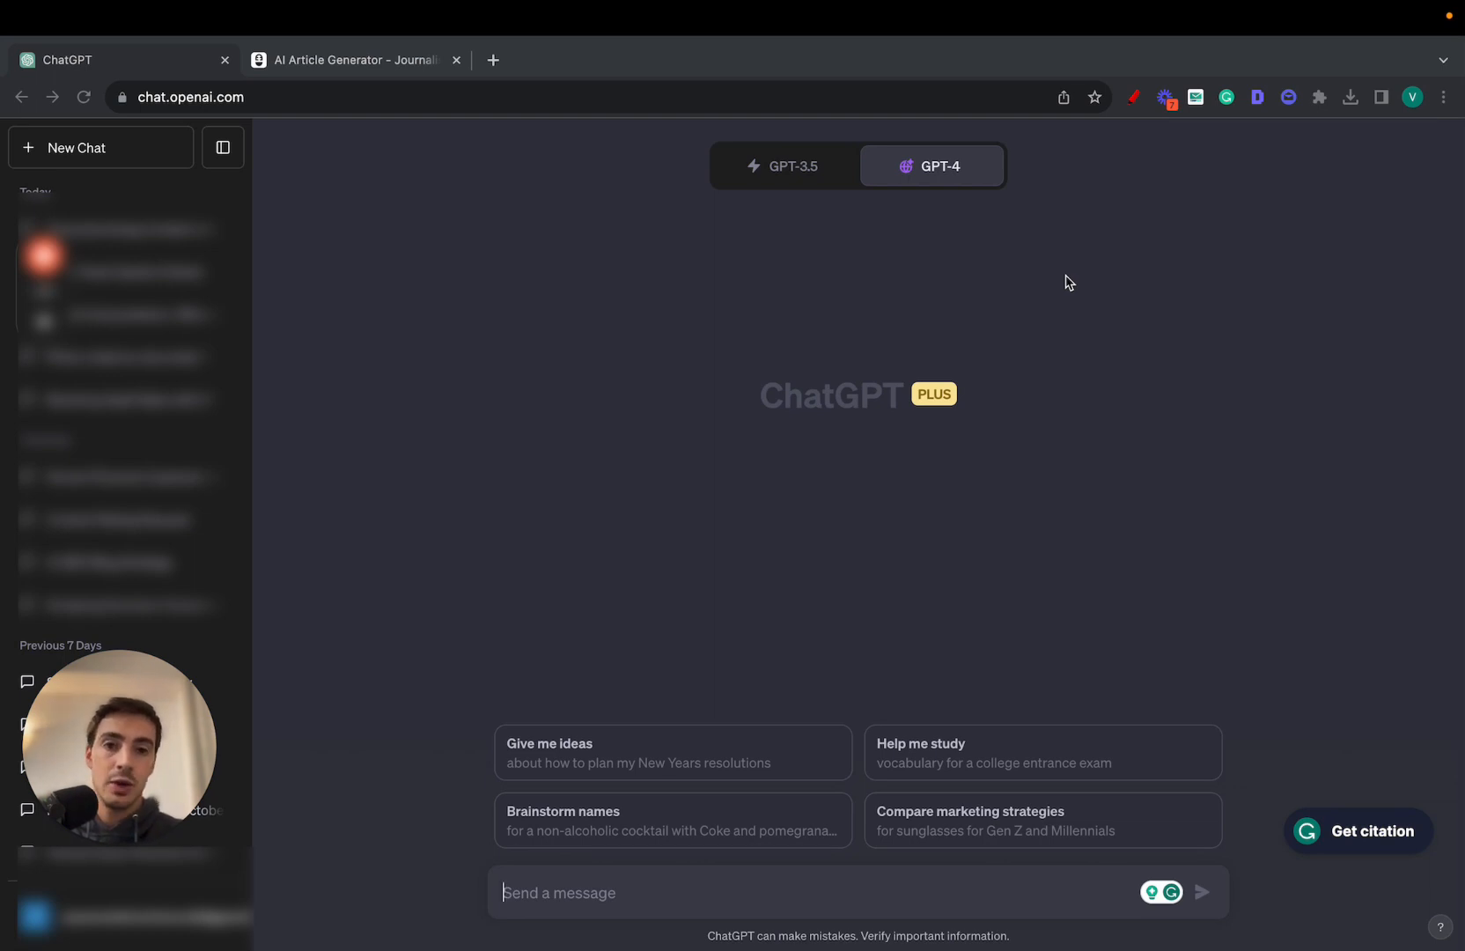
{"action": "mouse_move", "coordinate": [960, 342]}
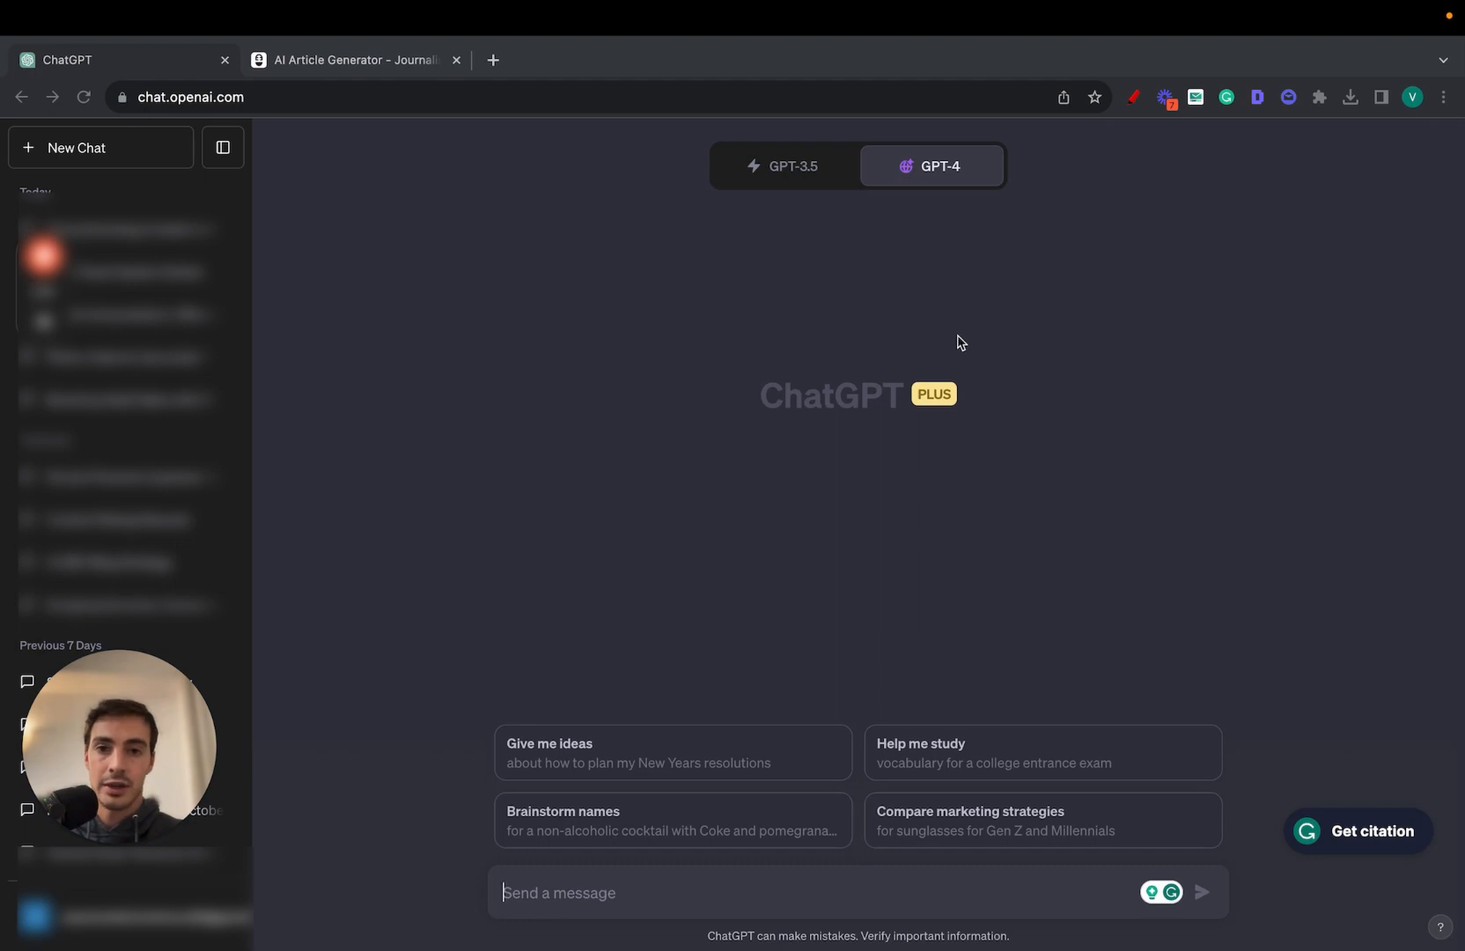
{"action": "mouse_move", "coordinate": [459, 242]}
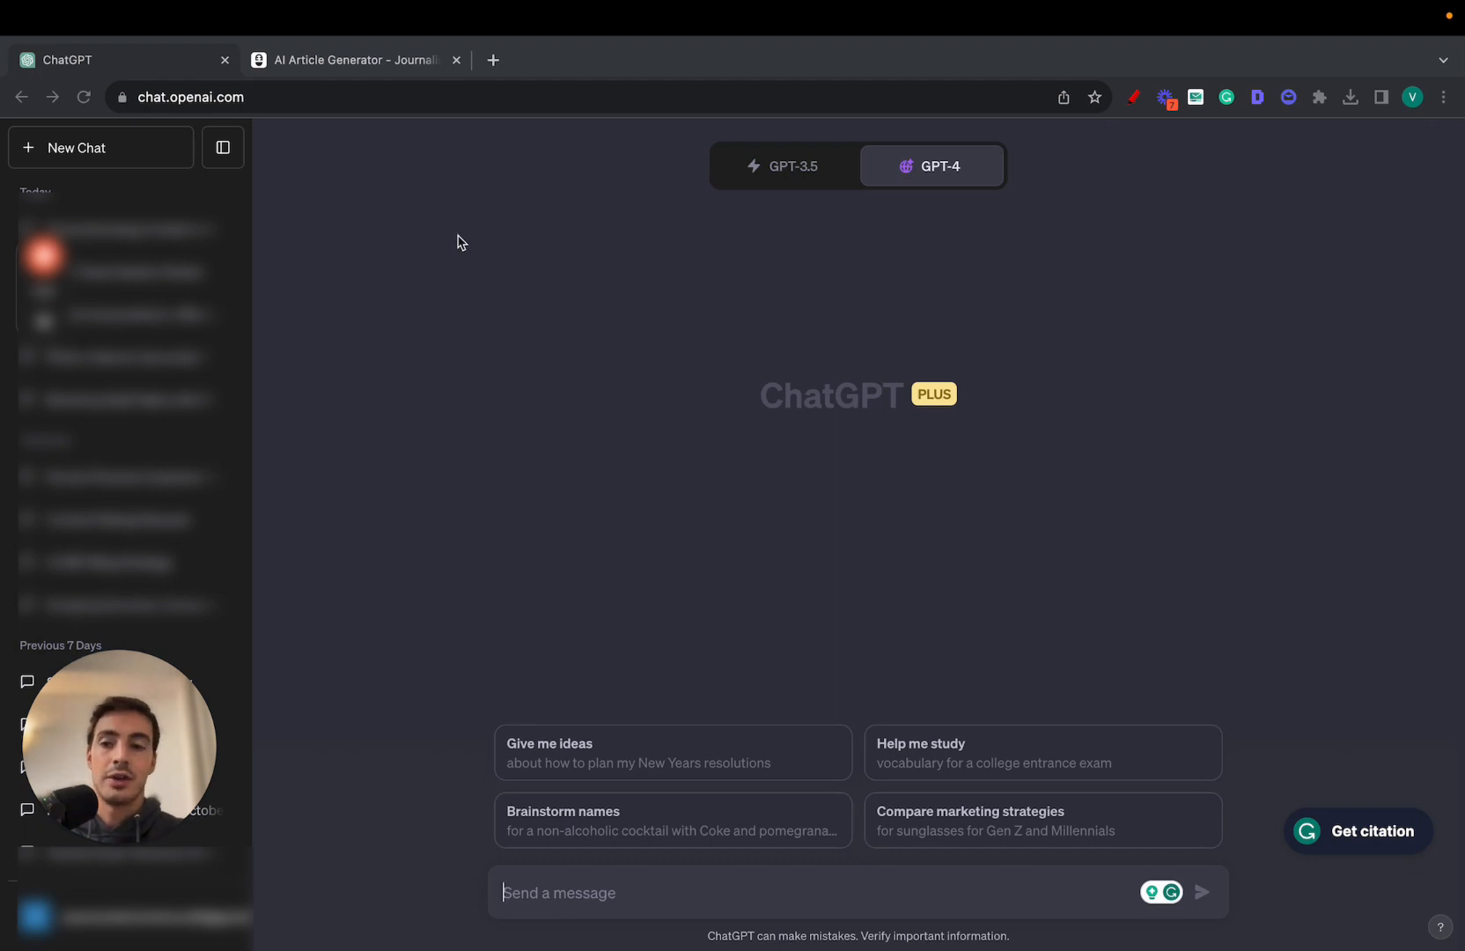
{"action": "mouse_move", "coordinate": [606, 348]}
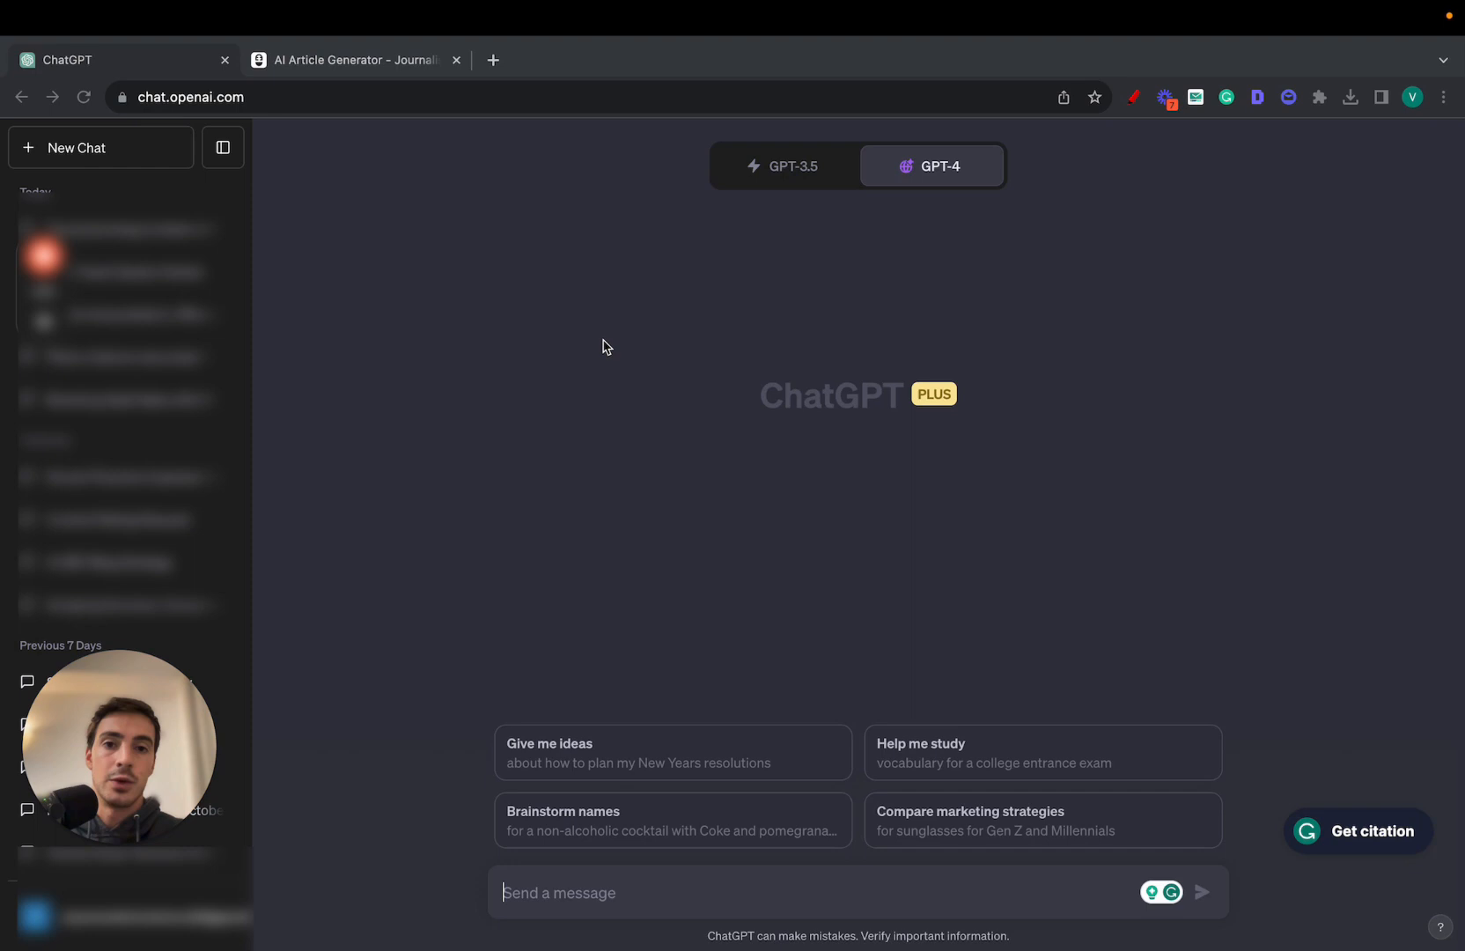
{"action": "mouse_move", "coordinate": [669, 646]}
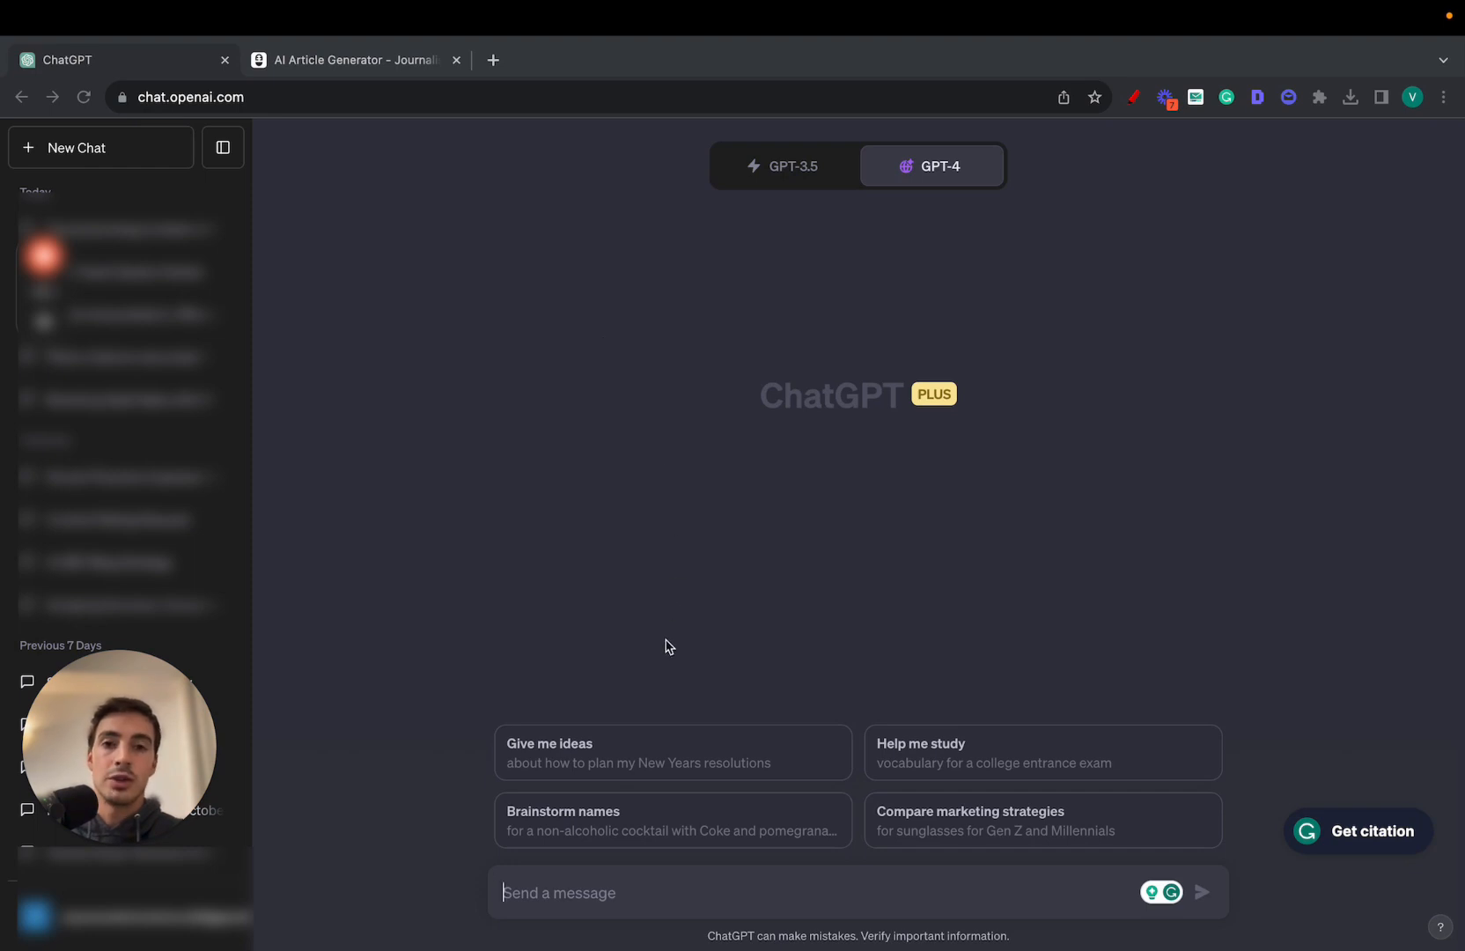
Ask GPT-4 for 10 keywords for a 'best surf spots in Portugal' blog and read the reply.
{"action": "type", "text": "best"}
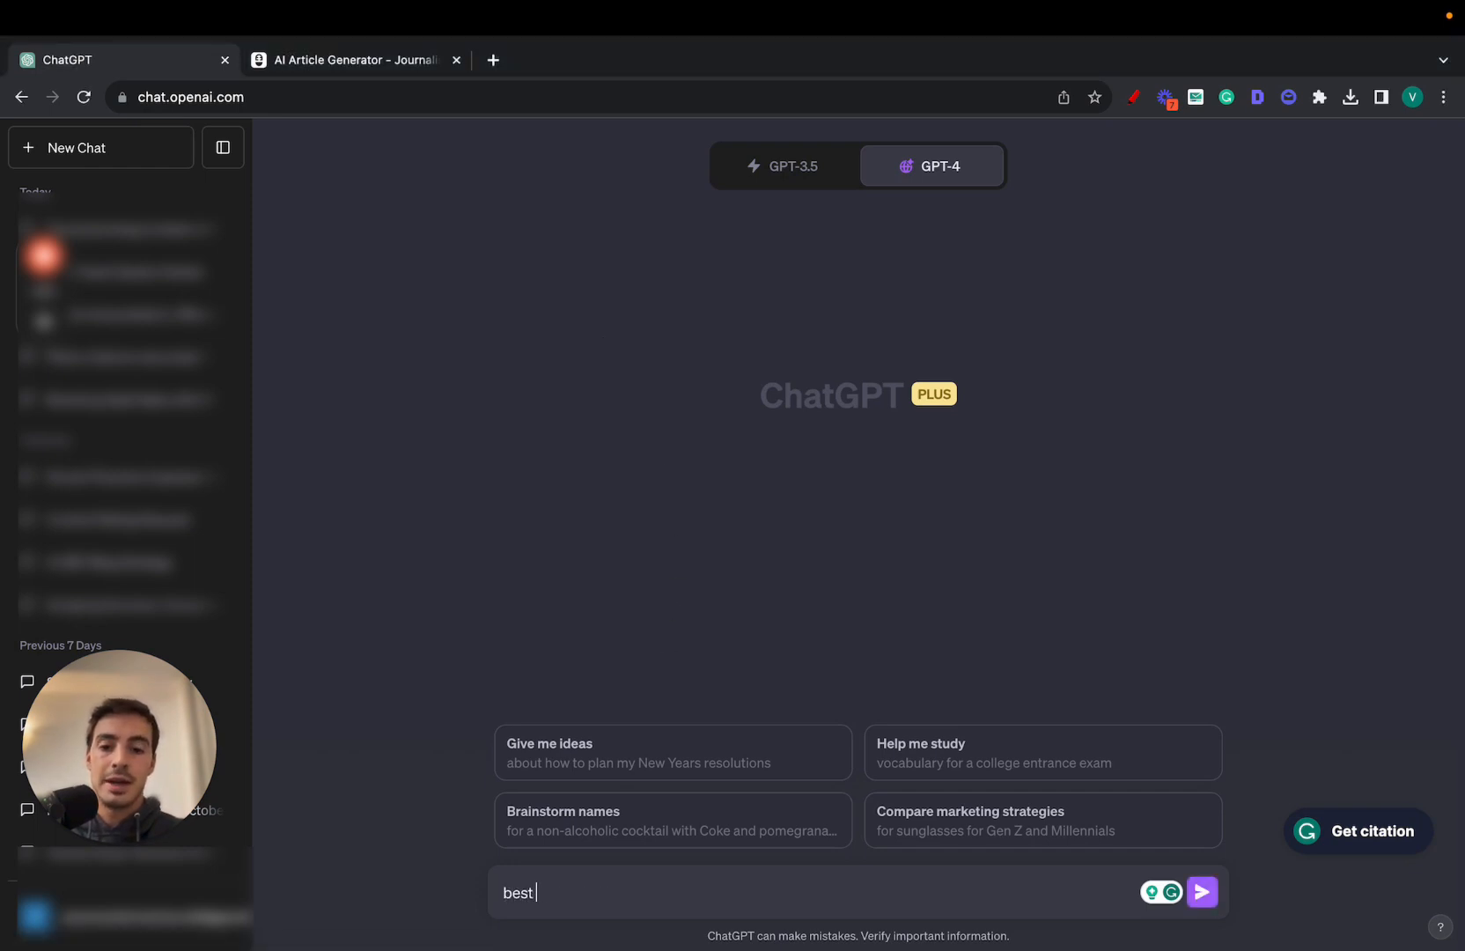
{"action": "type", "text": "surf spots"}
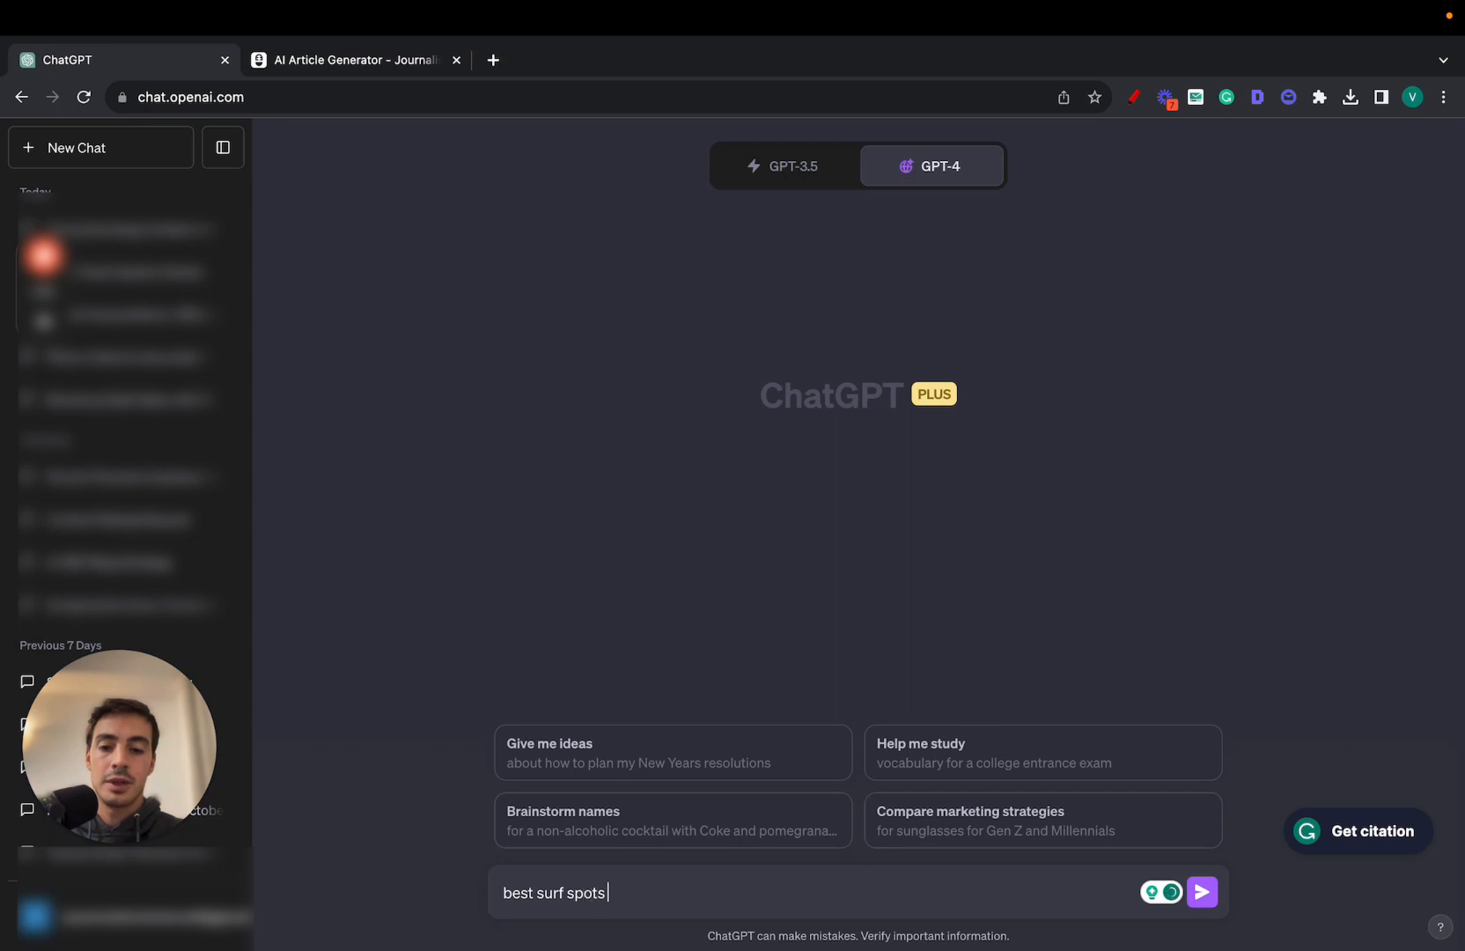
{"action": "type", "text": "in Portugal"}
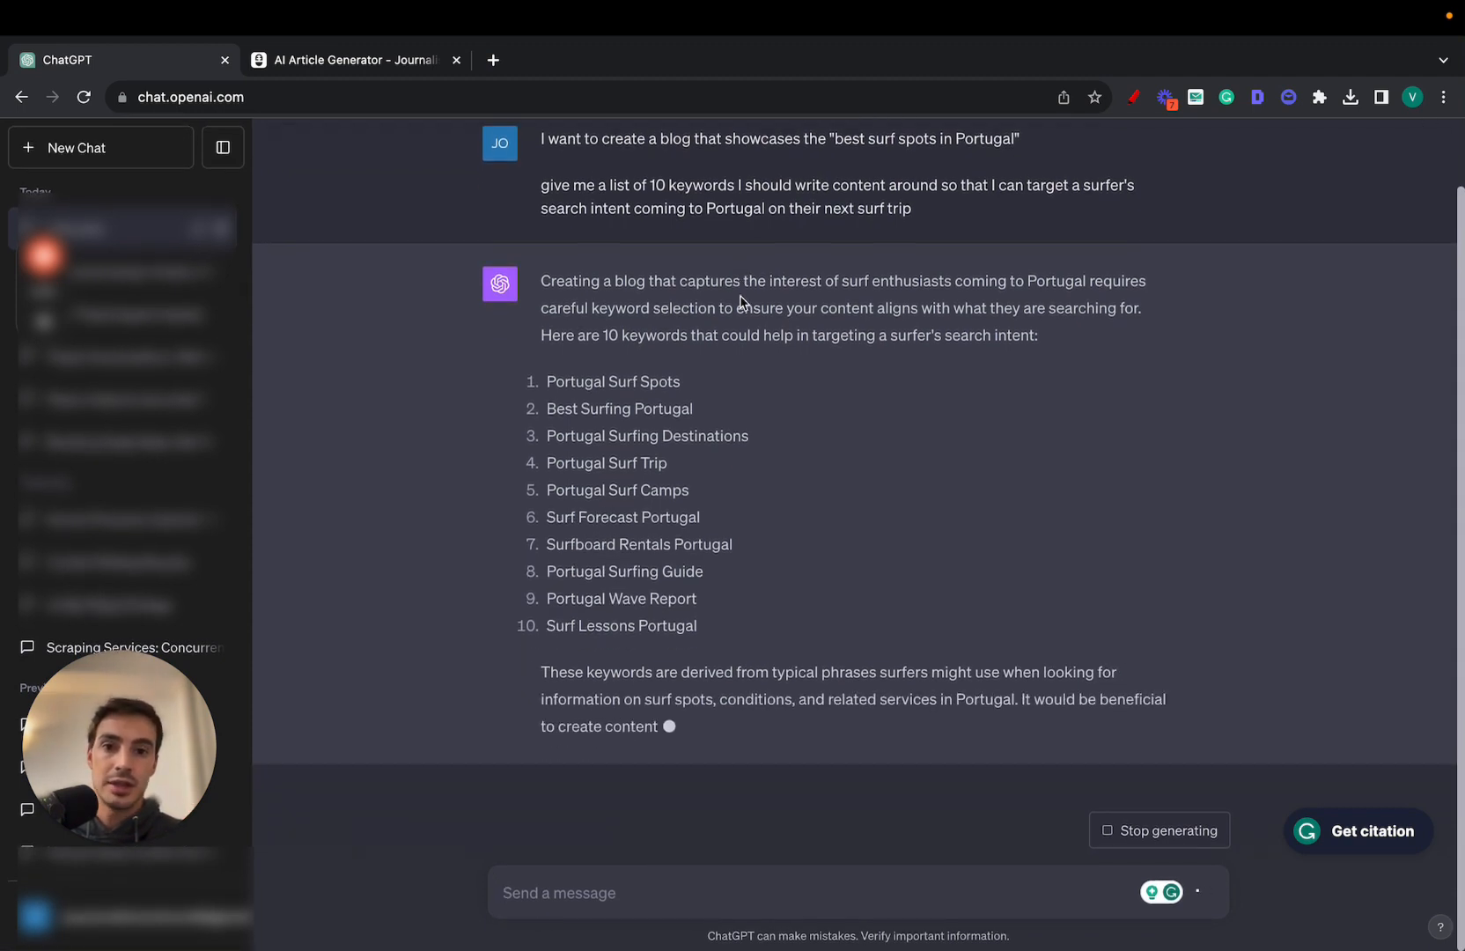
{"action": "scroll", "scroll_direction": "down", "scroll_amount": 3}
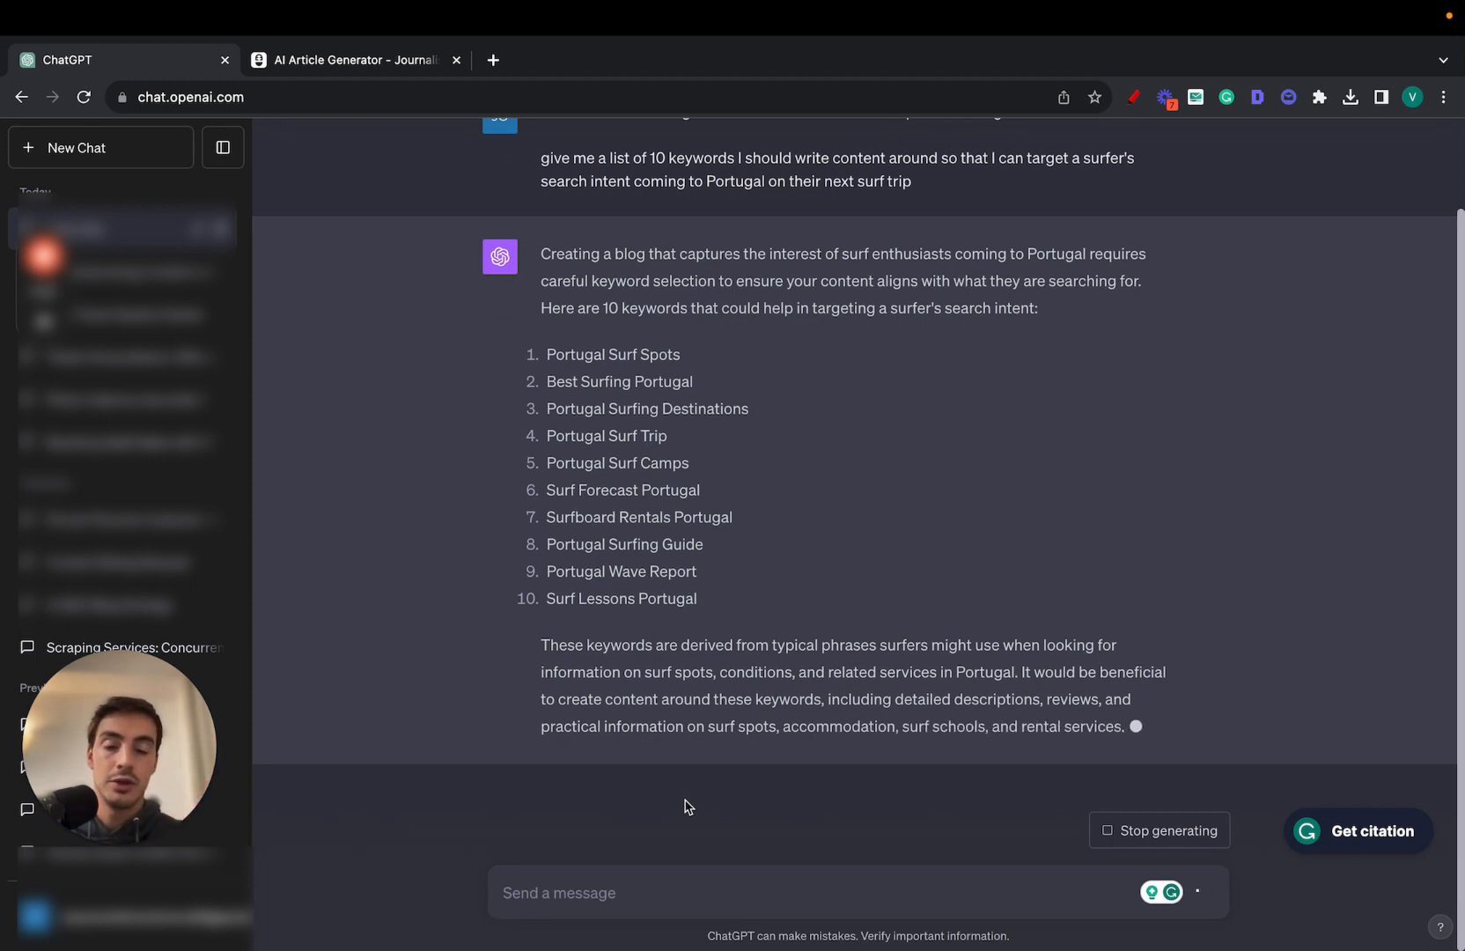
{"action": "scroll", "scroll_direction": "down", "scroll_amount": 3}
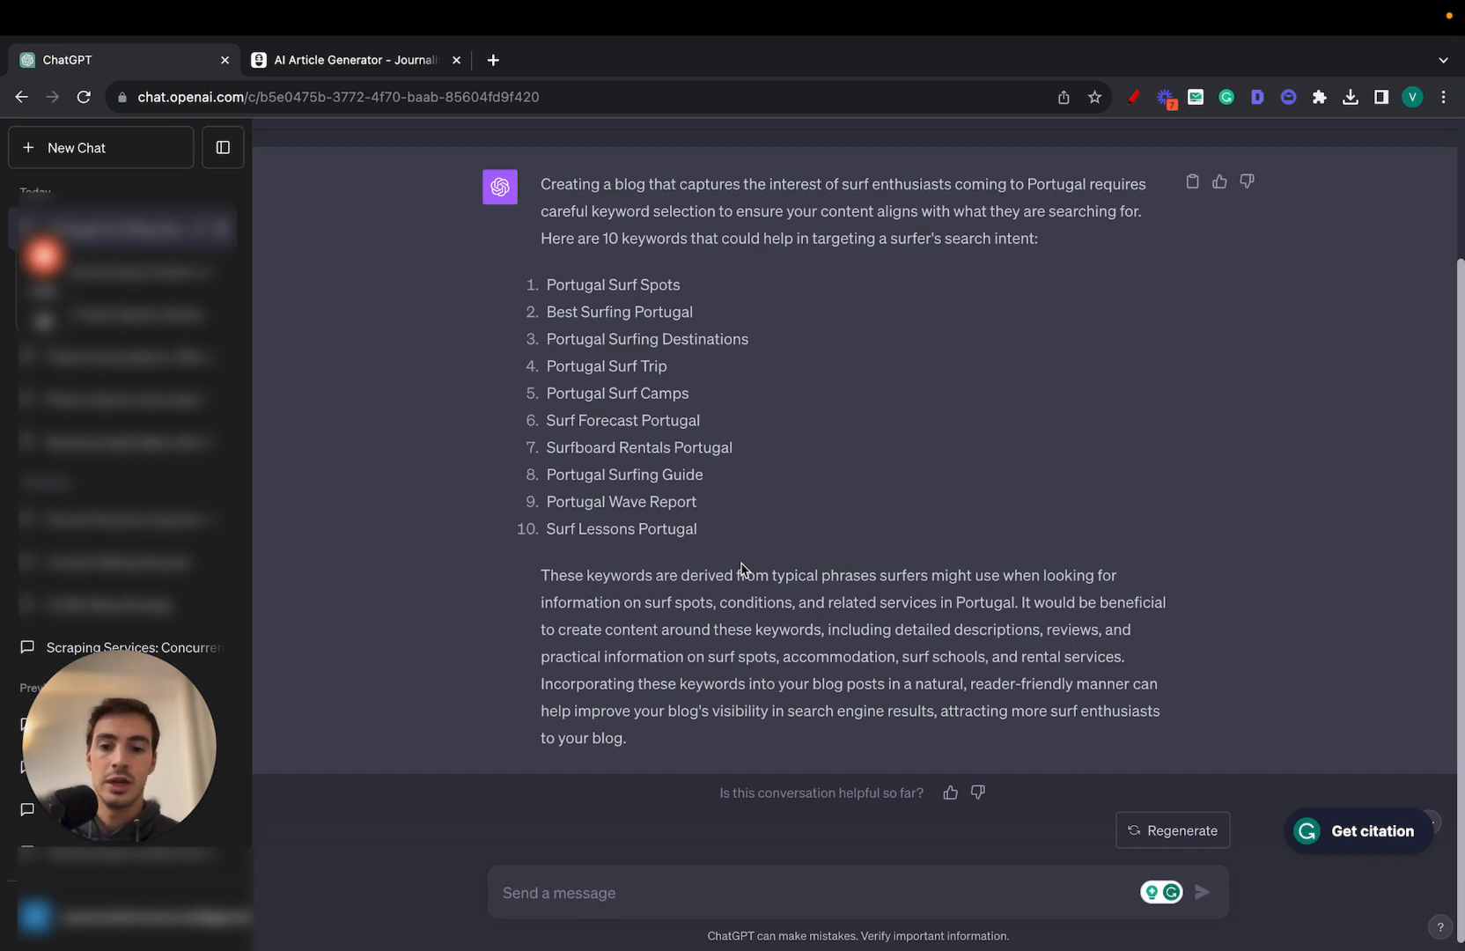
Send the South of Portugal follow-up and scroll through the ten Algarve surf keywords.
{"action": "left_click", "coordinate": [1202, 892]}
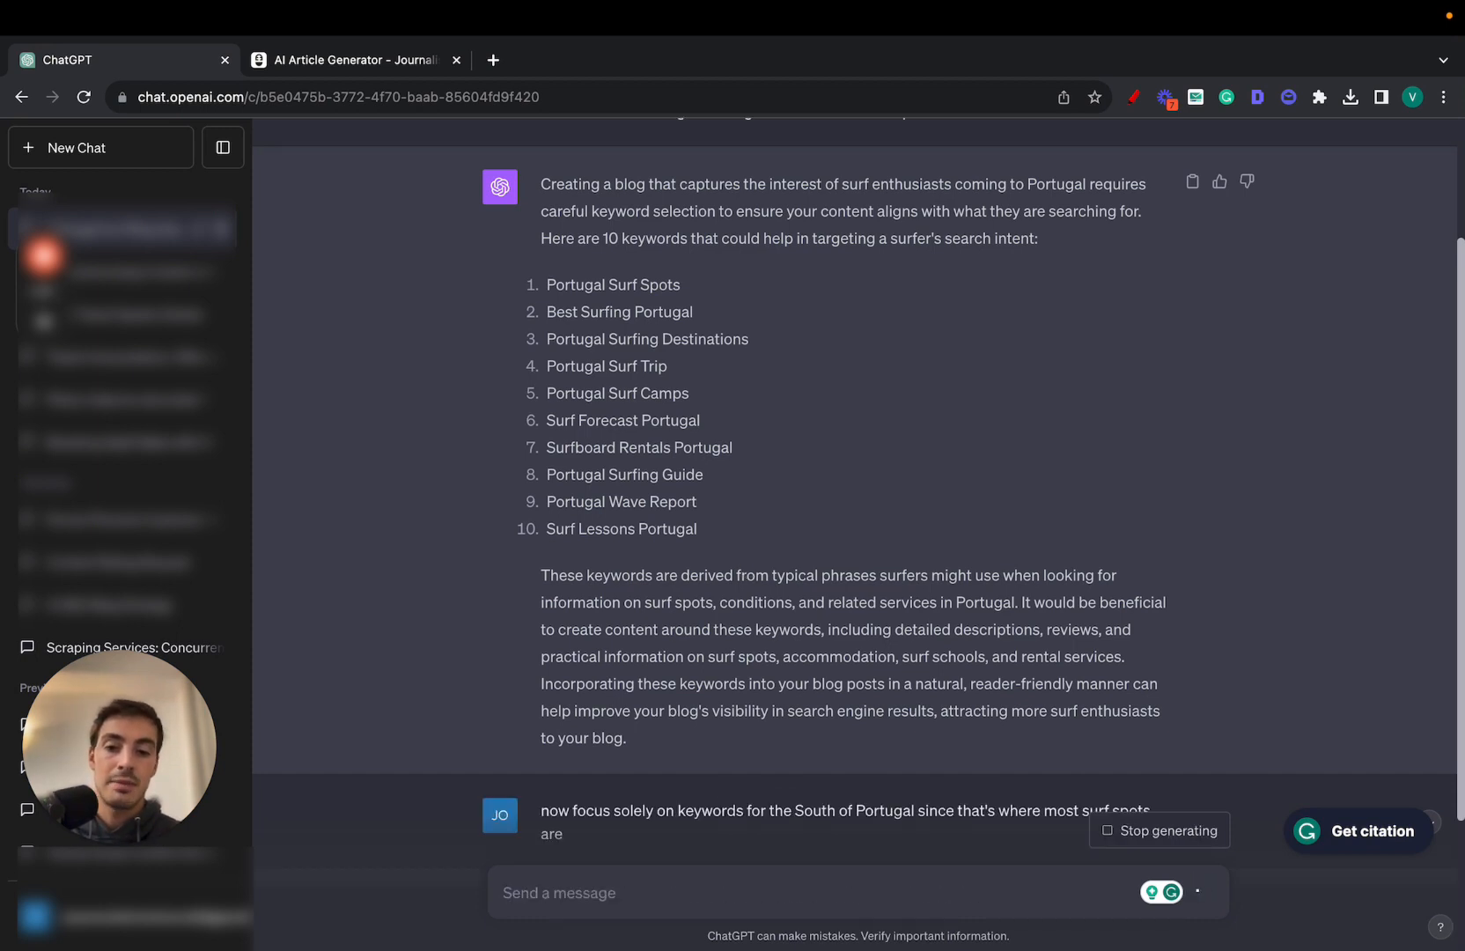
{"action": "scroll", "scroll_direction": "down", "scroll_amount": 3}
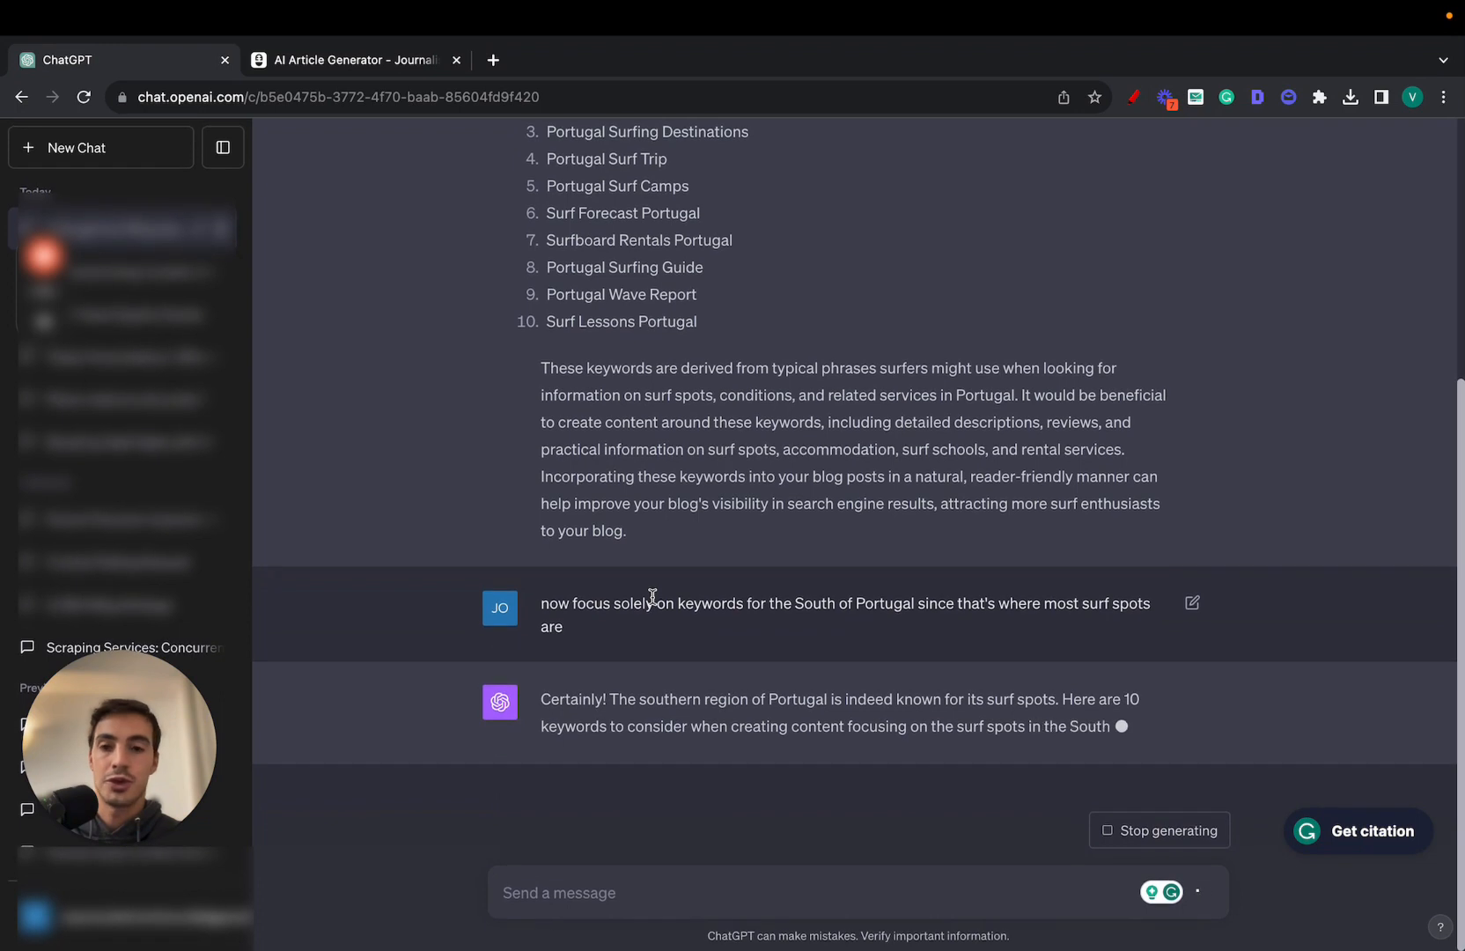
{"action": "scroll", "scroll_direction": "down", "scroll_amount": 3}
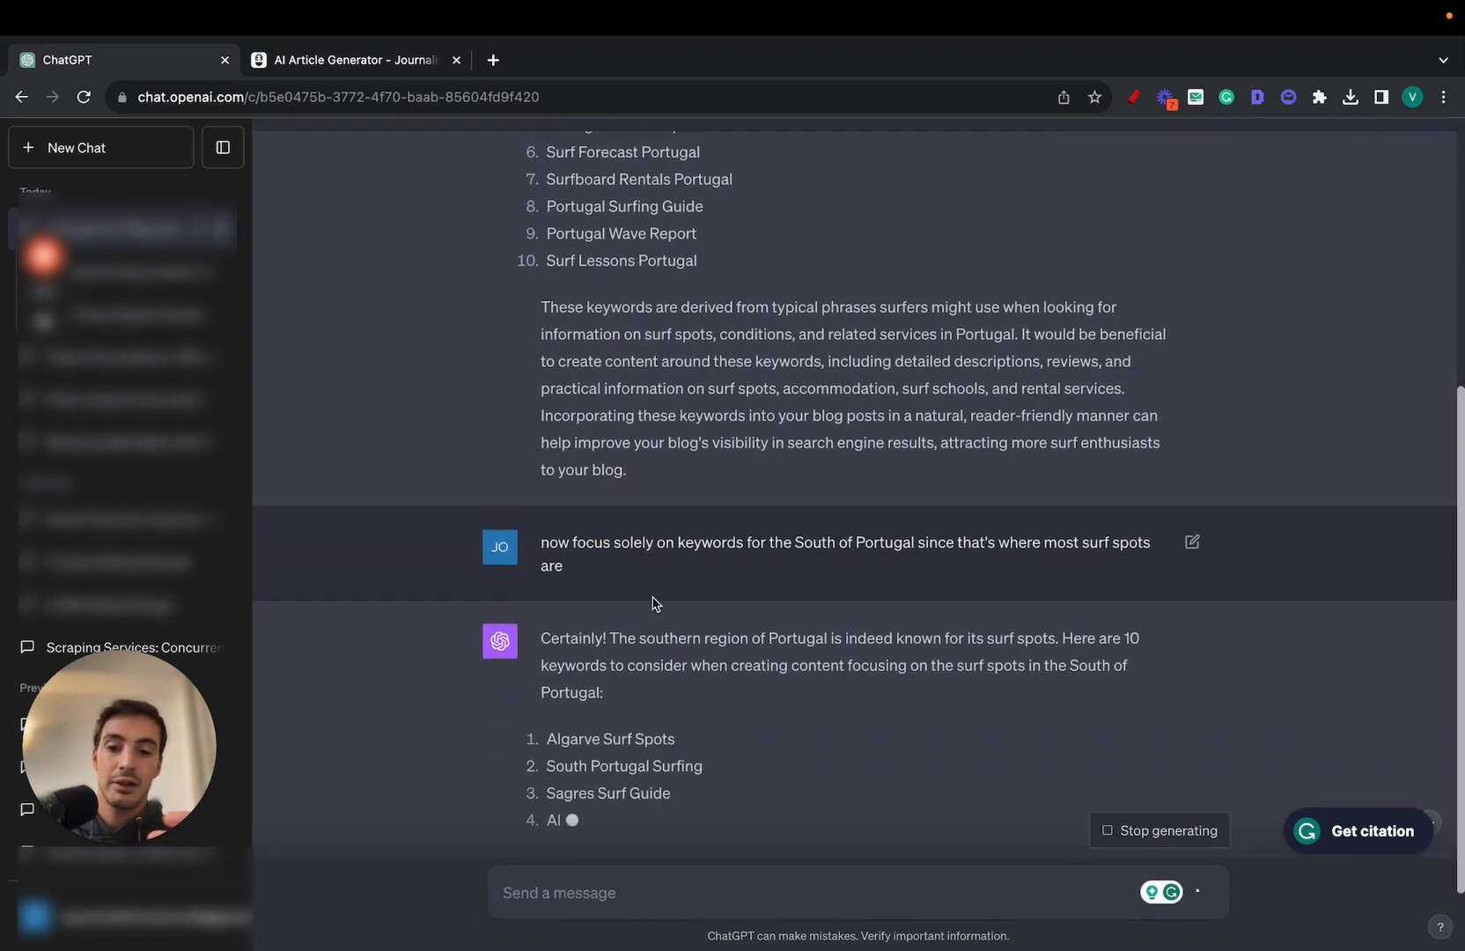
{"action": "scroll", "scroll_direction": "down", "scroll_amount": 3}
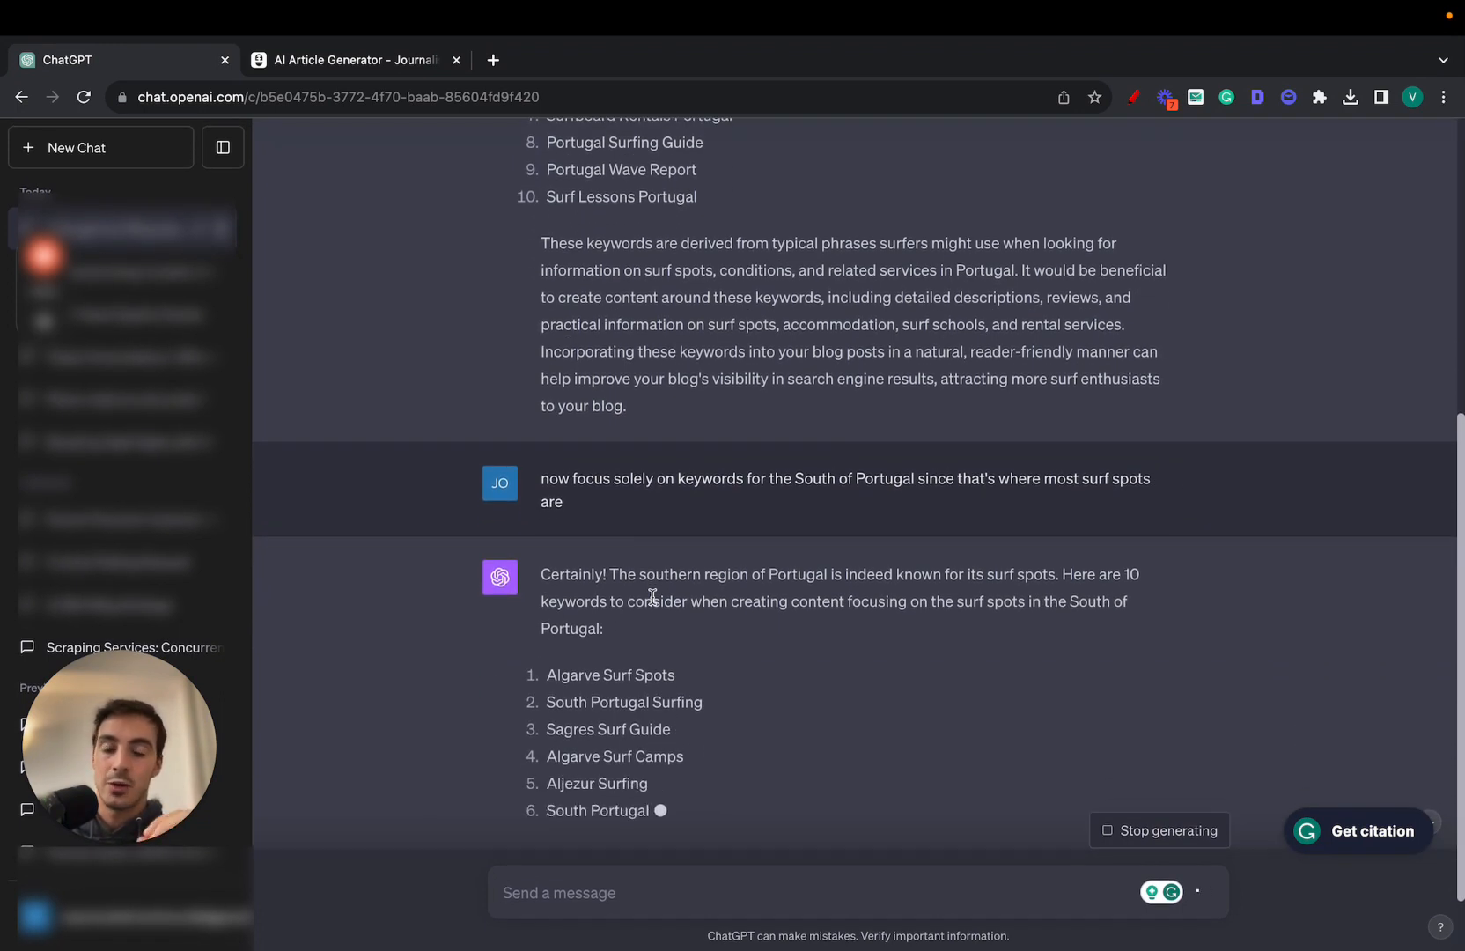
{"action": "scroll", "scroll_direction": "down", "scroll_amount": 3}
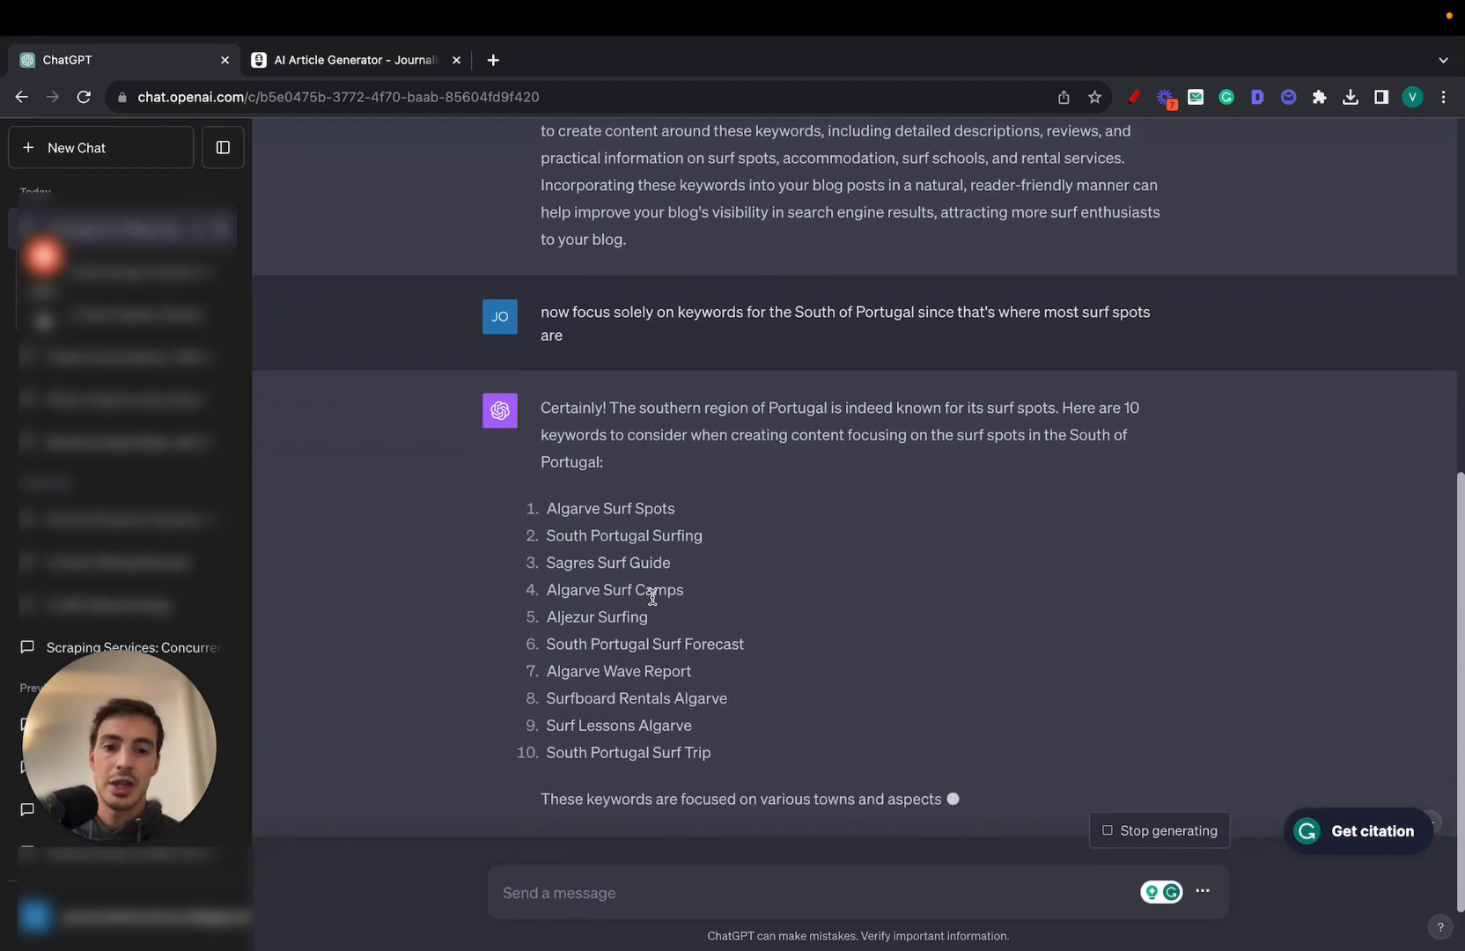
{"action": "scroll", "scroll_direction": "down", "scroll_amount": 3}
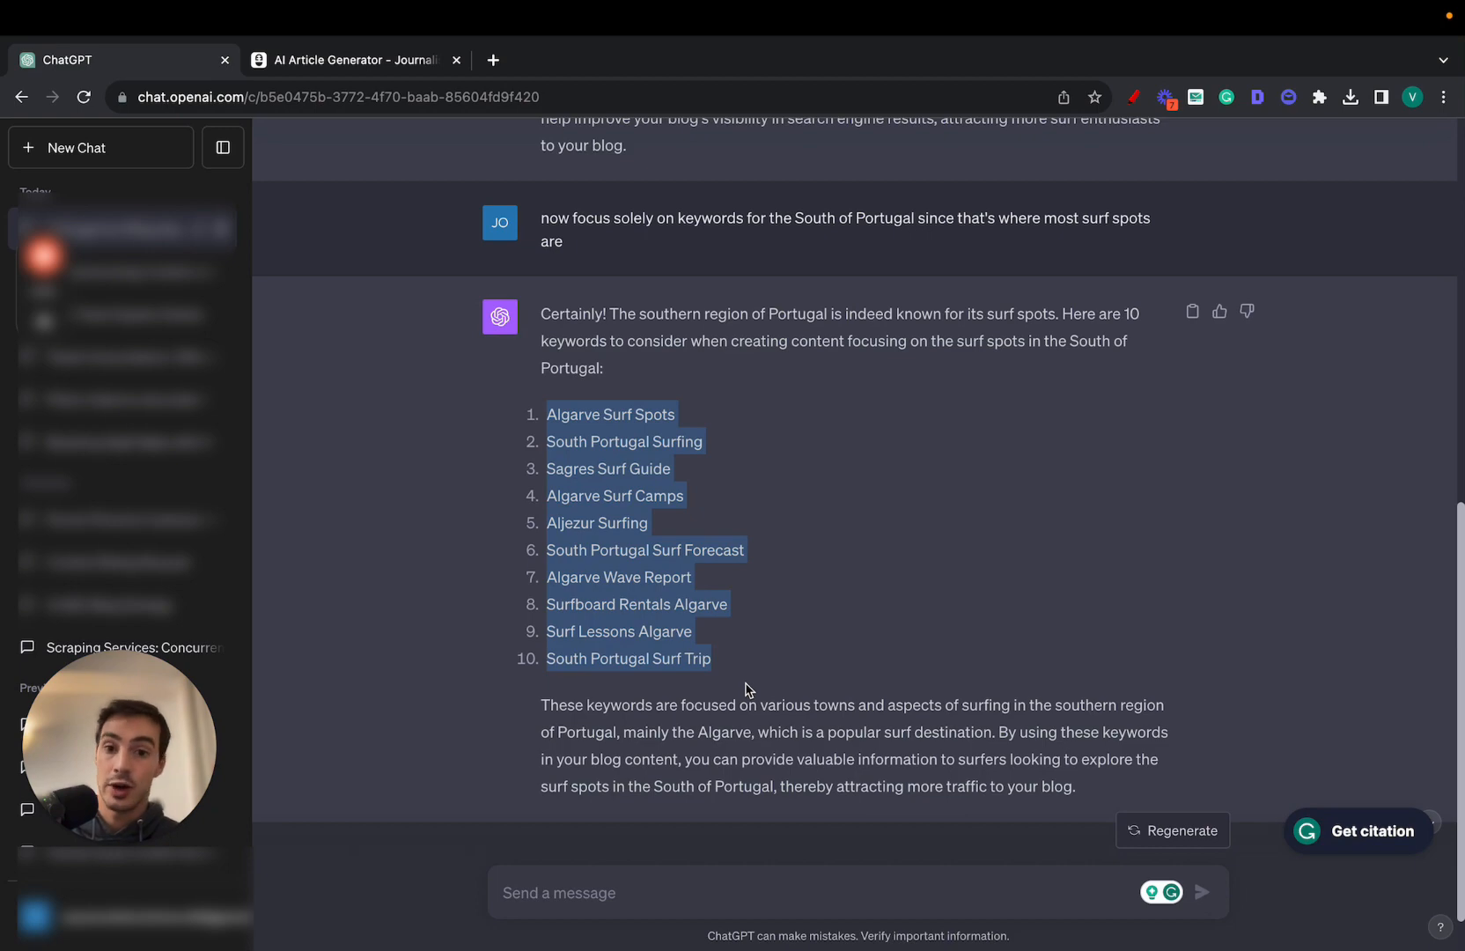
{"action": "scroll", "scroll_direction": "up", "scroll_amount": 3}
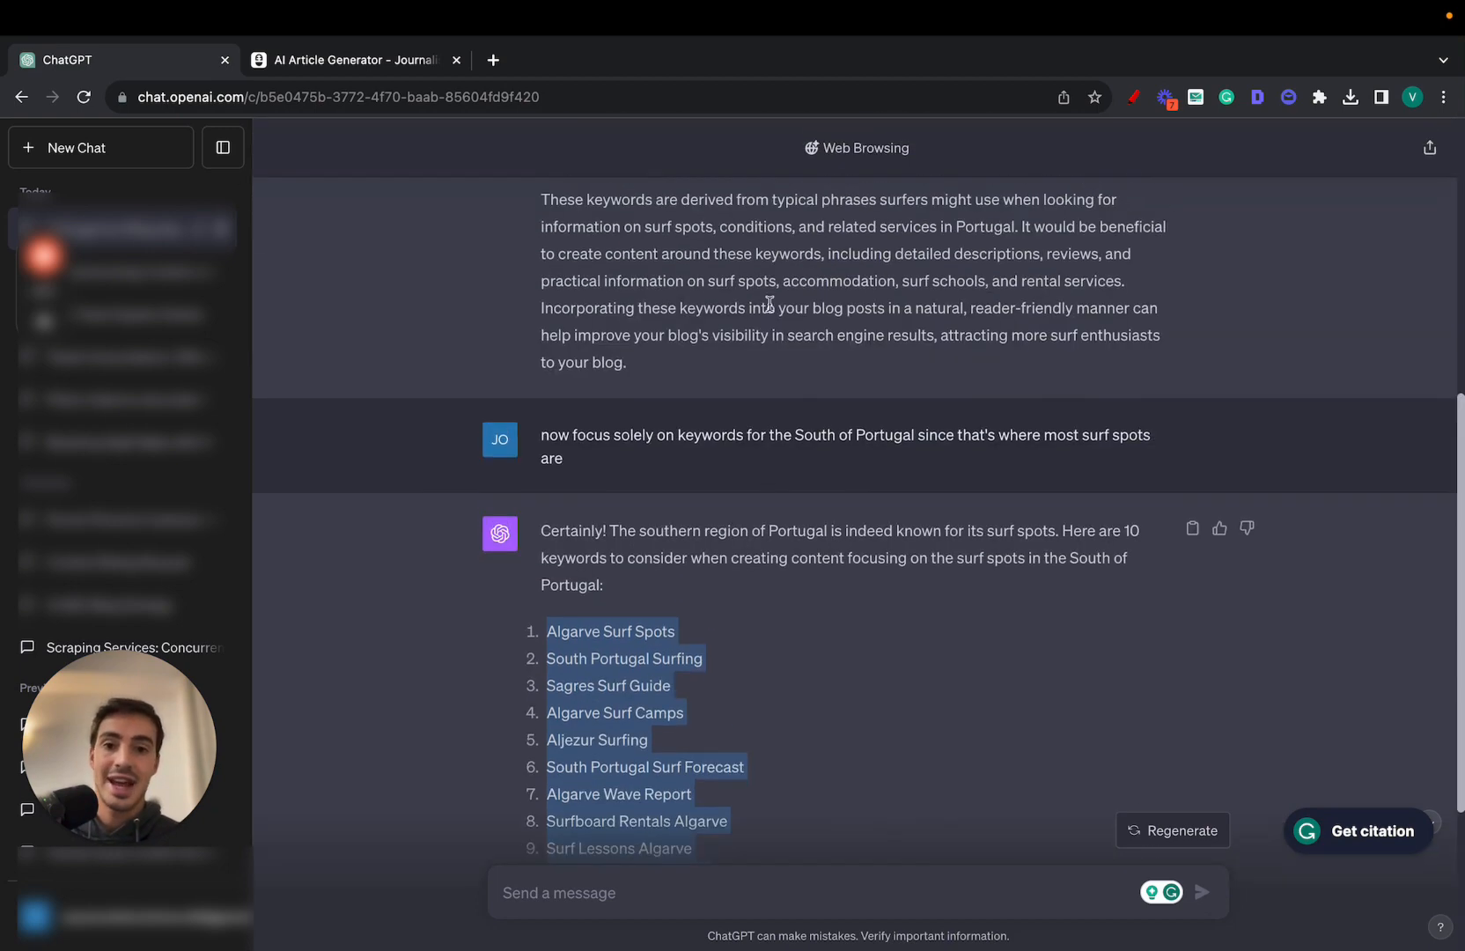
{"action": "scroll", "scroll_direction": "down", "scroll_amount": 3}
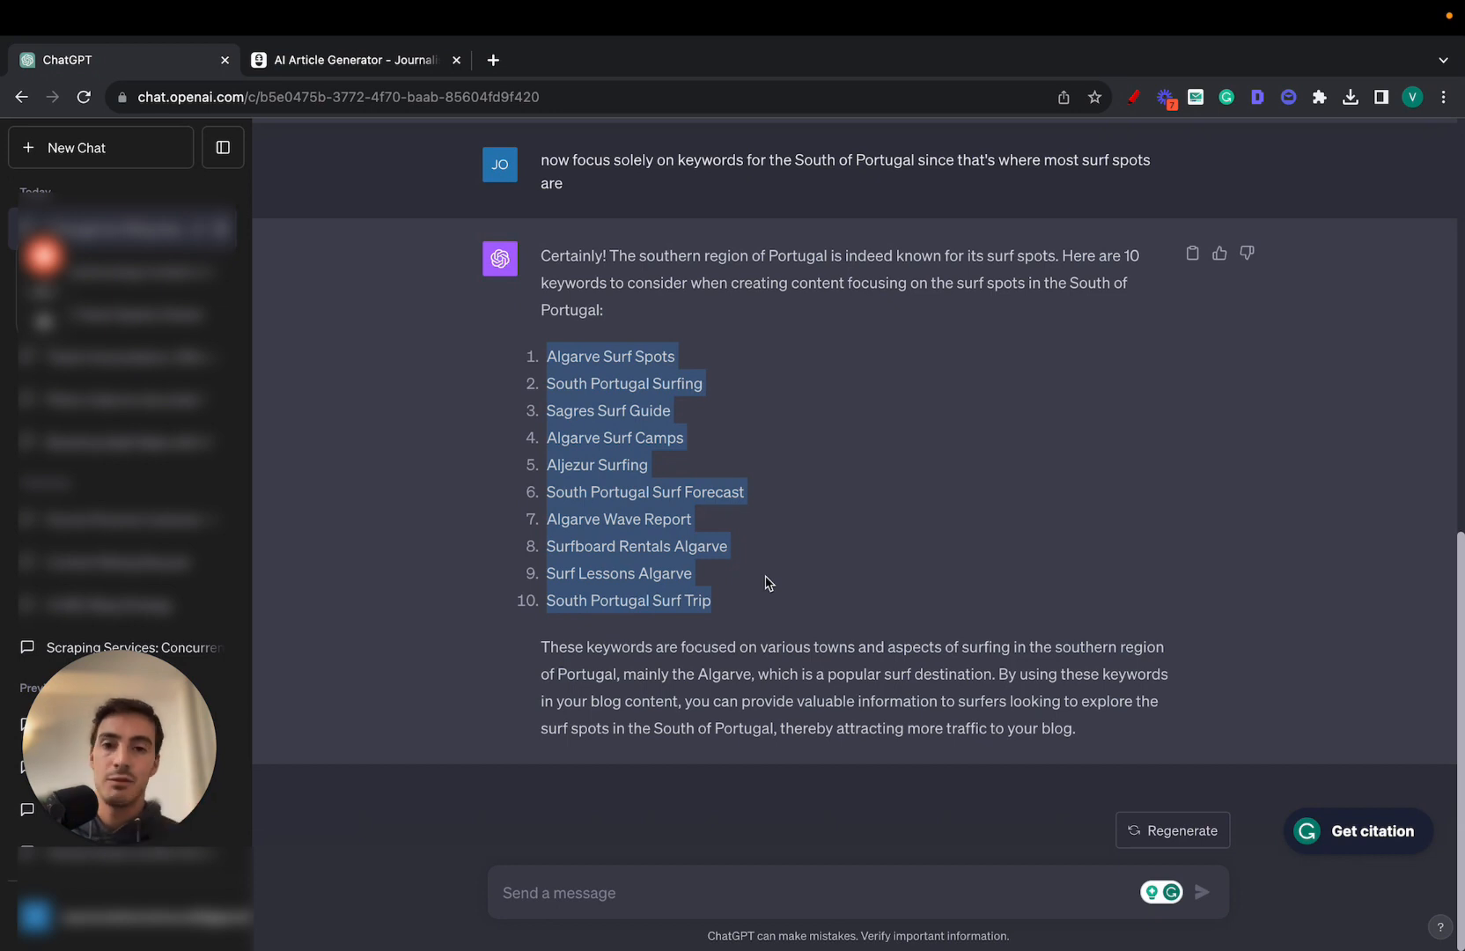
{"action": "mouse_move", "coordinate": [552, 329]}
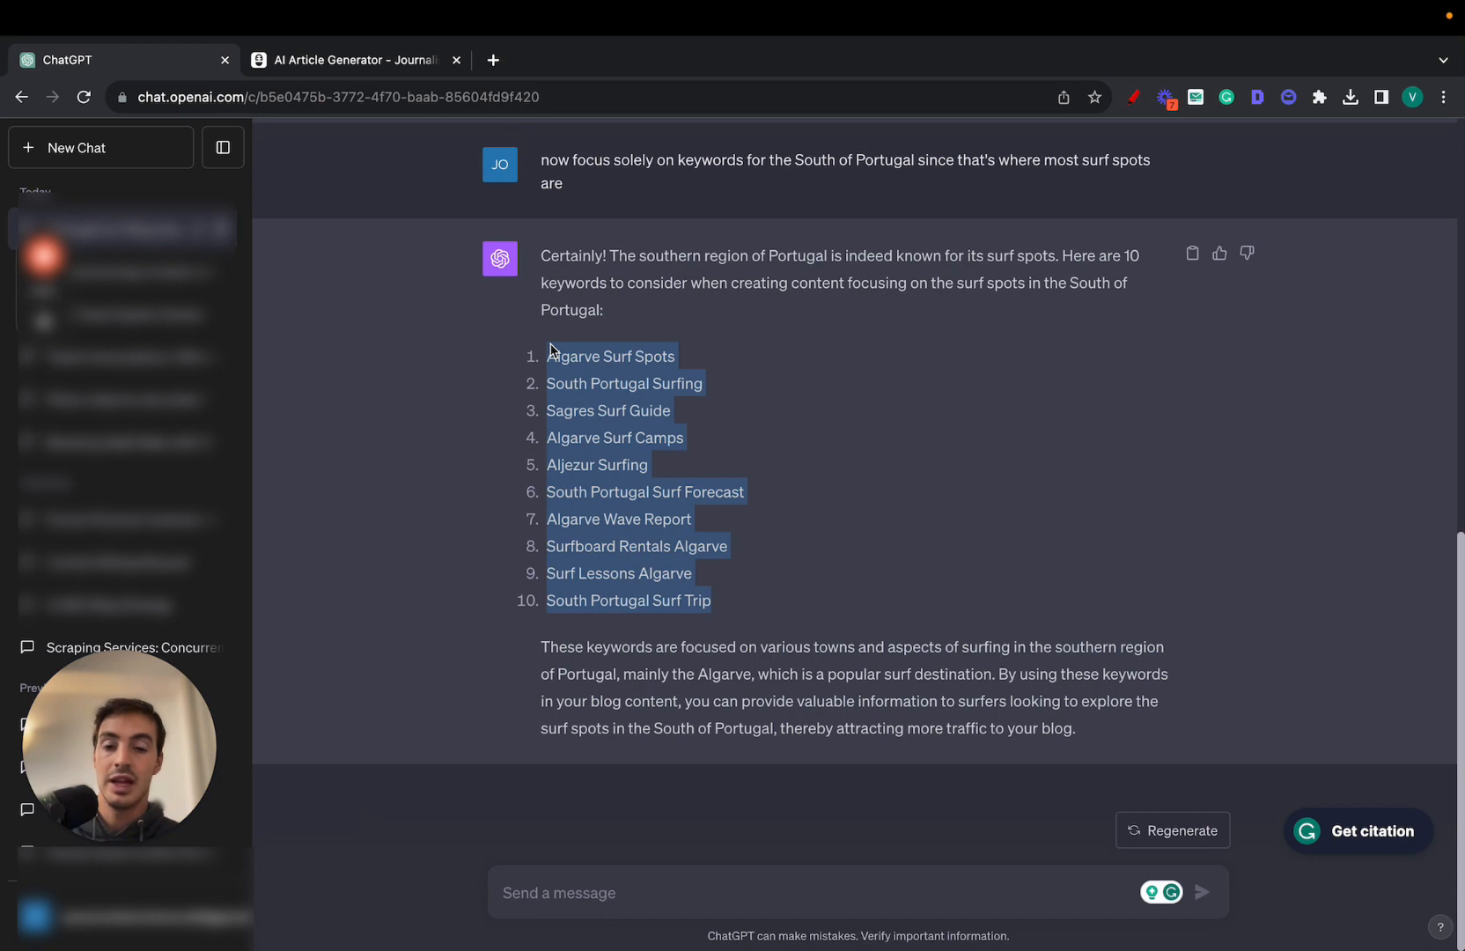
{"action": "mouse_move", "coordinate": [1073, 586]}
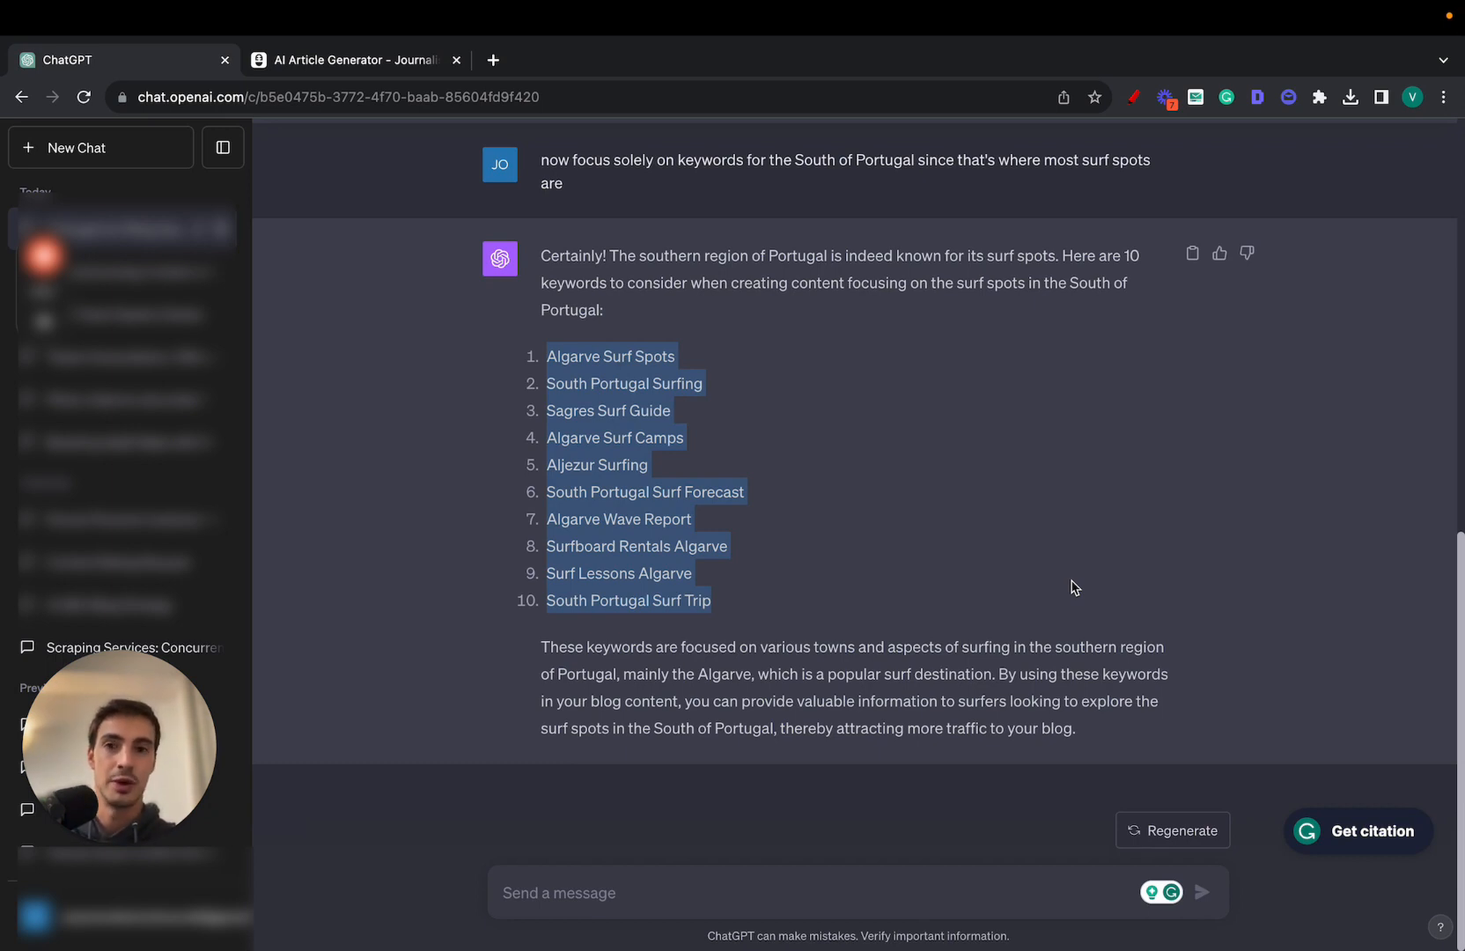
Select the ten-item list of Algarve surf keywords, such as Sagres Surf Guide.
{"action": "left_click", "coordinate": [851, 564]}
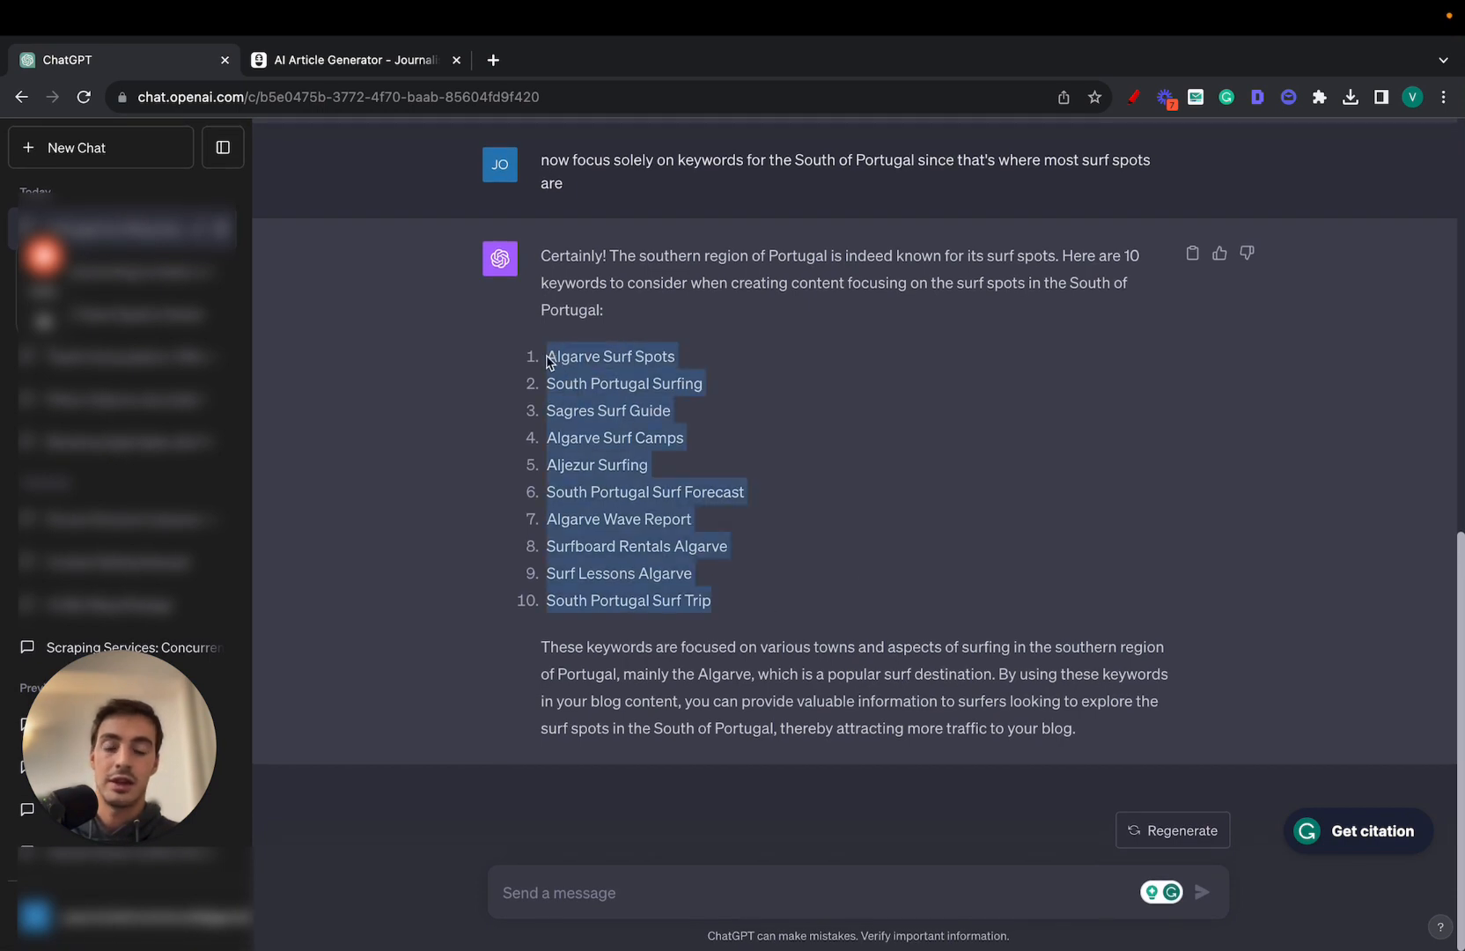
{"action": "mouse_move", "coordinate": [669, 383]}
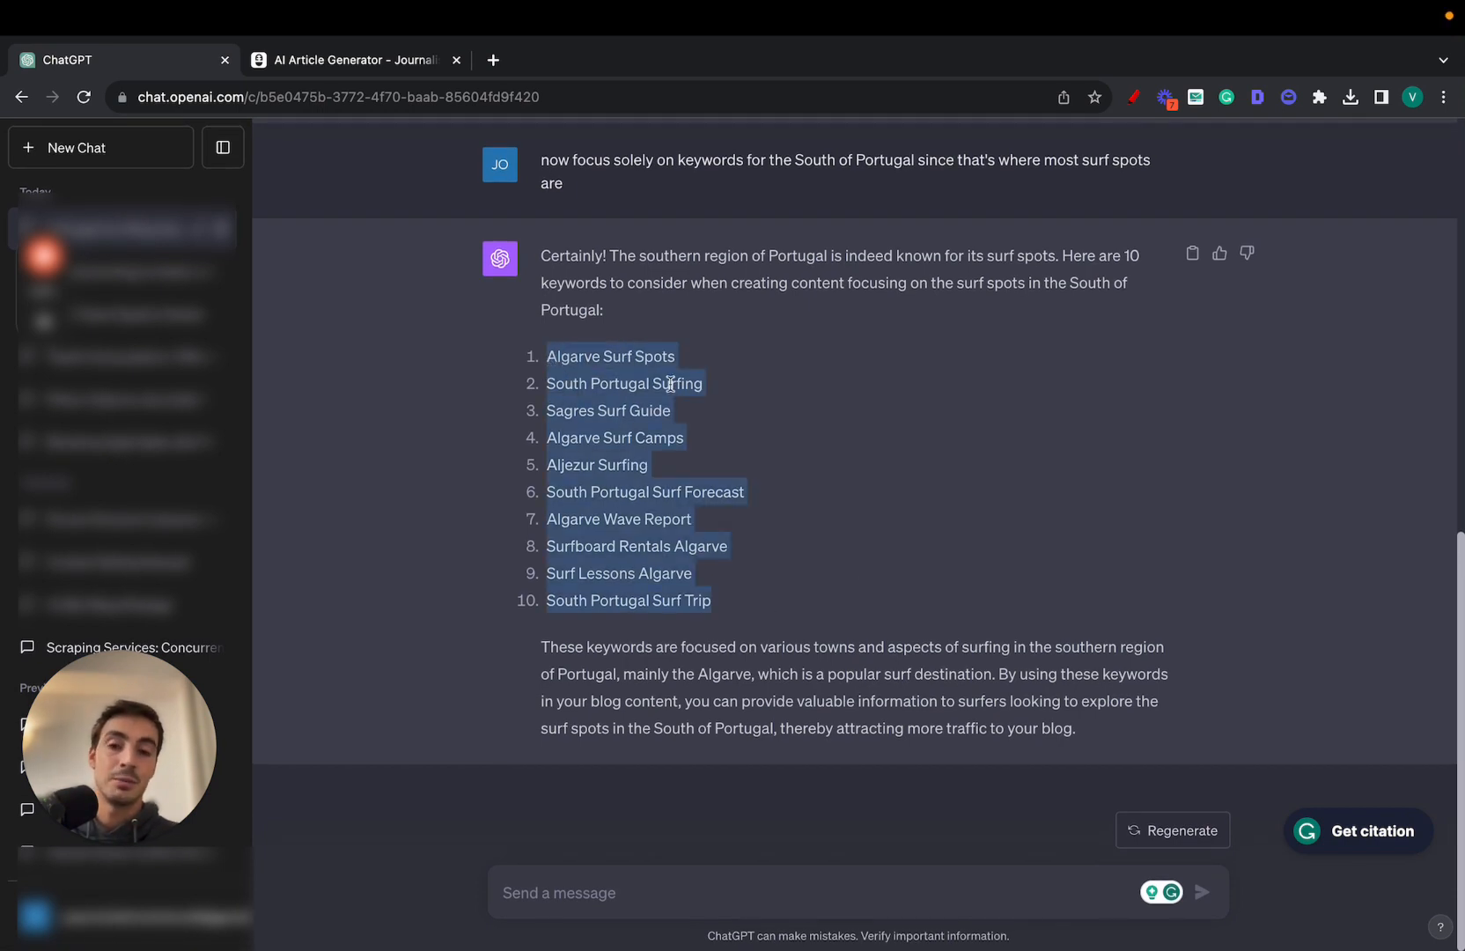
{"action": "mouse_move", "coordinate": [674, 338]}
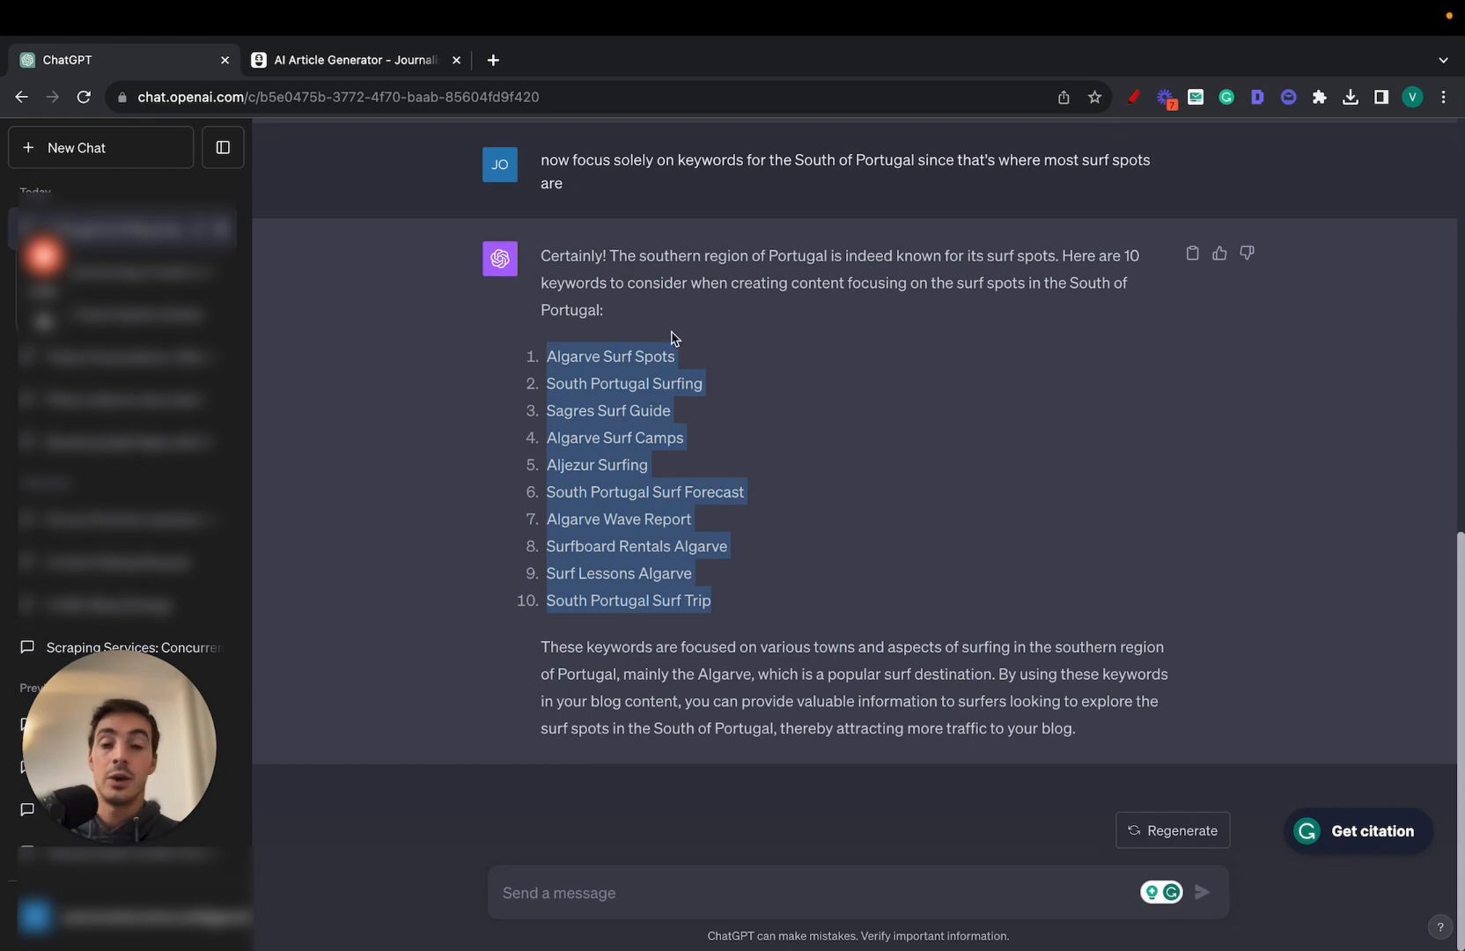
{"action": "mouse_move", "coordinate": [347, 76]}
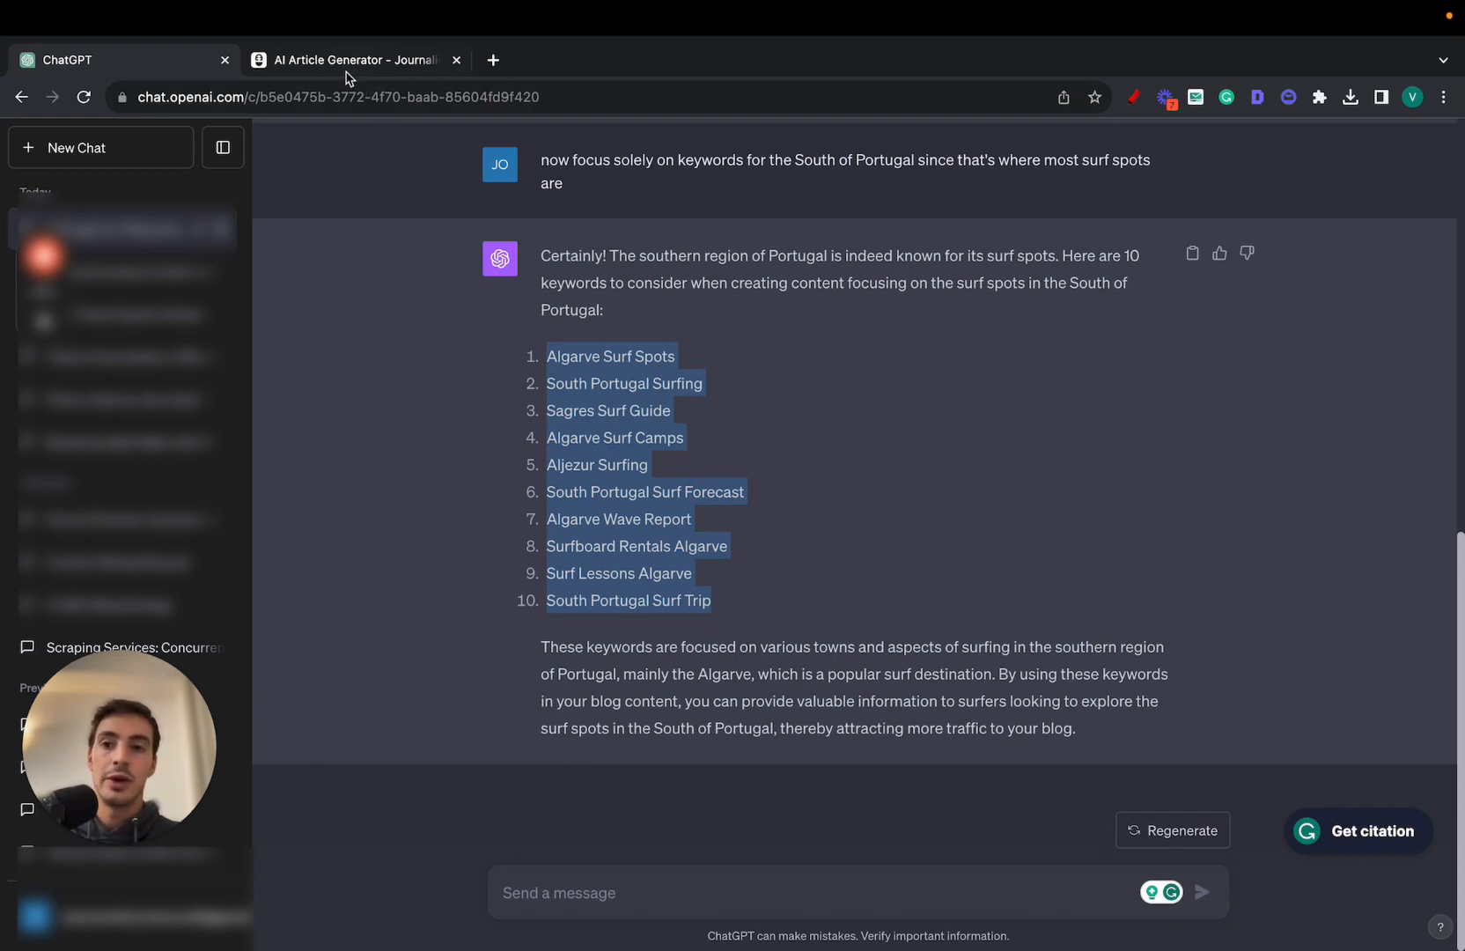
Switch to the Journalist AI tab and open the Dashboard.
{"action": "left_click", "coordinate": [355, 60]}
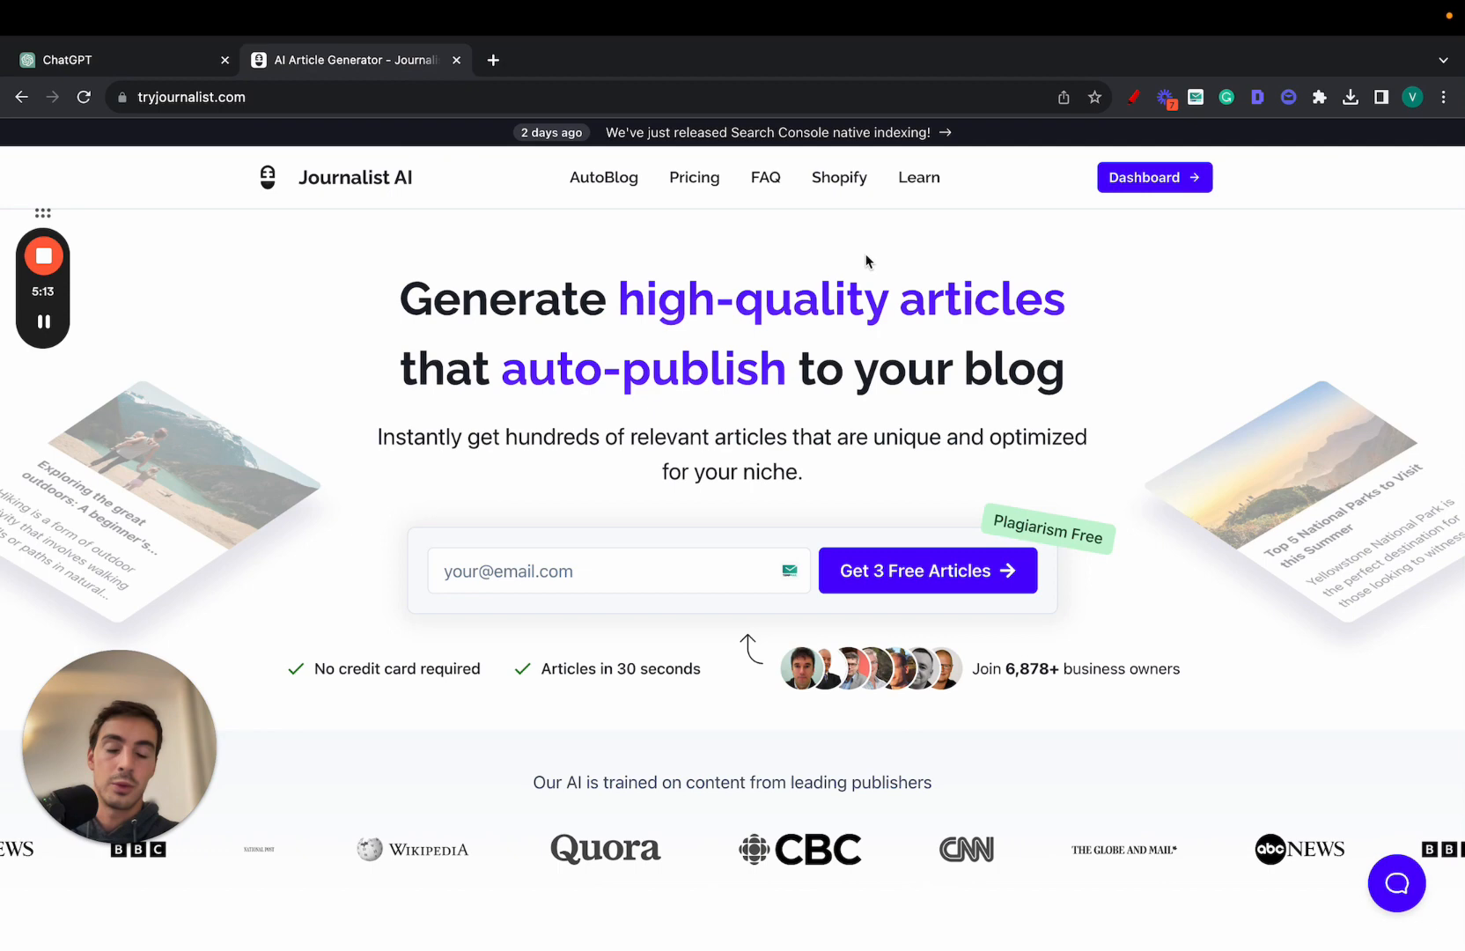
{"action": "mouse_move", "coordinate": [1191, 262]}
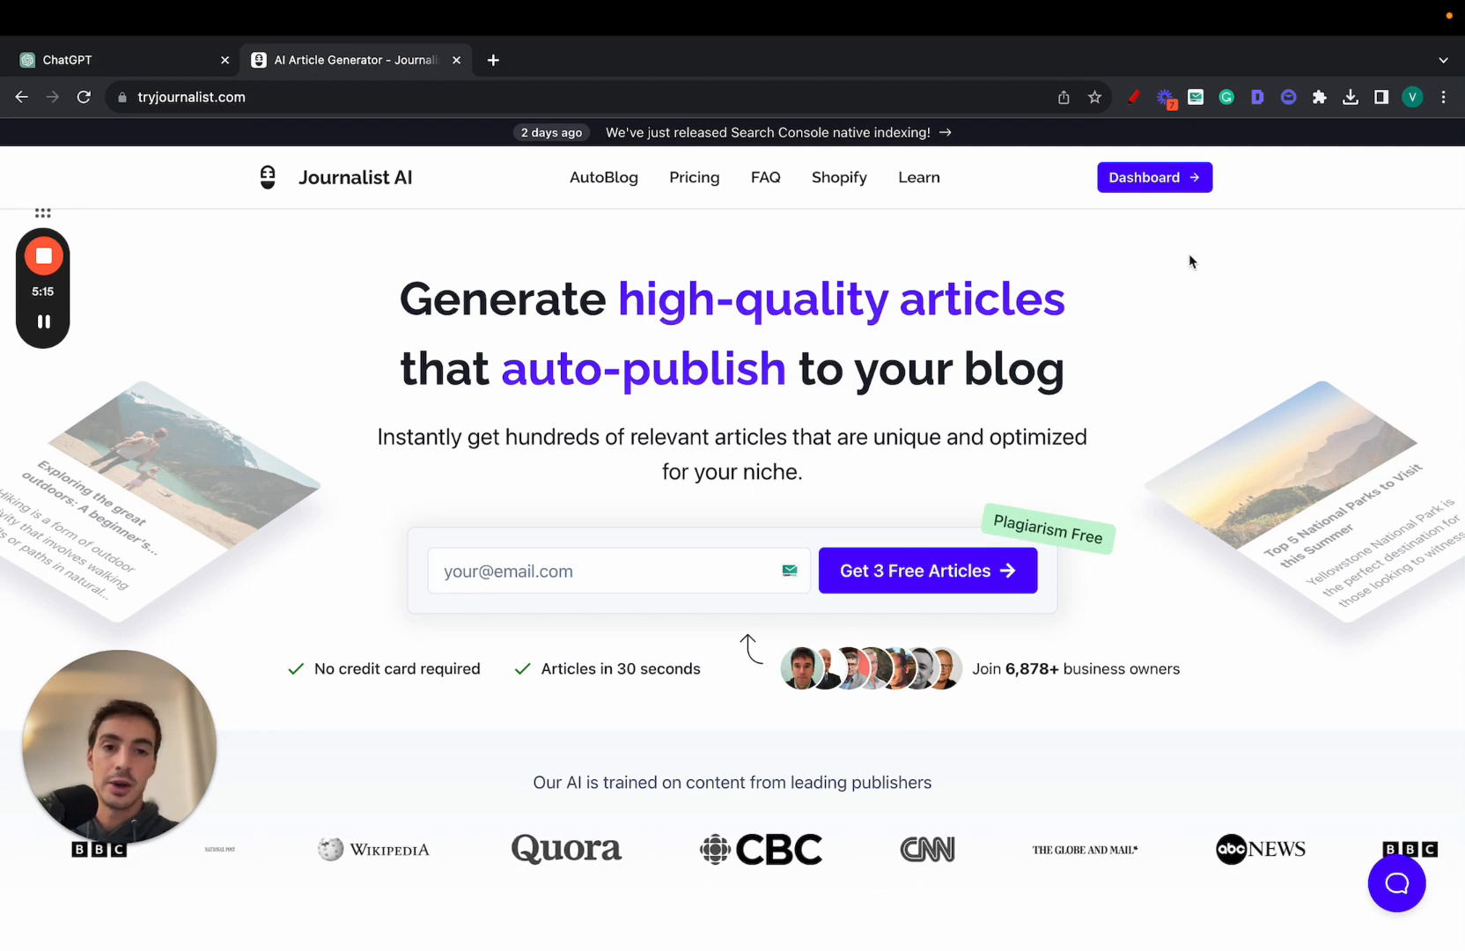
{"action": "mouse_move", "coordinate": [1240, 417]}
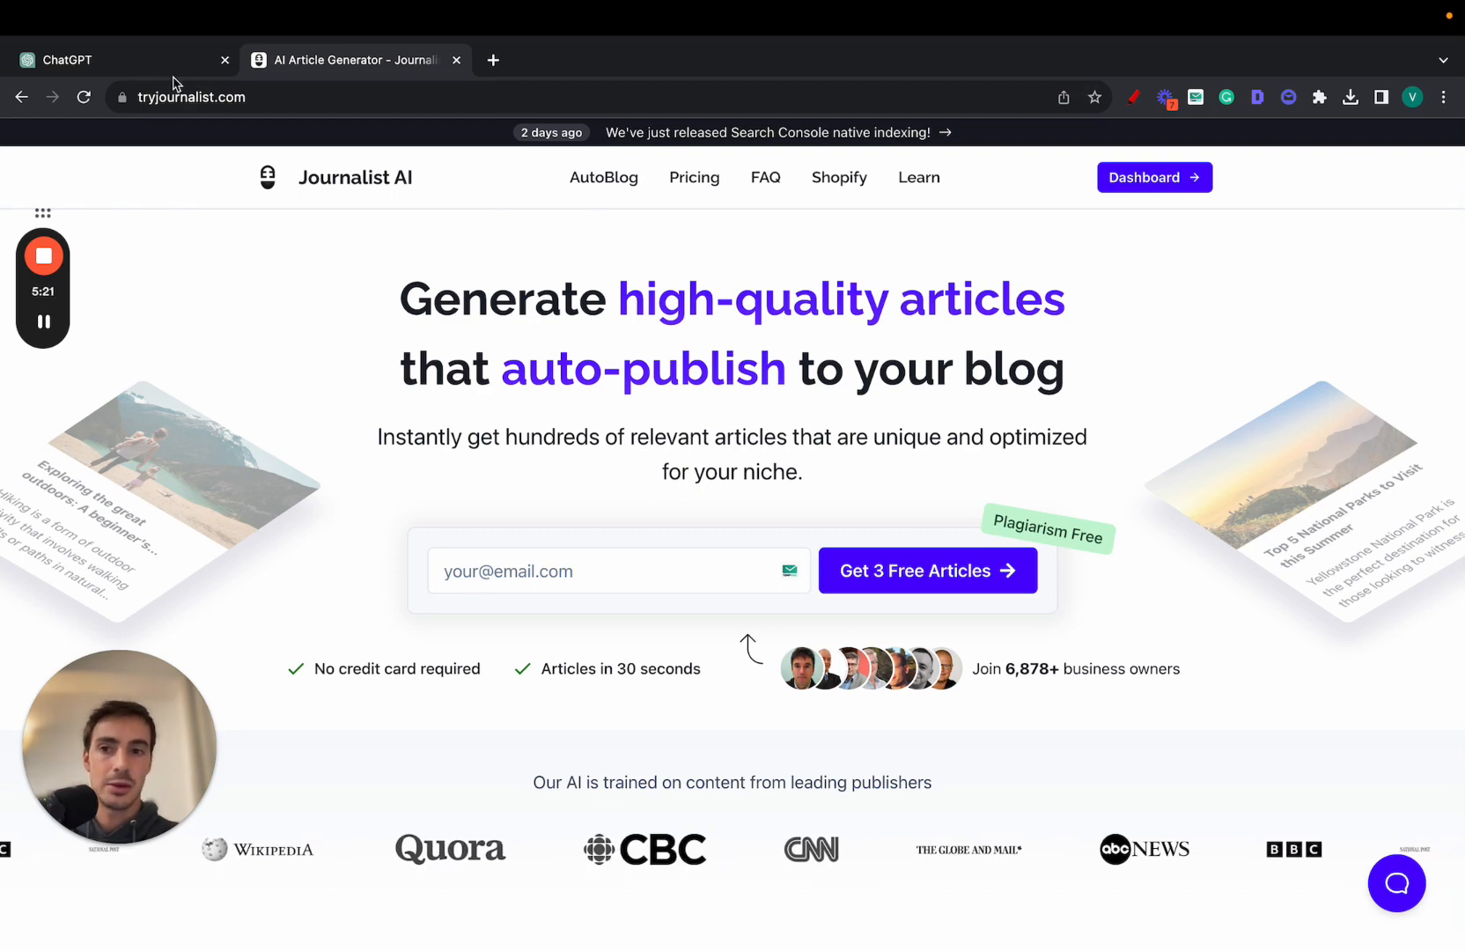
{"action": "mouse_move", "coordinate": [1154, 177]}
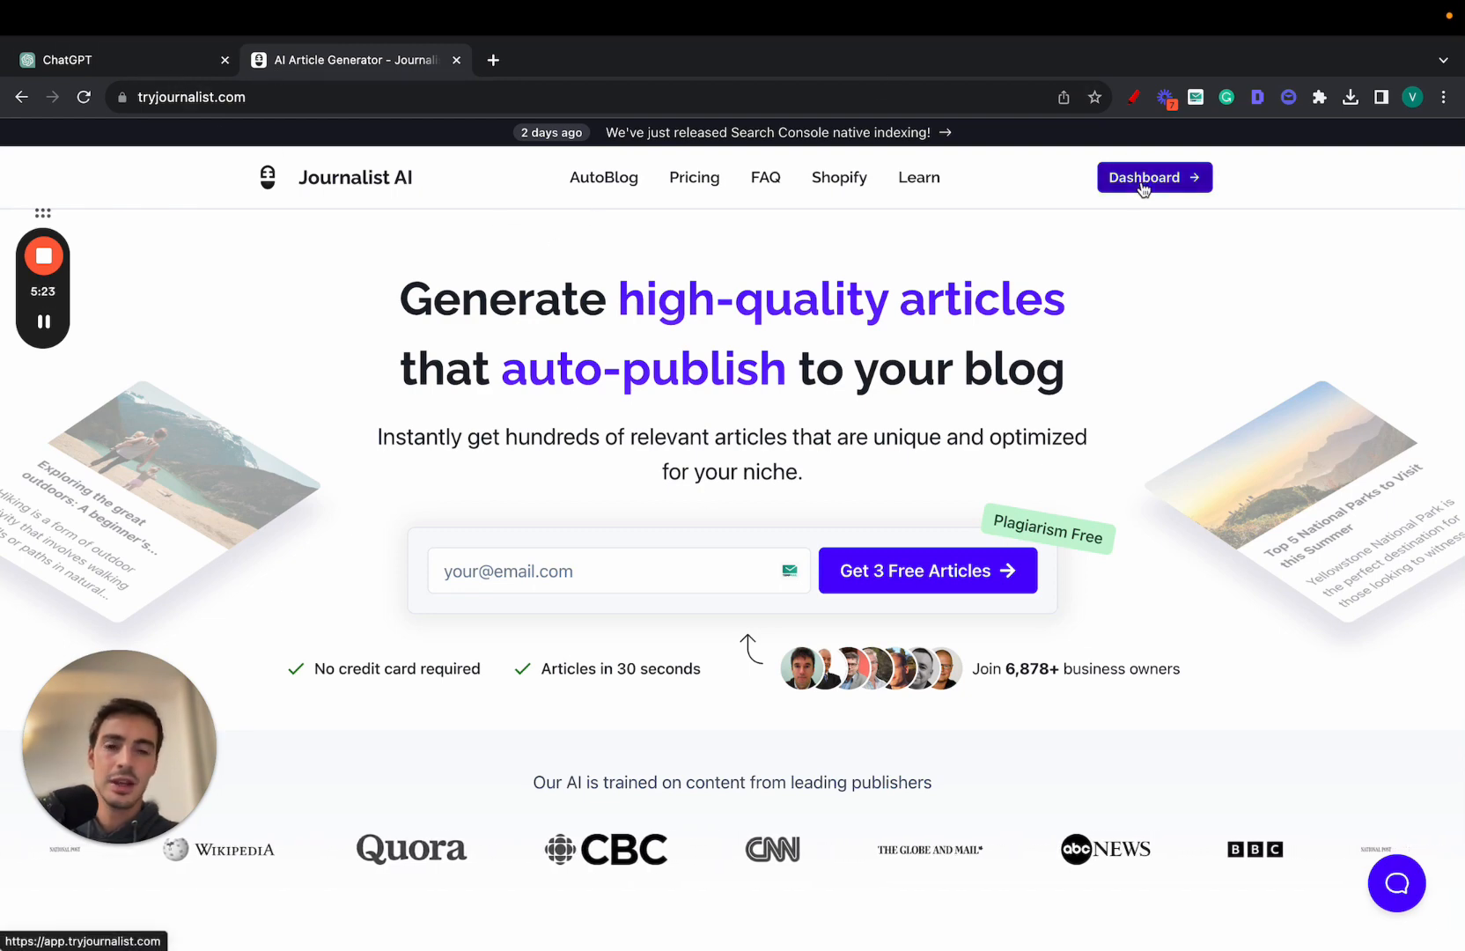
{"action": "left_click", "coordinate": [1155, 177]}
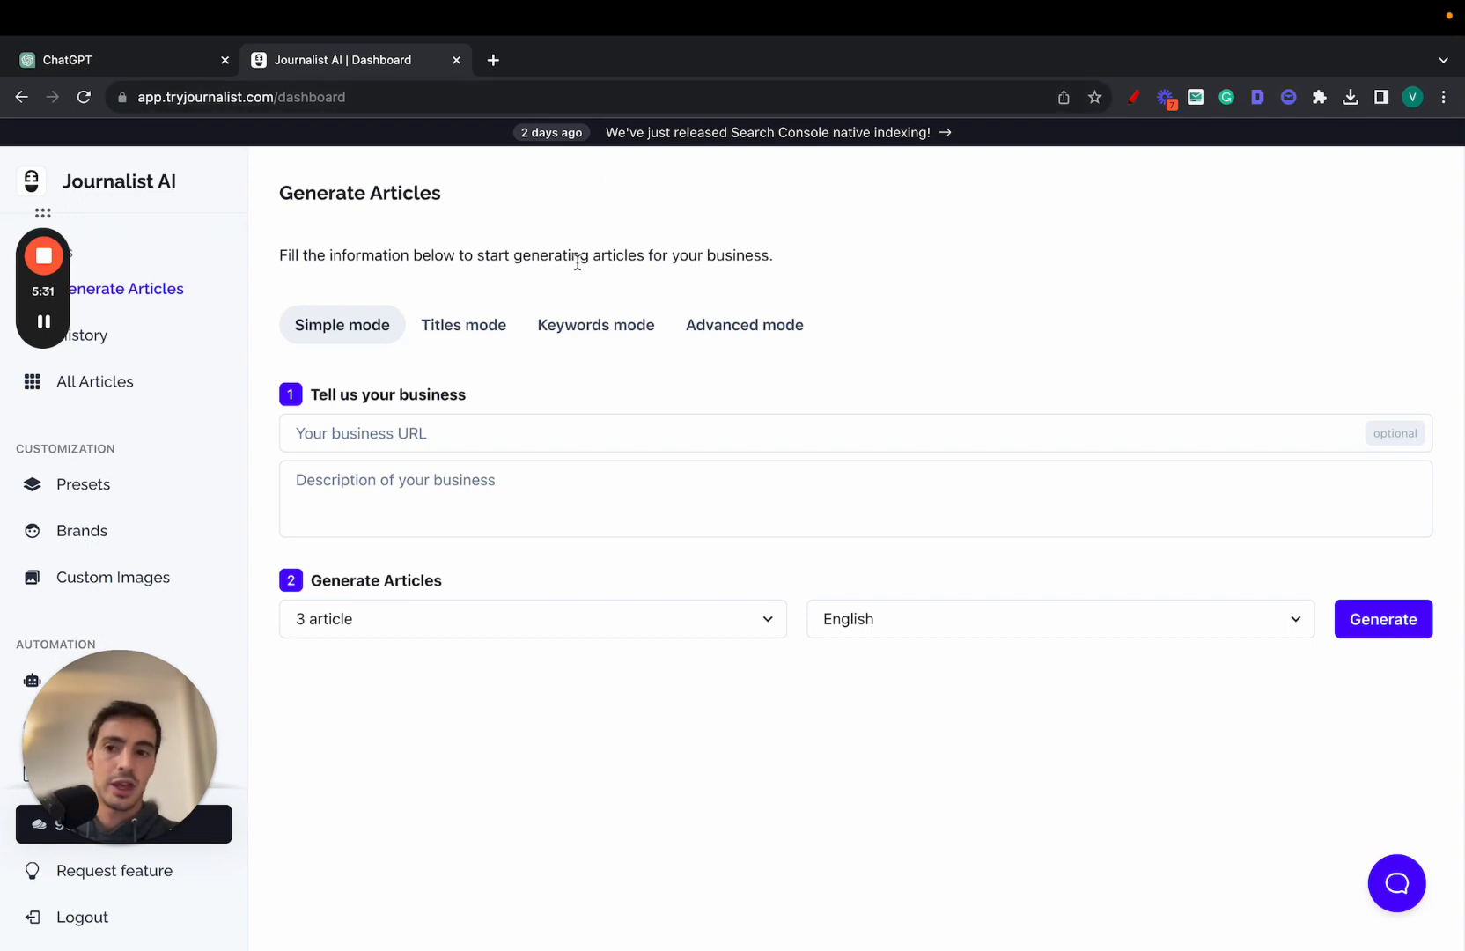
Open a gardening Titles batch from History and view its articles.
{"action": "left_click", "coordinate": [85, 336]}
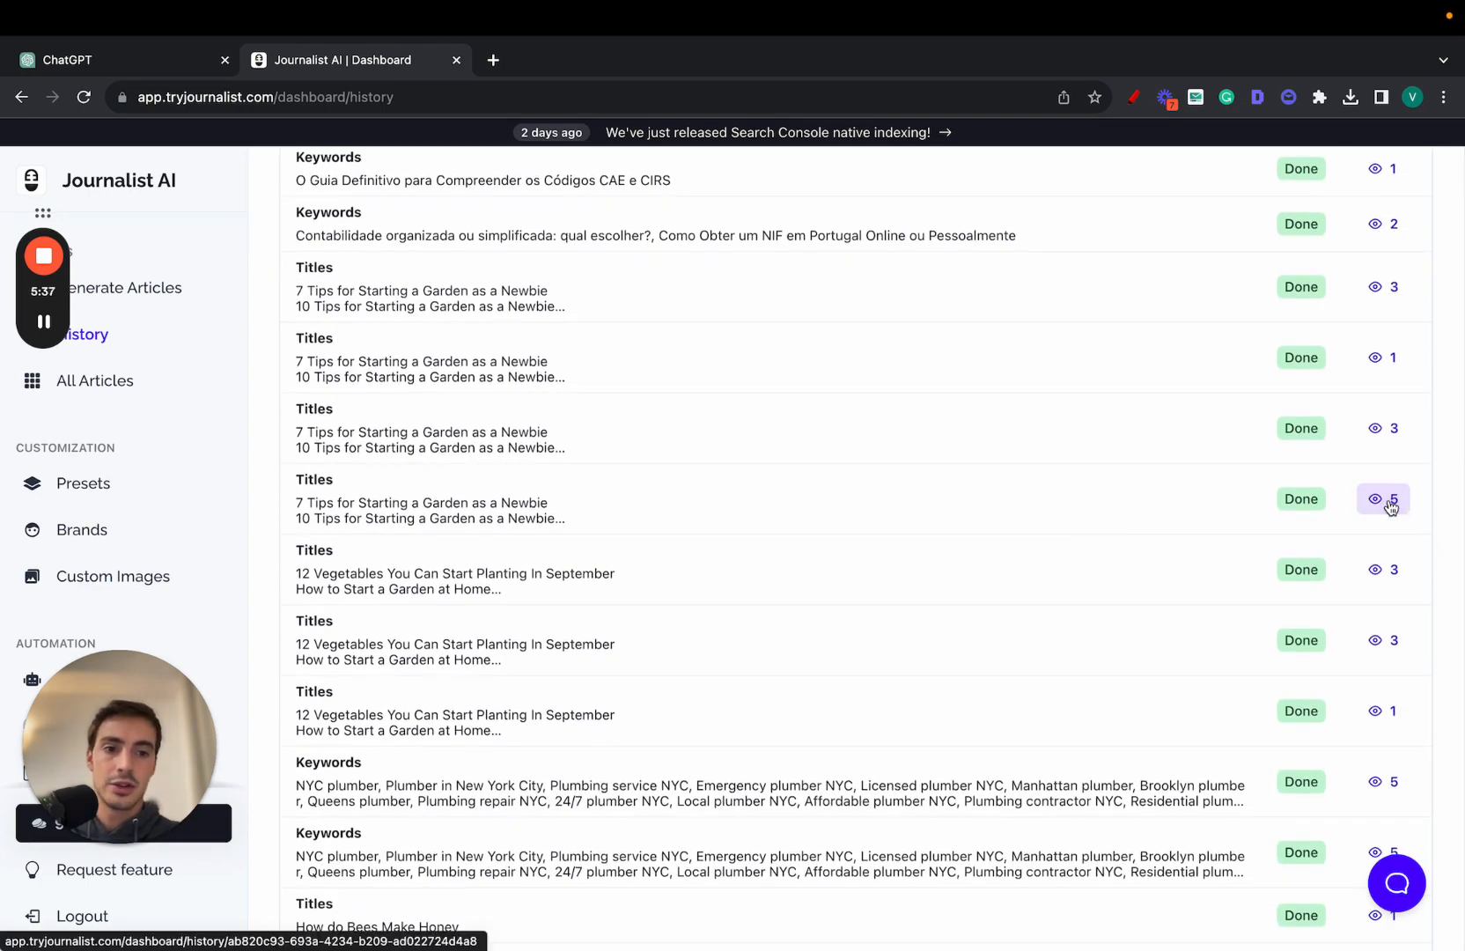
{"action": "left_click", "coordinate": [1383, 499]}
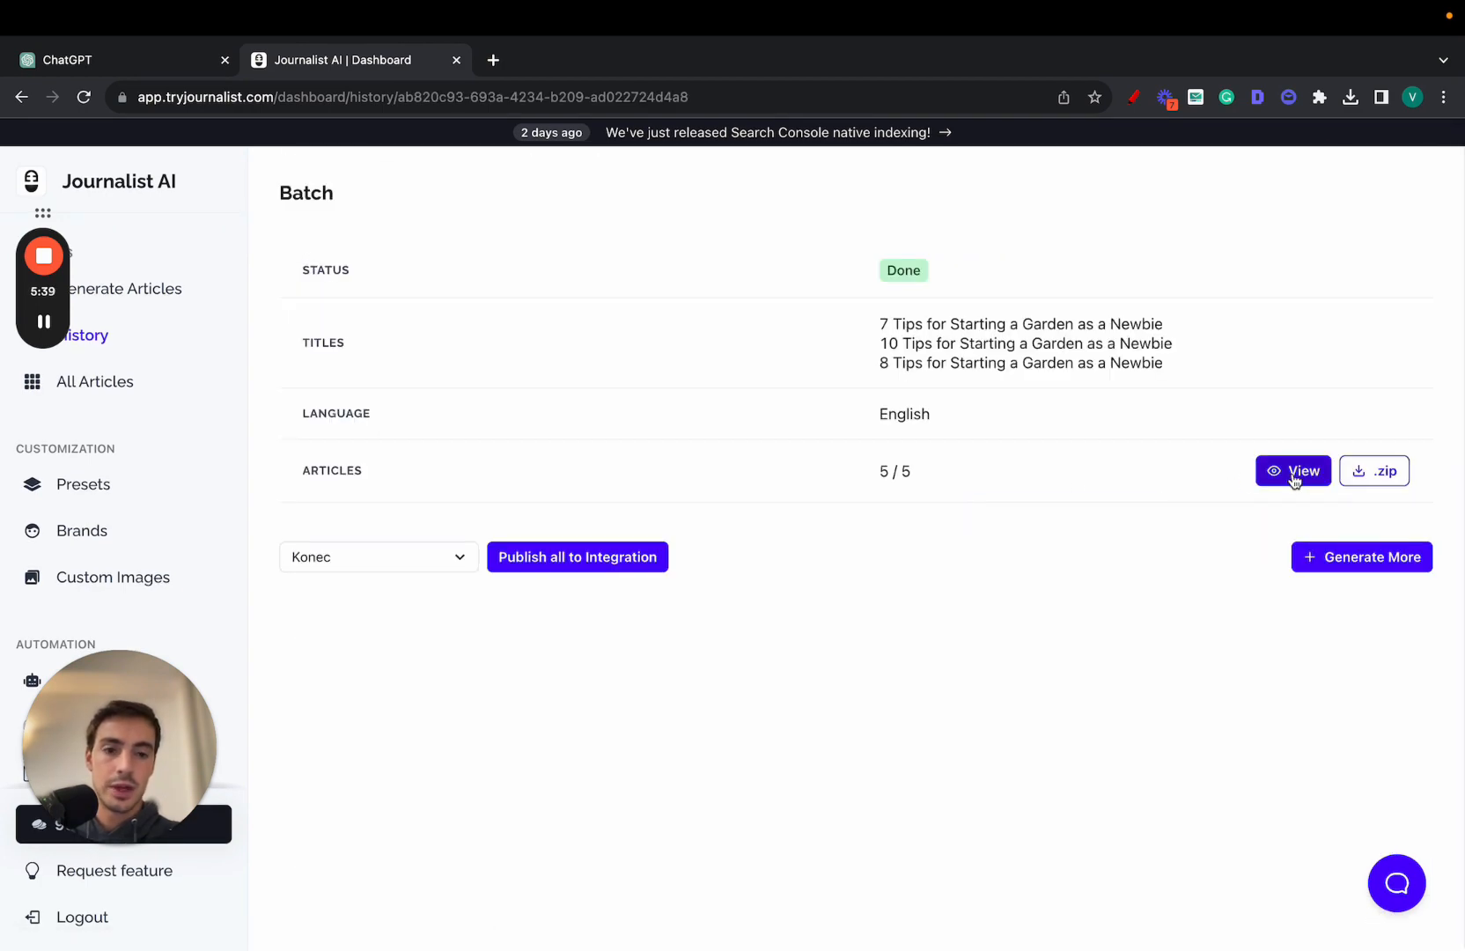
{"action": "left_click", "coordinate": [1293, 471]}
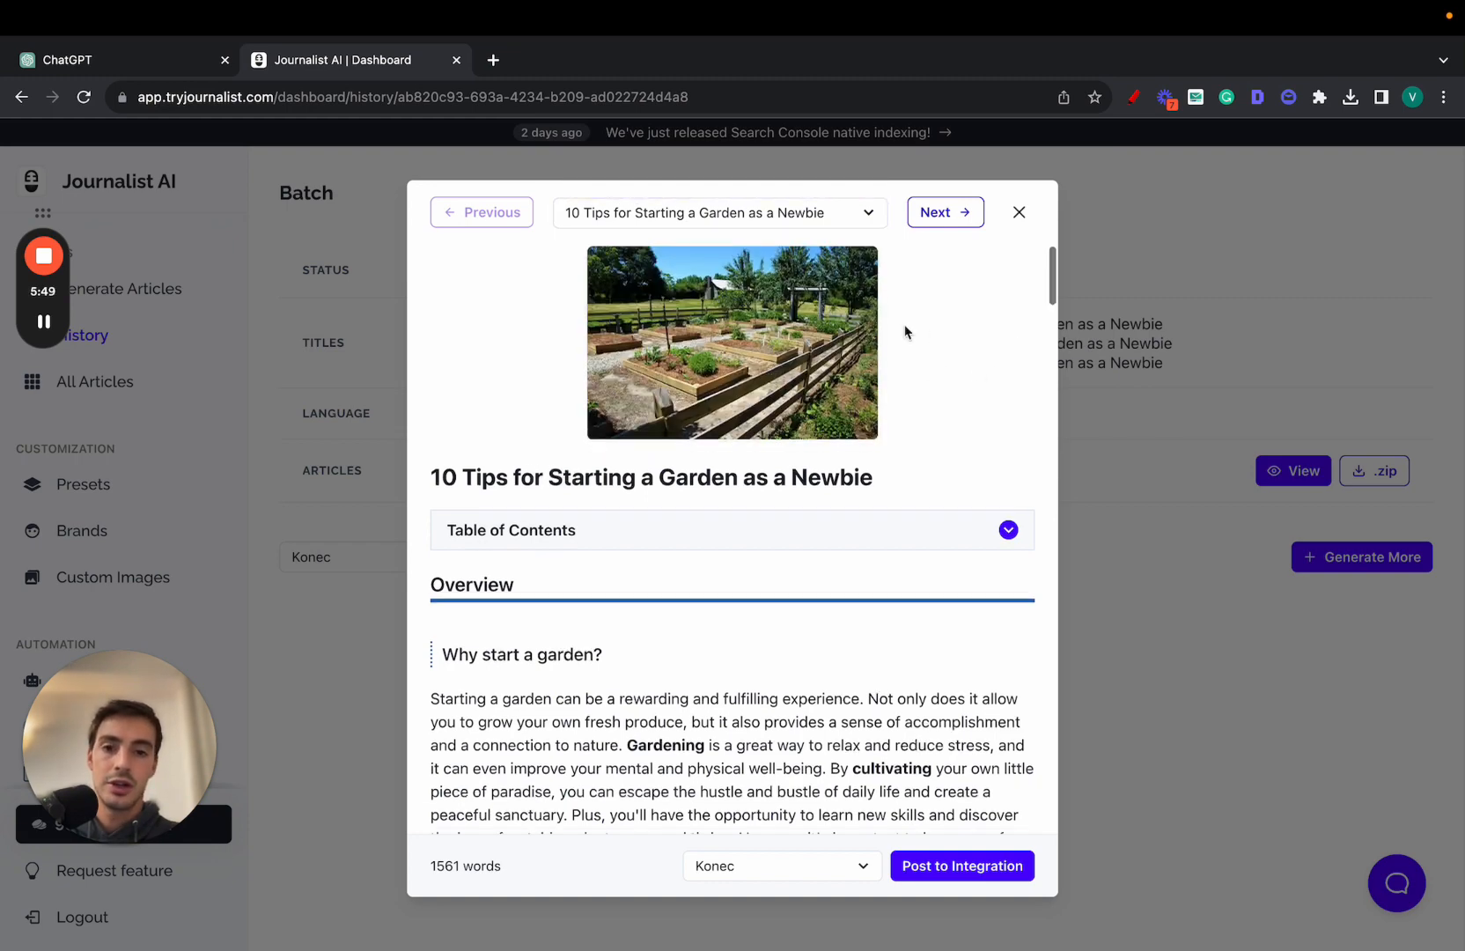
Read '10 Tips for Starting a Garden as a Newbie' to the end and close the preview.
{"action": "scroll", "scroll_direction": "down", "scroll_amount": 3}
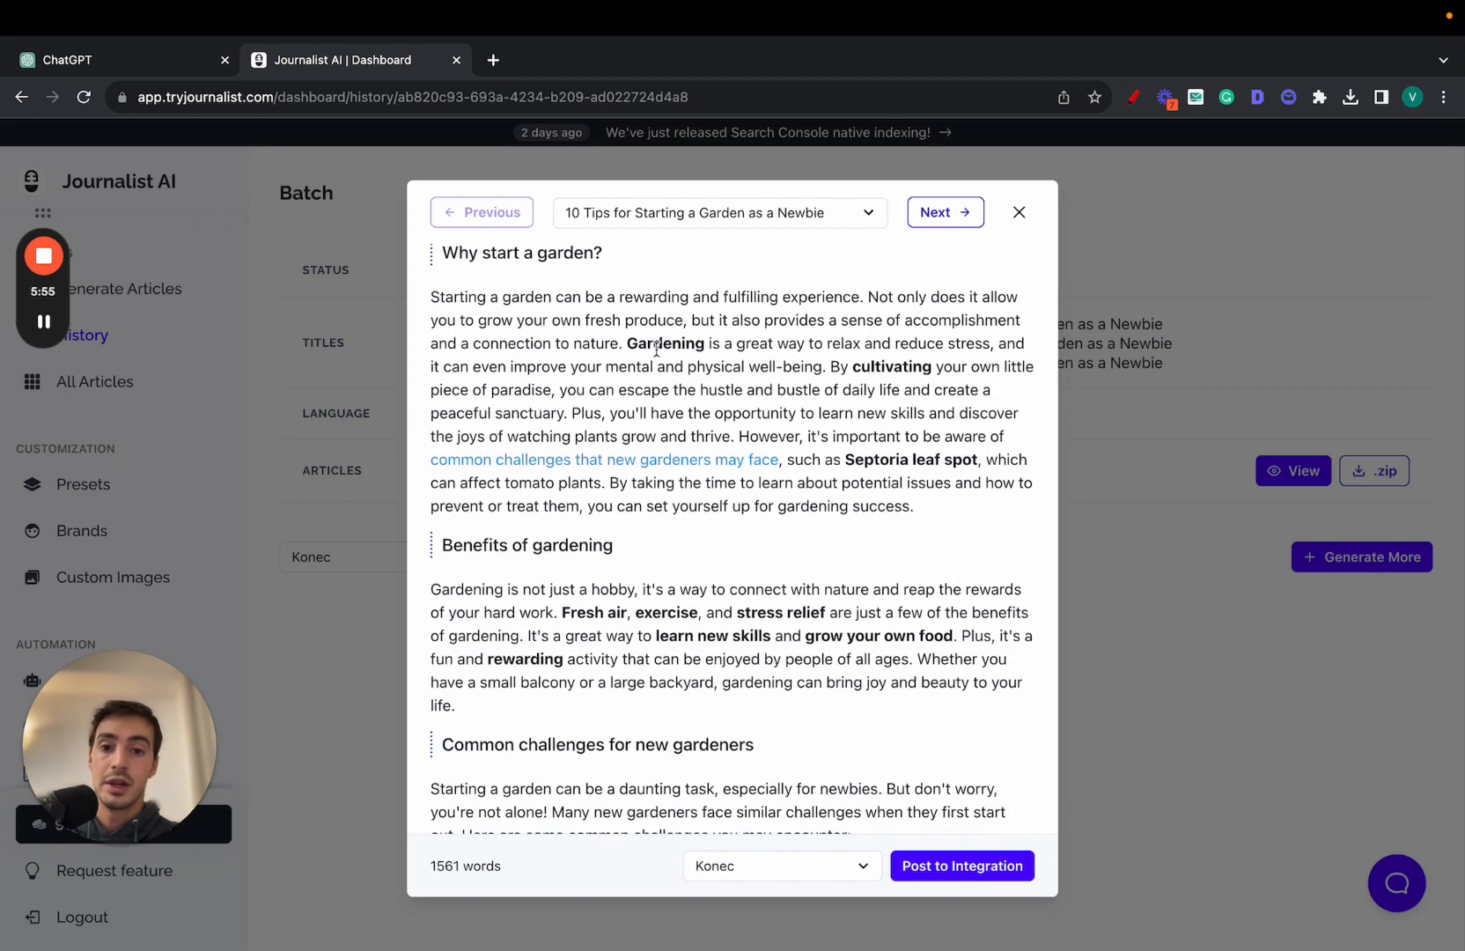
{"action": "scroll", "scroll_direction": "down", "scroll_amount": 3}
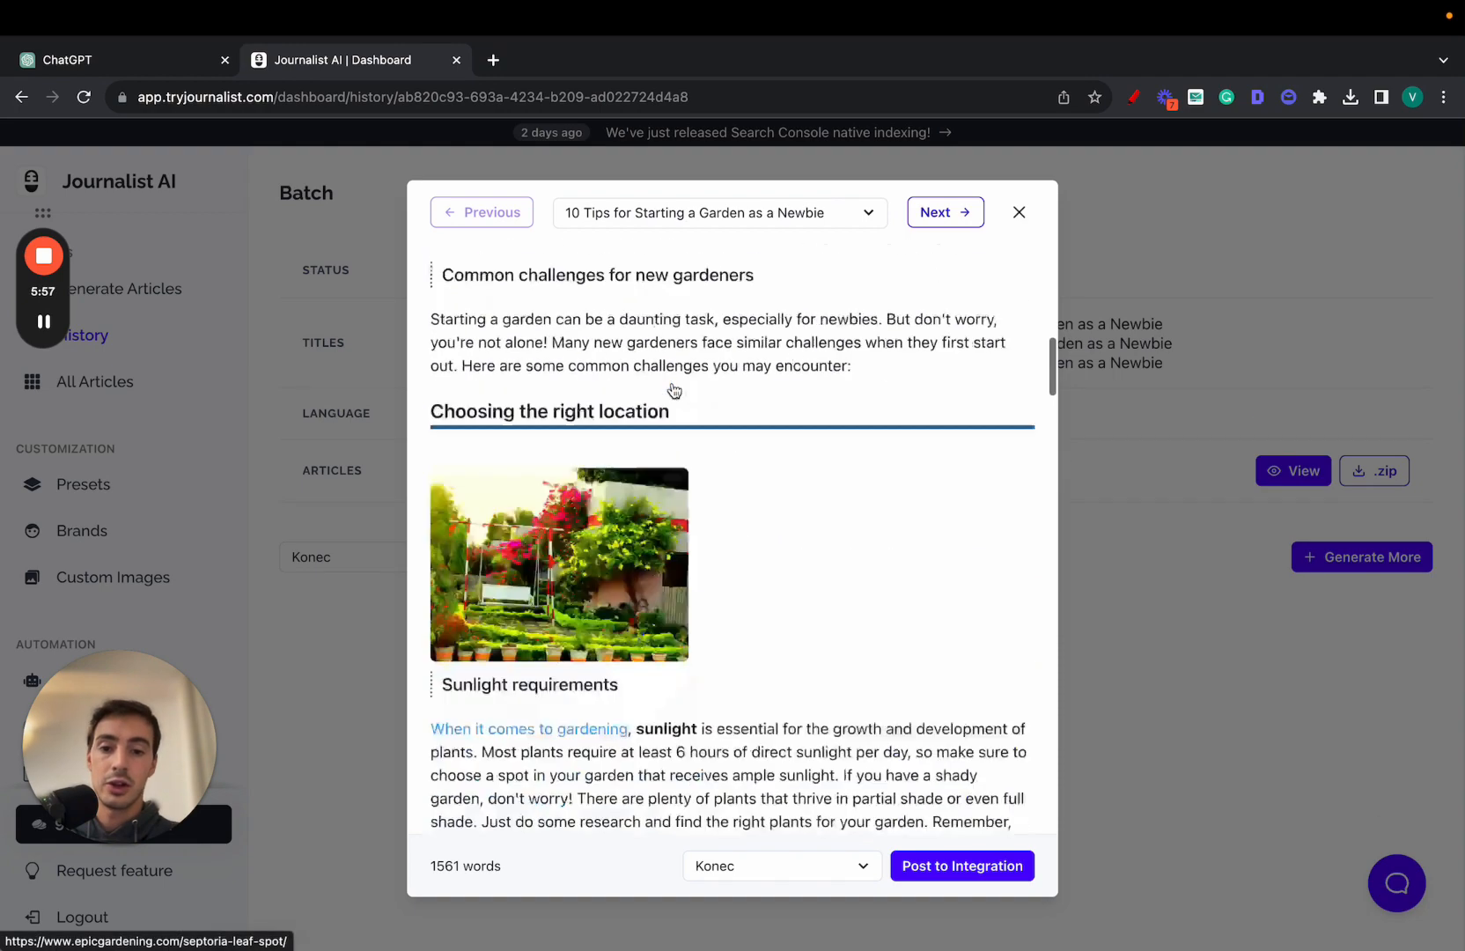
{"action": "scroll", "scroll_direction": "down", "scroll_amount": 3}
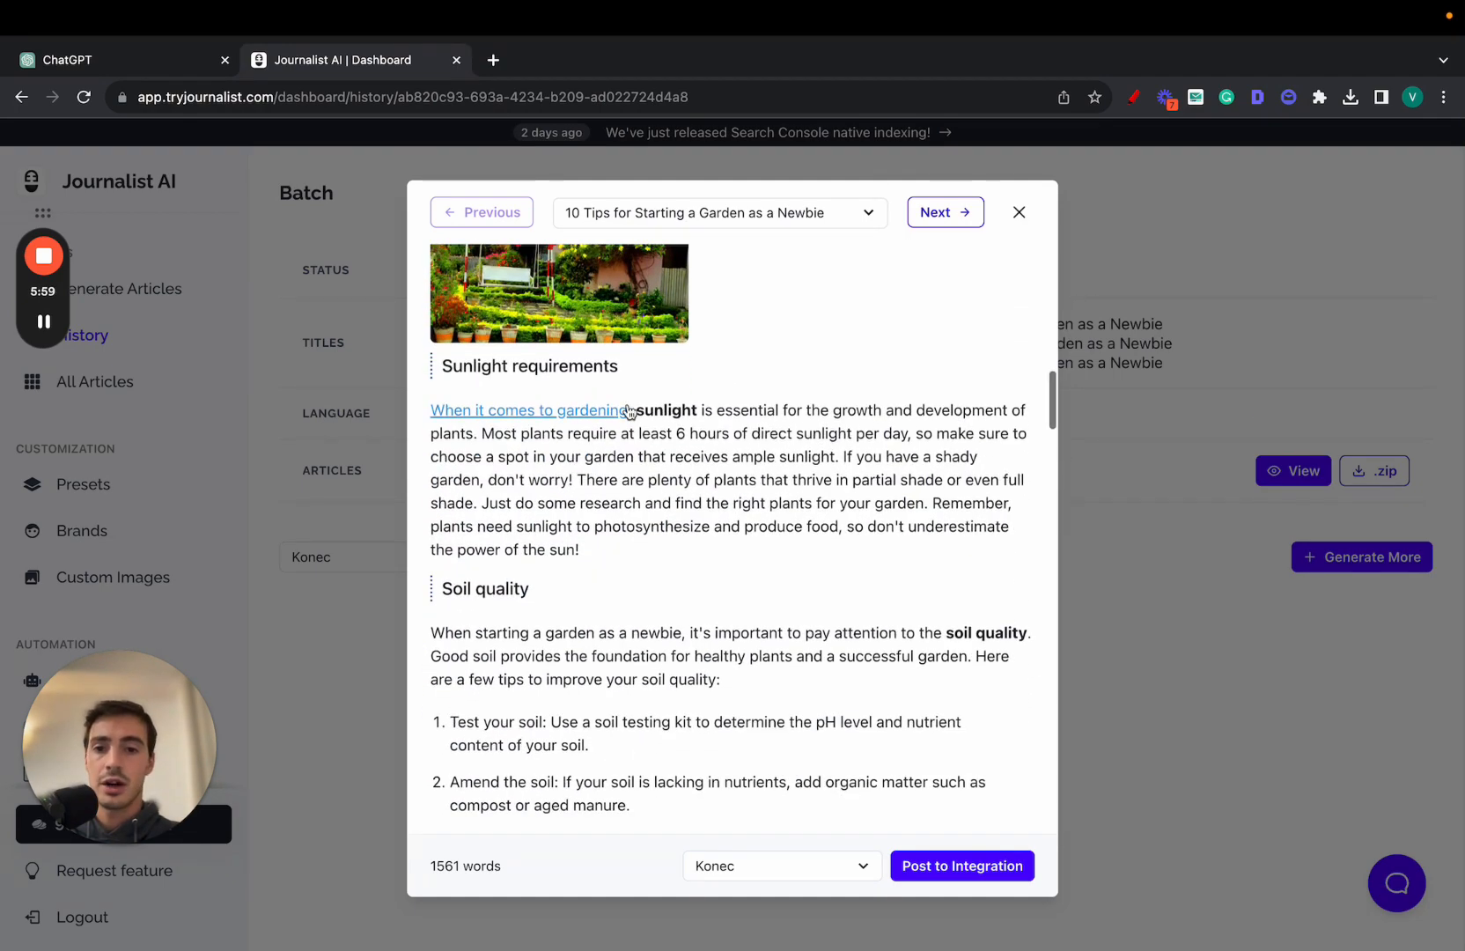
{"action": "scroll", "scroll_direction": "down", "scroll_amount": 3}
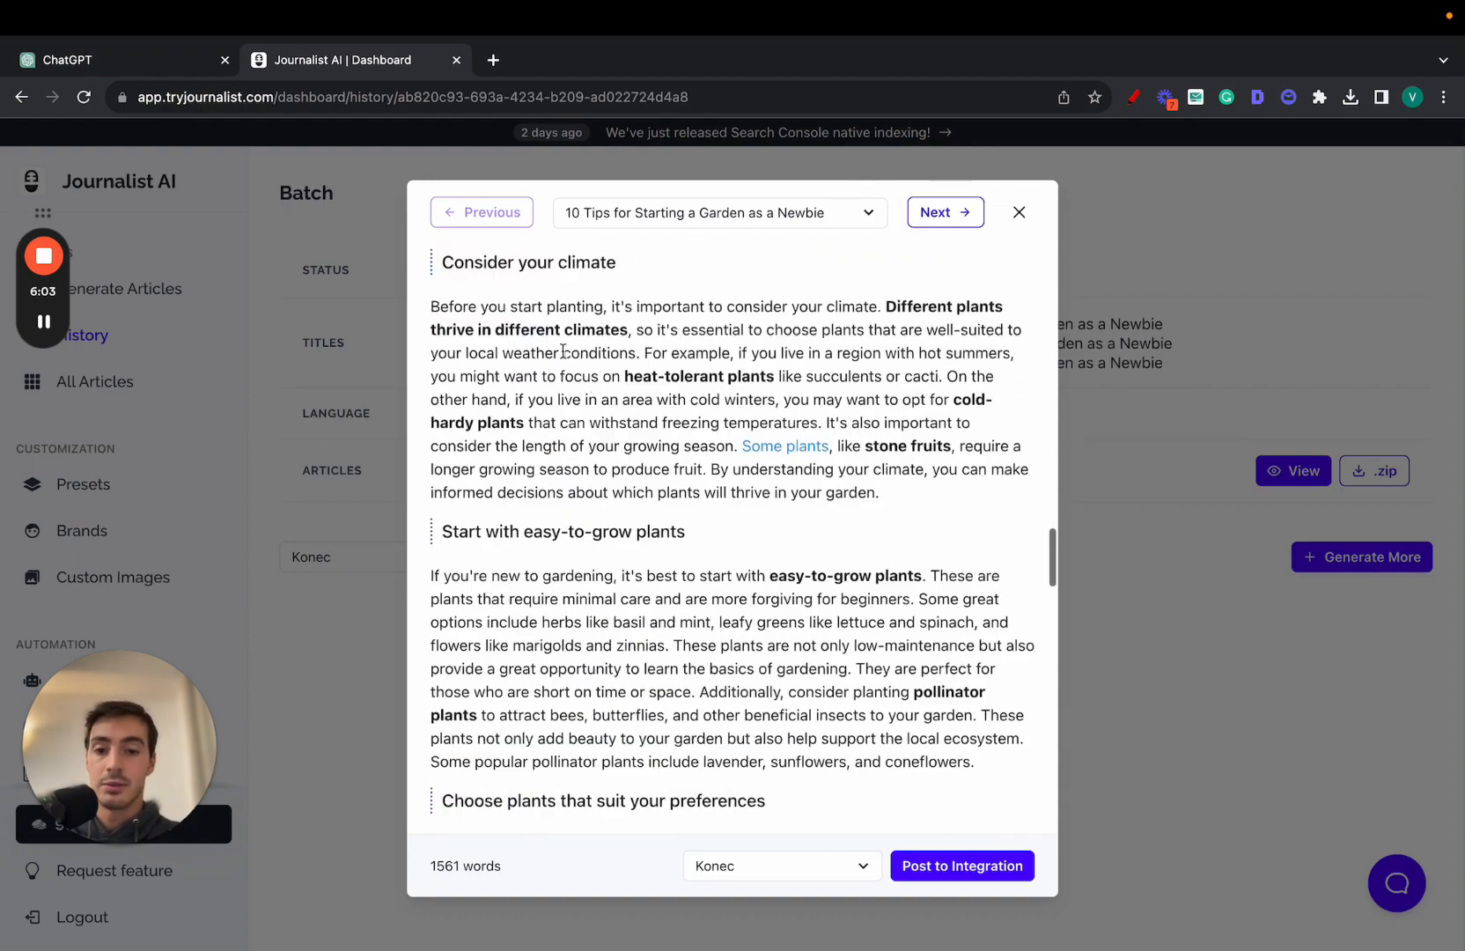
{"action": "scroll", "scroll_direction": "down", "scroll_amount": 3}
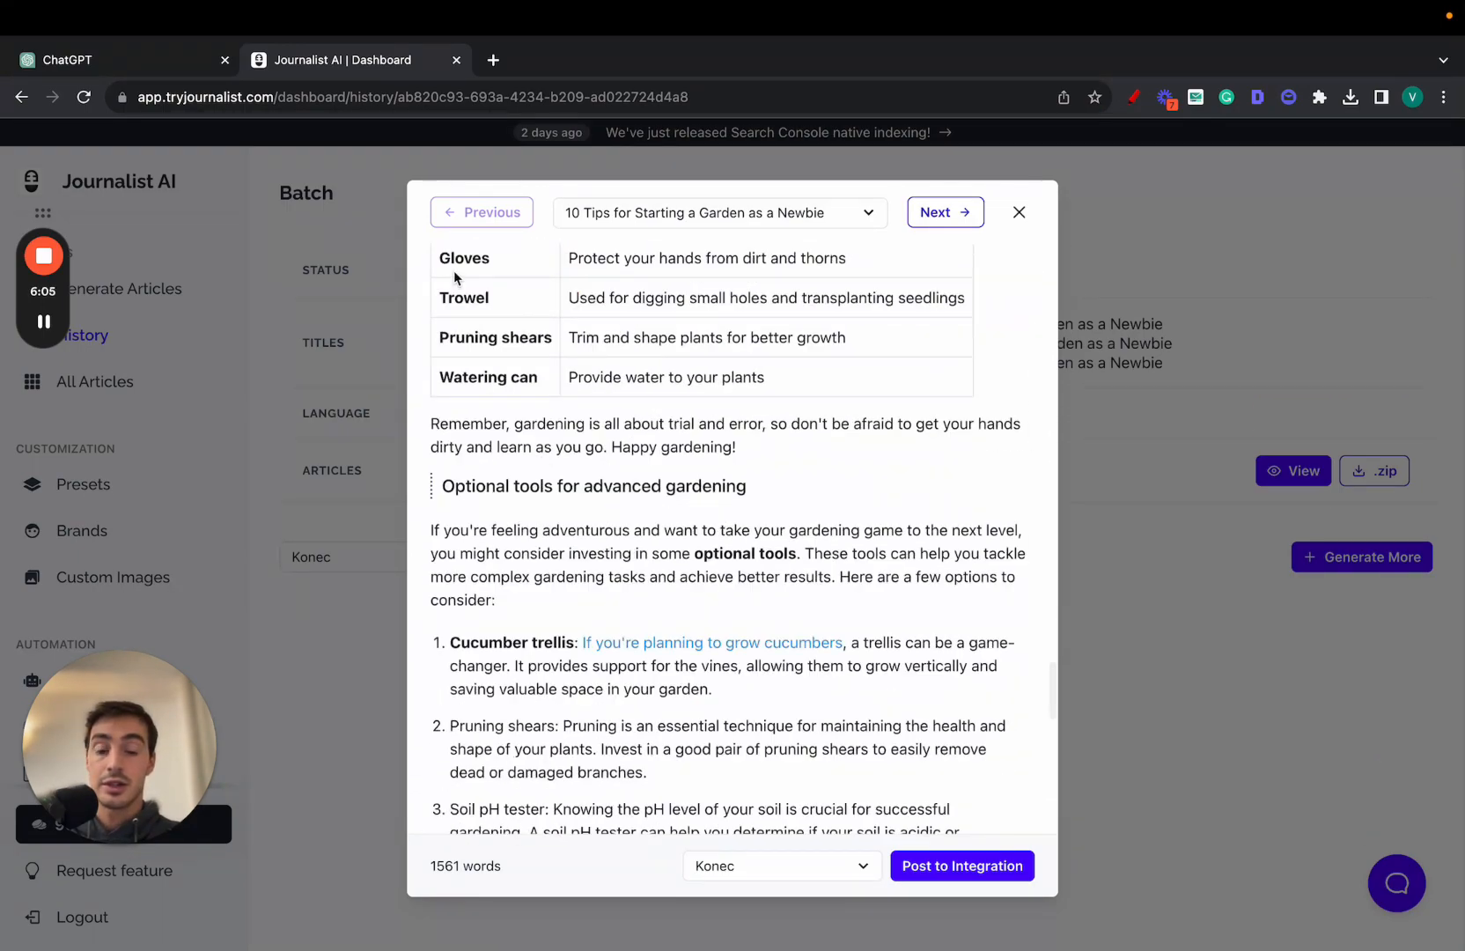
{"action": "scroll", "scroll_direction": "up", "scroll_amount": 3}
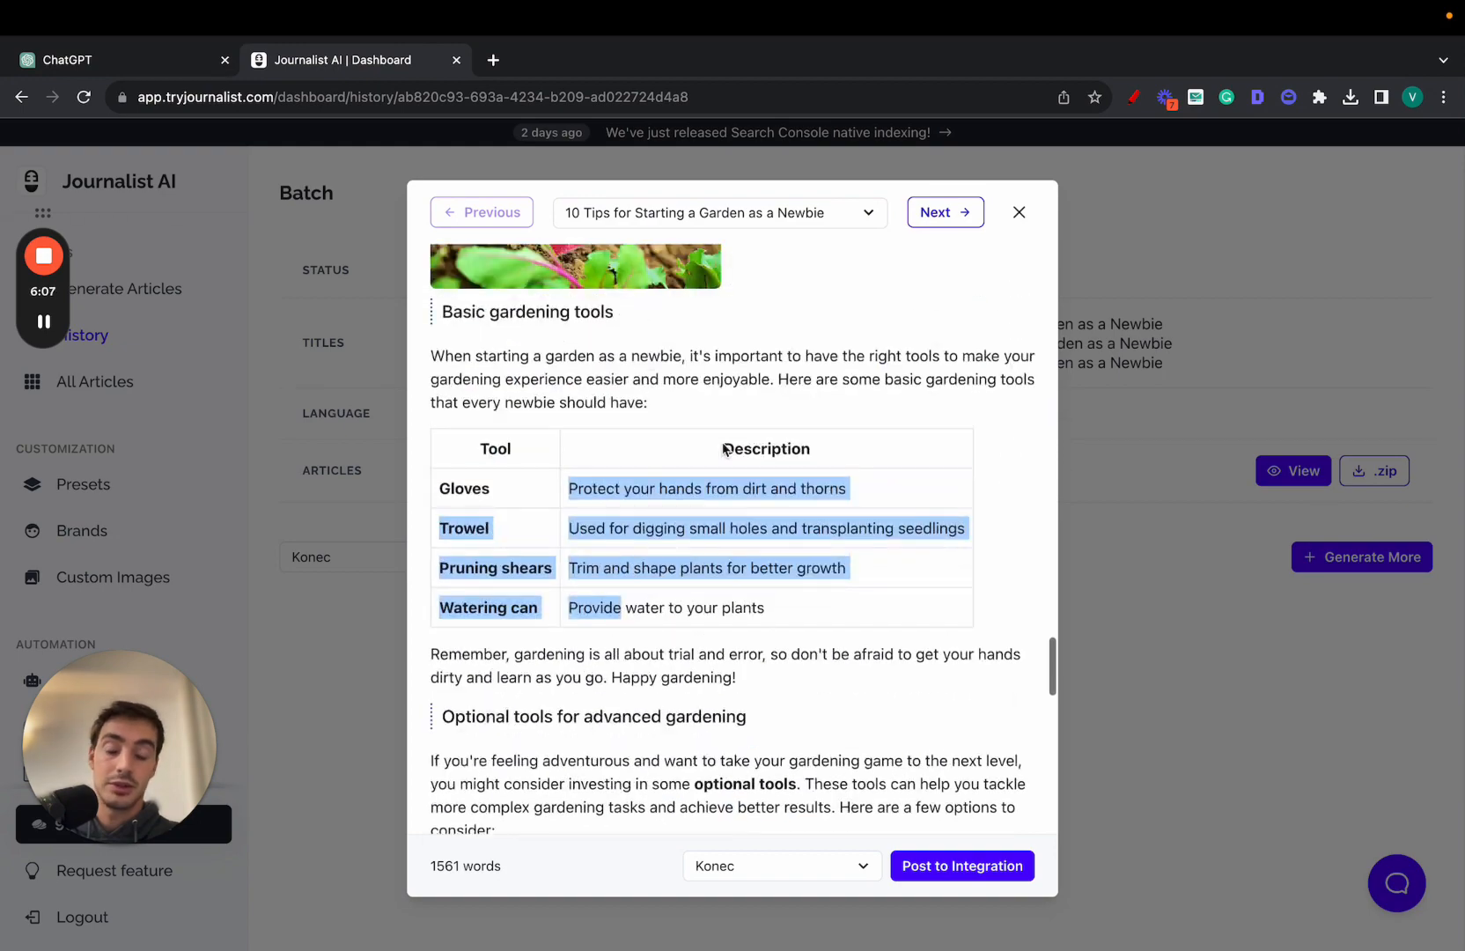
{"action": "scroll", "scroll_direction": "down", "scroll_amount": 3}
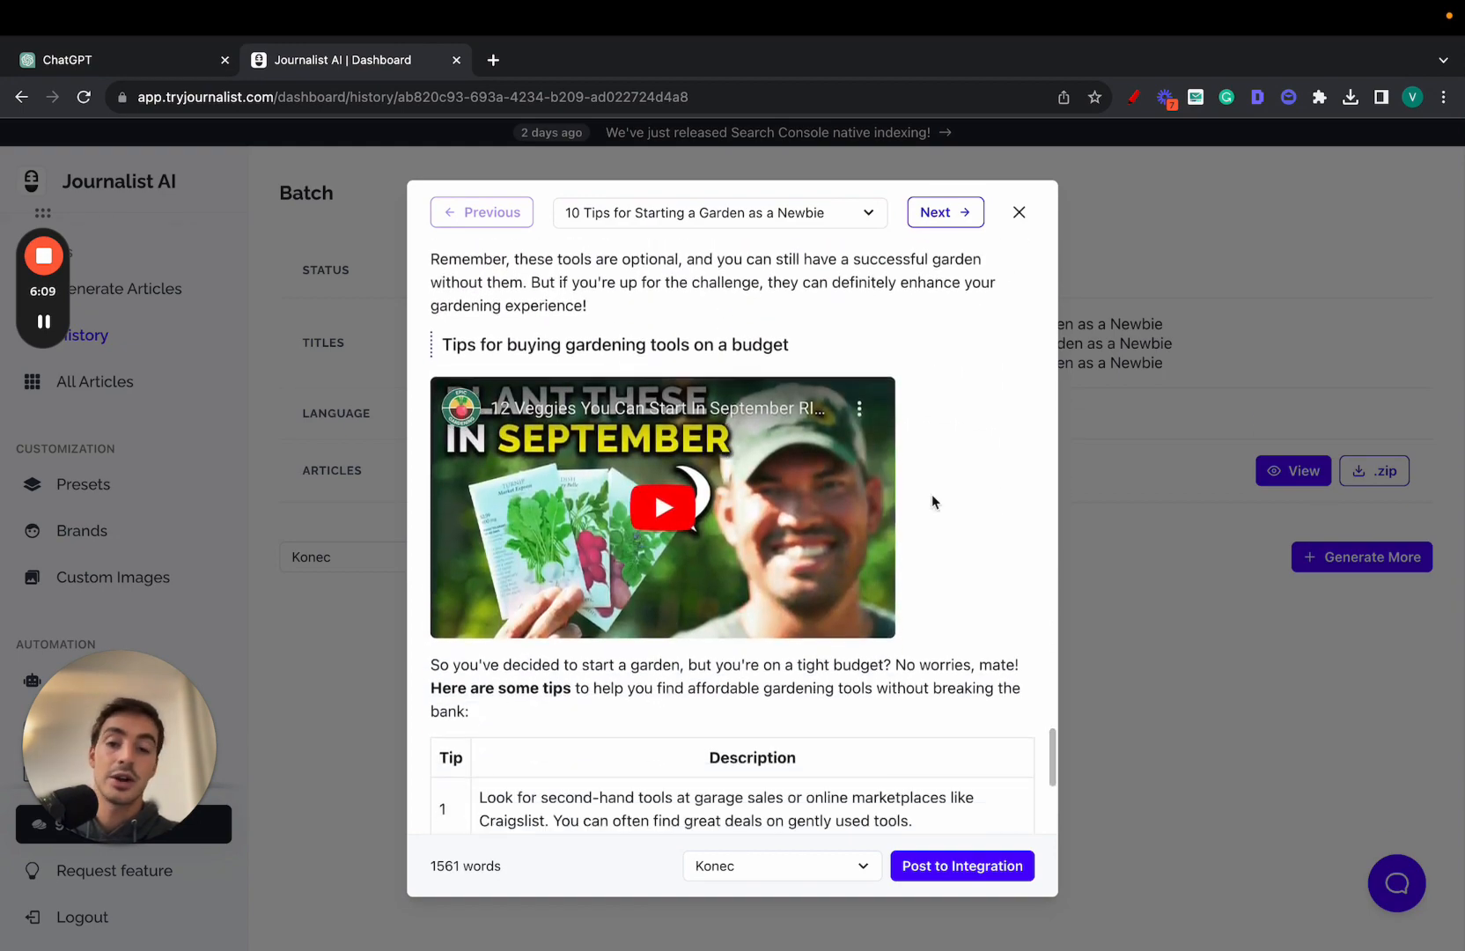
{"action": "mouse_move", "coordinate": [892, 465]}
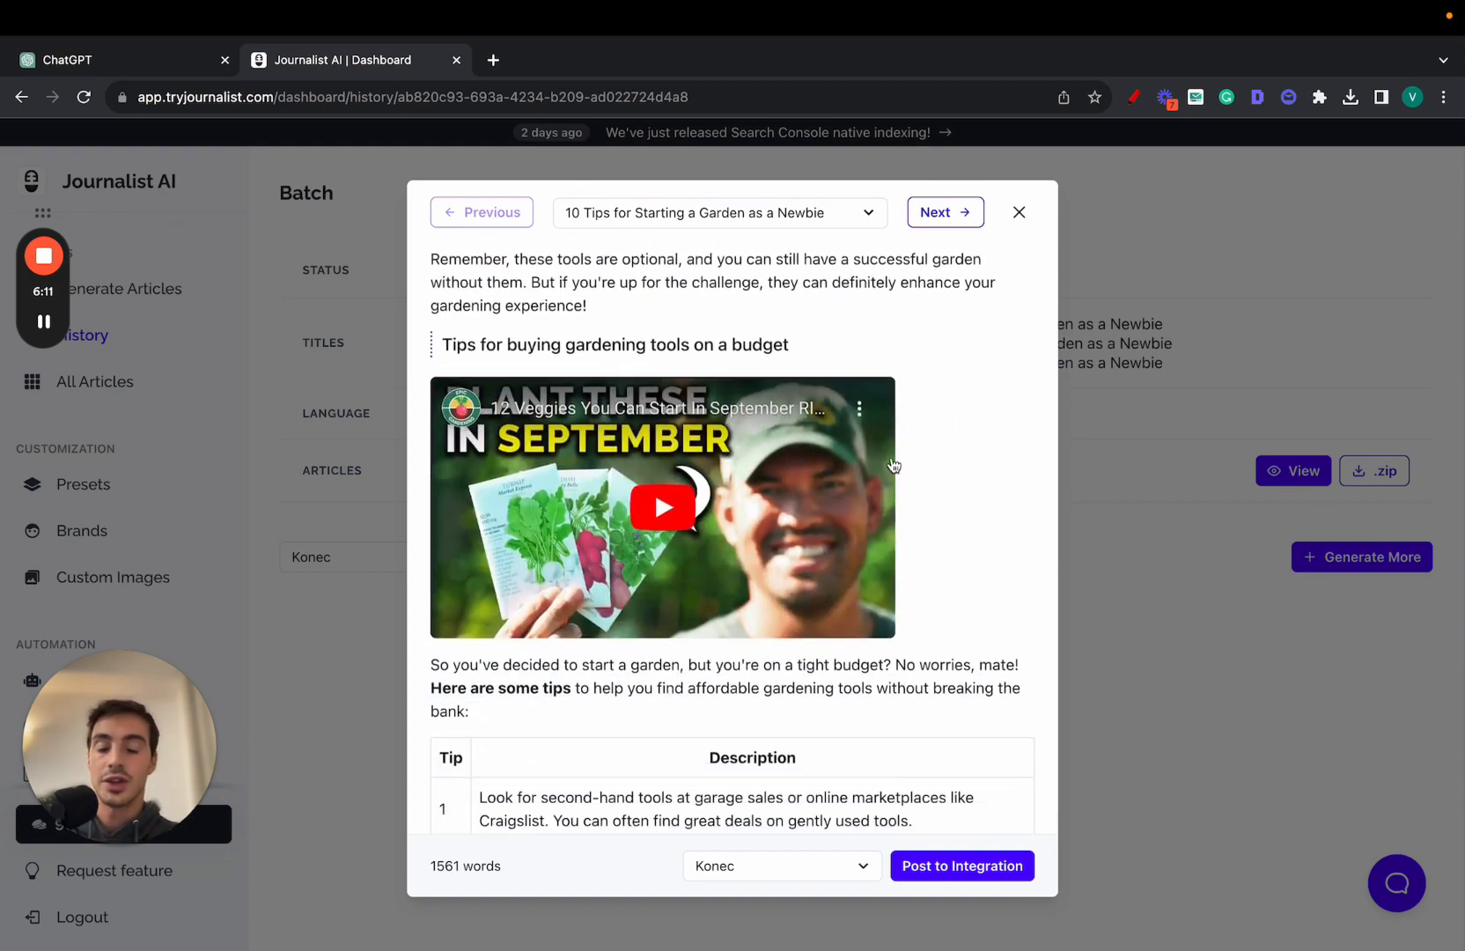
{"action": "mouse_move", "coordinate": [904, 445]}
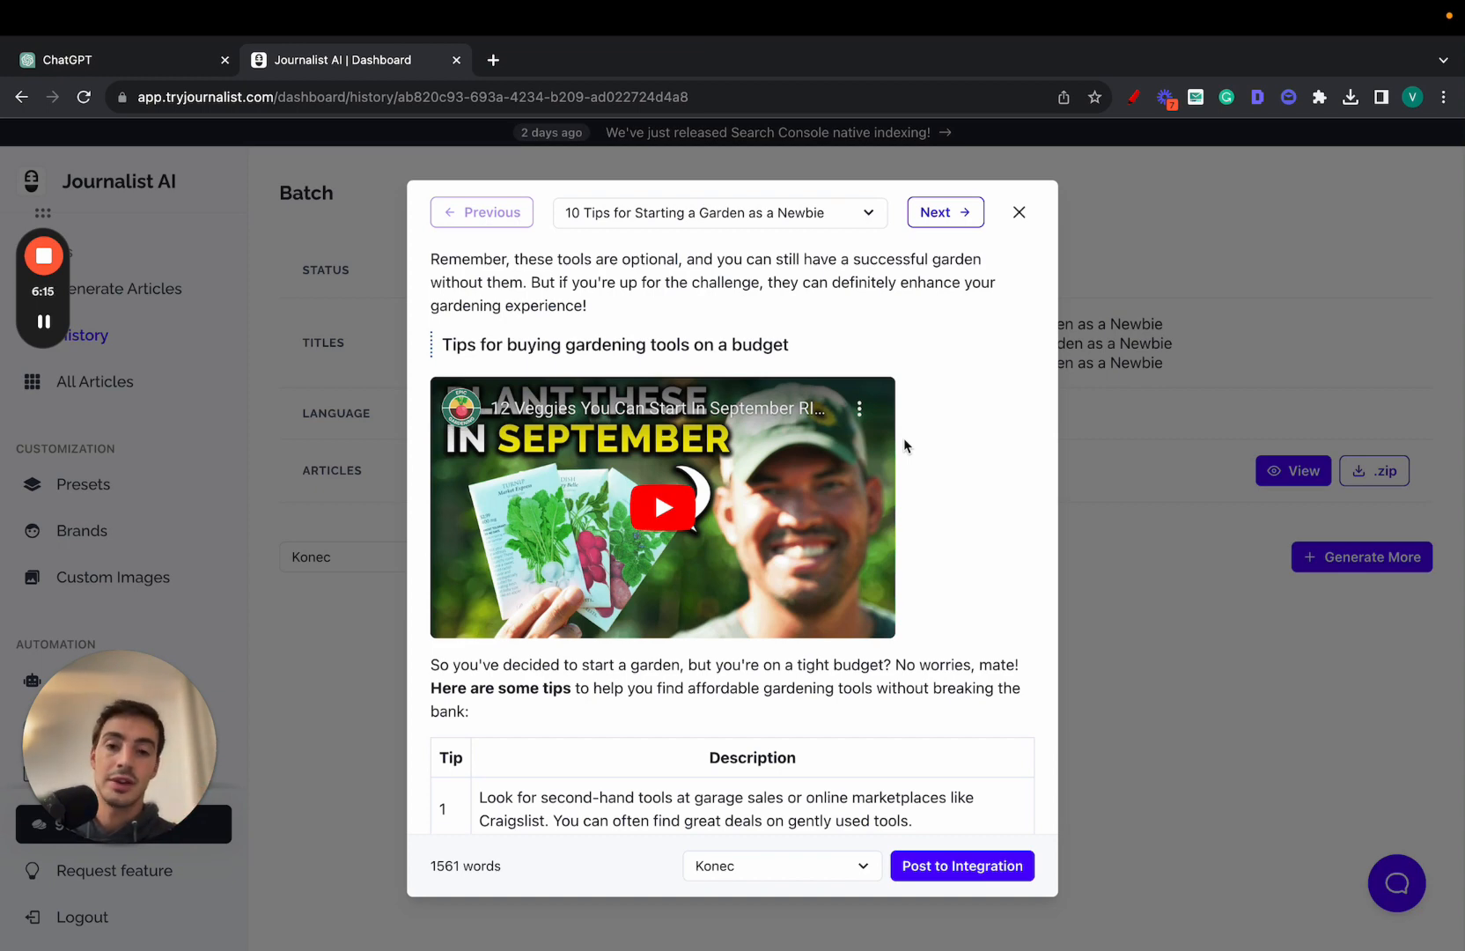
{"action": "mouse_move", "coordinate": [886, 479]}
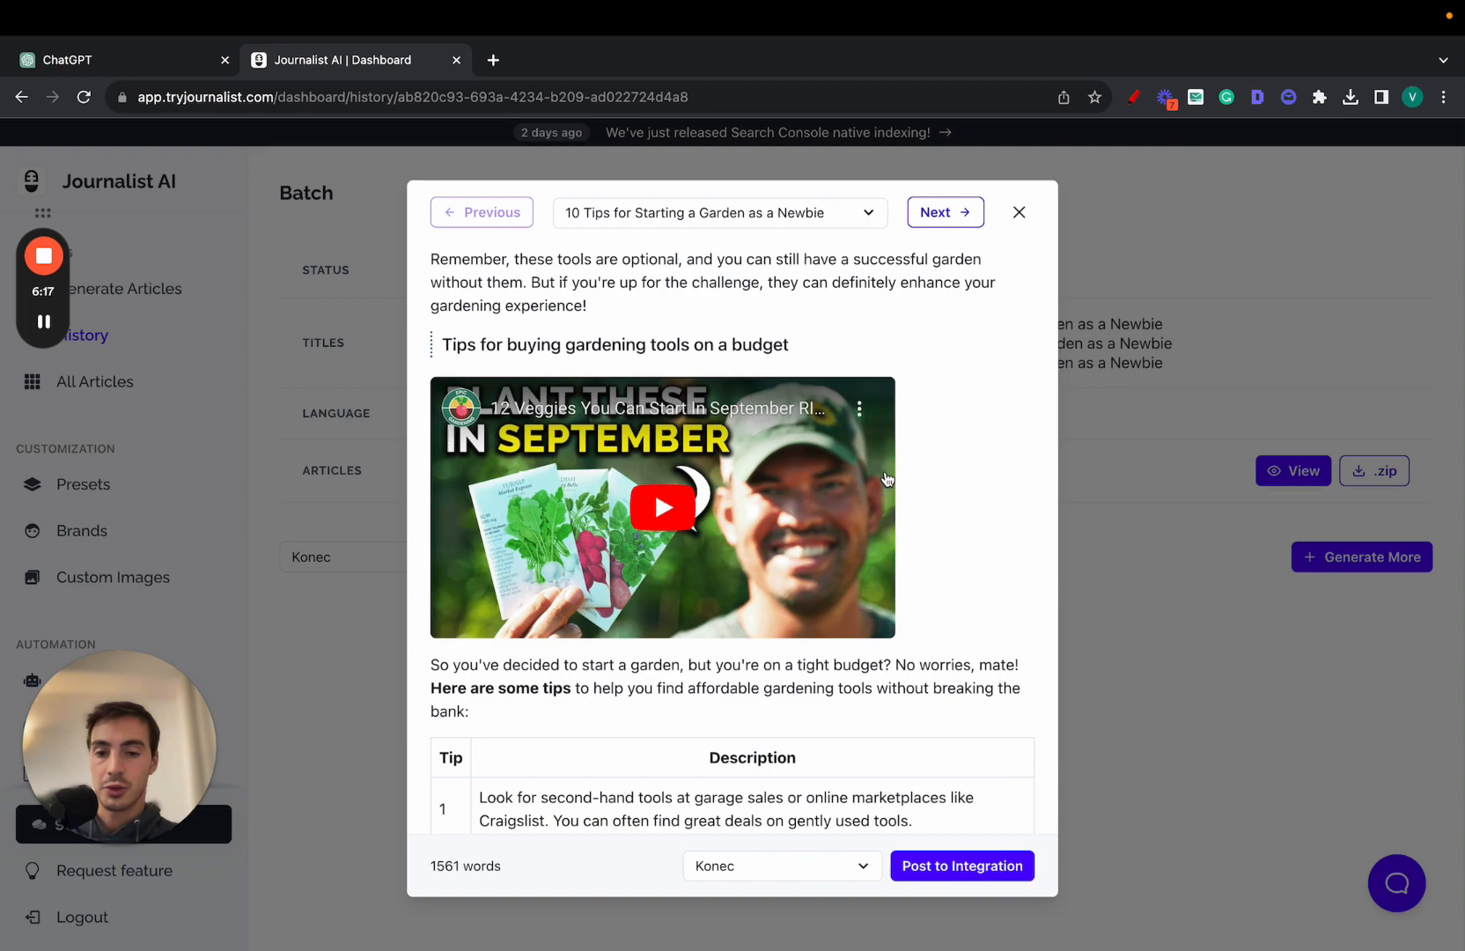
{"action": "scroll", "scroll_direction": "down", "scroll_amount": 3}
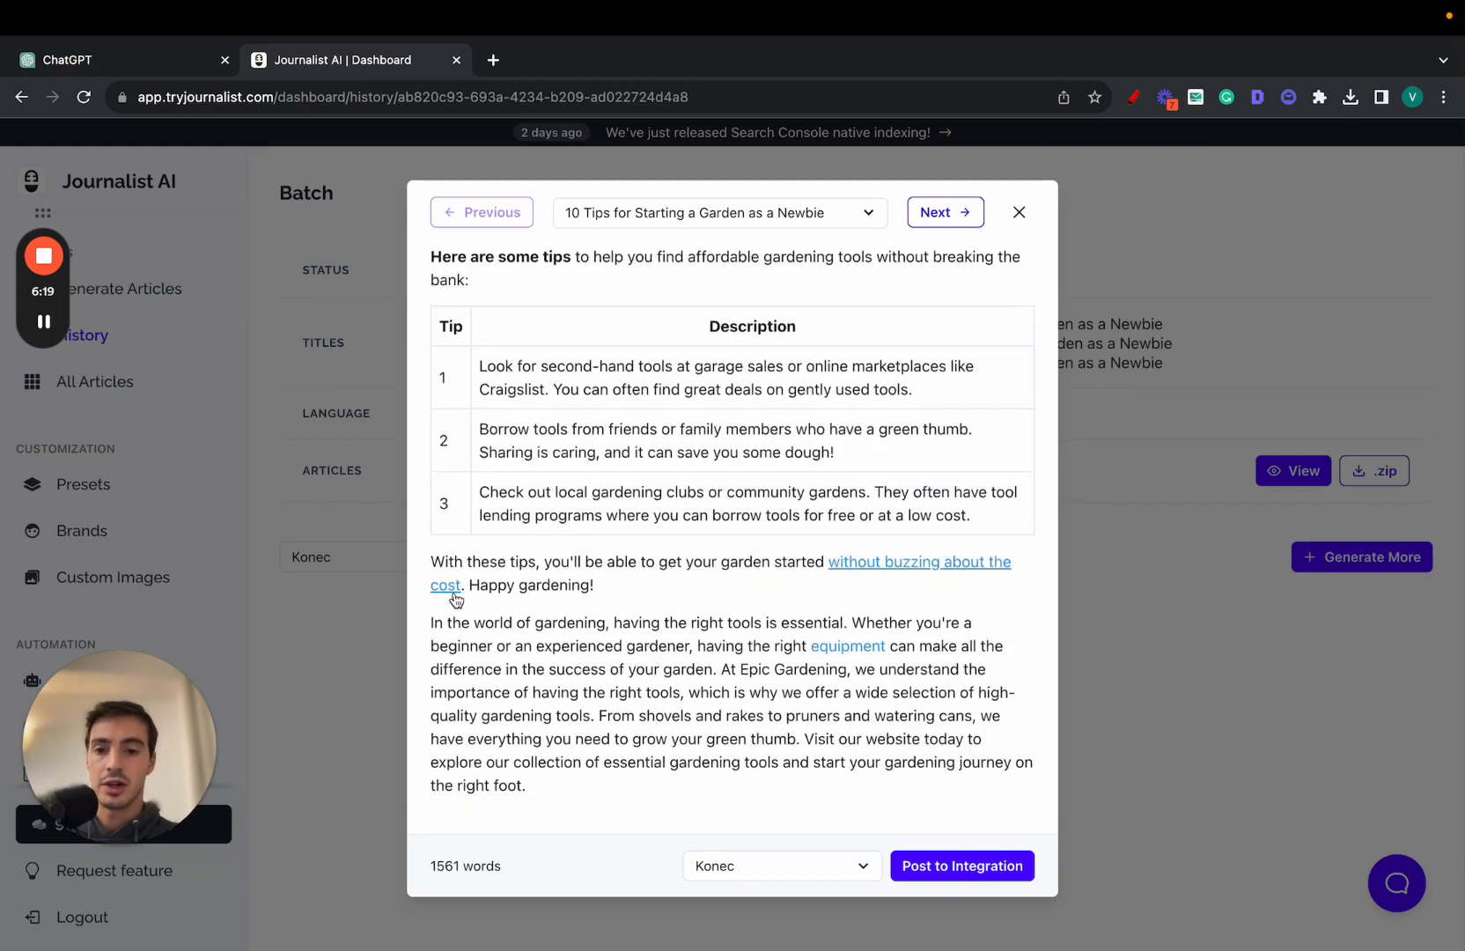
{"action": "mouse_move", "coordinate": [800, 686]}
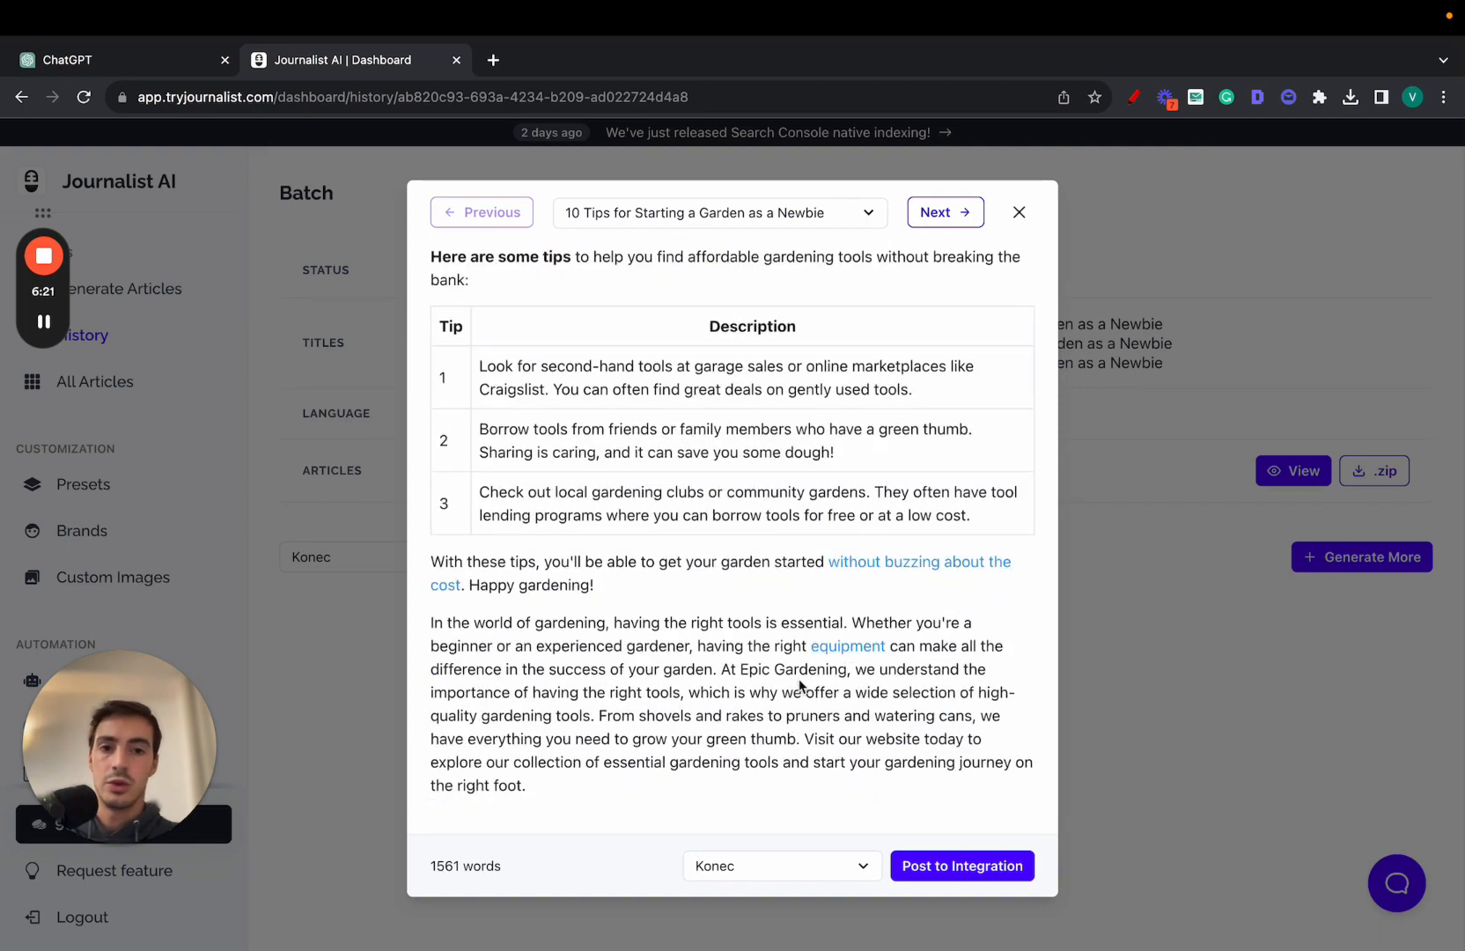
{"action": "left_click", "coordinate": [1018, 212]}
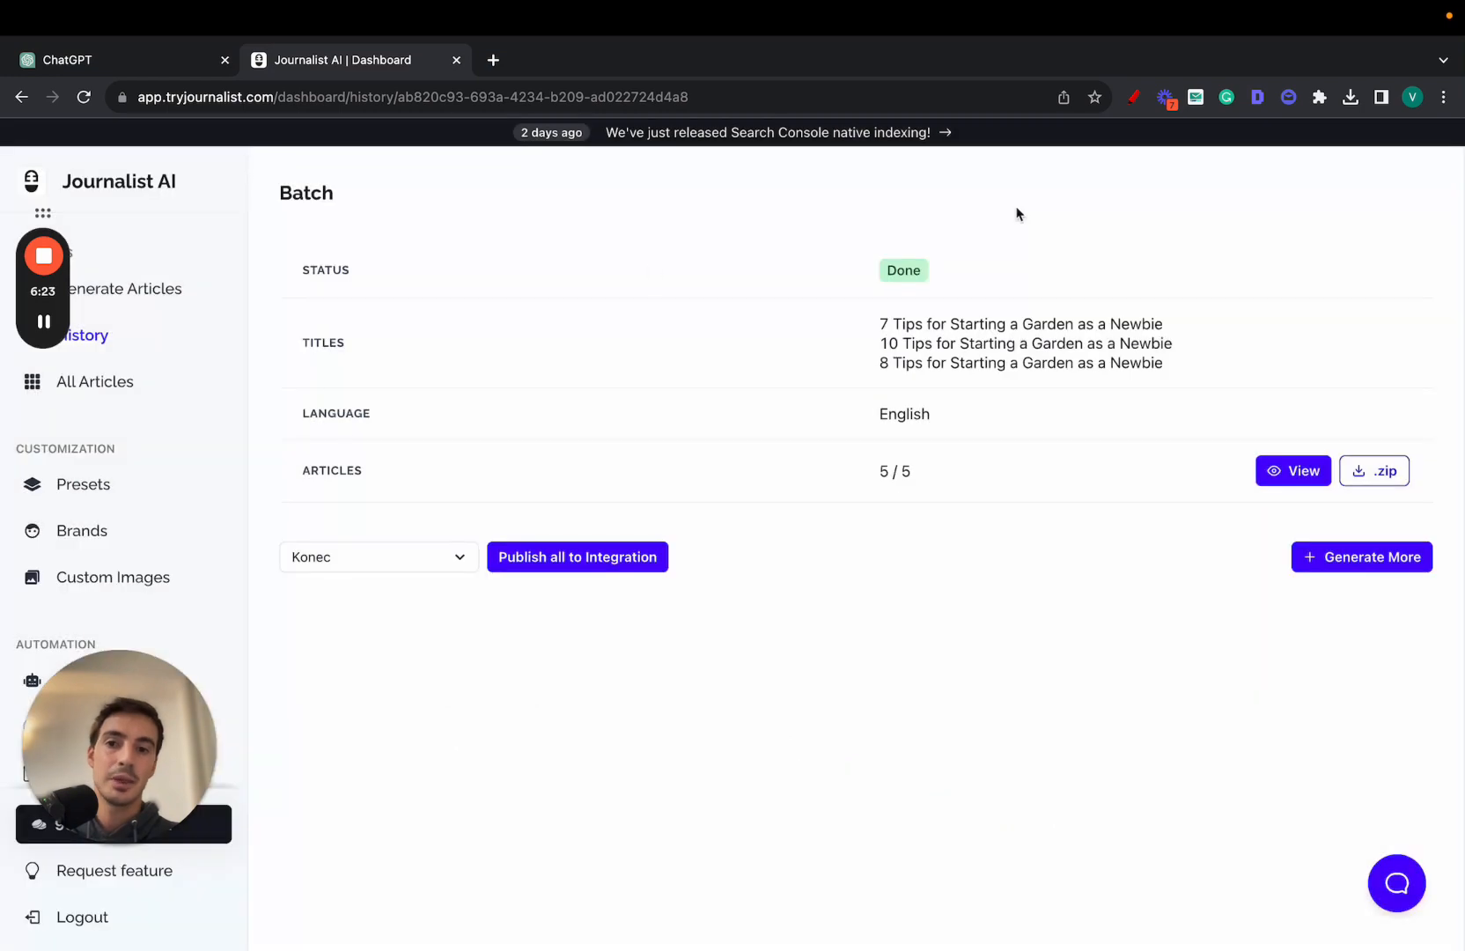
{"action": "mouse_move", "coordinate": [184, 243]}
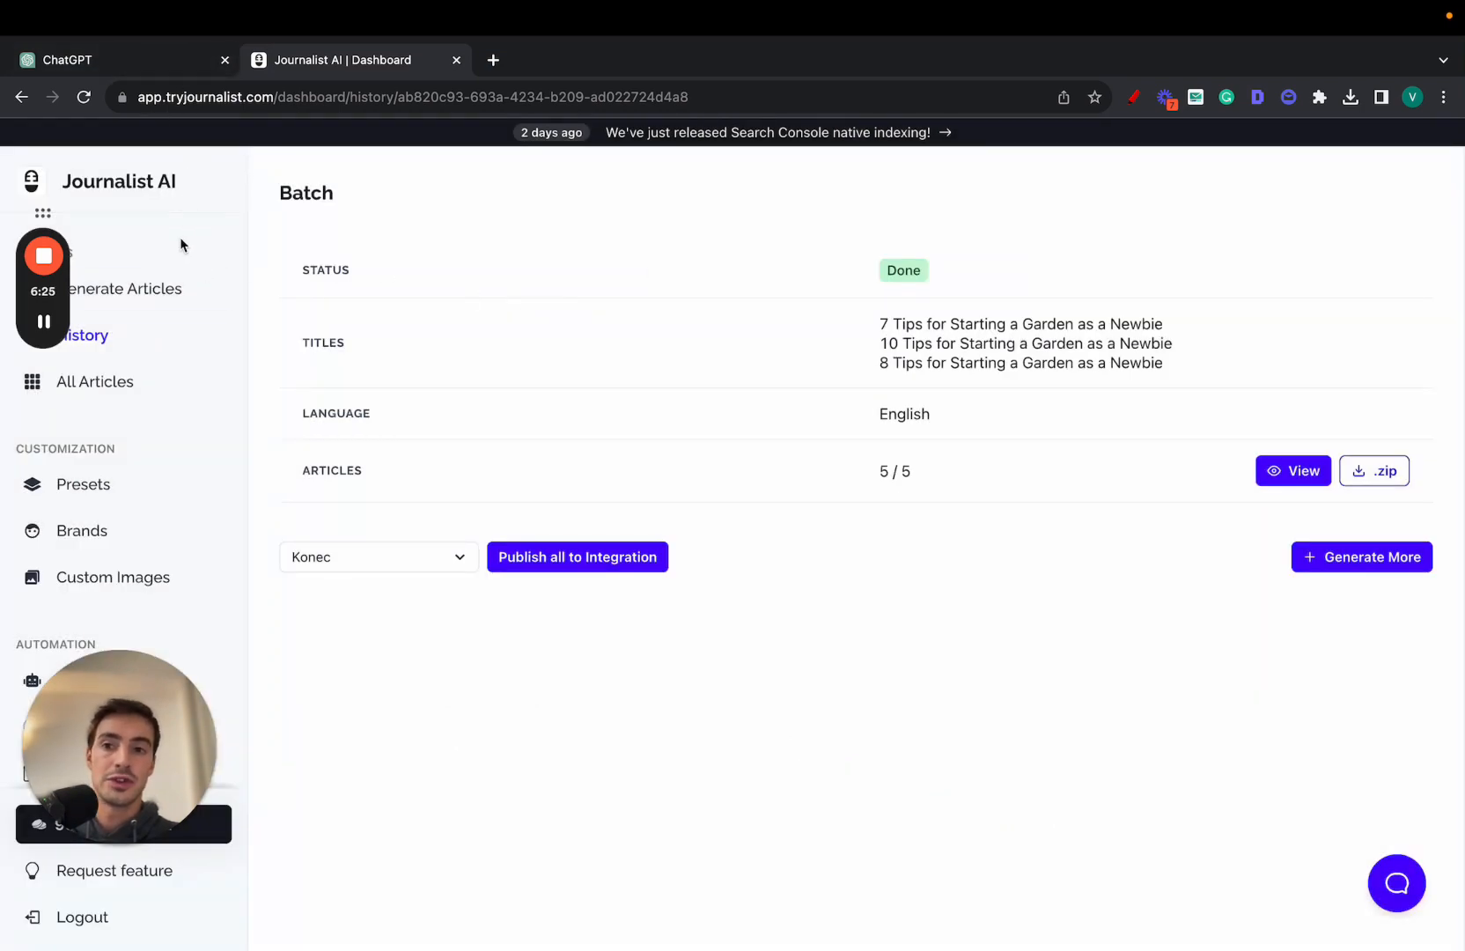
Open Generate Articles in Keywords mode and enter the ten Algarve surf keywords in English.
{"action": "left_click", "coordinate": [125, 289]}
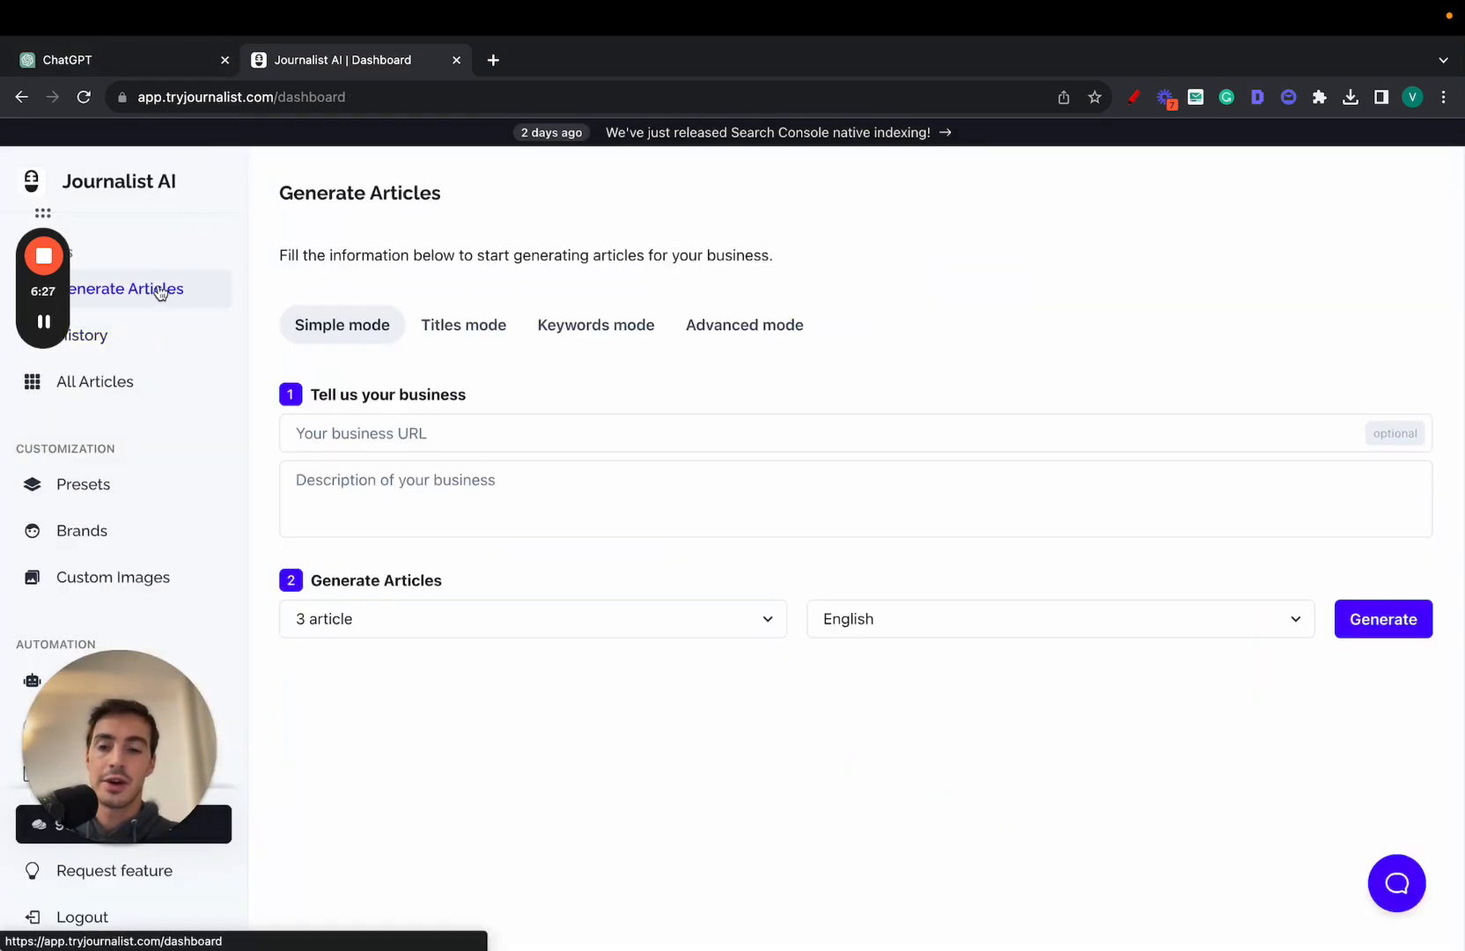
{"action": "left_click", "coordinate": [595, 325]}
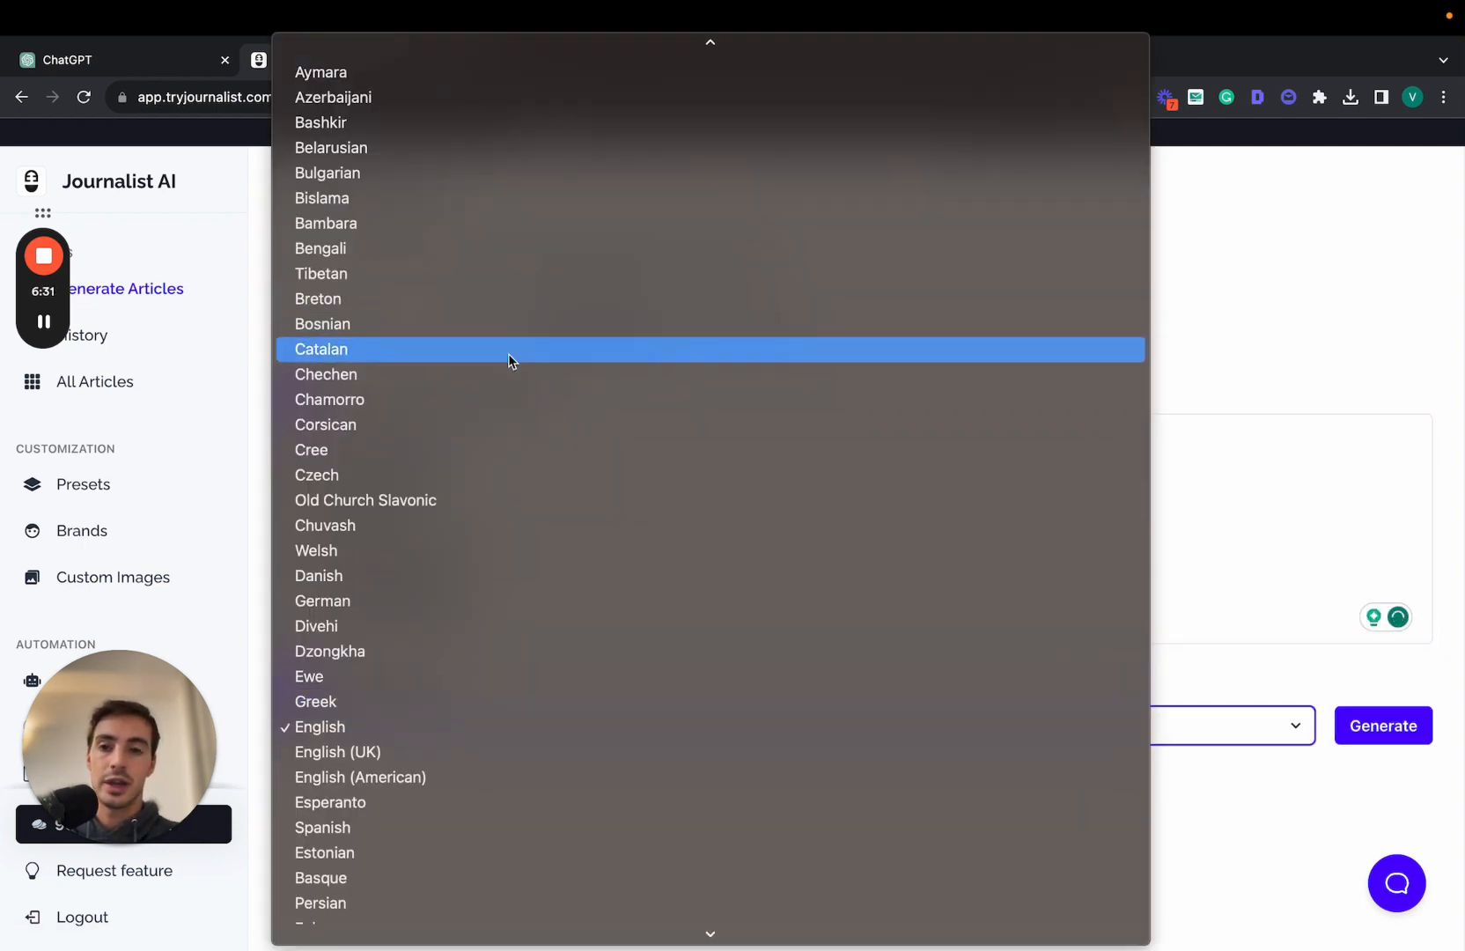
{"action": "mouse_move", "coordinate": [509, 374]}
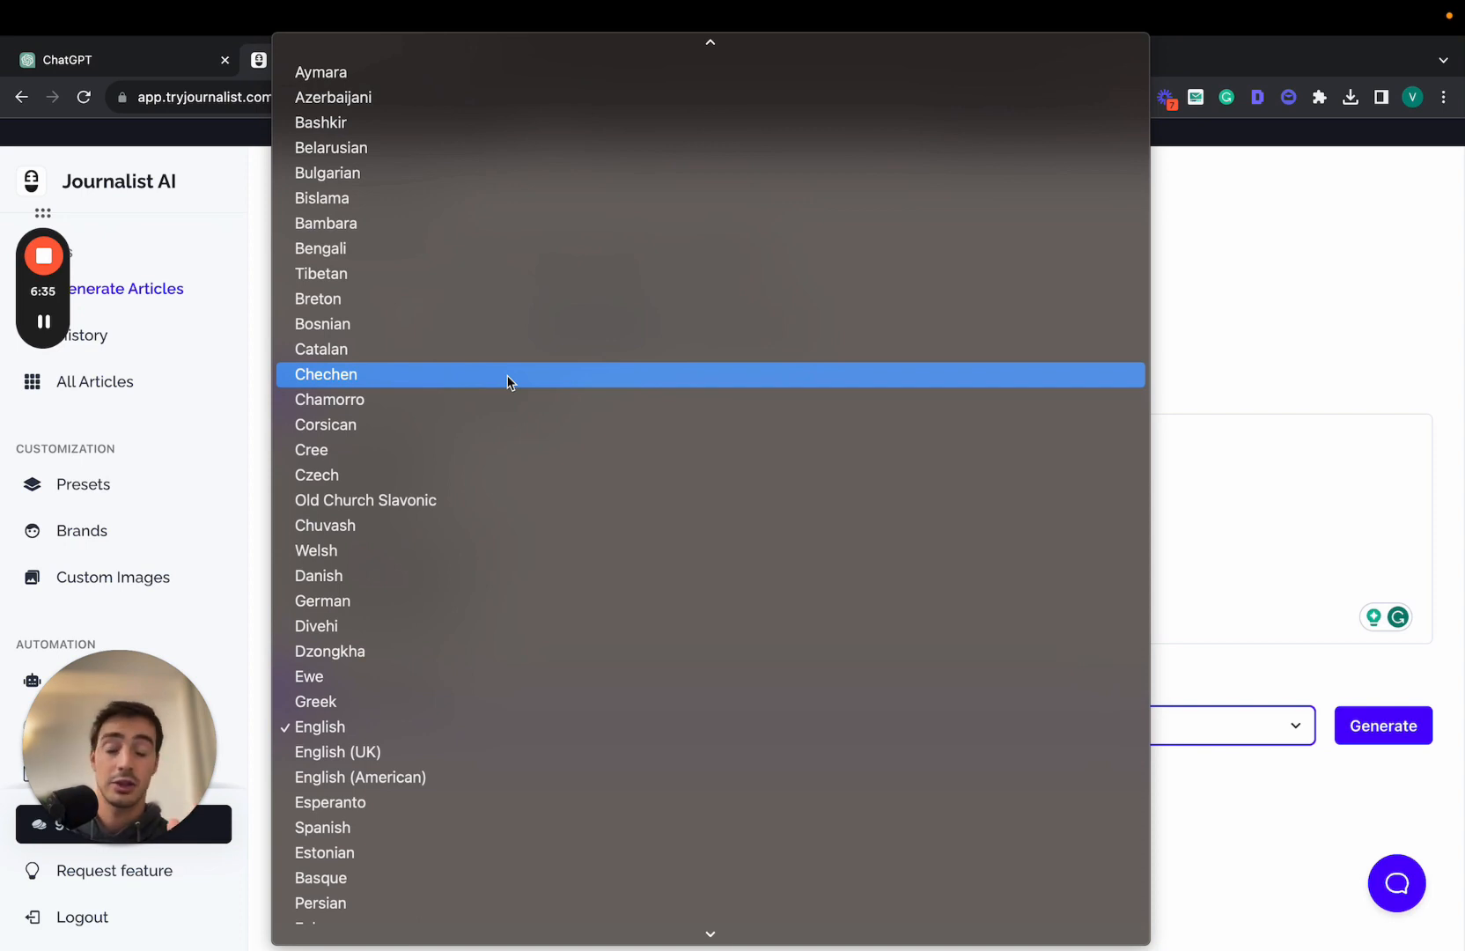
{"action": "scroll", "scroll_direction": "down", "scroll_amount": 3}
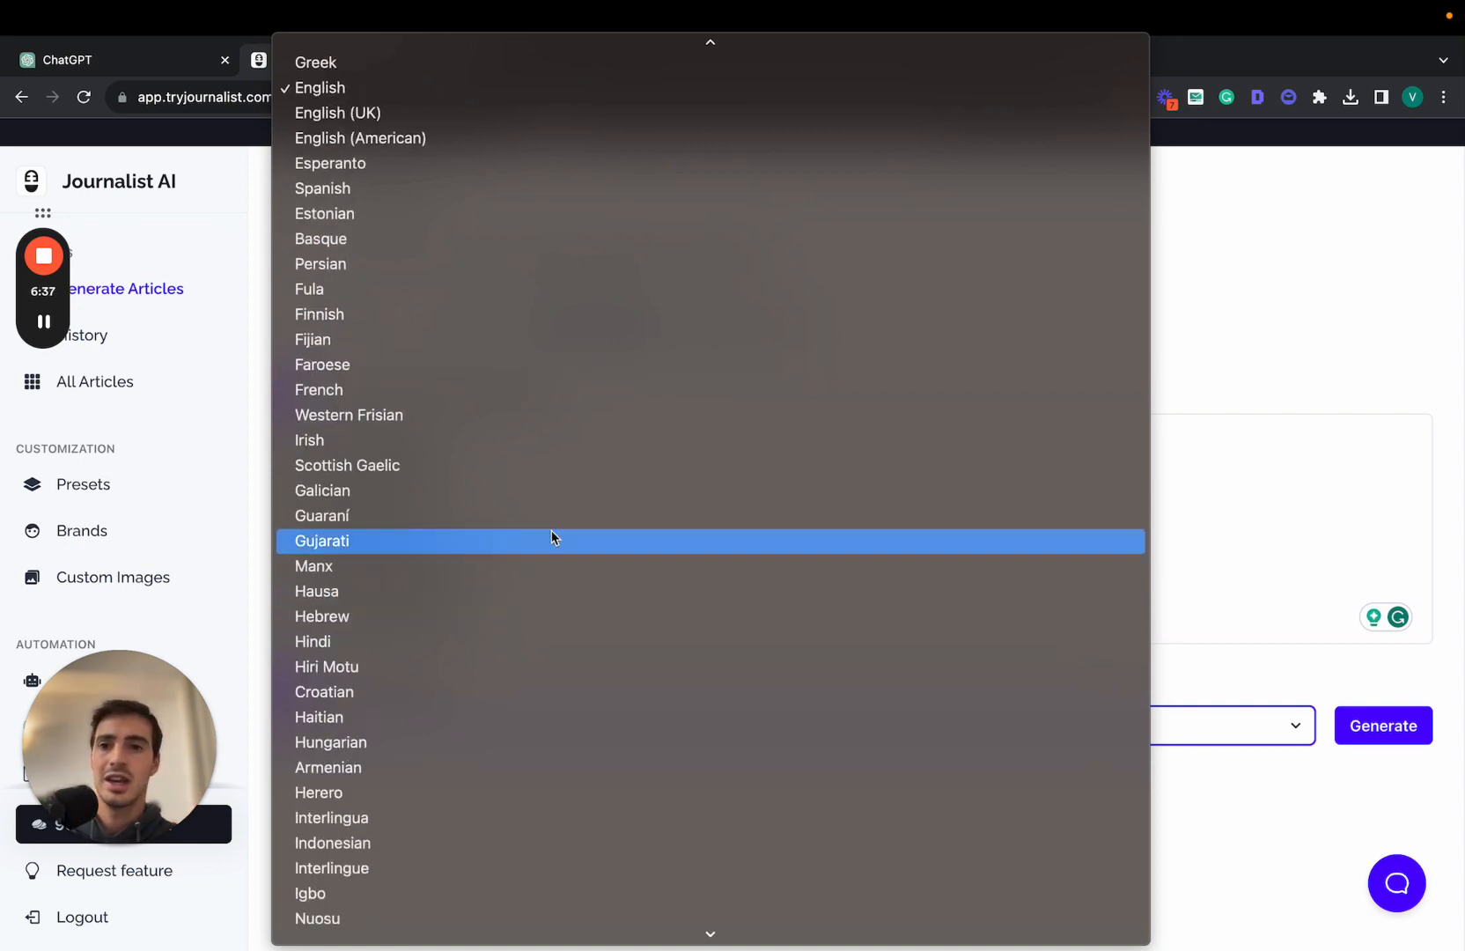
{"action": "scroll", "scroll_direction": "up", "scroll_amount": 3}
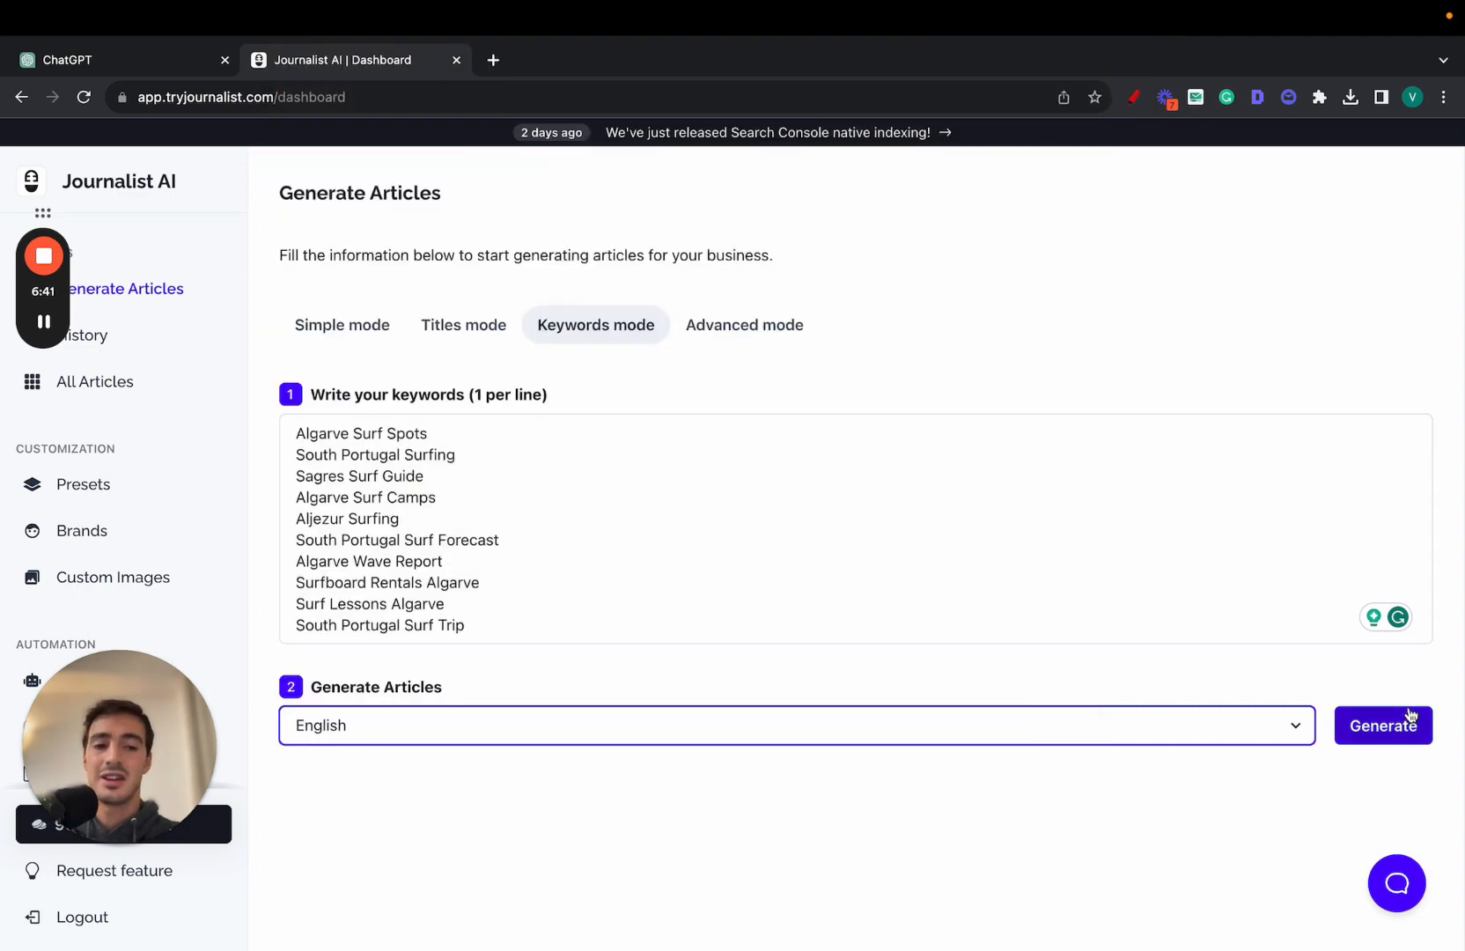
{"action": "mouse_move", "coordinate": [1082, 570]}
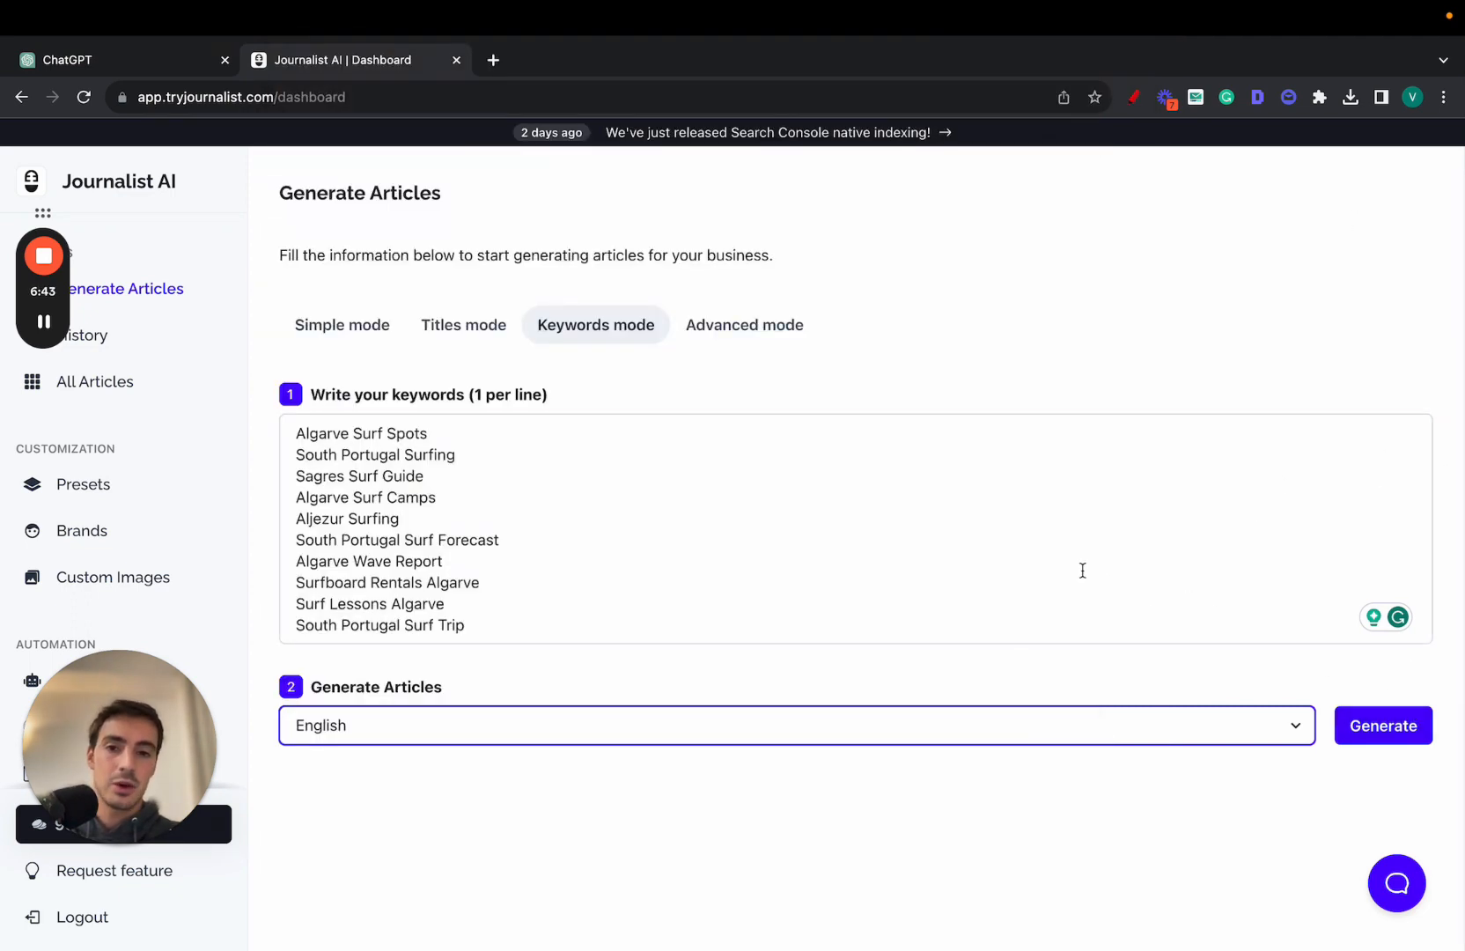
{"action": "key", "text": "ctrl+a"}
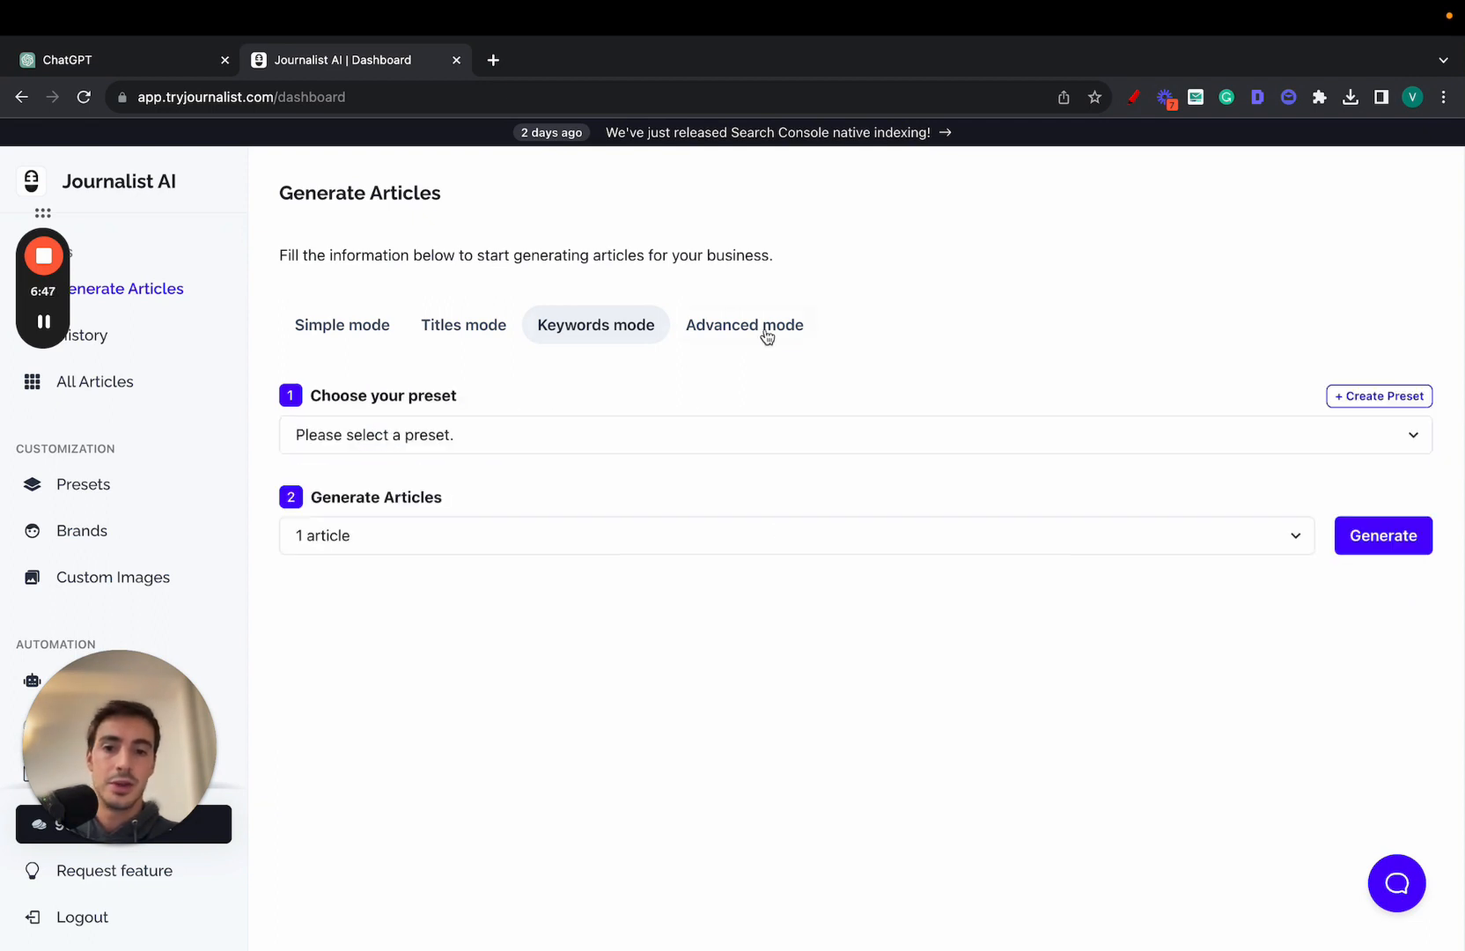
Switch to preset mode and create a new preset named 'My Surf Blog'.
{"action": "left_click", "coordinate": [744, 325]}
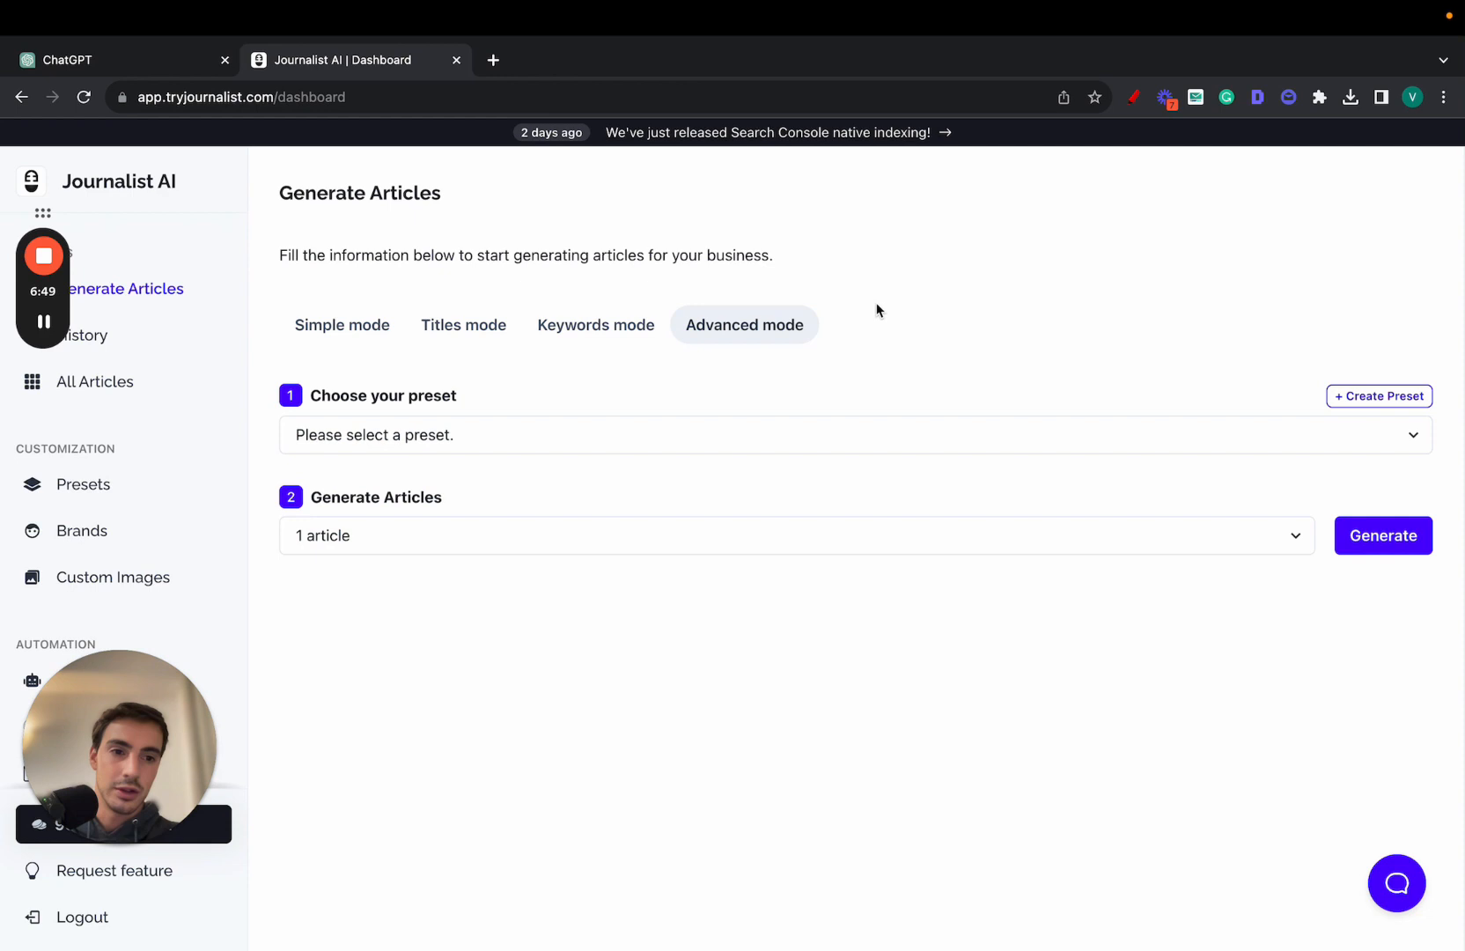
{"action": "mouse_move", "coordinate": [1378, 395]}
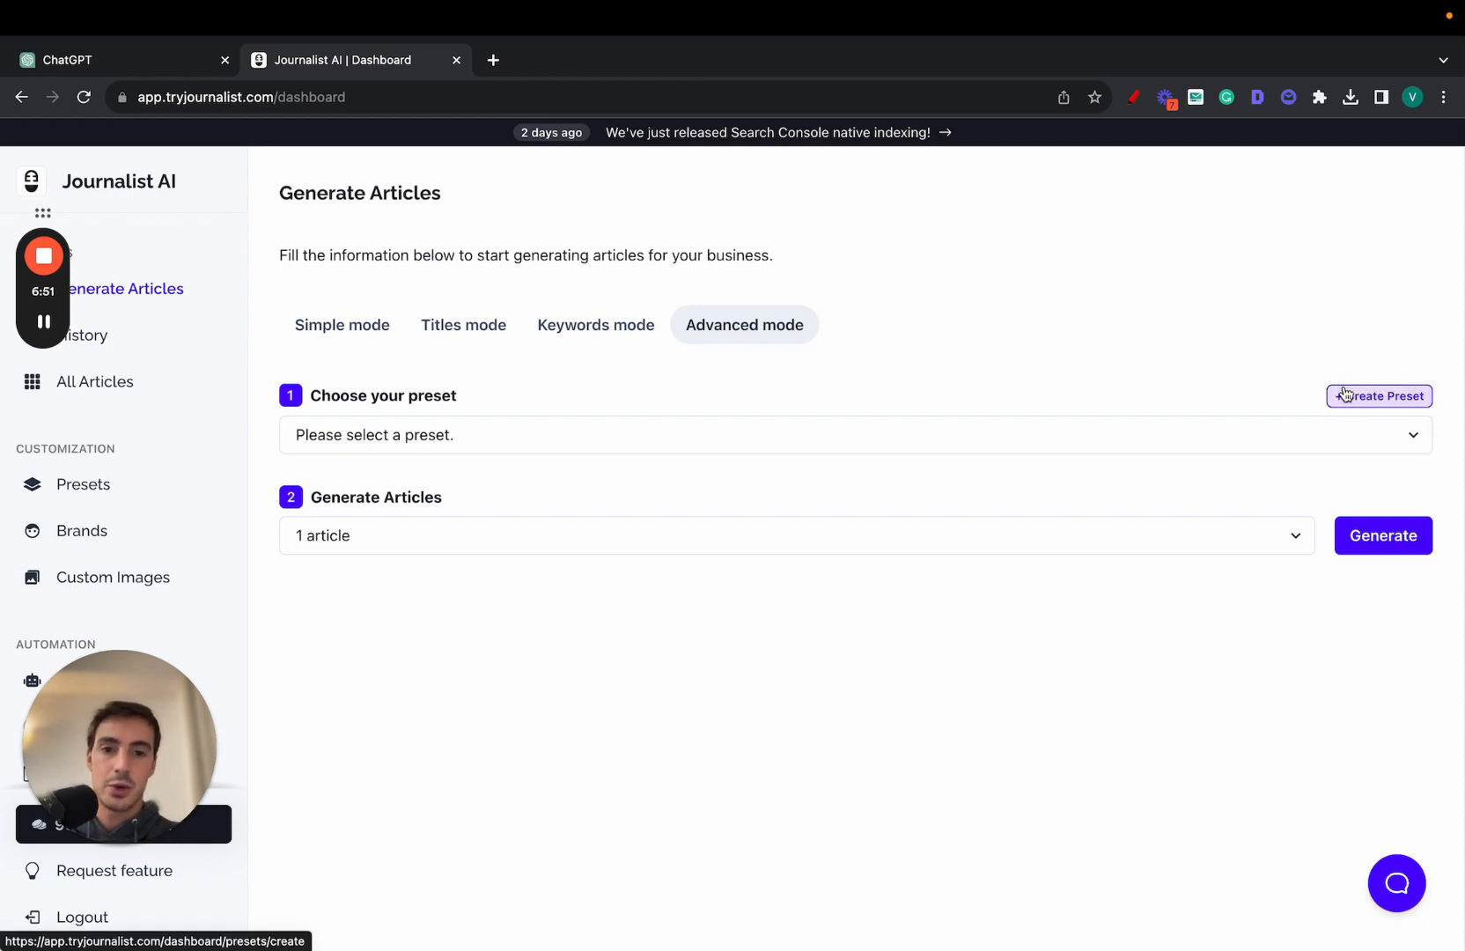
{"action": "left_click", "coordinate": [1379, 395]}
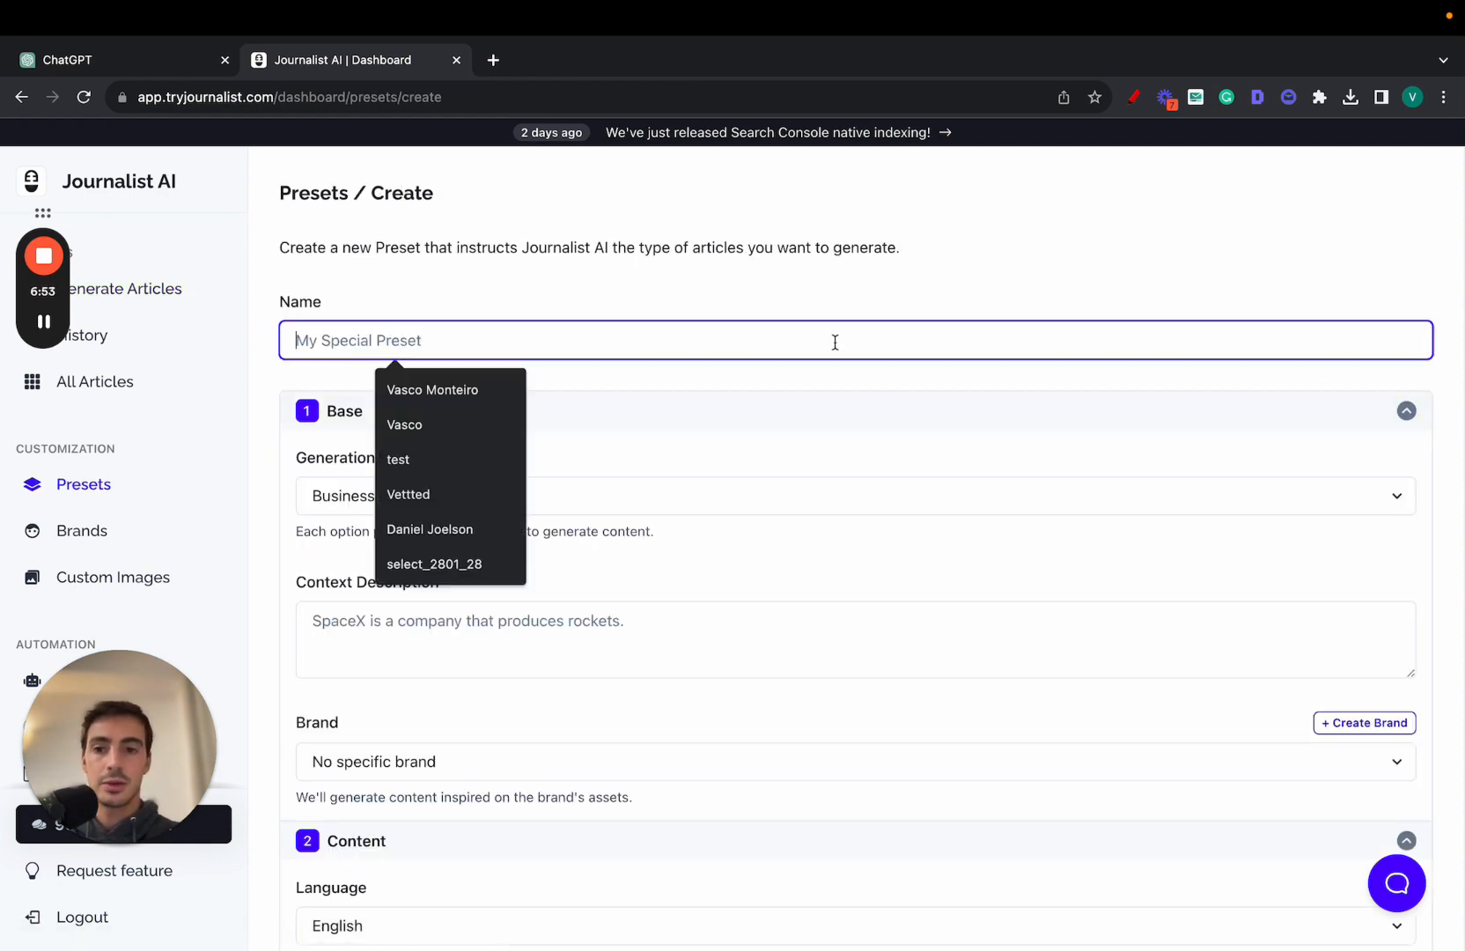
{"action": "type", "text": "My Surf Blog"}
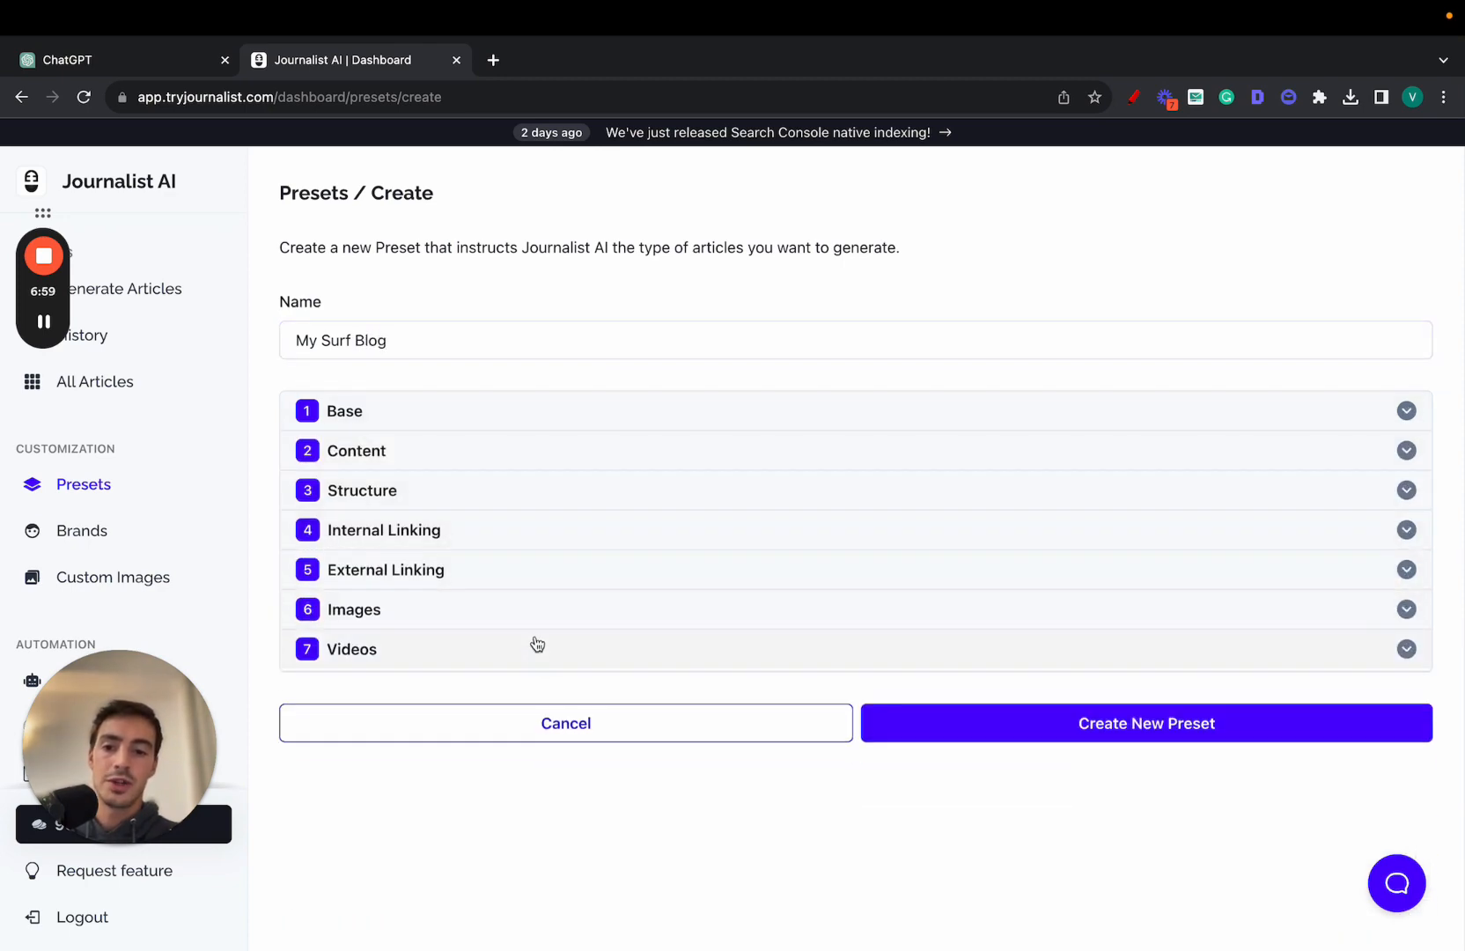
{"action": "mouse_move", "coordinate": [569, 490]}
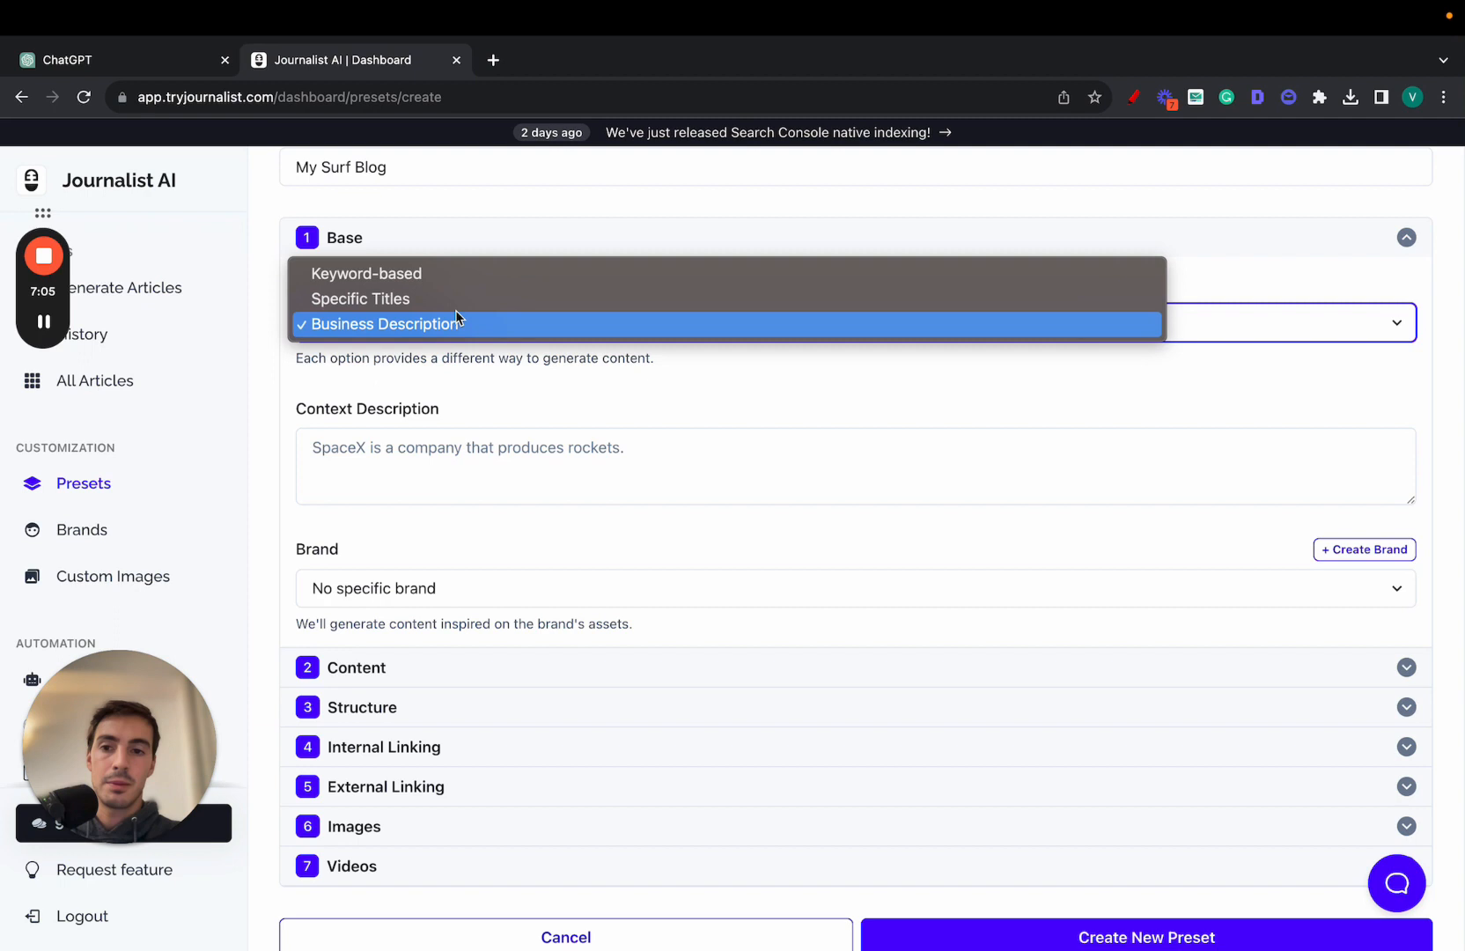
Set the preset's Generation Mode to Keyword-based and enter the ten surf keywords.
{"action": "left_click", "coordinate": [366, 273]}
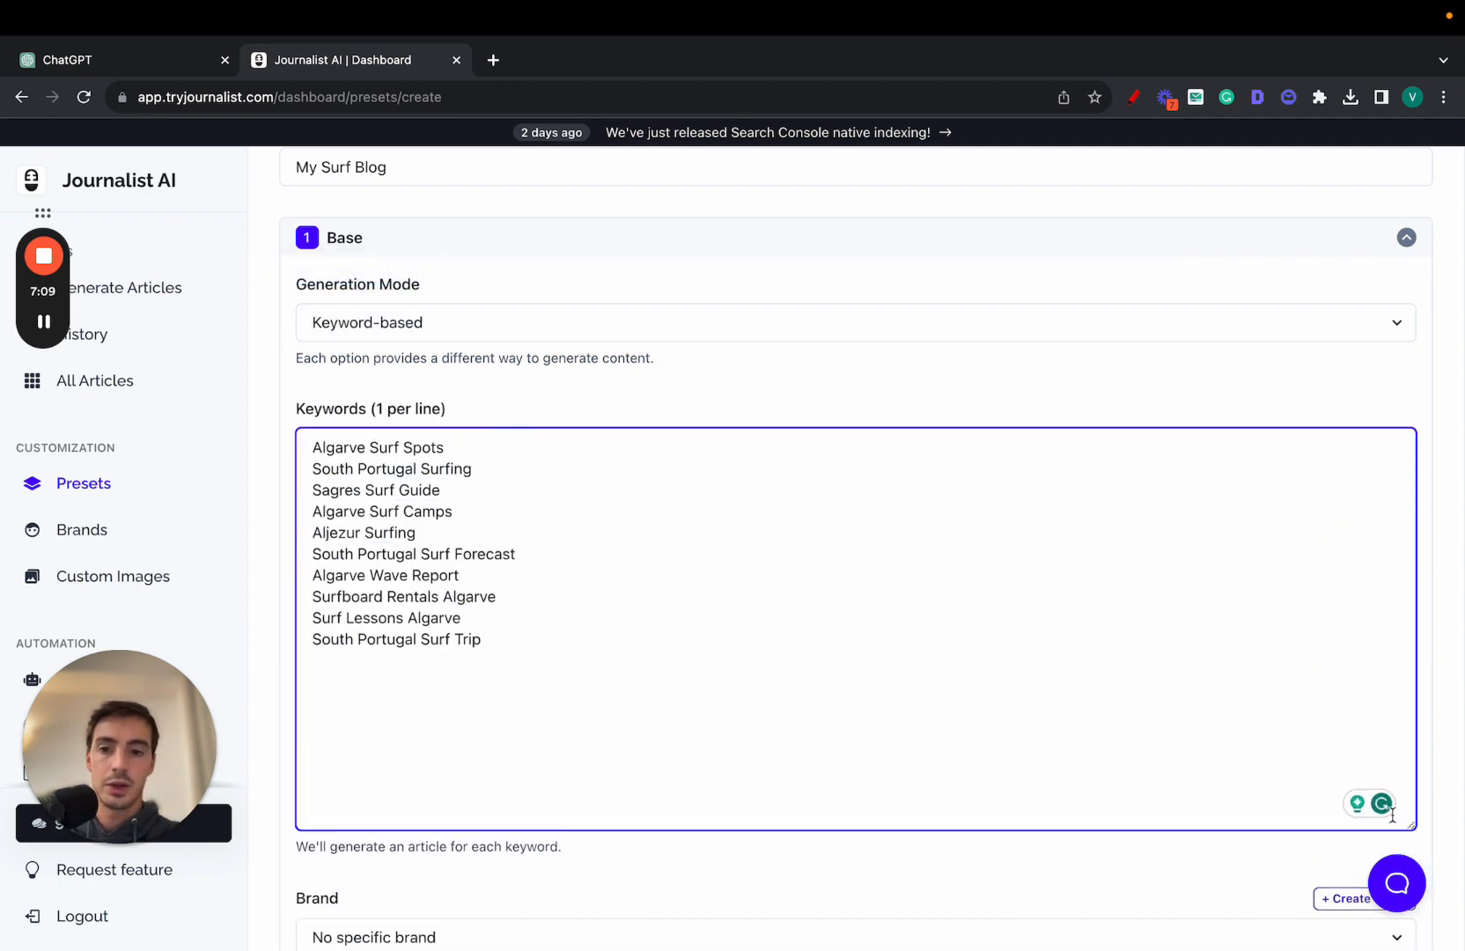
{"action": "scroll", "scroll_direction": "down", "scroll_amount": 3}
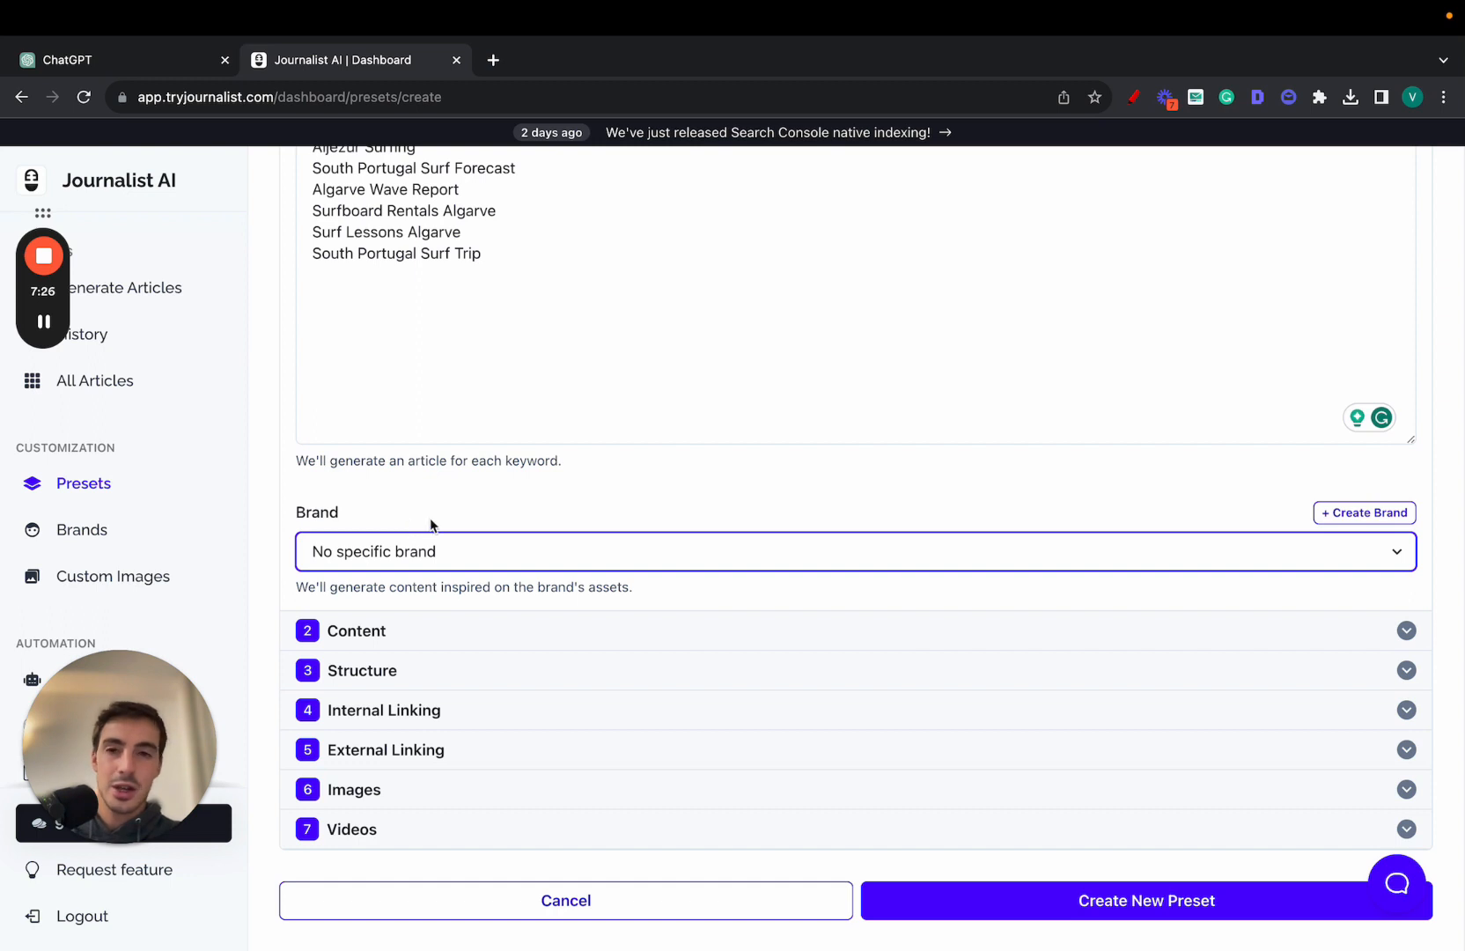
{"action": "mouse_move", "coordinate": [1363, 512]}
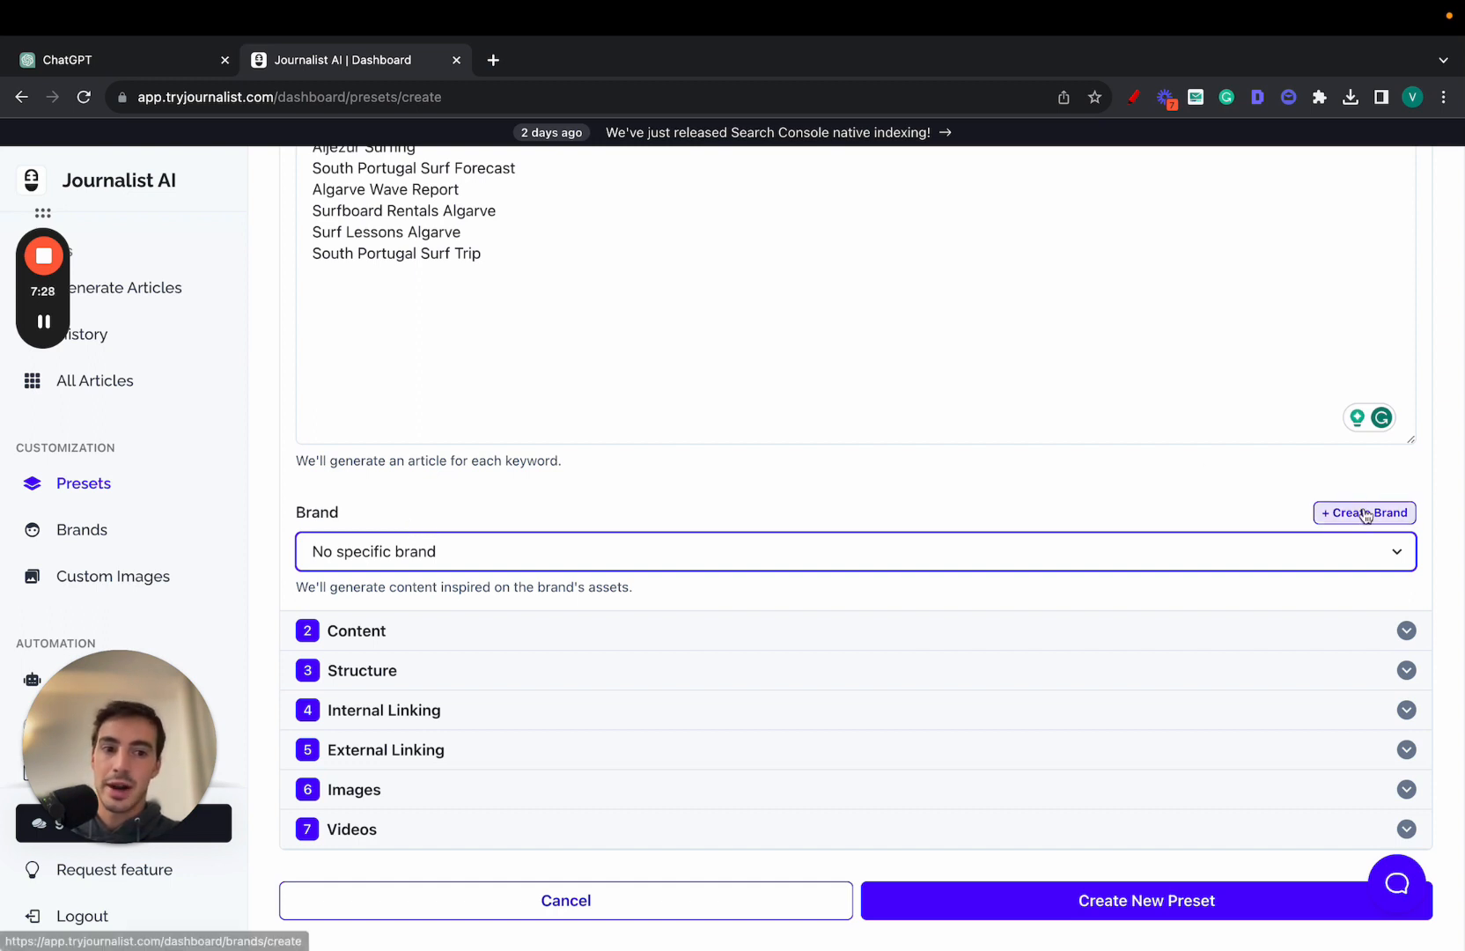
{"action": "mouse_move", "coordinate": [1139, 134]}
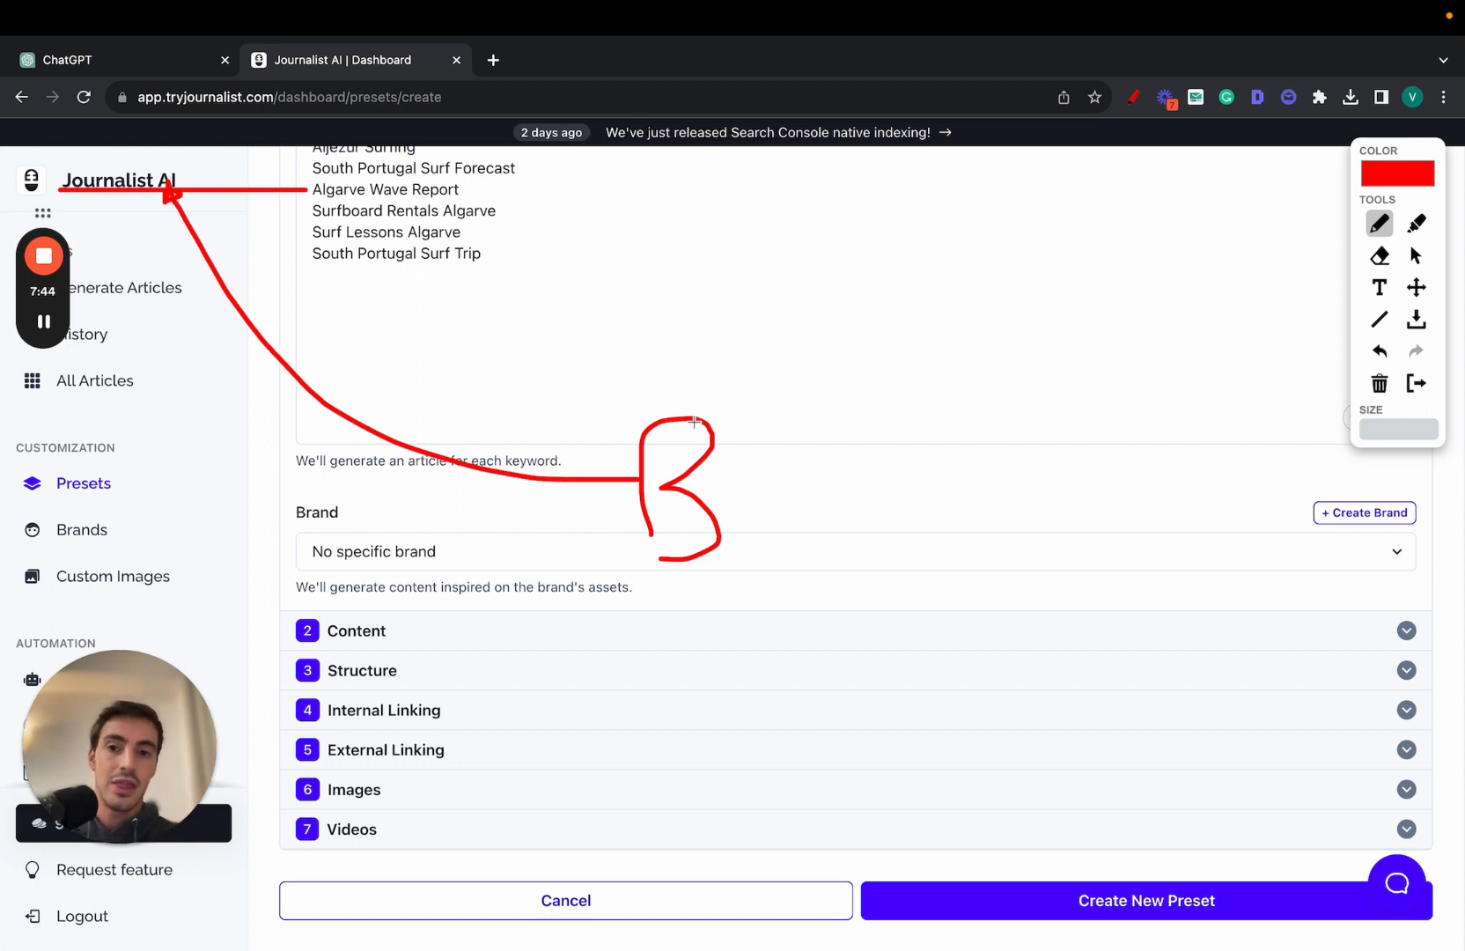
{"action": "mouse_move", "coordinate": [761, 446]}
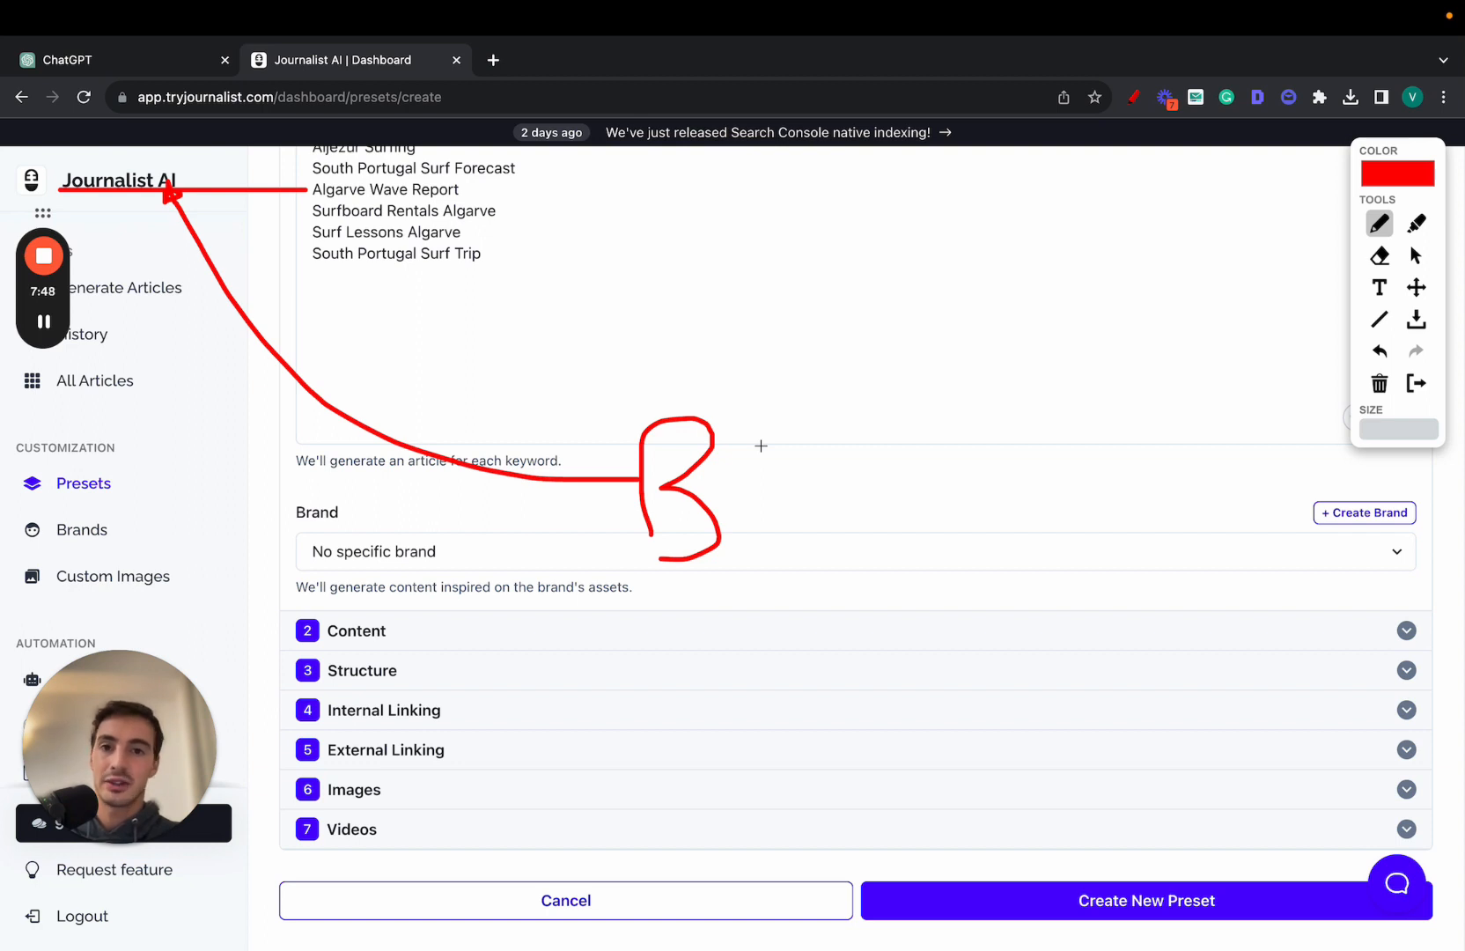
{"action": "mouse_move", "coordinate": [965, 459]}
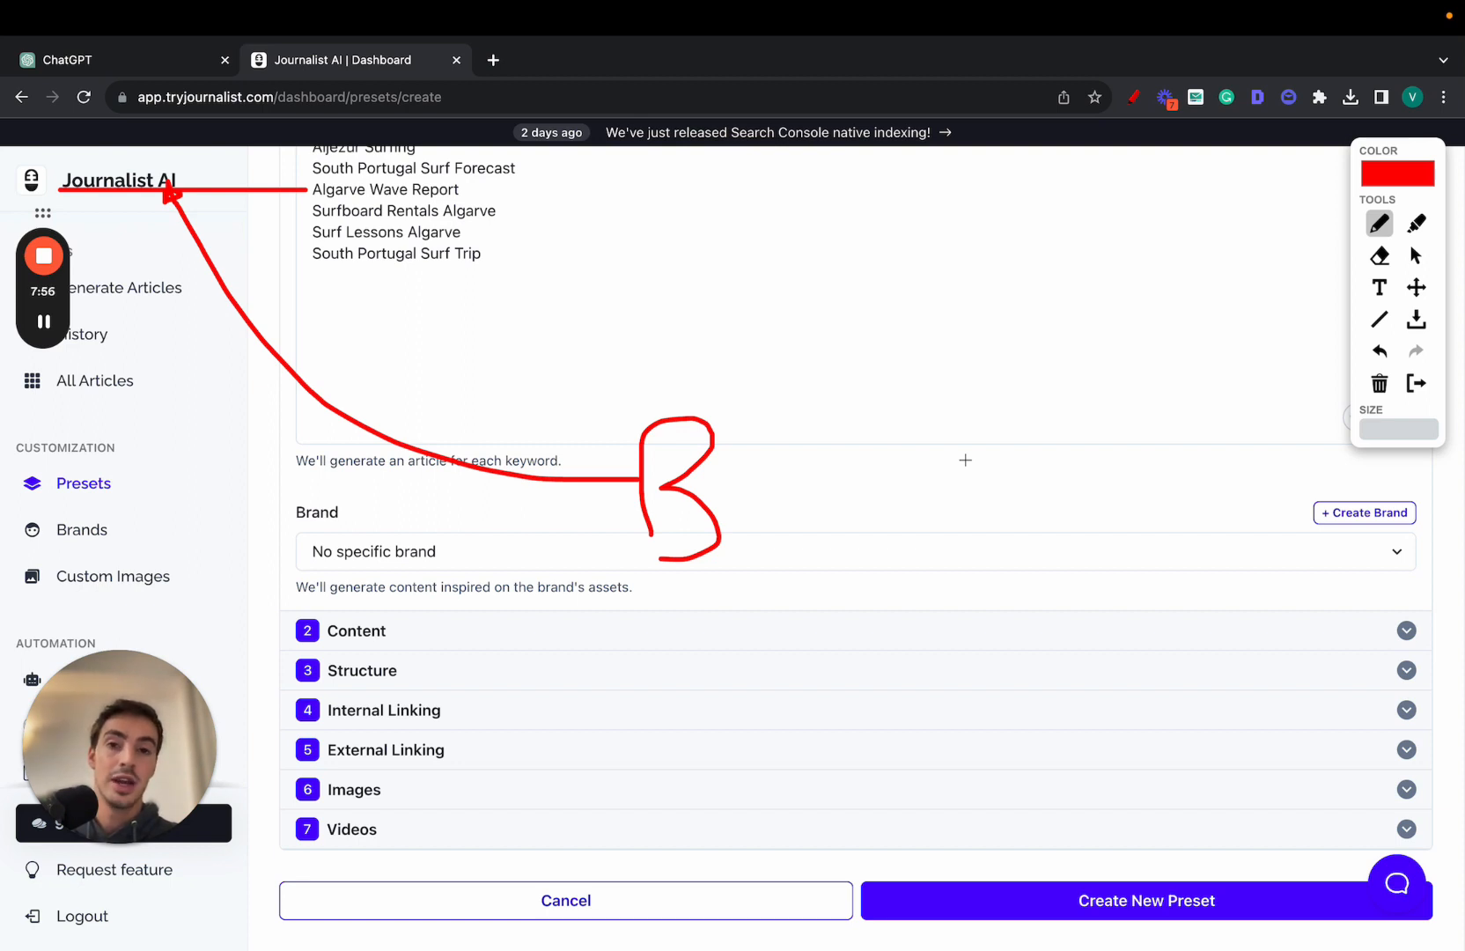
{"action": "mouse_move", "coordinate": [1145, 424]}
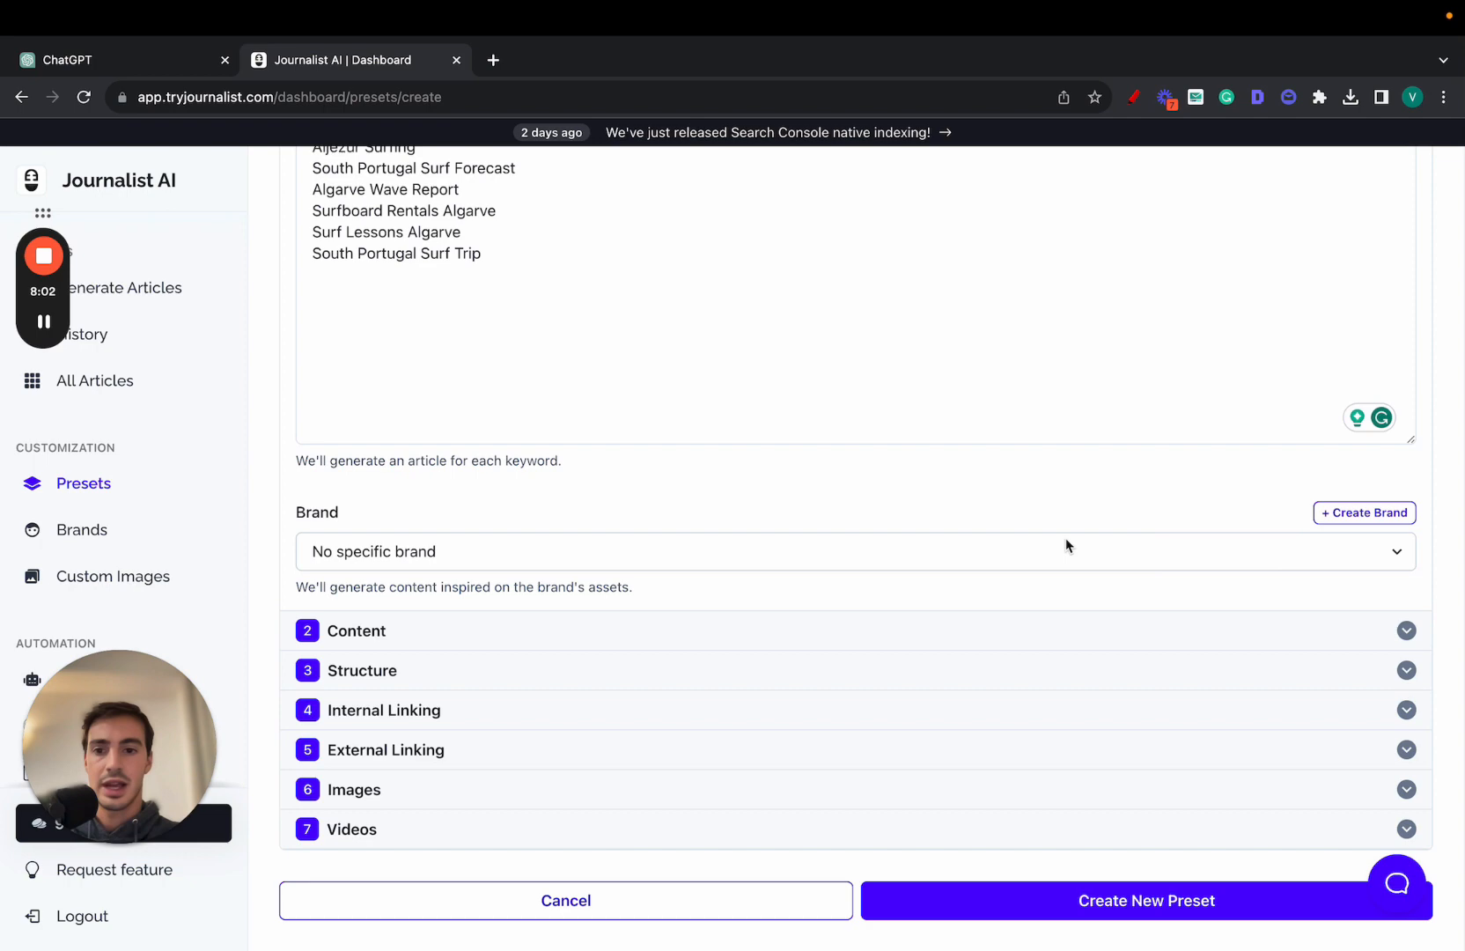
Keep English, raise Creativity, set tone 'informal' and point of view First Person Singular.
{"action": "scroll", "scroll_direction": "up", "scroll_amount": 3}
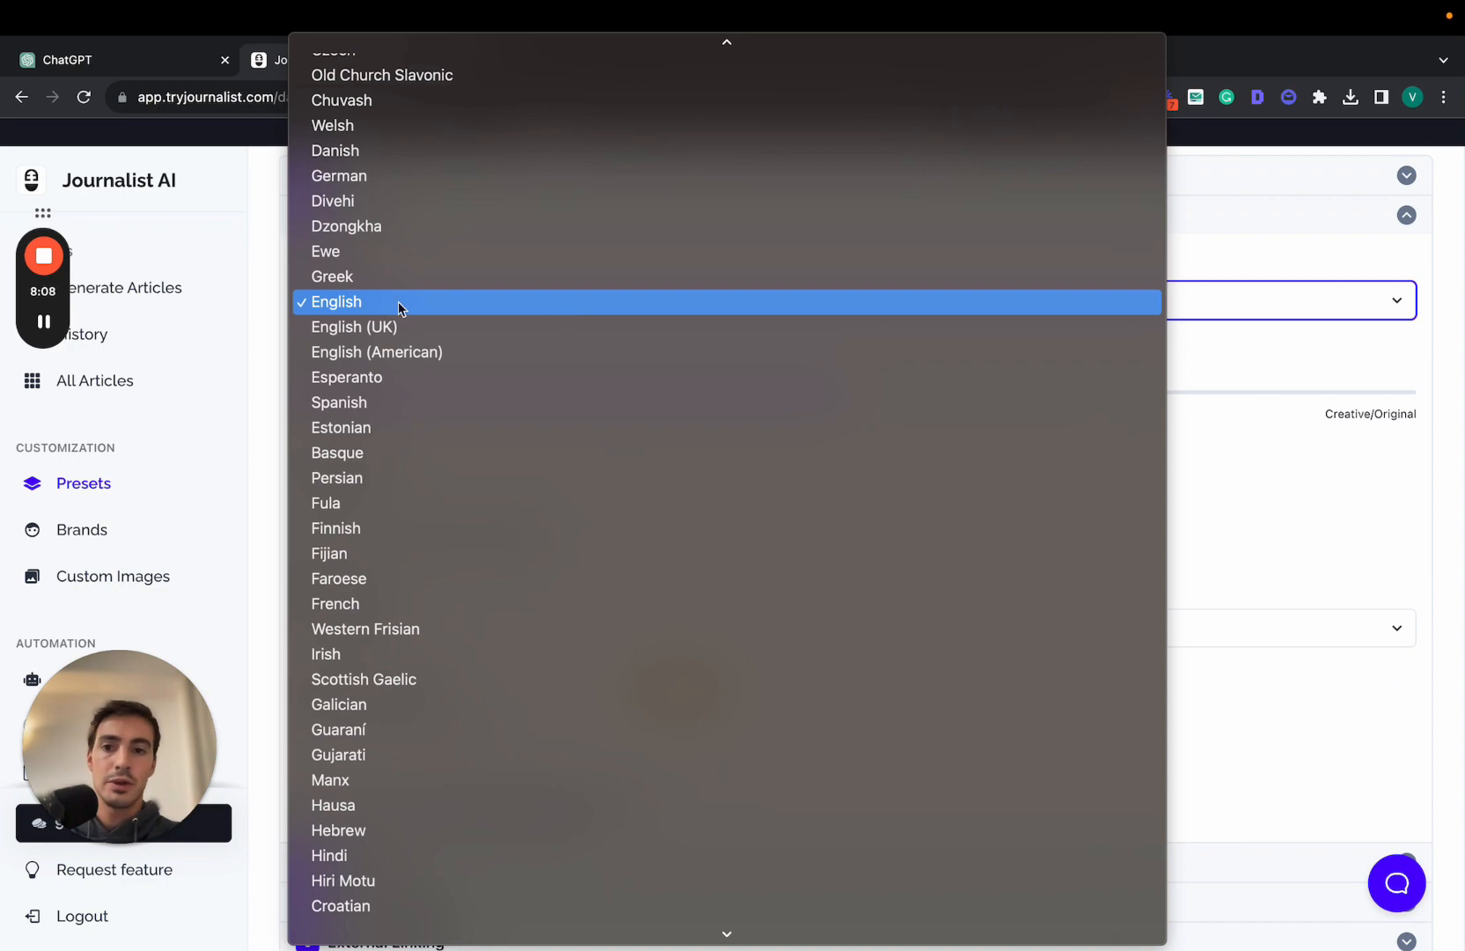
{"action": "left_click", "coordinate": [335, 301]}
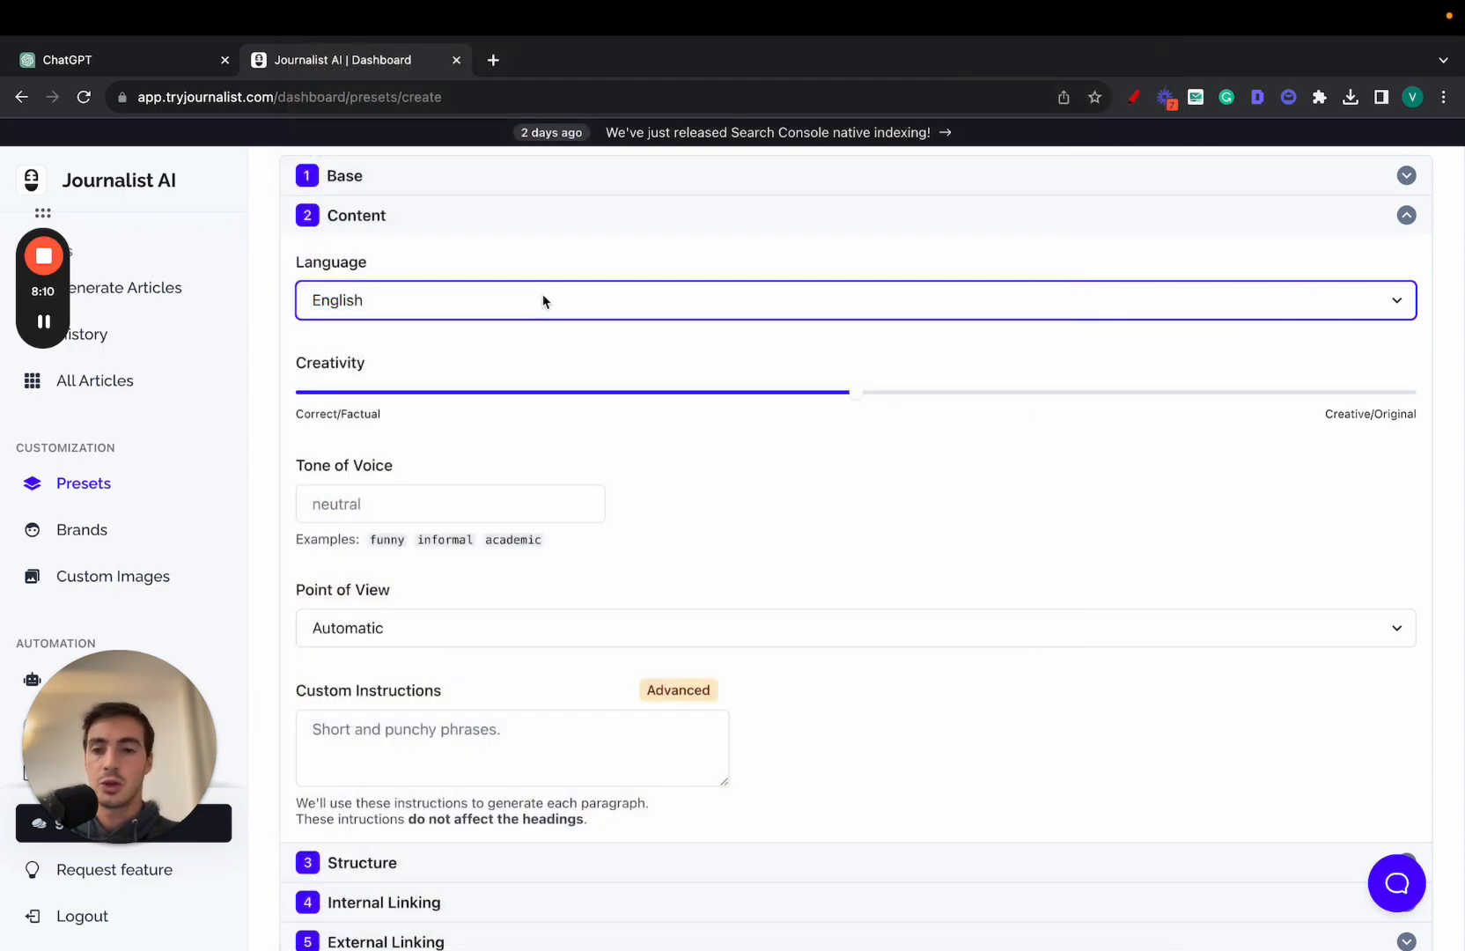
{"action": "mouse_move", "coordinate": [652, 353]}
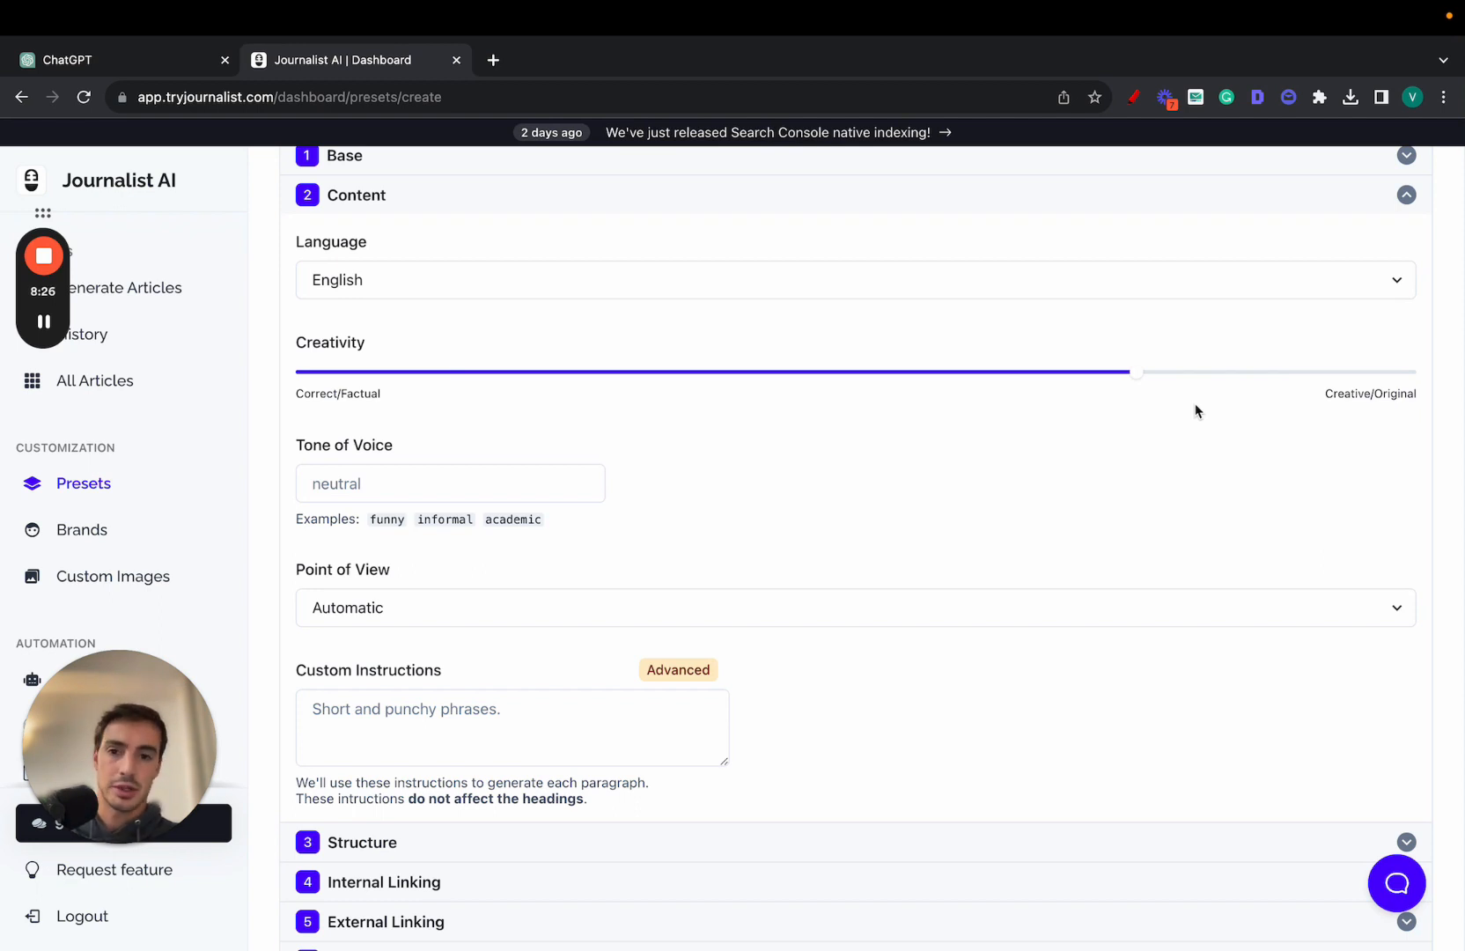
{"action": "scroll", "scroll_direction": "down", "scroll_amount": 3}
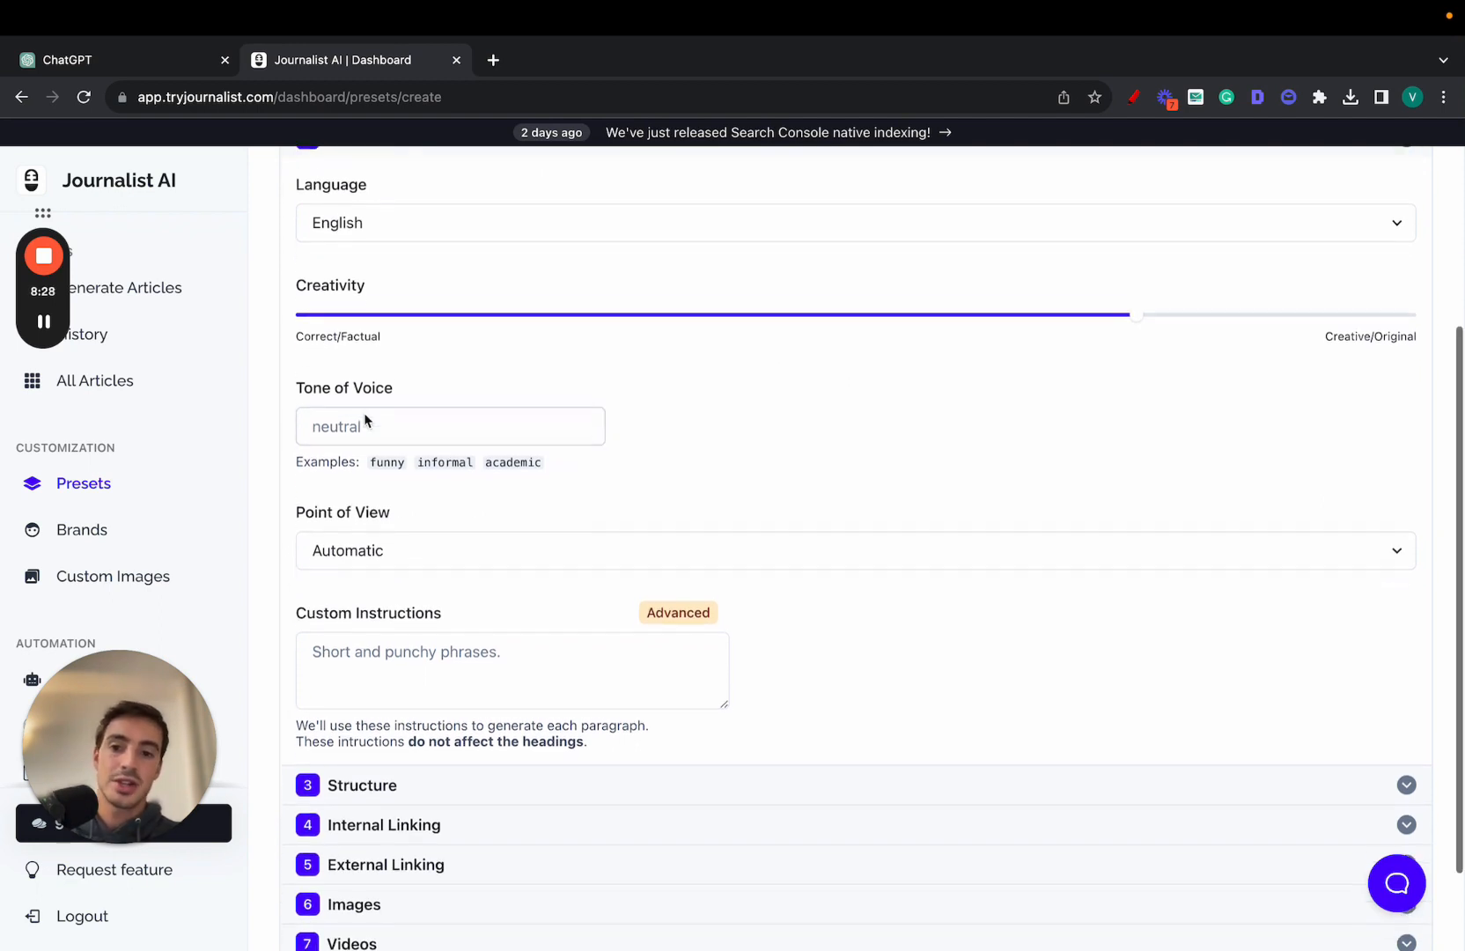
{"action": "type", "text": "informal"}
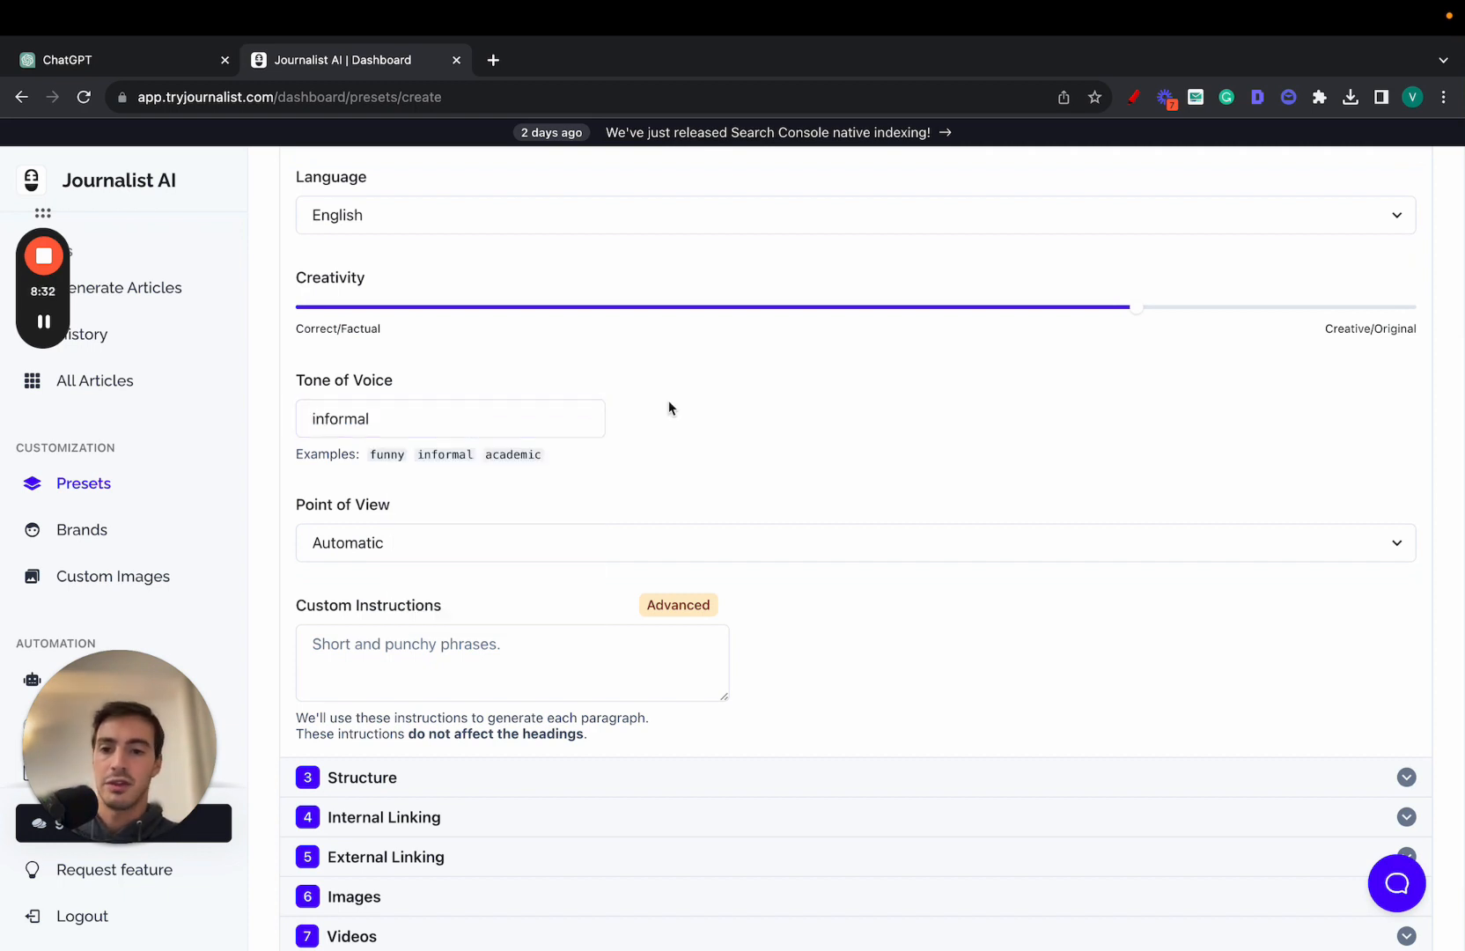
{"action": "scroll", "scroll_direction": "down", "scroll_amount": 3}
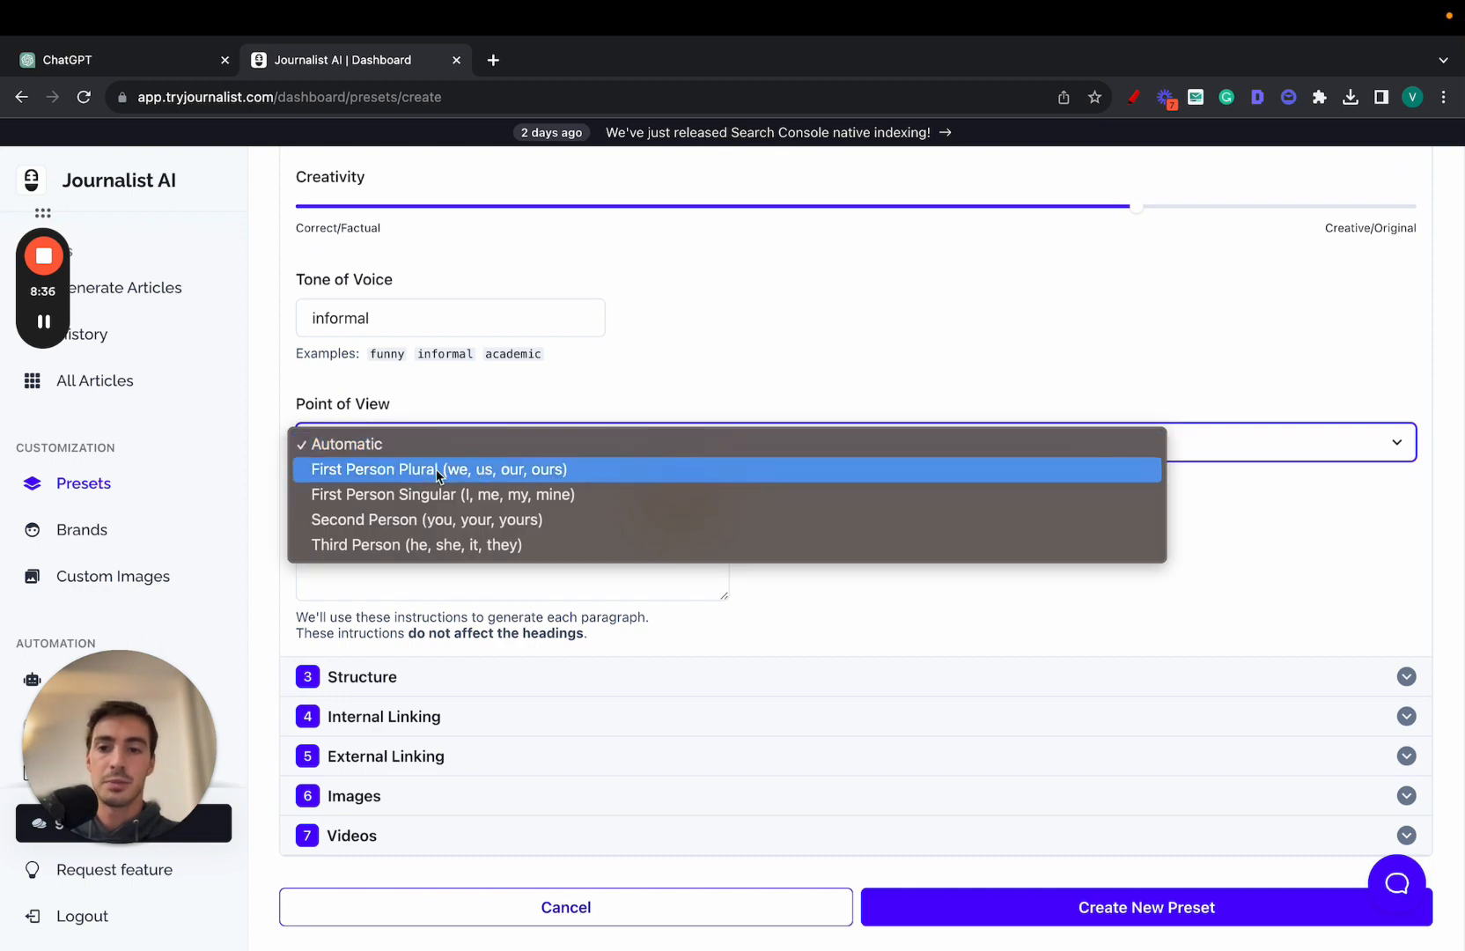
{"action": "mouse_move", "coordinate": [367, 509]}
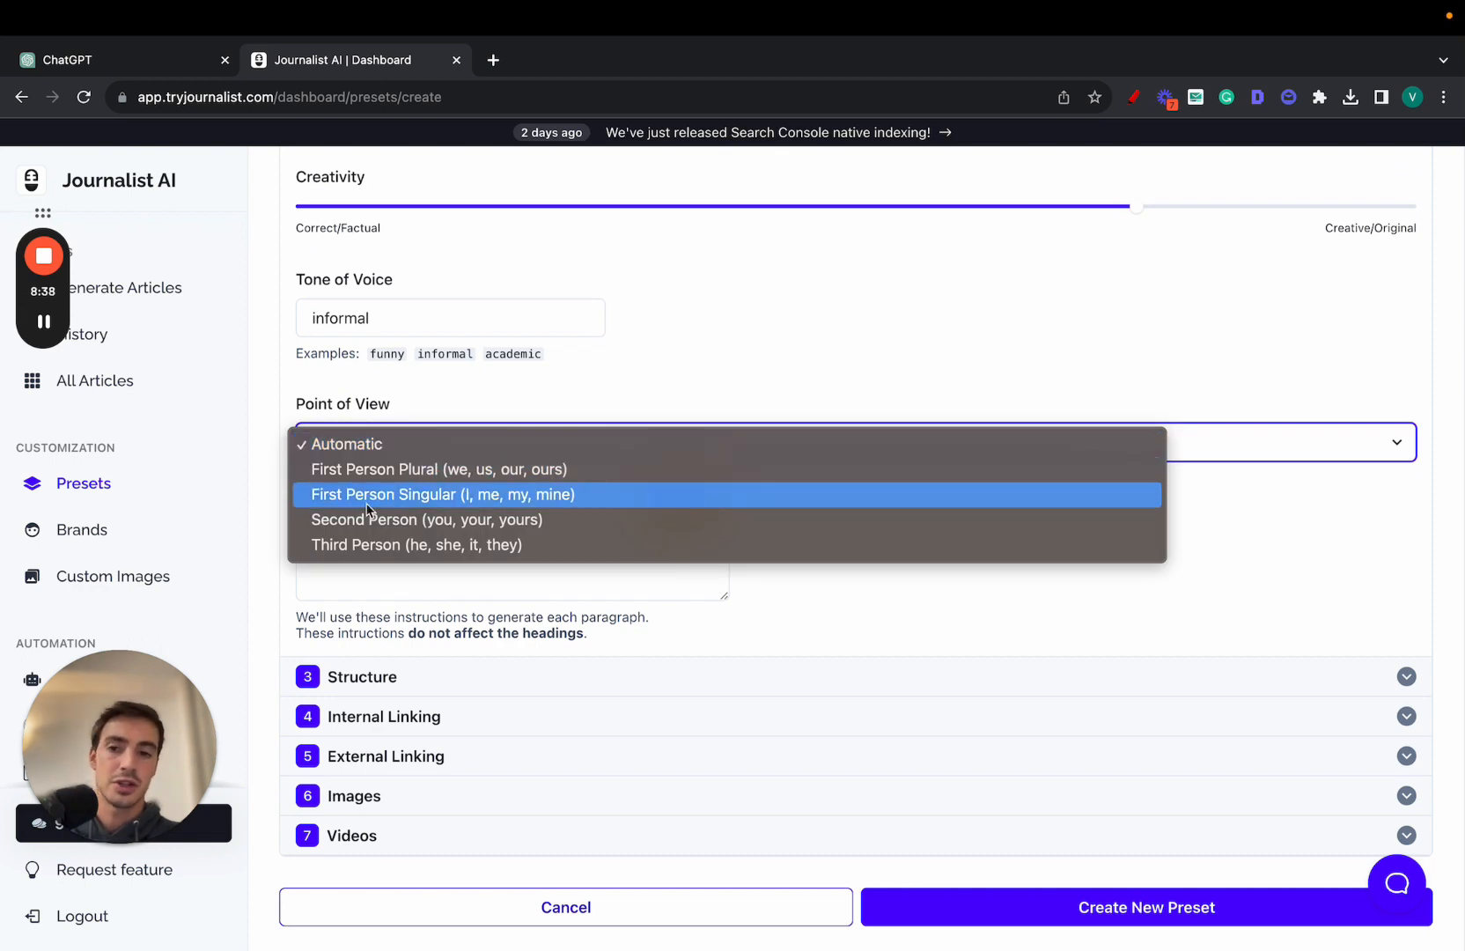
{"action": "left_click", "coordinate": [442, 494]}
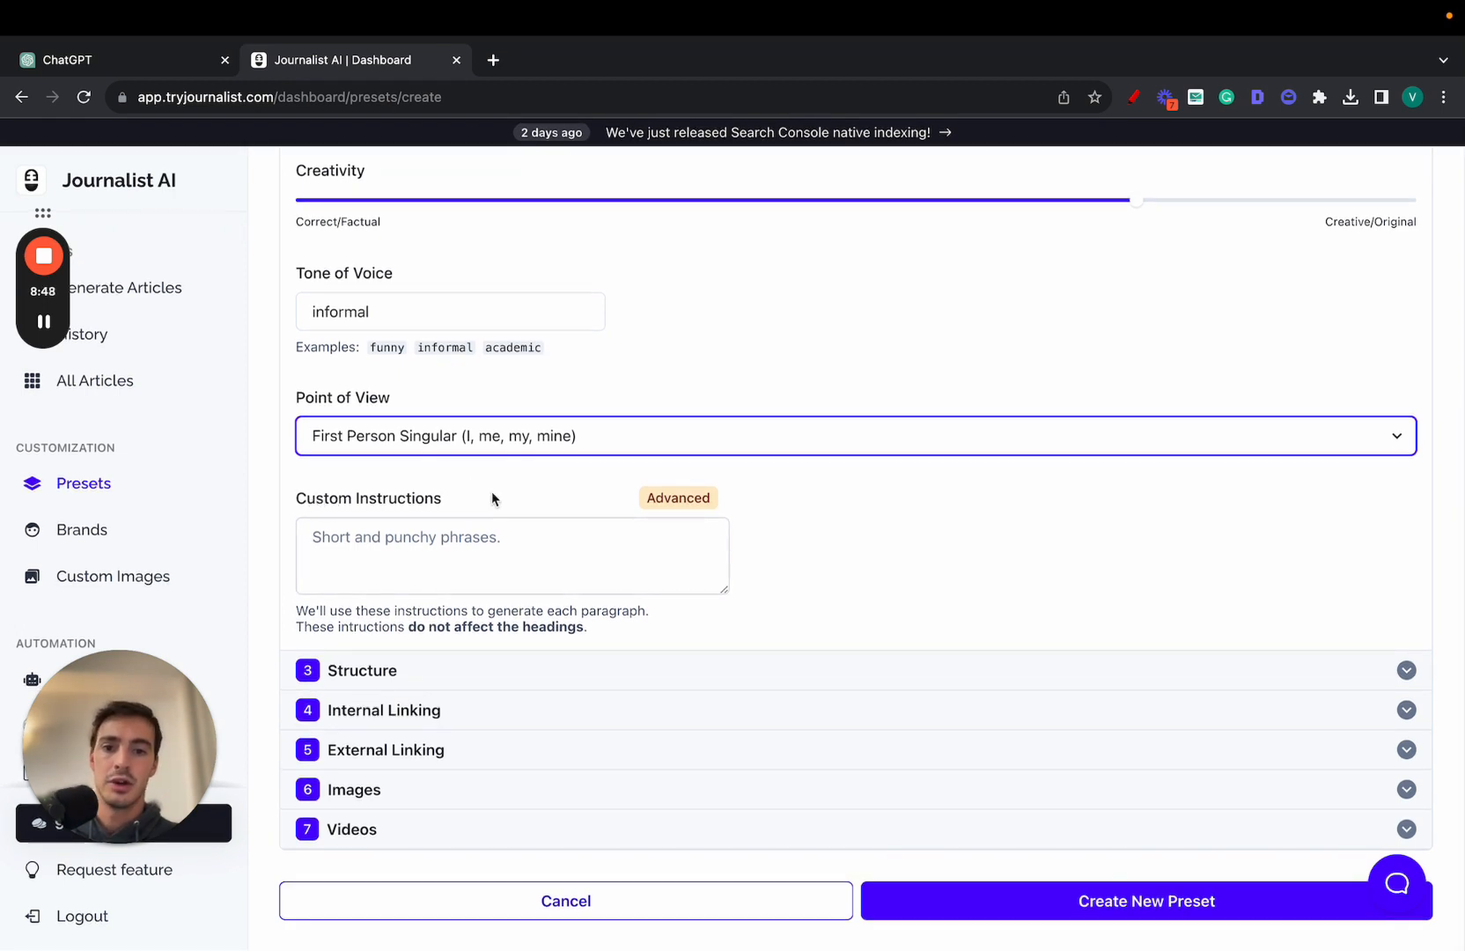
{"action": "scroll", "scroll_direction": "up", "scroll_amount": 3}
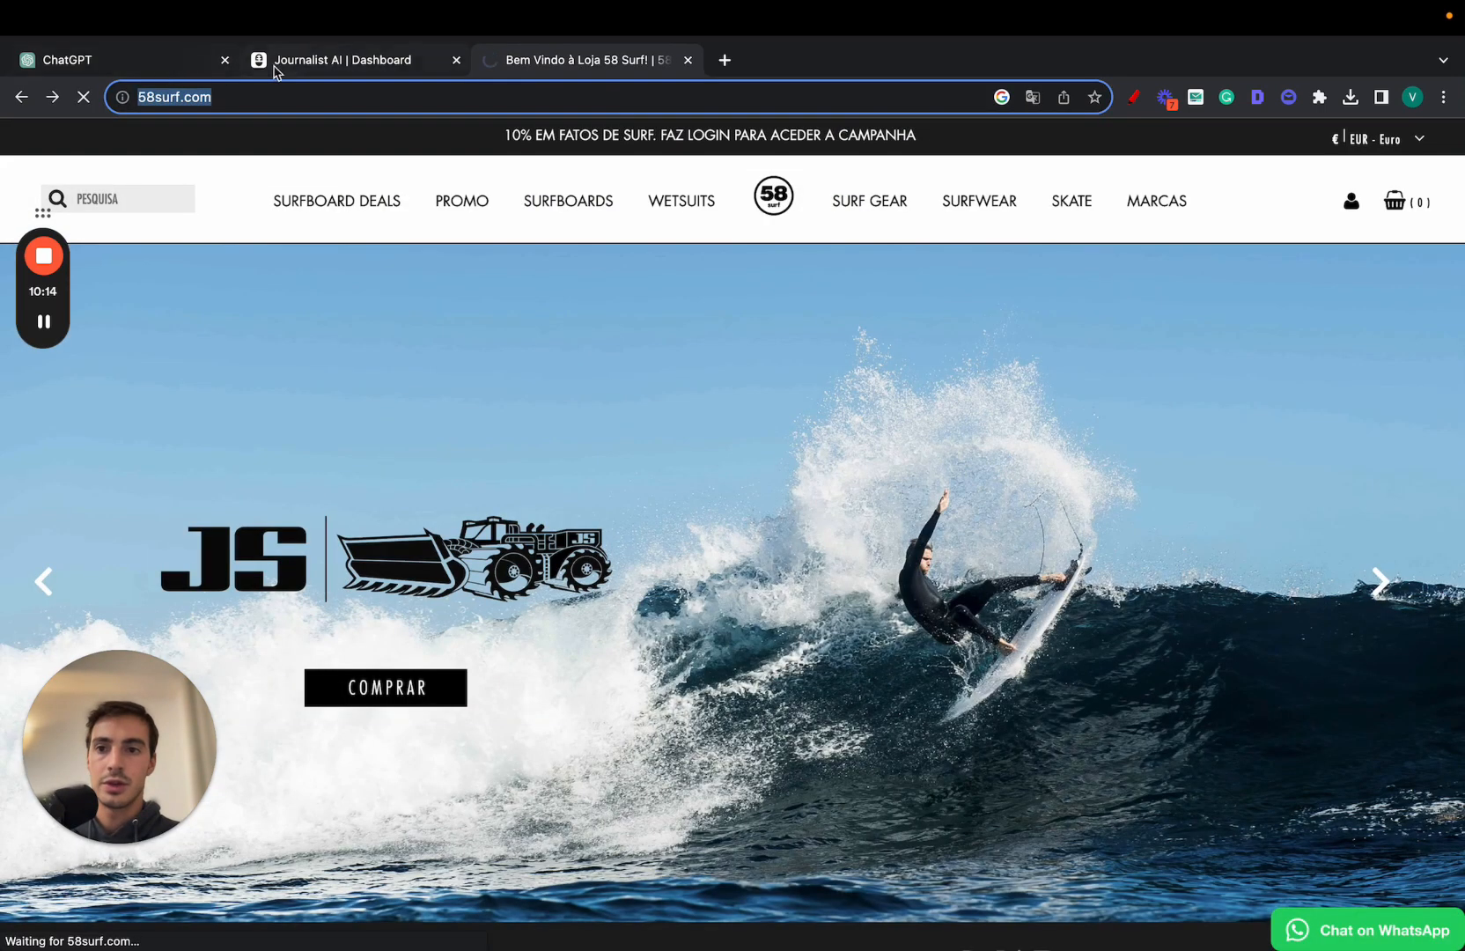
{"action": "left_click", "coordinate": [341, 60]}
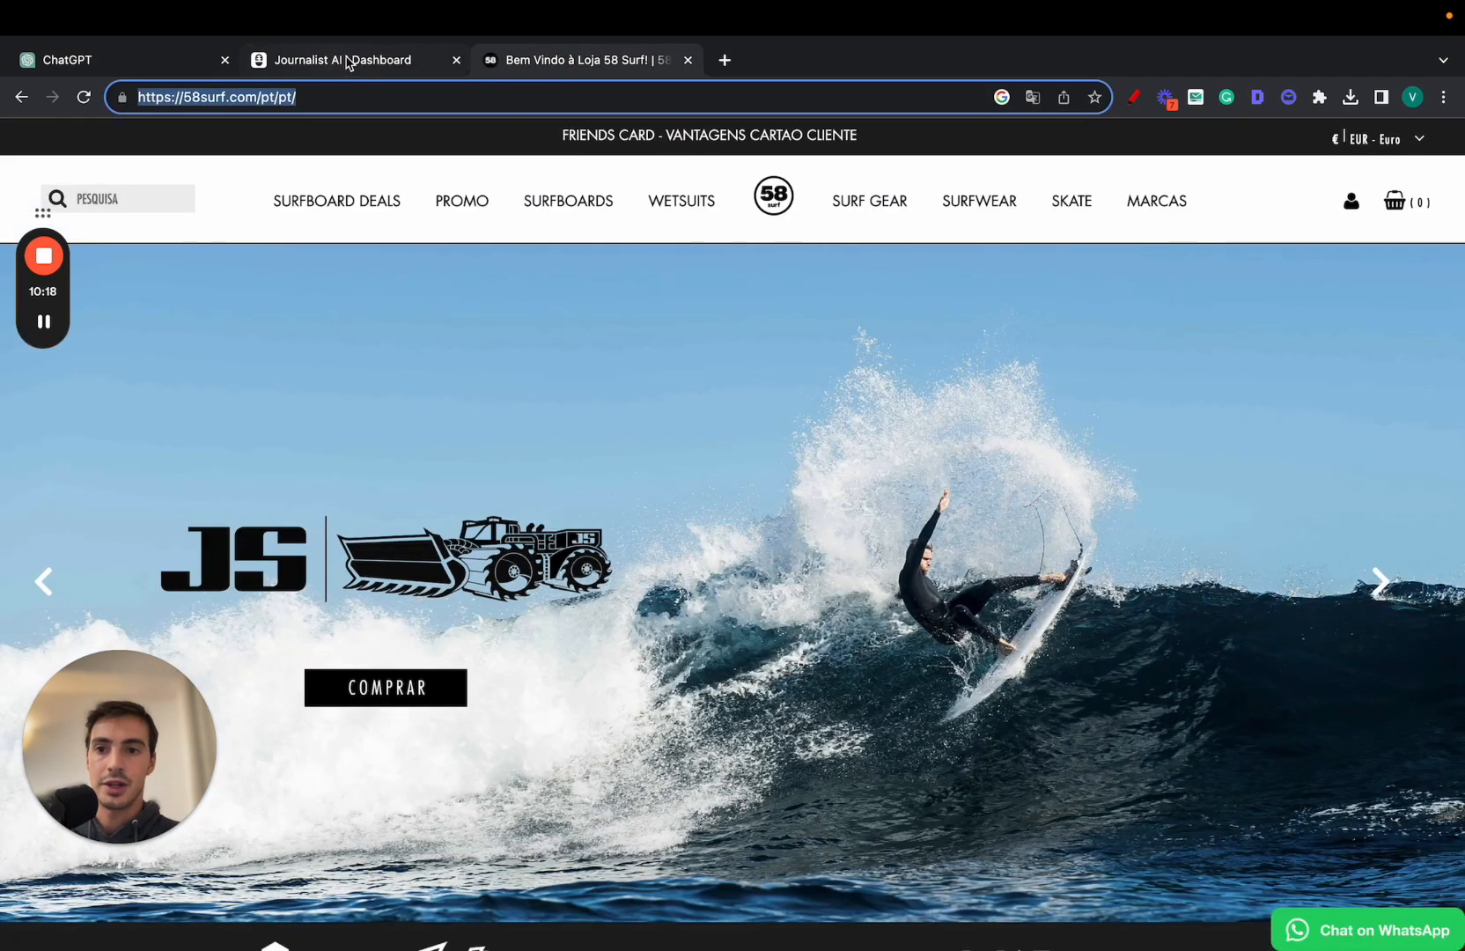
{"action": "left_click", "coordinate": [343, 60]}
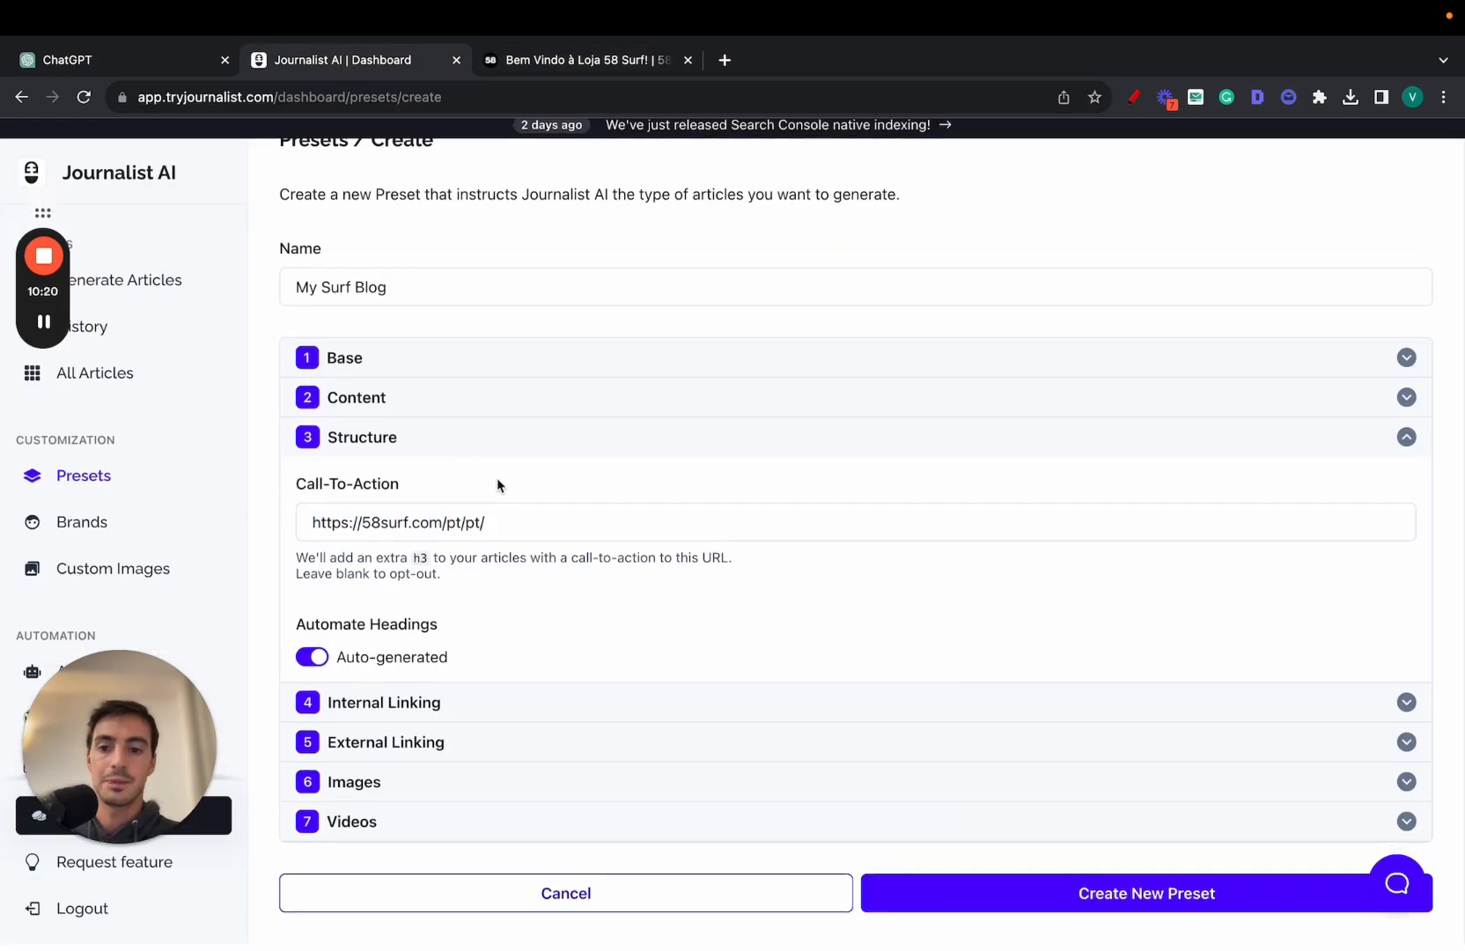
{"action": "left_click", "coordinate": [311, 657]}
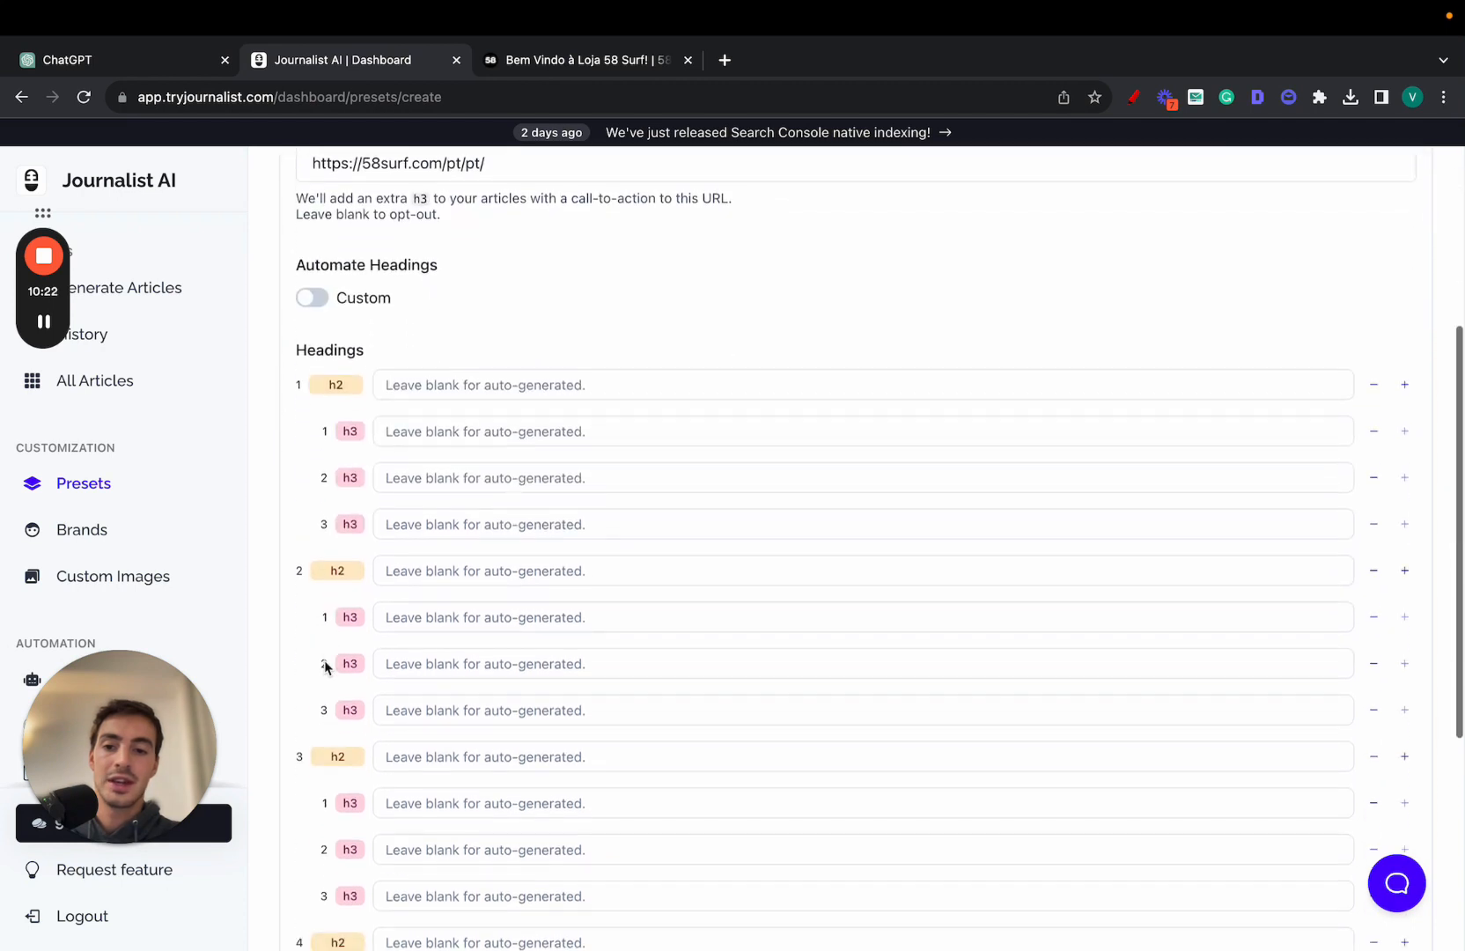
{"action": "scroll", "scroll_direction": "down", "scroll_amount": 3}
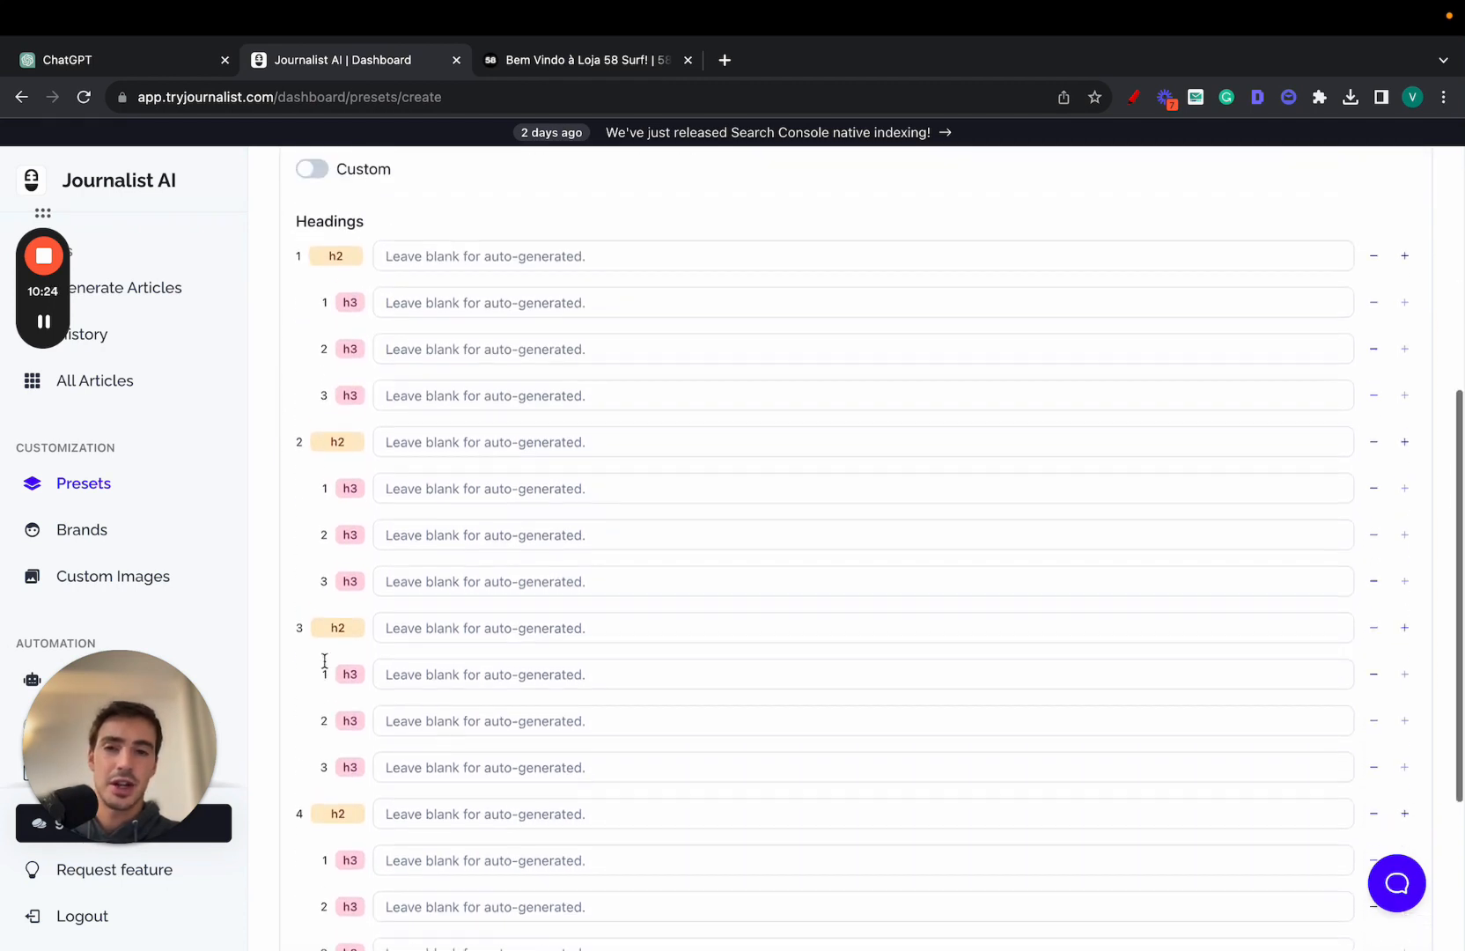
{"action": "scroll", "scroll_direction": "up", "scroll_amount": 3}
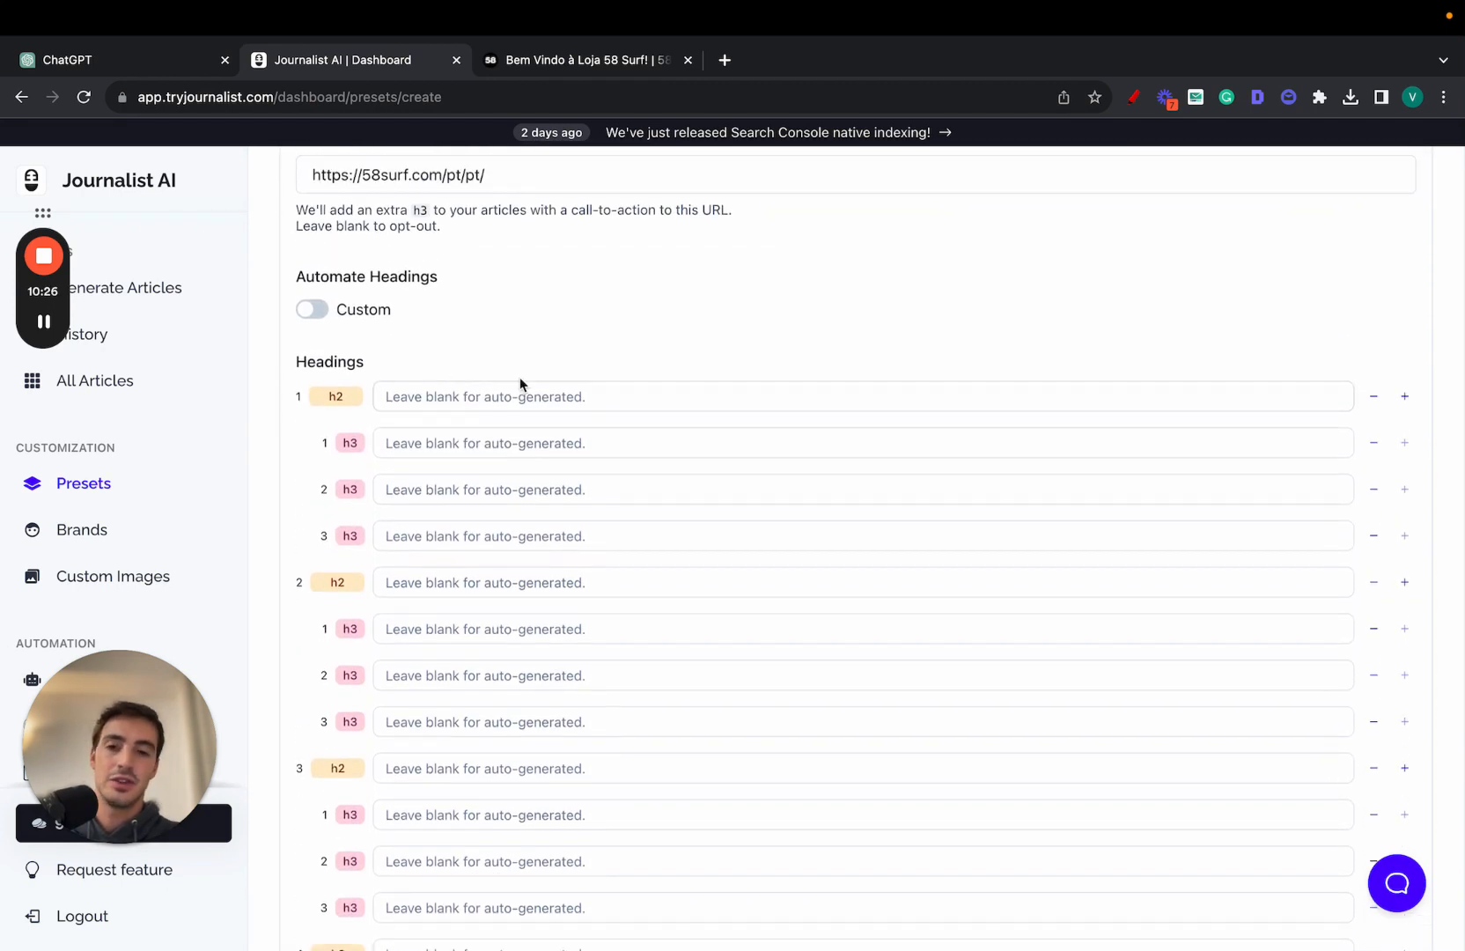
{"action": "scroll", "scroll_direction": "down", "scroll_amount": 3}
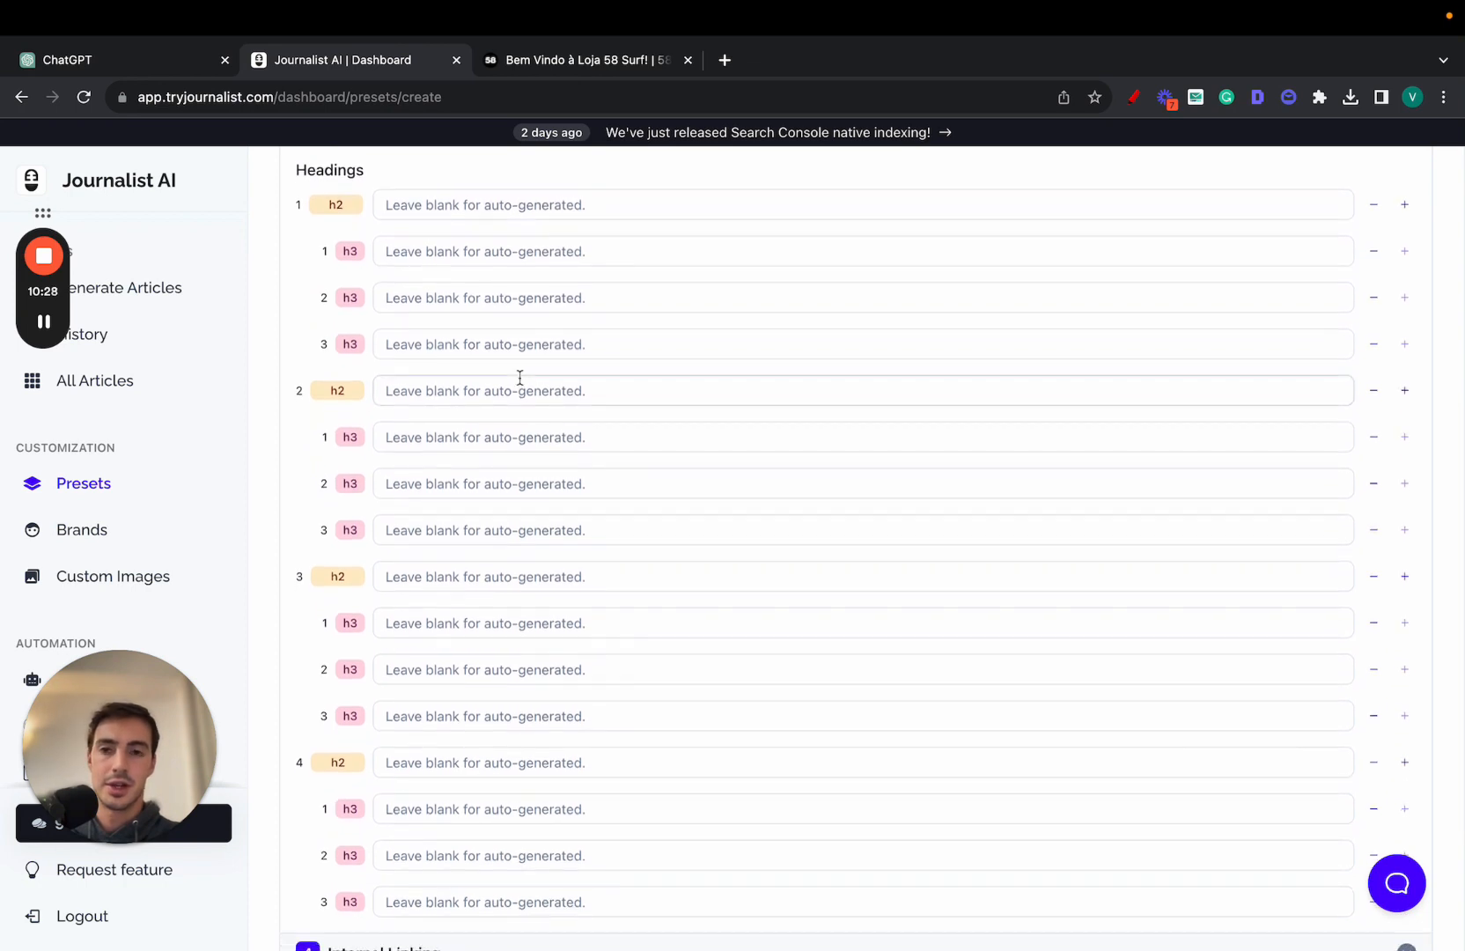
{"action": "scroll", "scroll_direction": "up", "scroll_amount": 3}
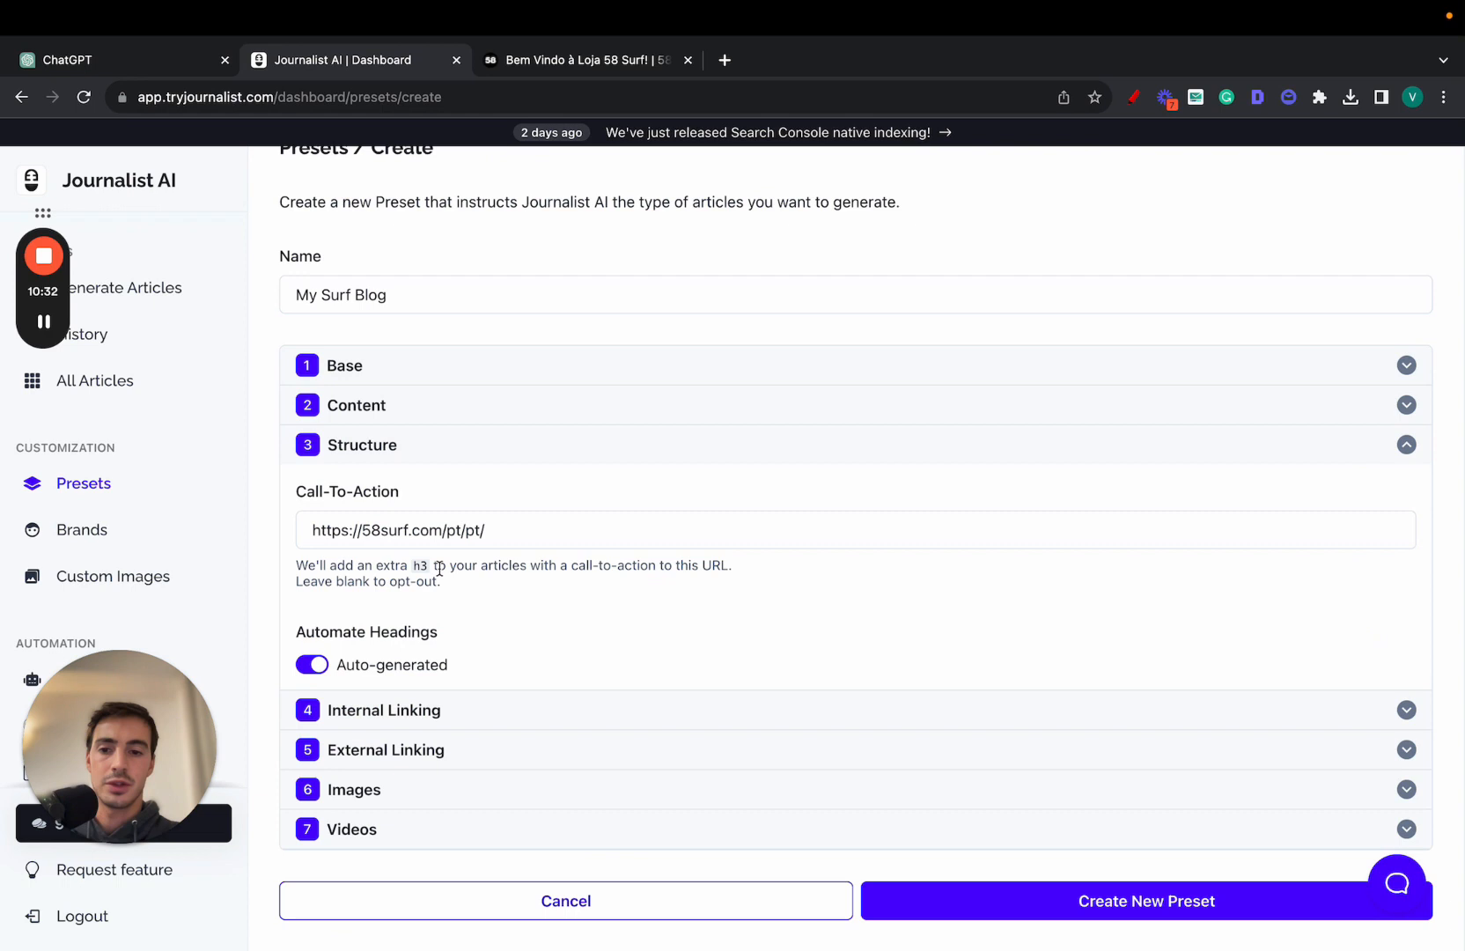
{"action": "mouse_move", "coordinate": [429, 469]}
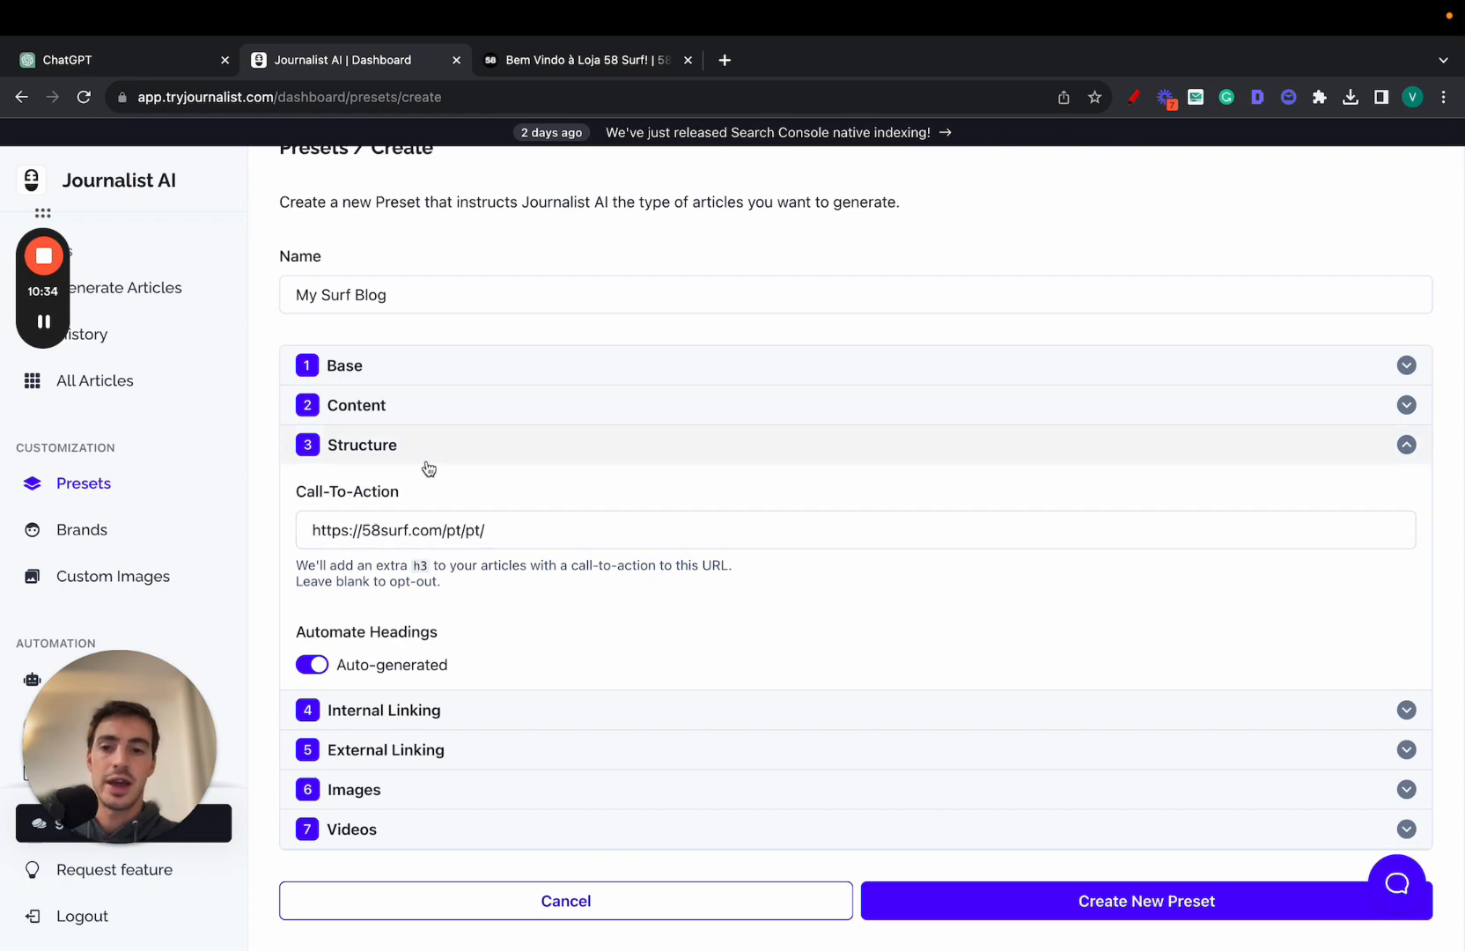
{"action": "scroll", "scroll_direction": "down", "scroll_amount": 3}
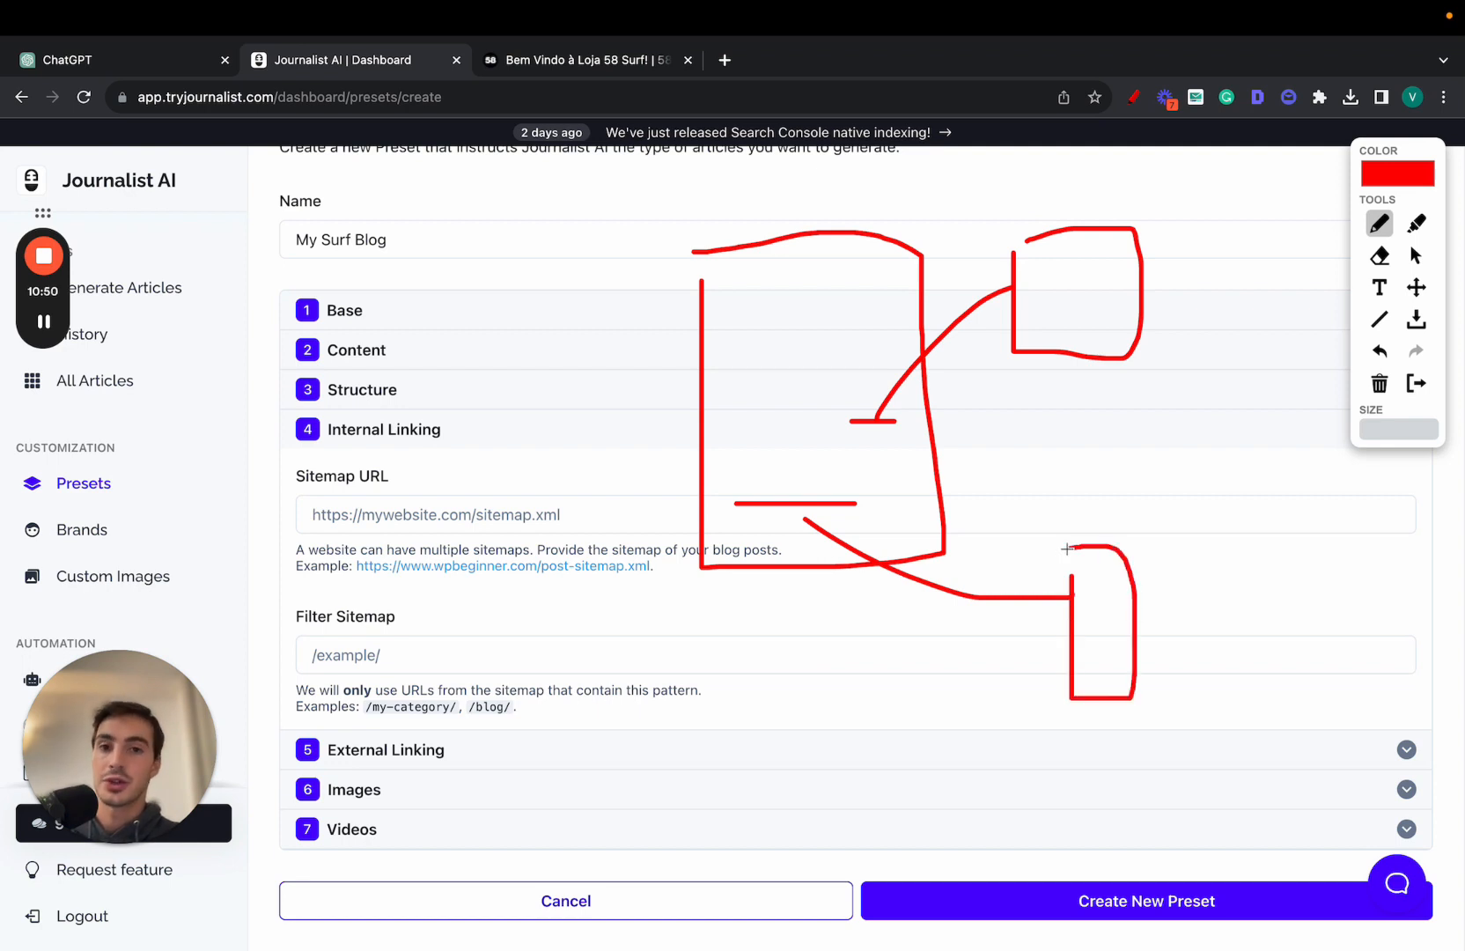
{"action": "mouse_move", "coordinate": [796, 449]}
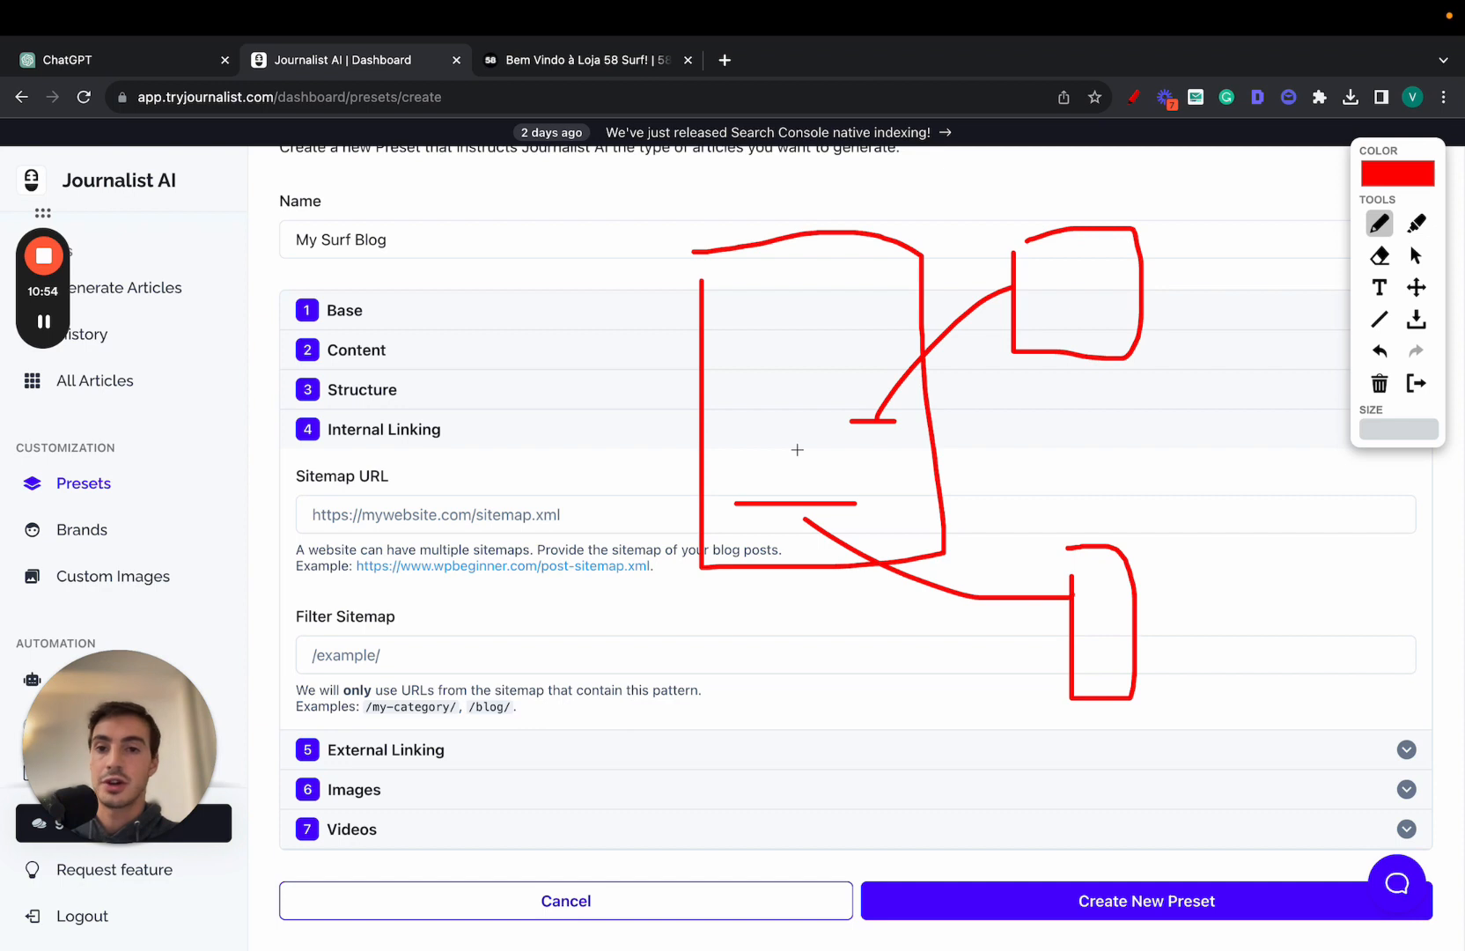
{"action": "mouse_move", "coordinate": [870, 448]}
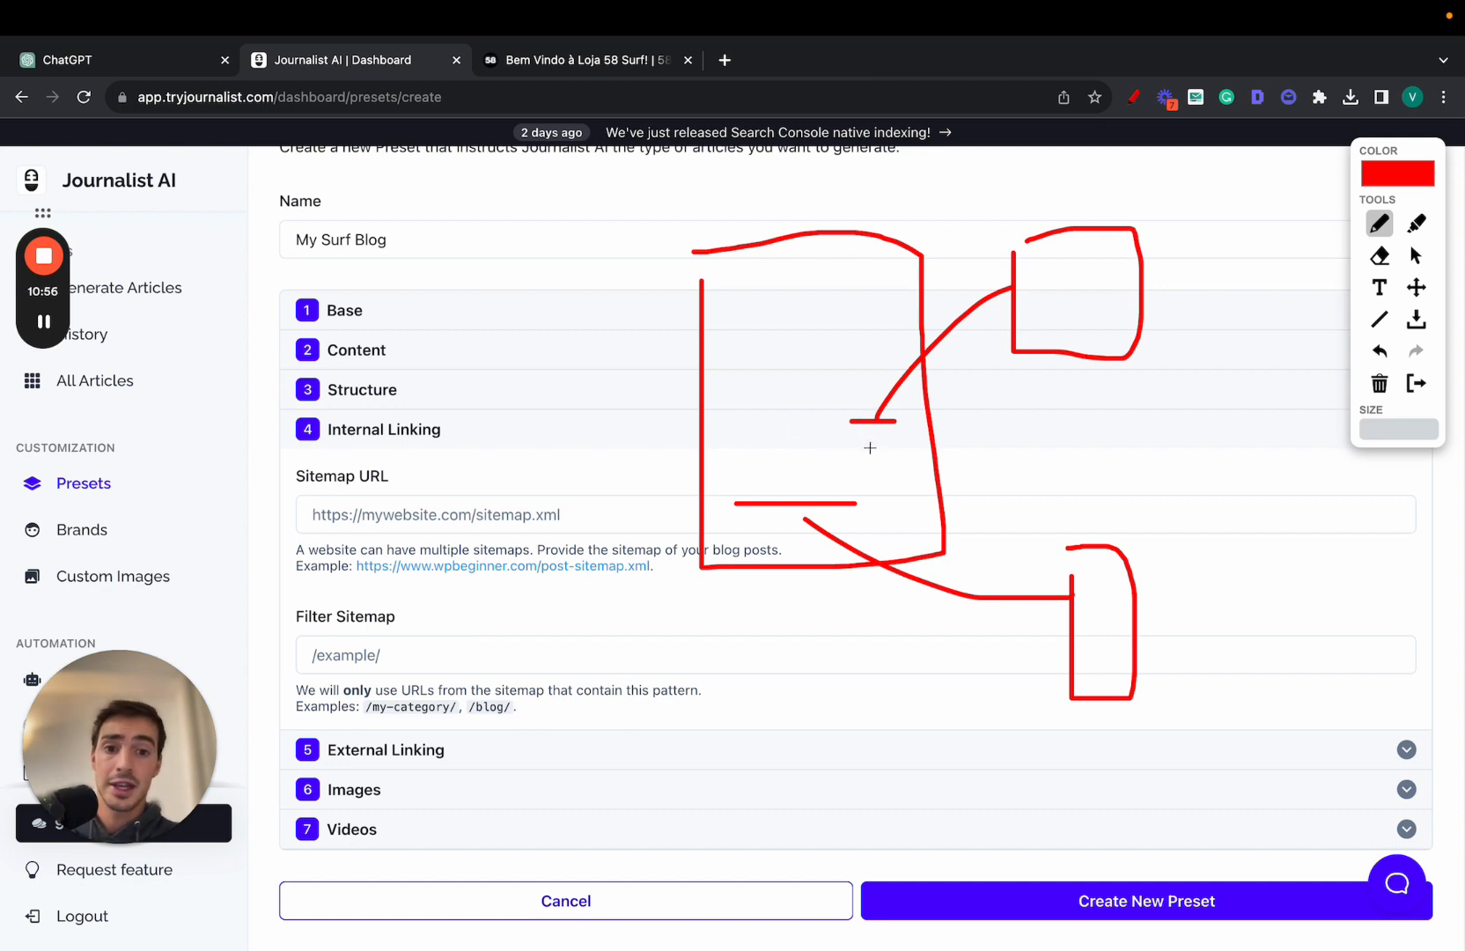
{"action": "mouse_move", "coordinate": [1073, 309]}
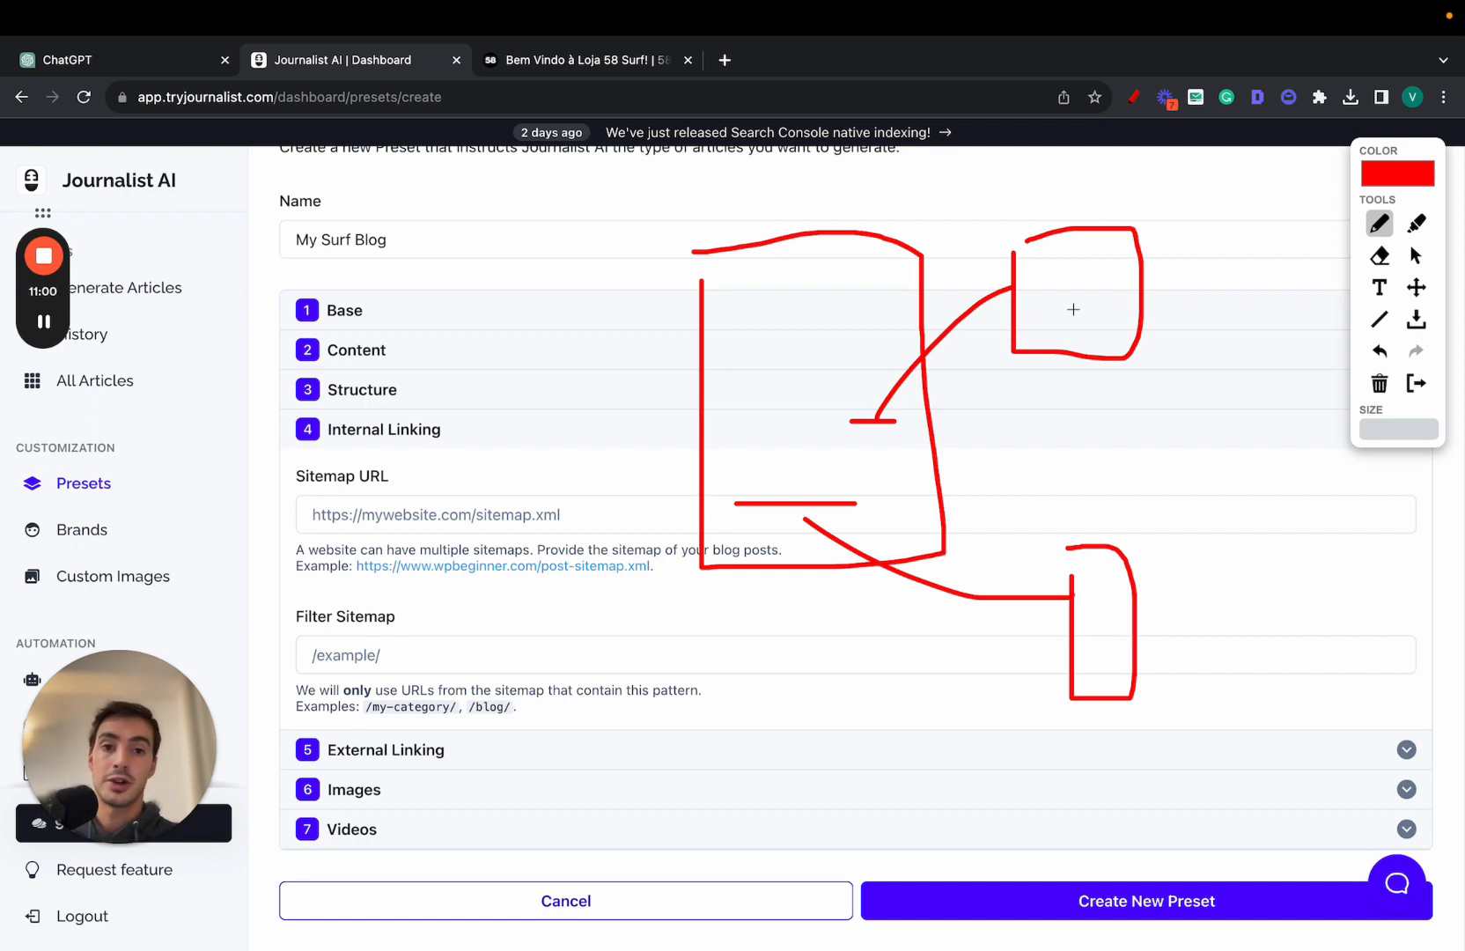
{"action": "mouse_move", "coordinate": [867, 430]}
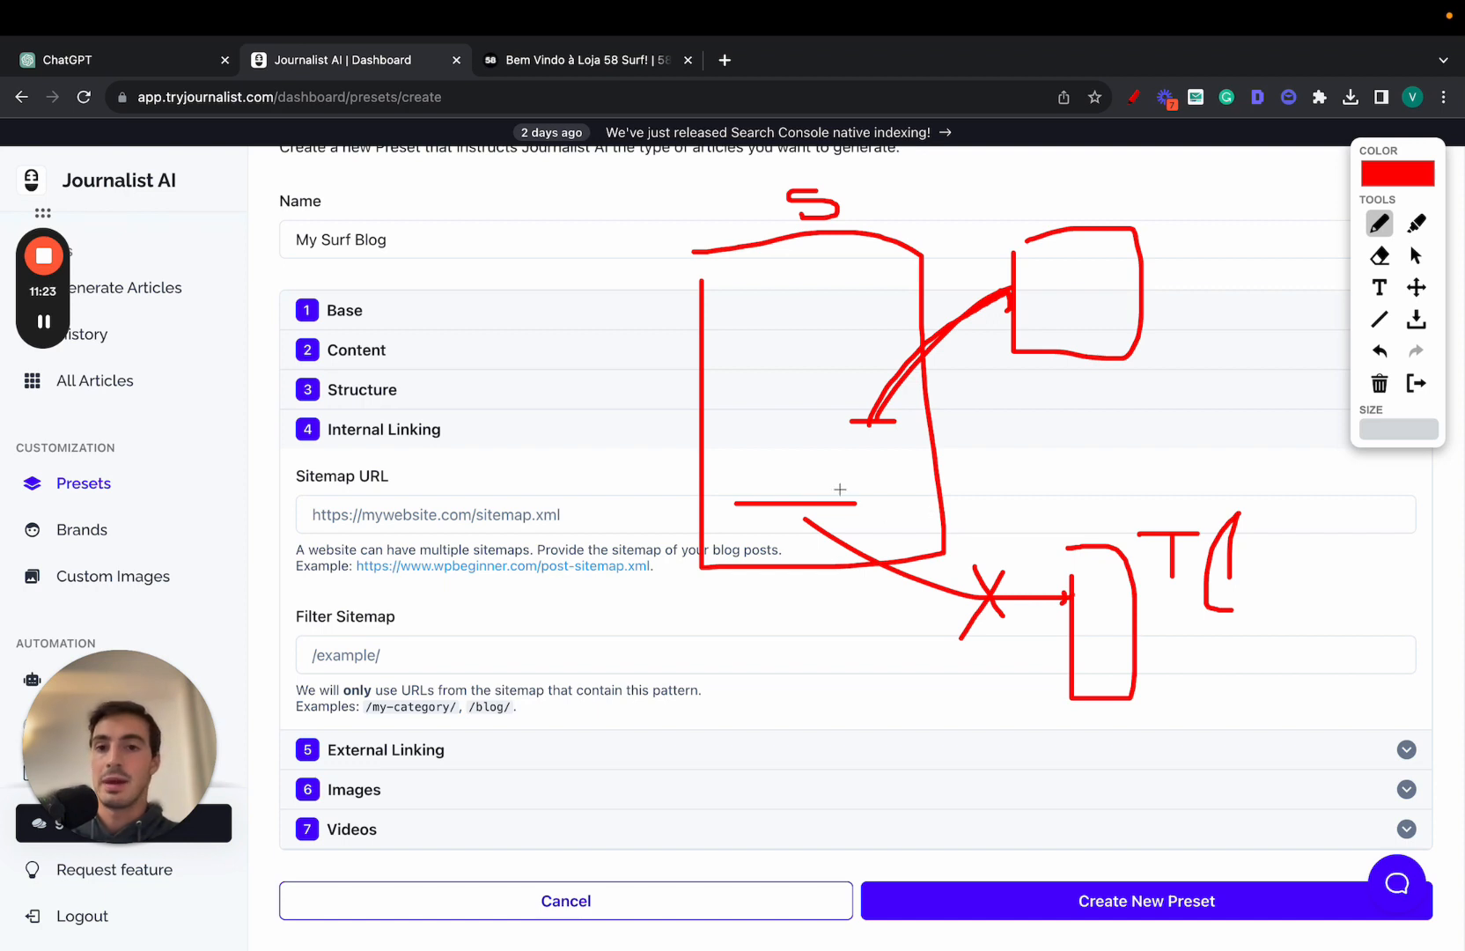
{"action": "mouse_move", "coordinate": [737, 477]}
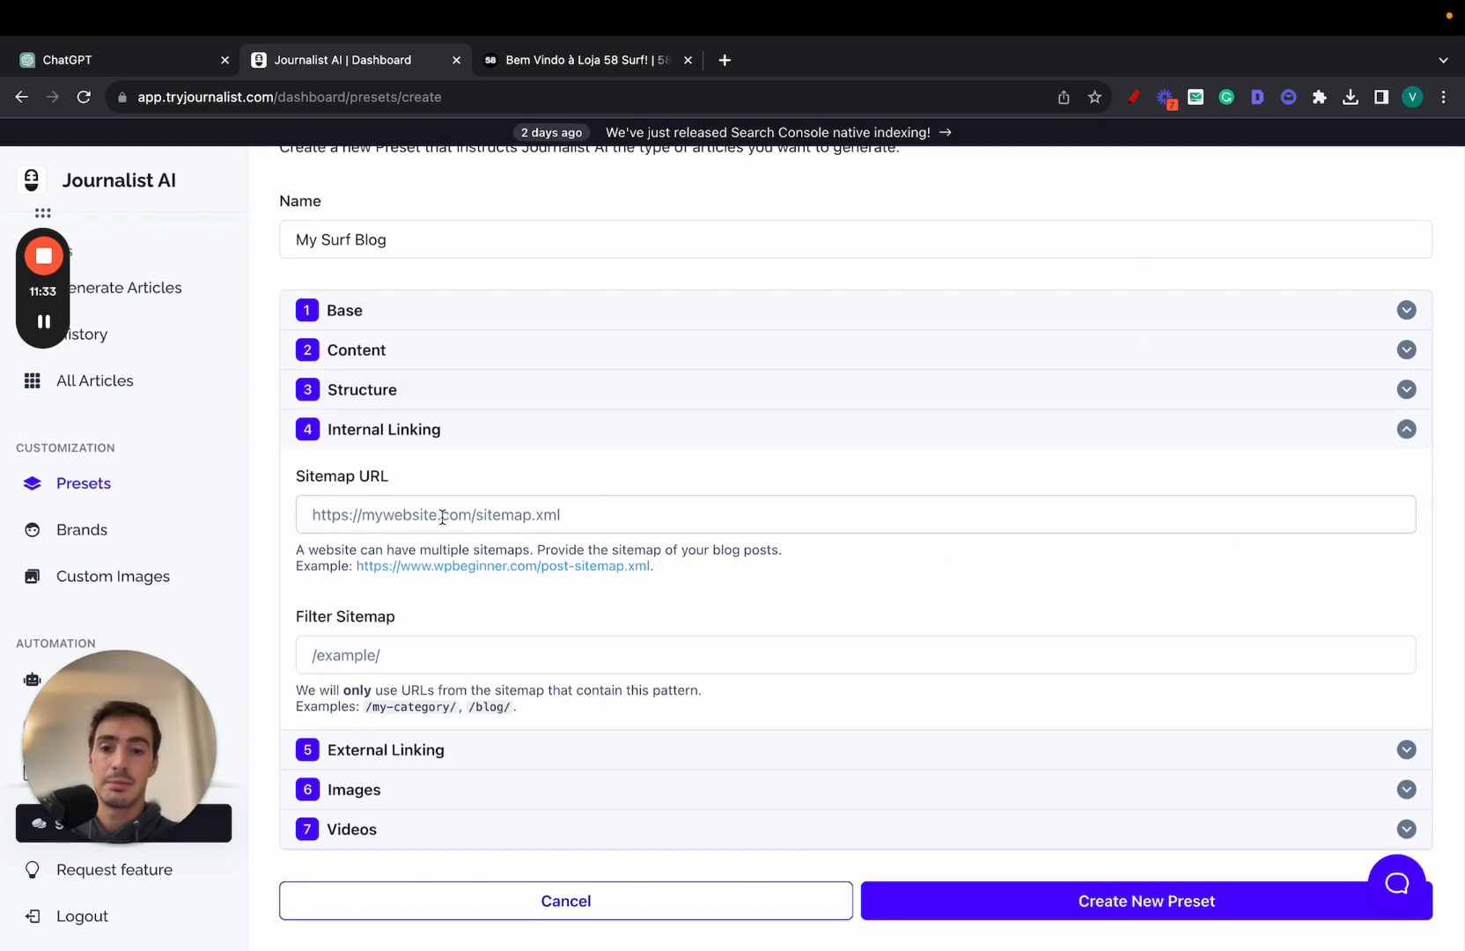
{"action": "type", "text": "https://www.surfer.com/news-sitemap.xml"}
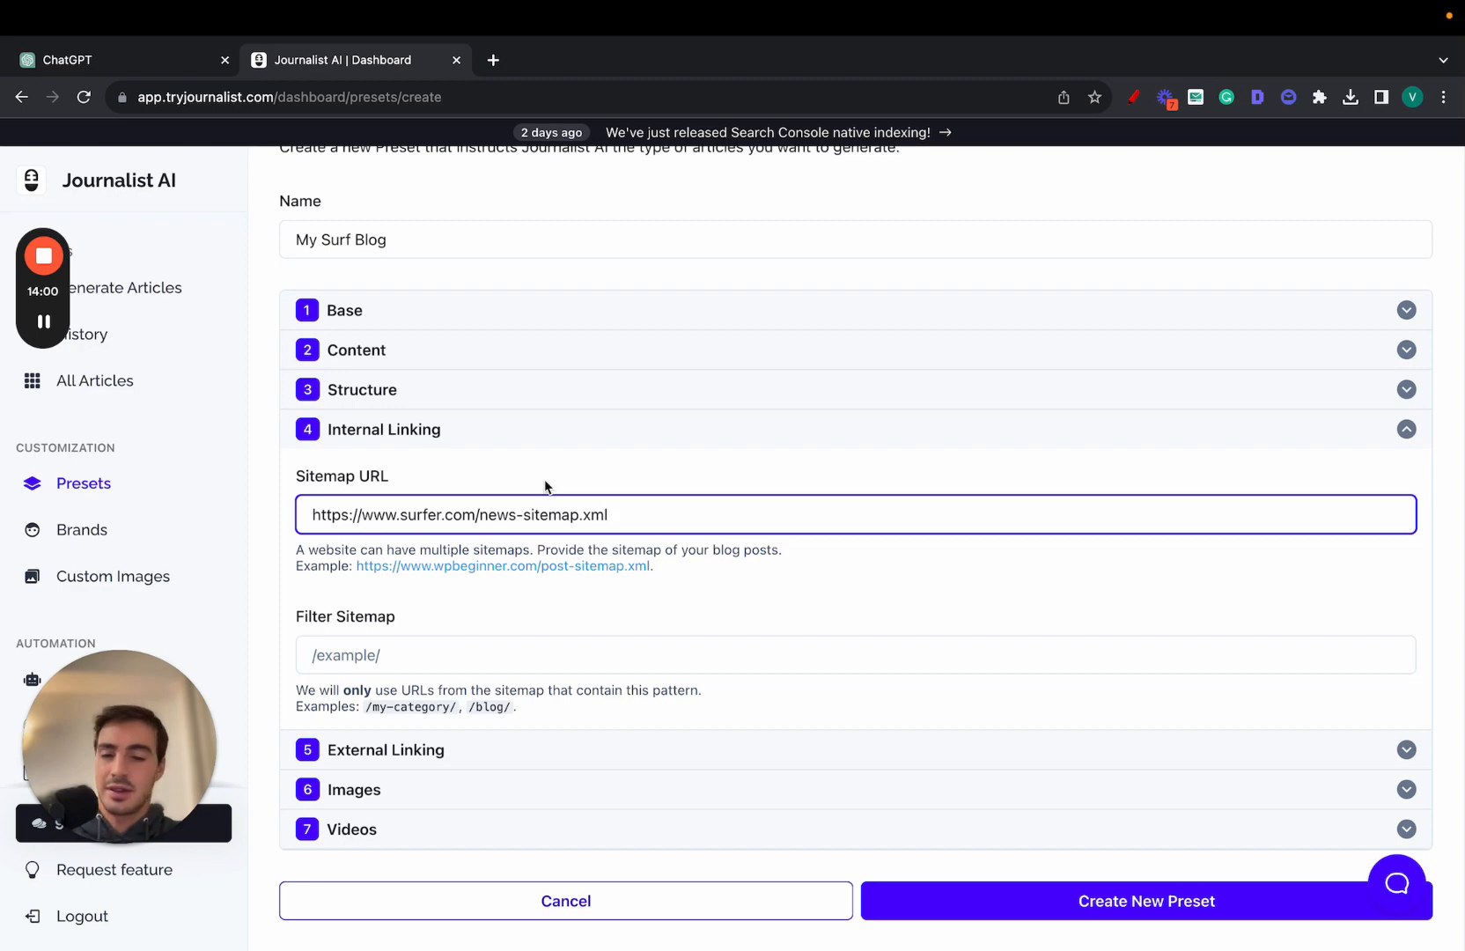
{"action": "mouse_move", "coordinate": [564, 459]}
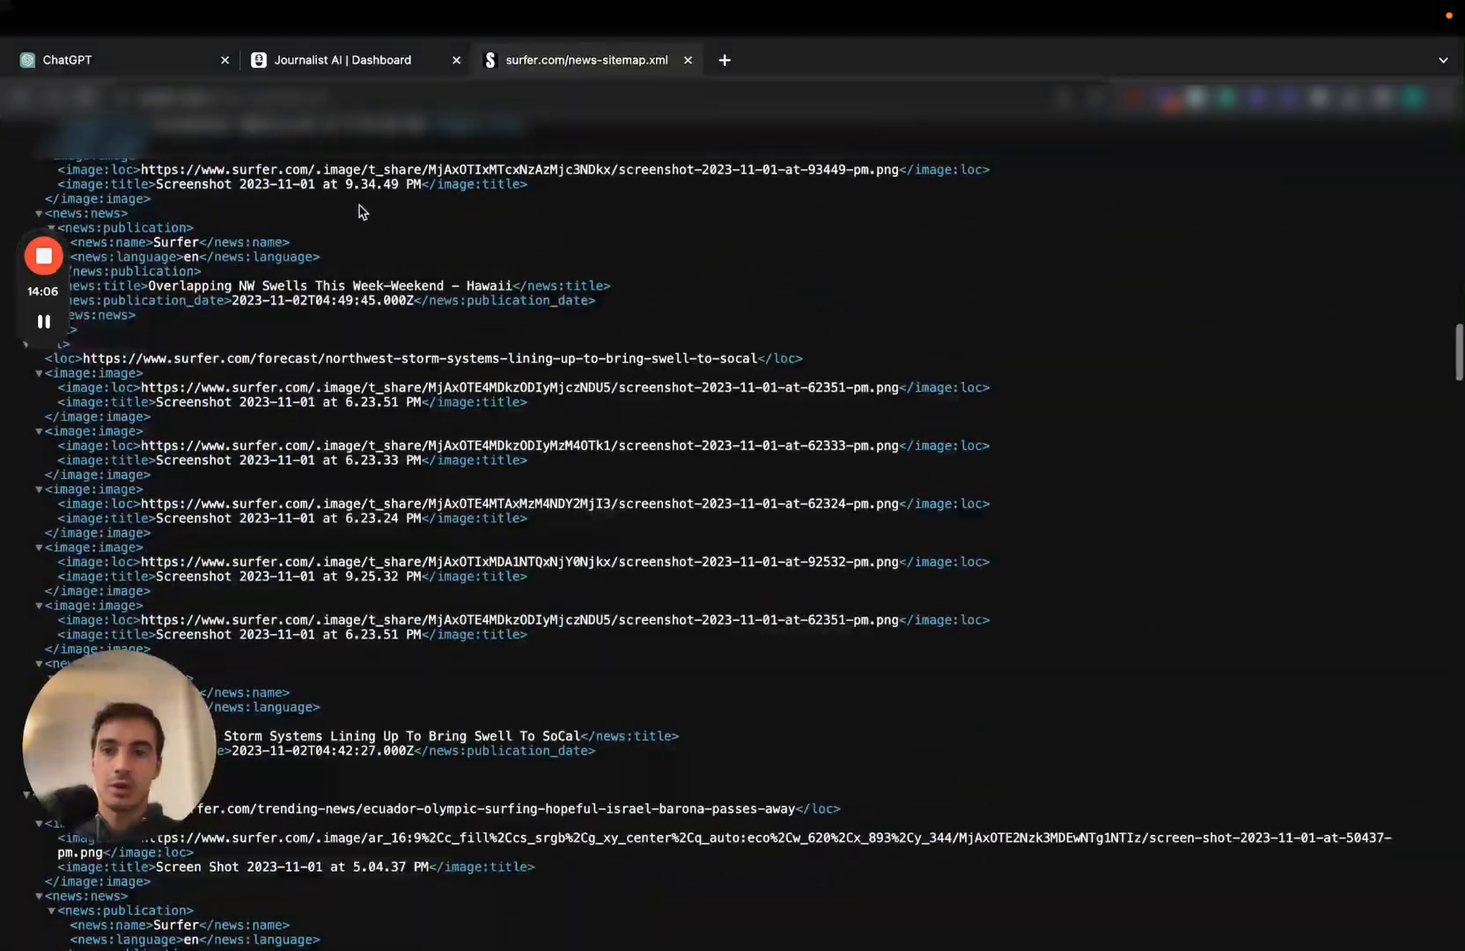
Scroll through the surfer.com news sitemap entries and select the page address.
{"action": "scroll", "scroll_direction": "down", "scroll_amount": 3}
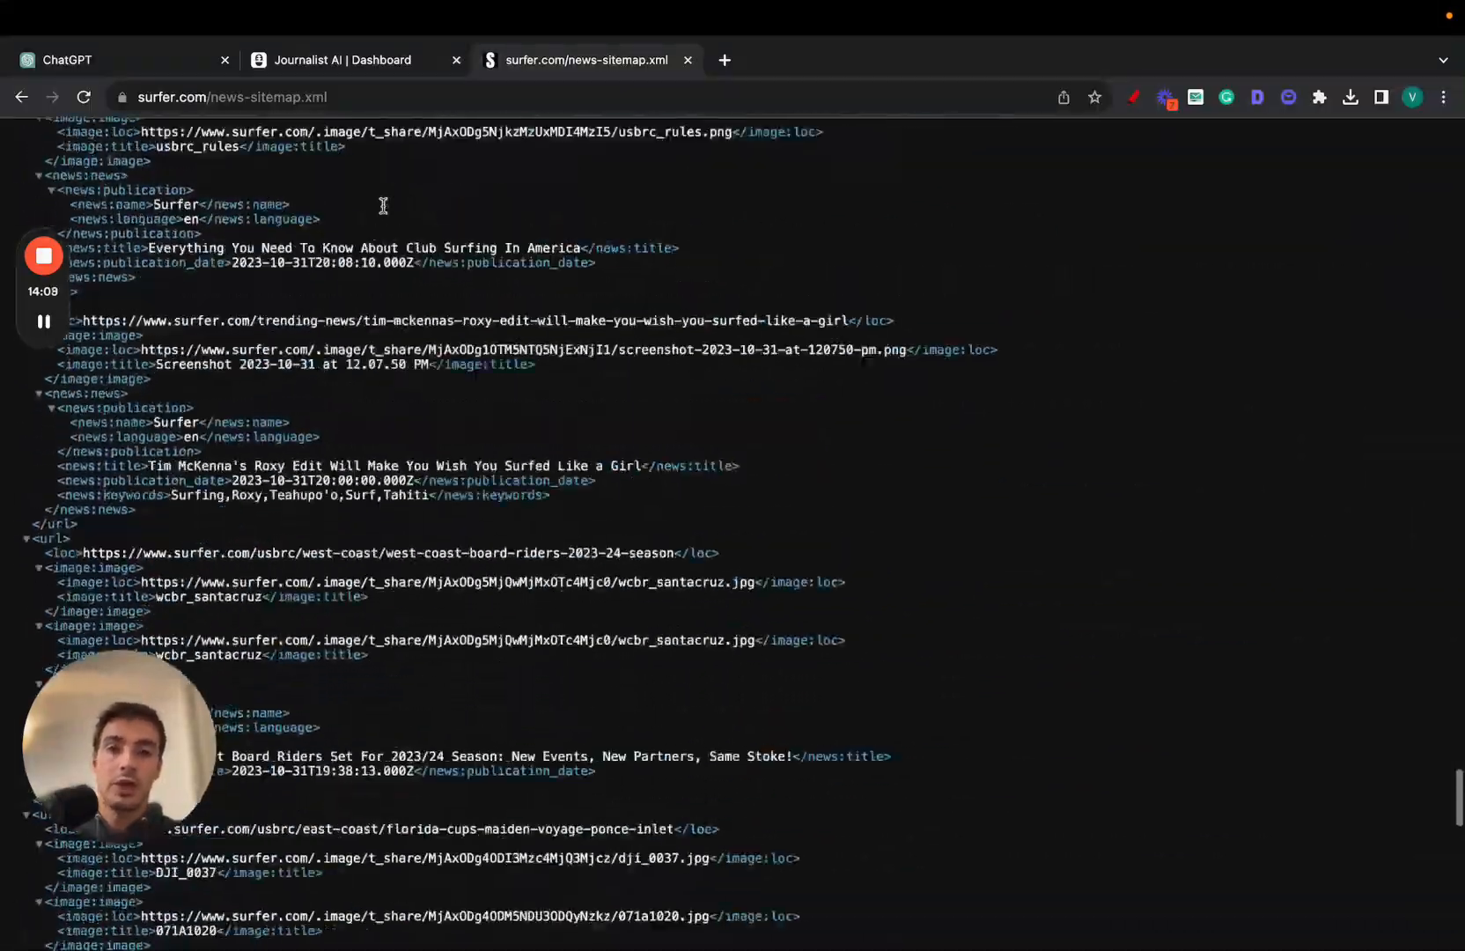
{"action": "scroll", "scroll_direction": "down", "scroll_amount": 3}
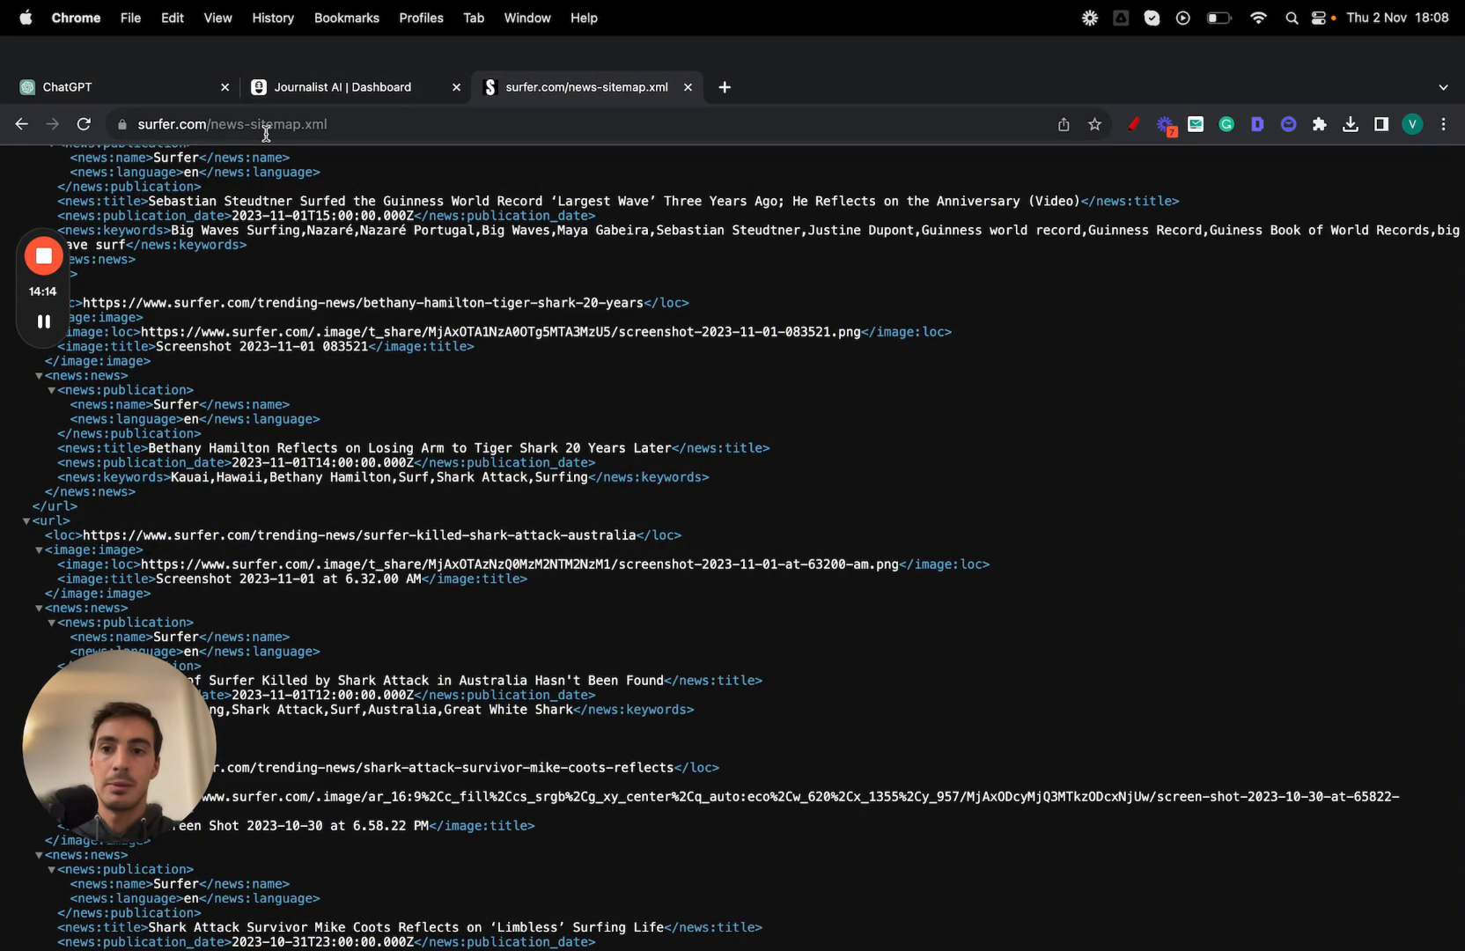
{"action": "left_click", "coordinate": [233, 124]}
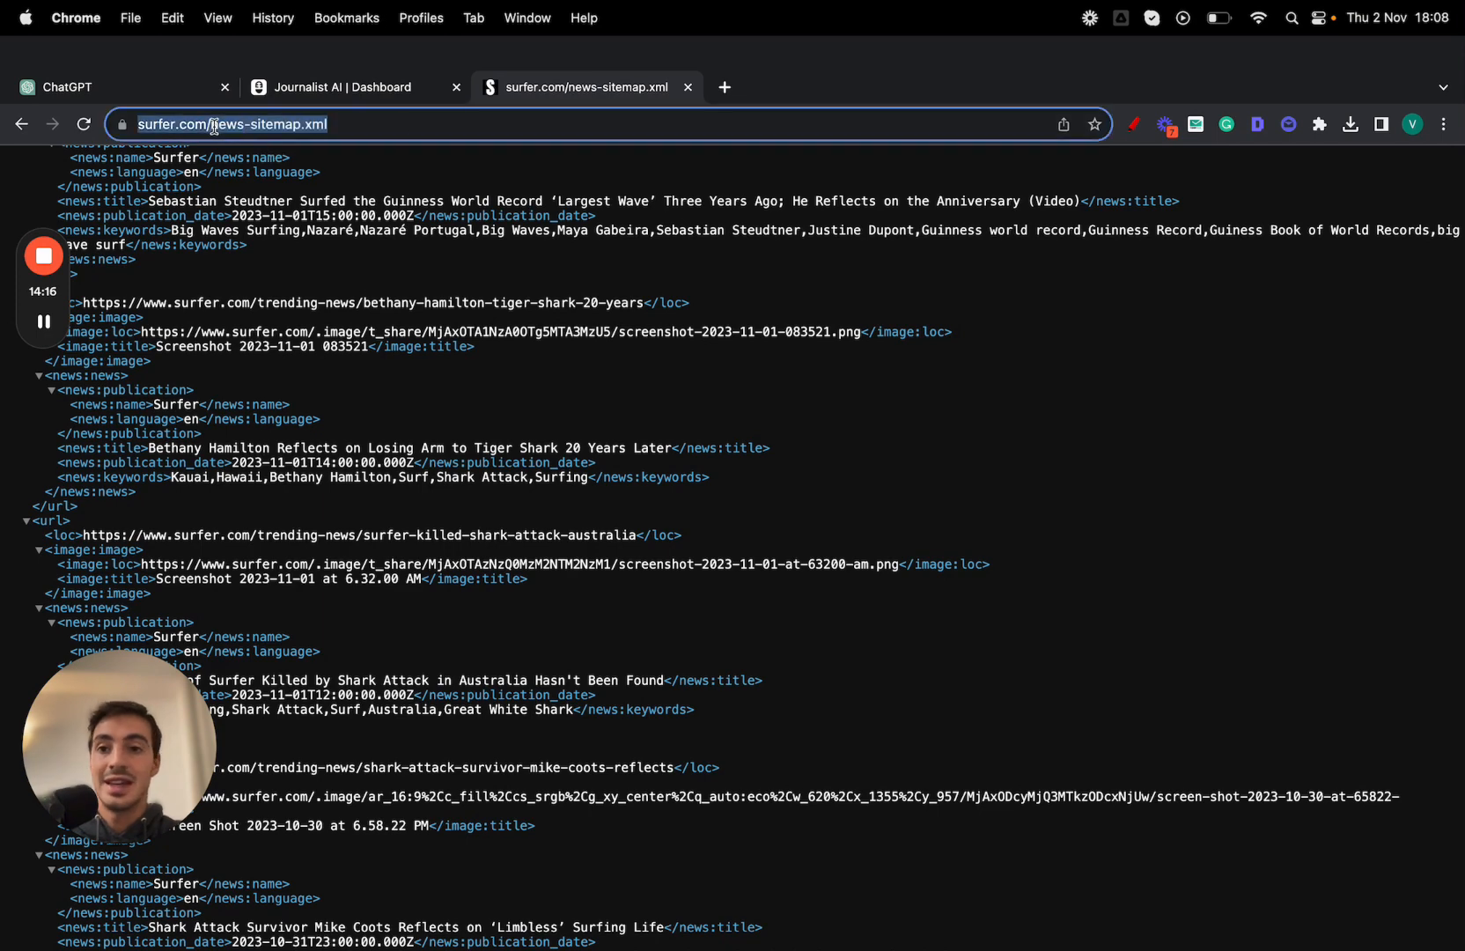
{"action": "left_click", "coordinate": [346, 87]}
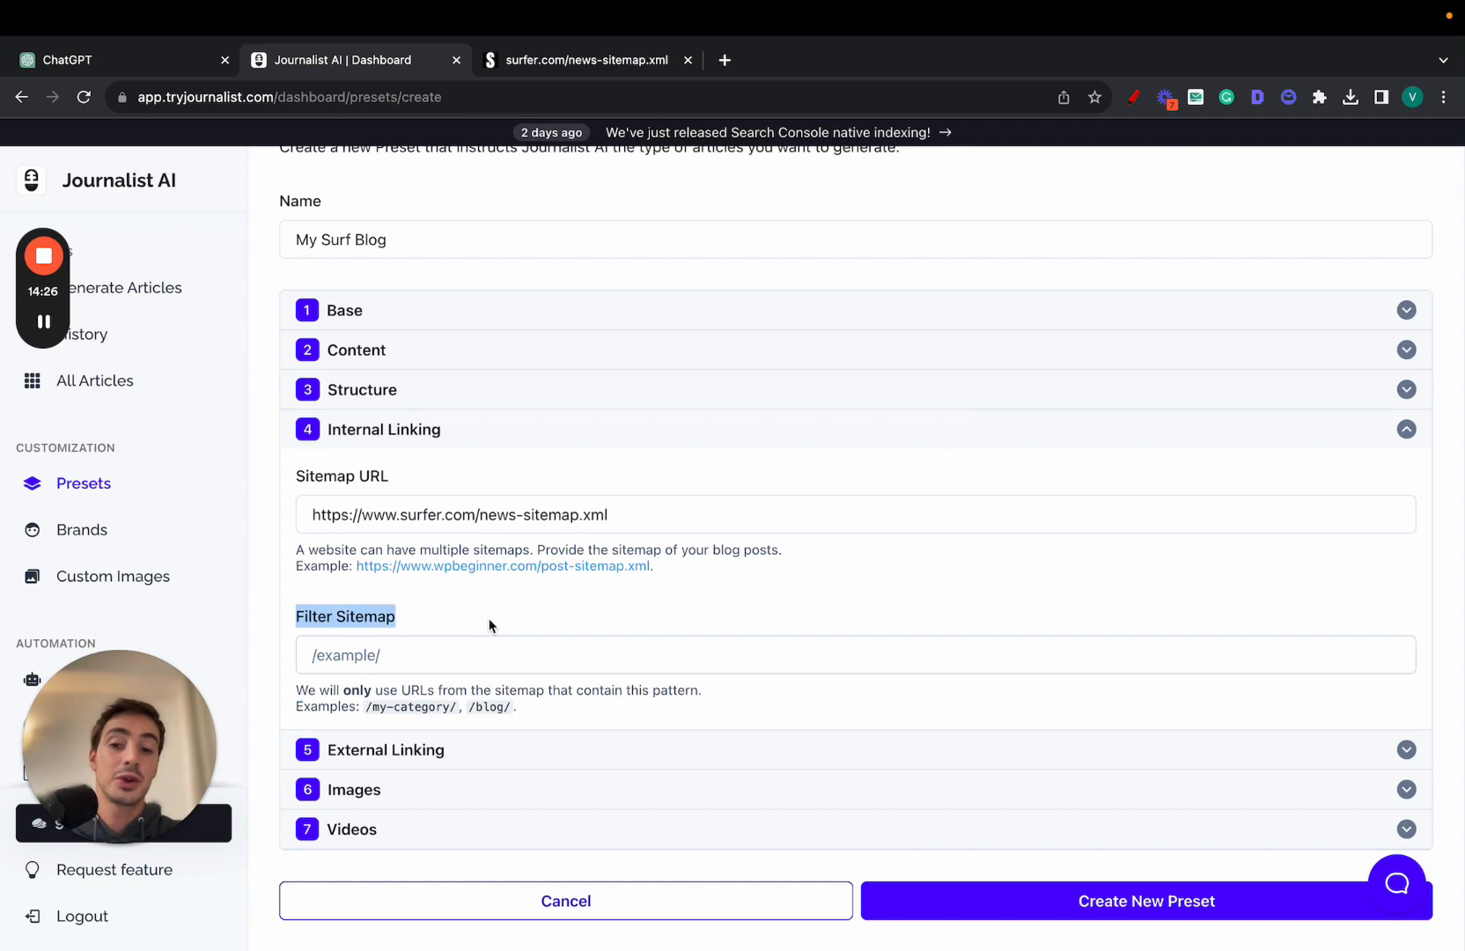
Expand External Linking and switch Automatic External Links to Enabled.
{"action": "left_click", "coordinate": [1406, 429]}
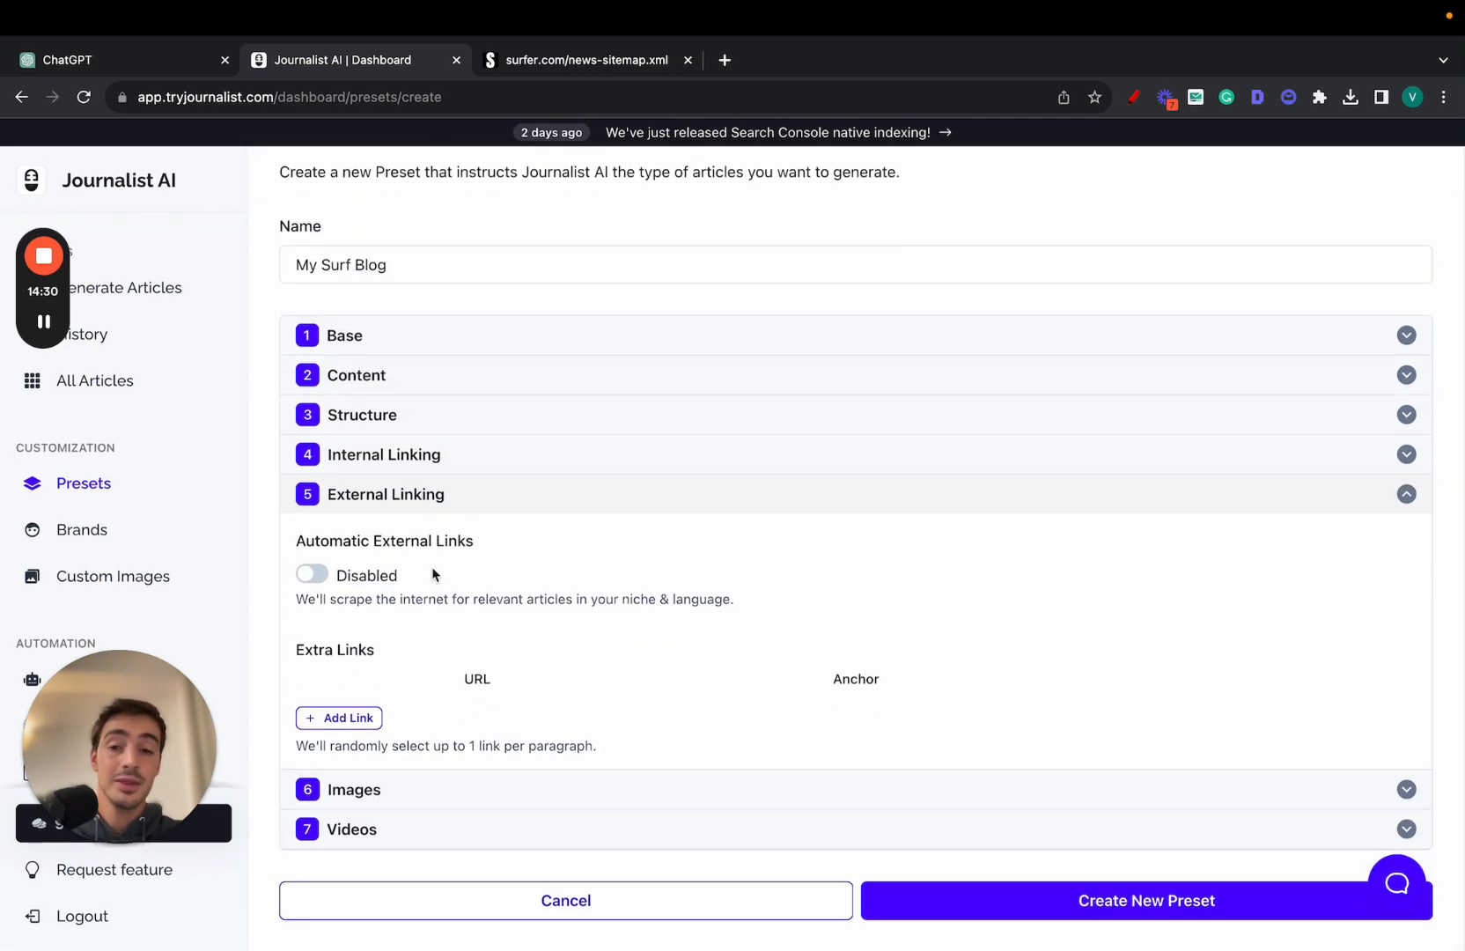
{"action": "mouse_move", "coordinate": [331, 587]}
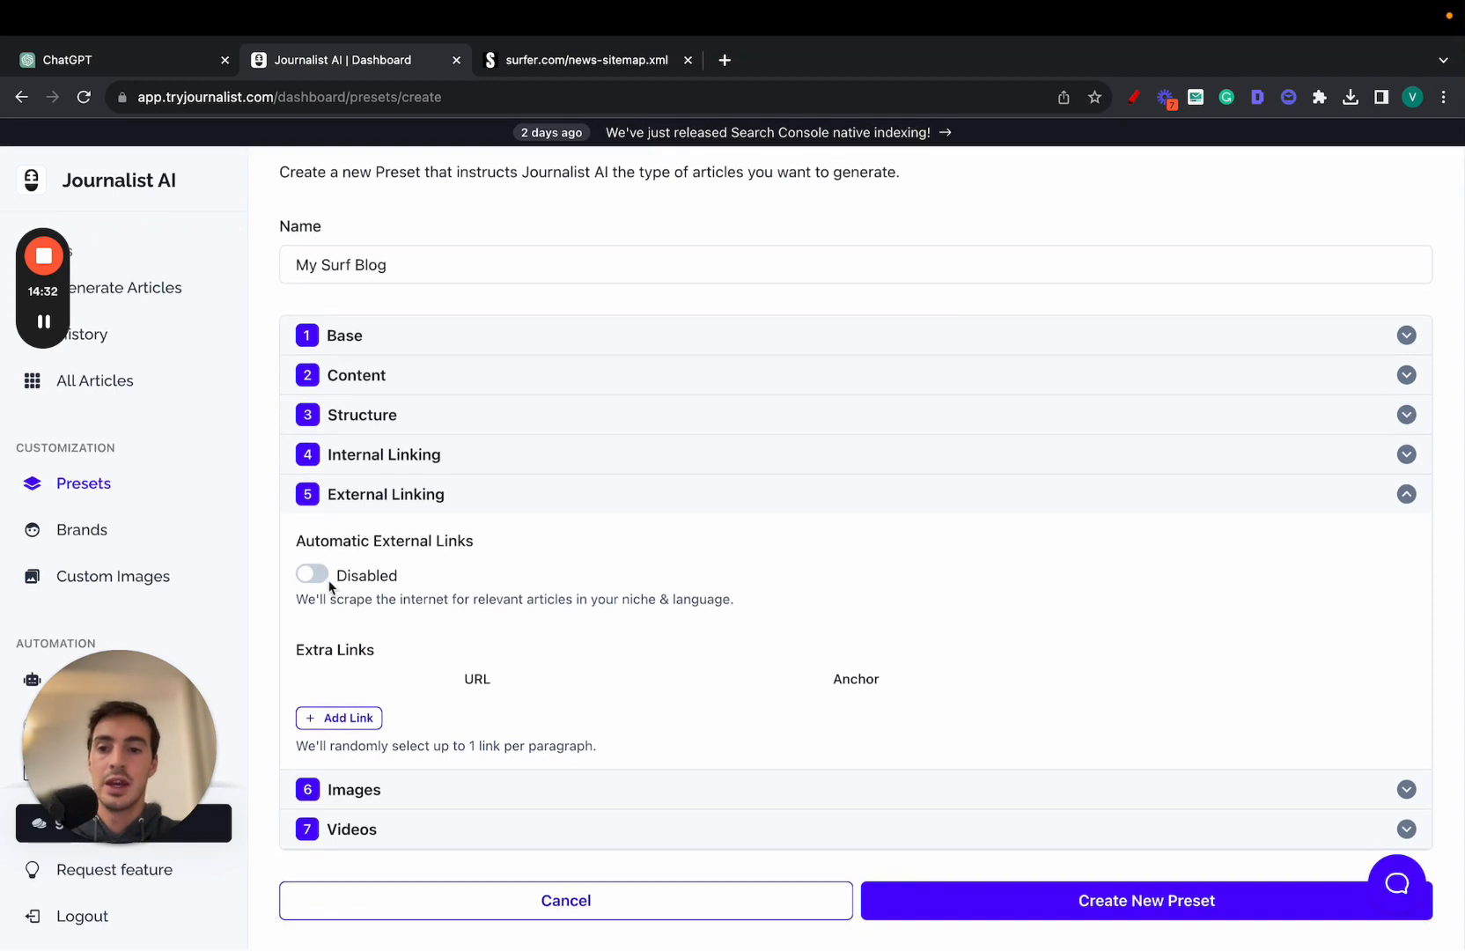
{"action": "left_click", "coordinate": [311, 576]}
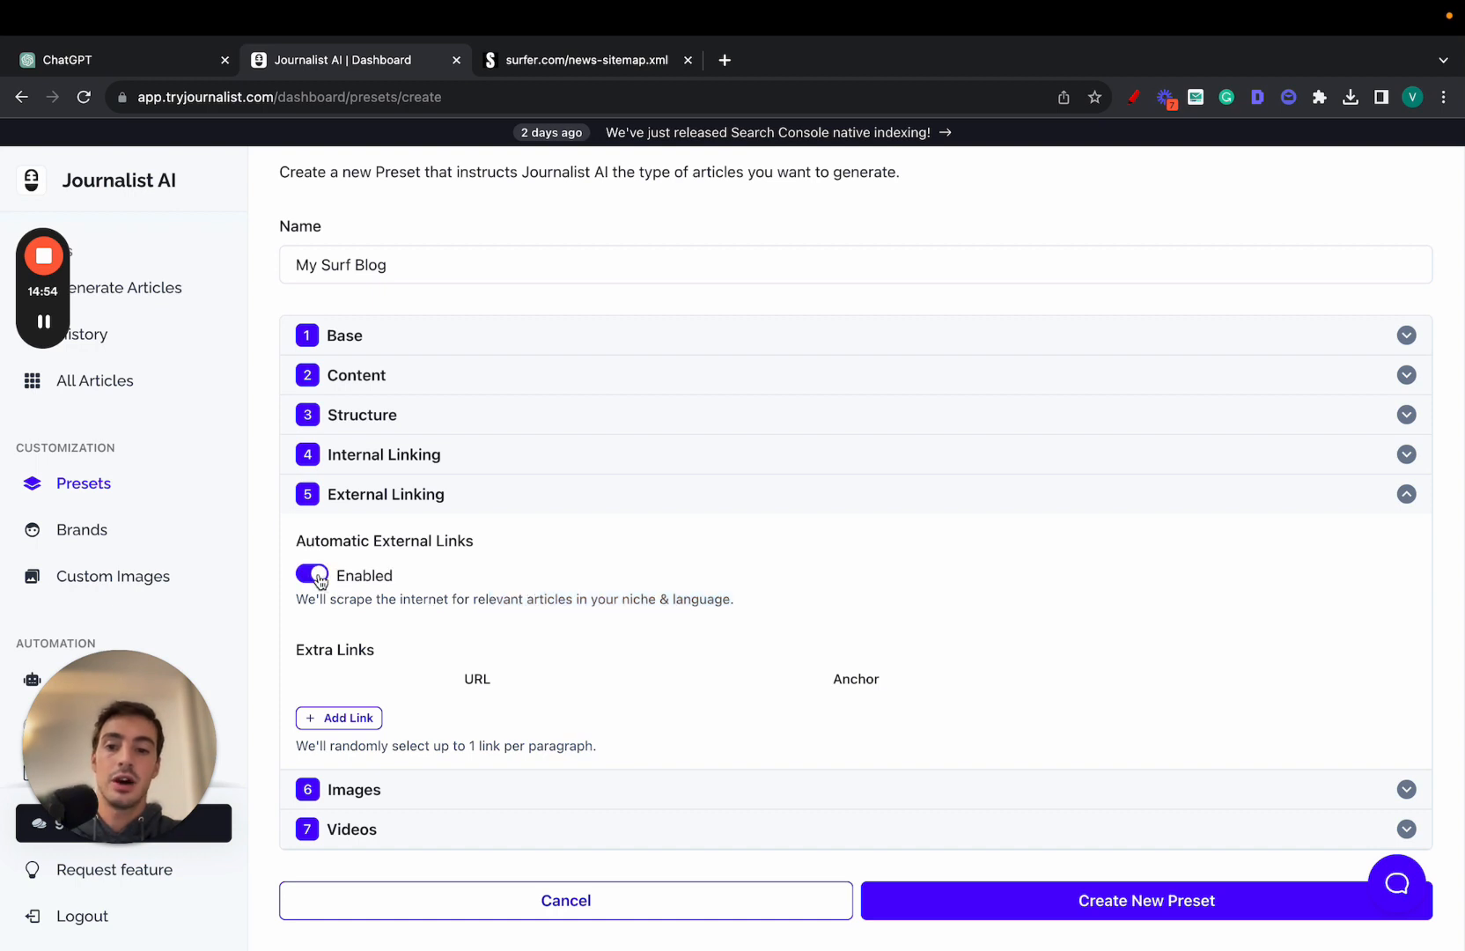
{"action": "left_click", "coordinate": [338, 717]}
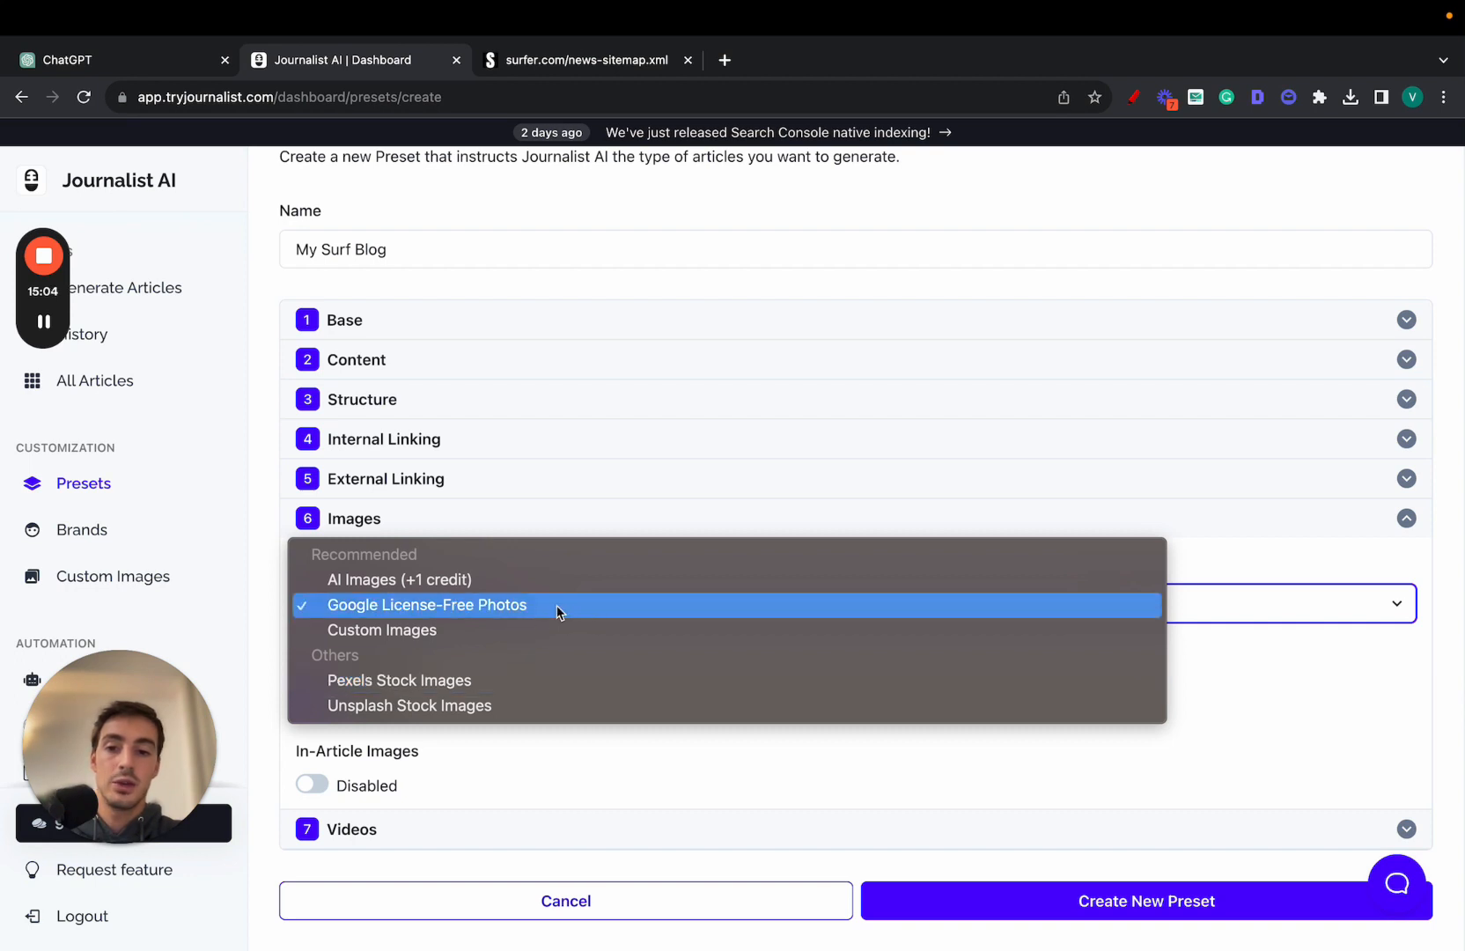
{"action": "mouse_move", "coordinate": [523, 629]}
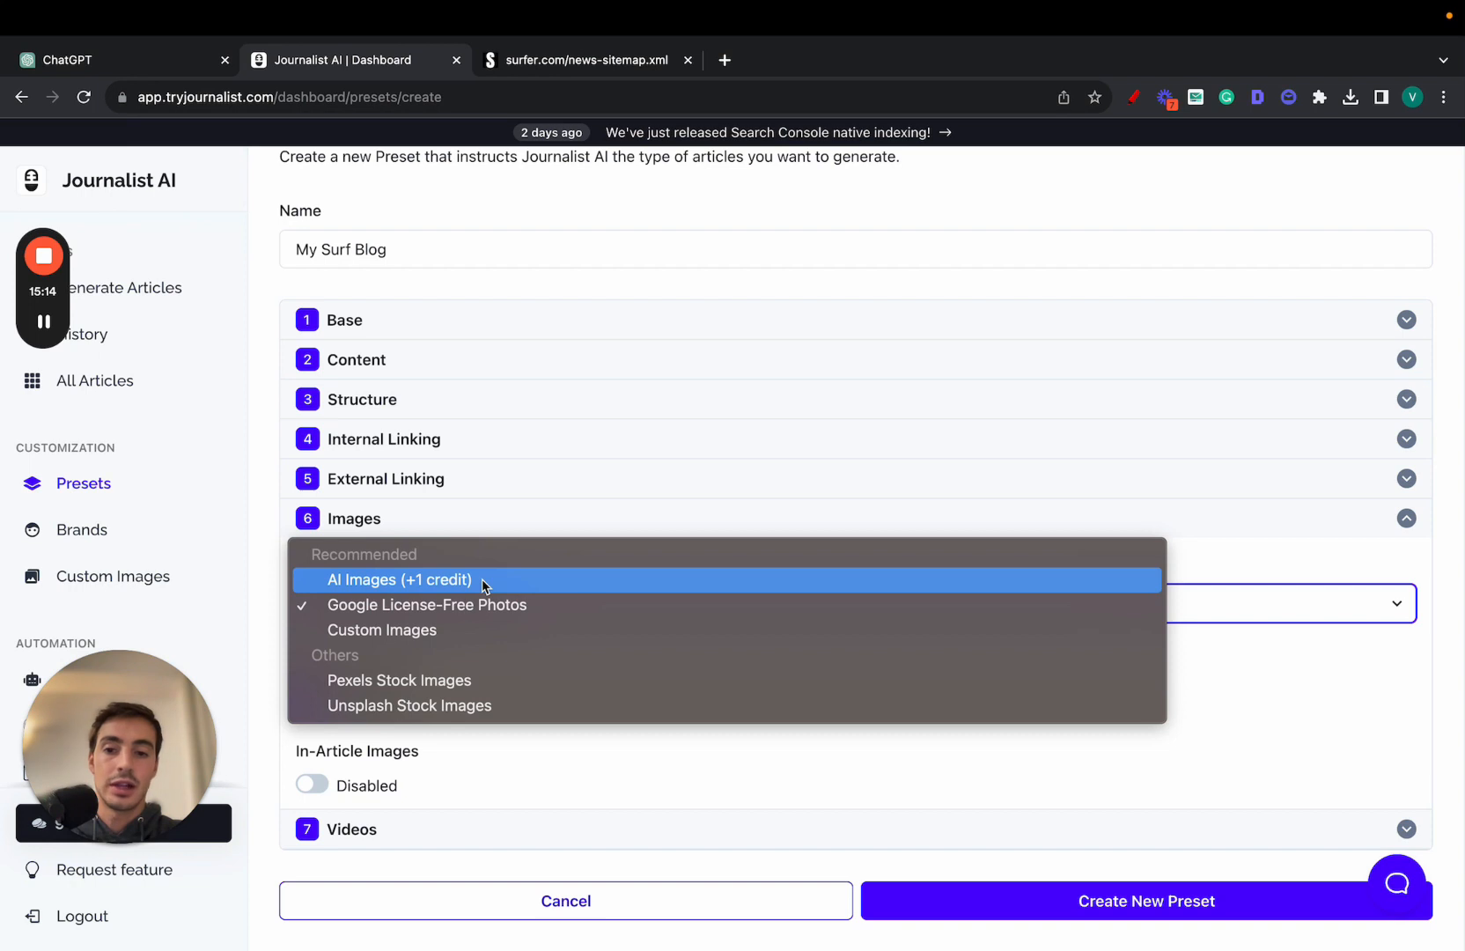
Choose AI Images (+1 credit) as image provider and enable Featured Image.
{"action": "left_click", "coordinate": [399, 580]}
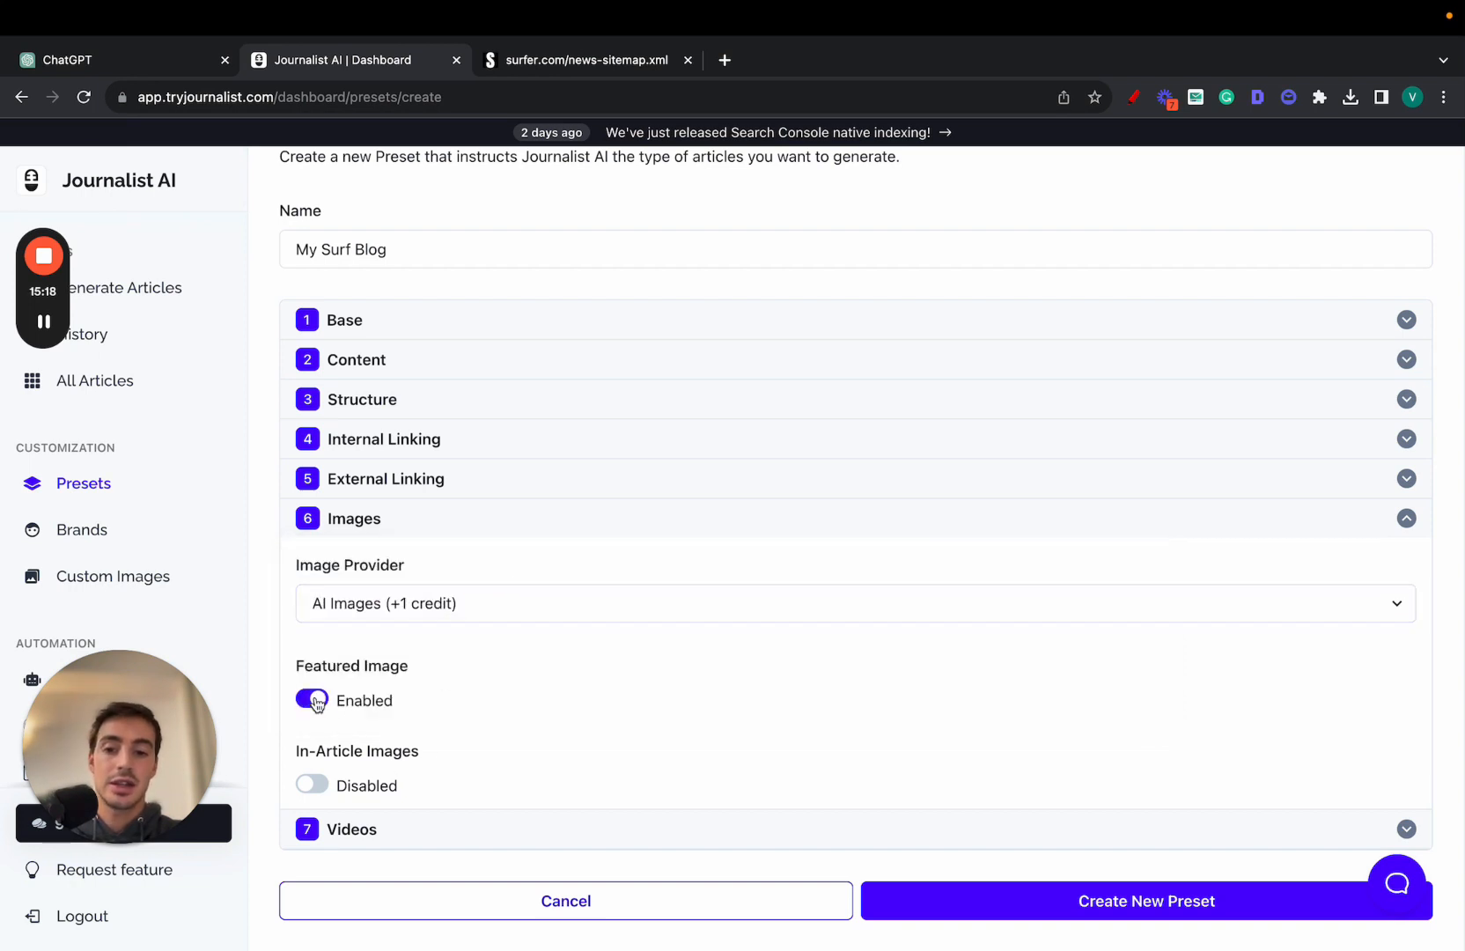
{"action": "left_click", "coordinate": [311, 784]}
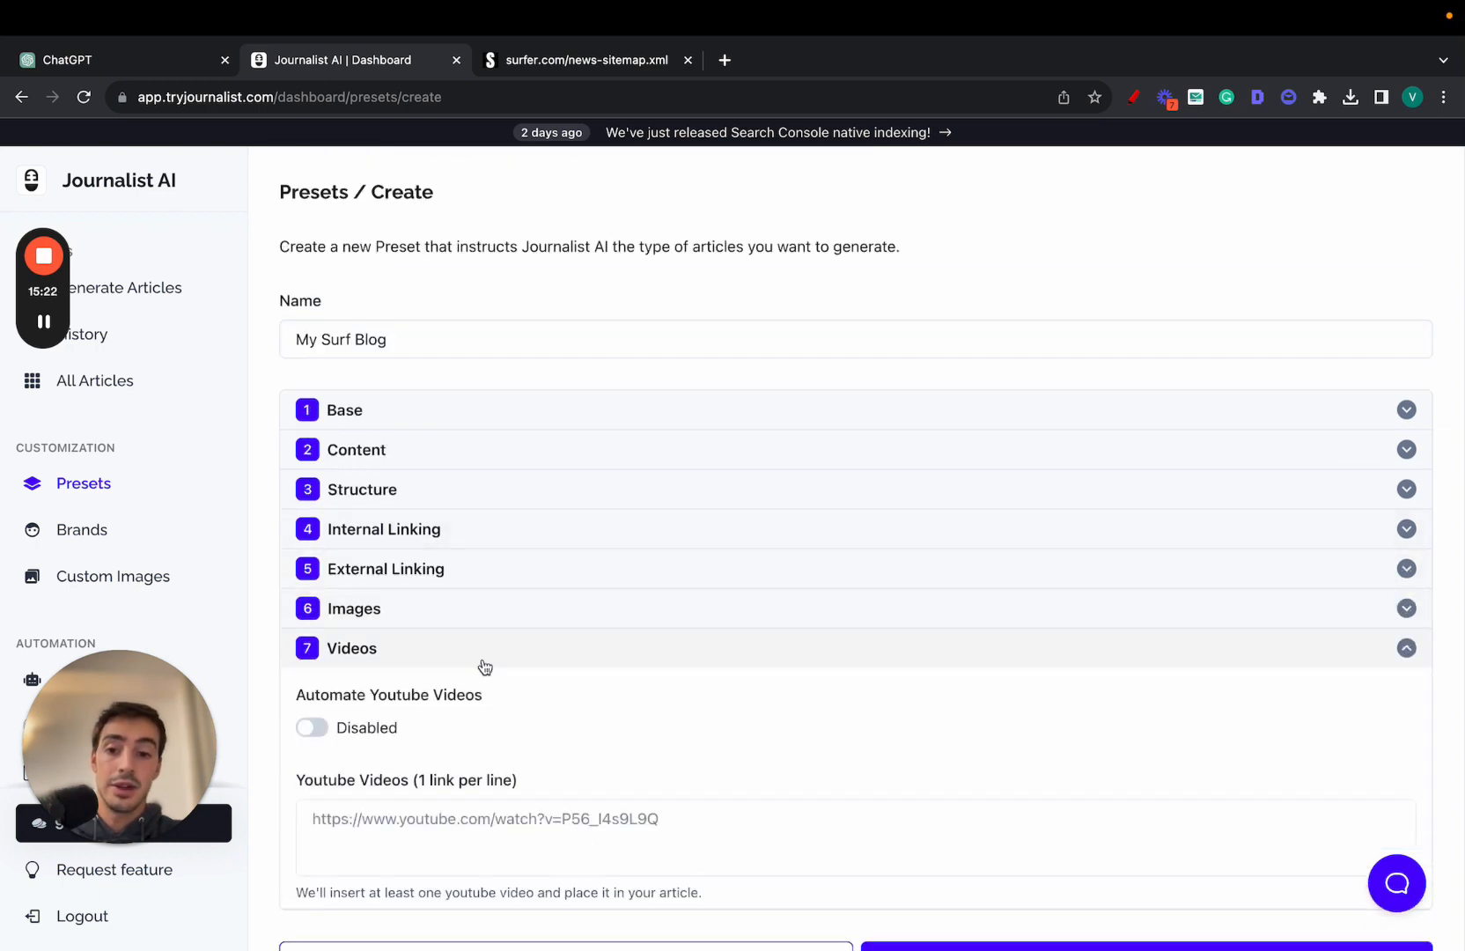
Enable Automate Youtube Videos and create the My Surf Blog preset.
{"action": "left_click", "coordinate": [311, 727]}
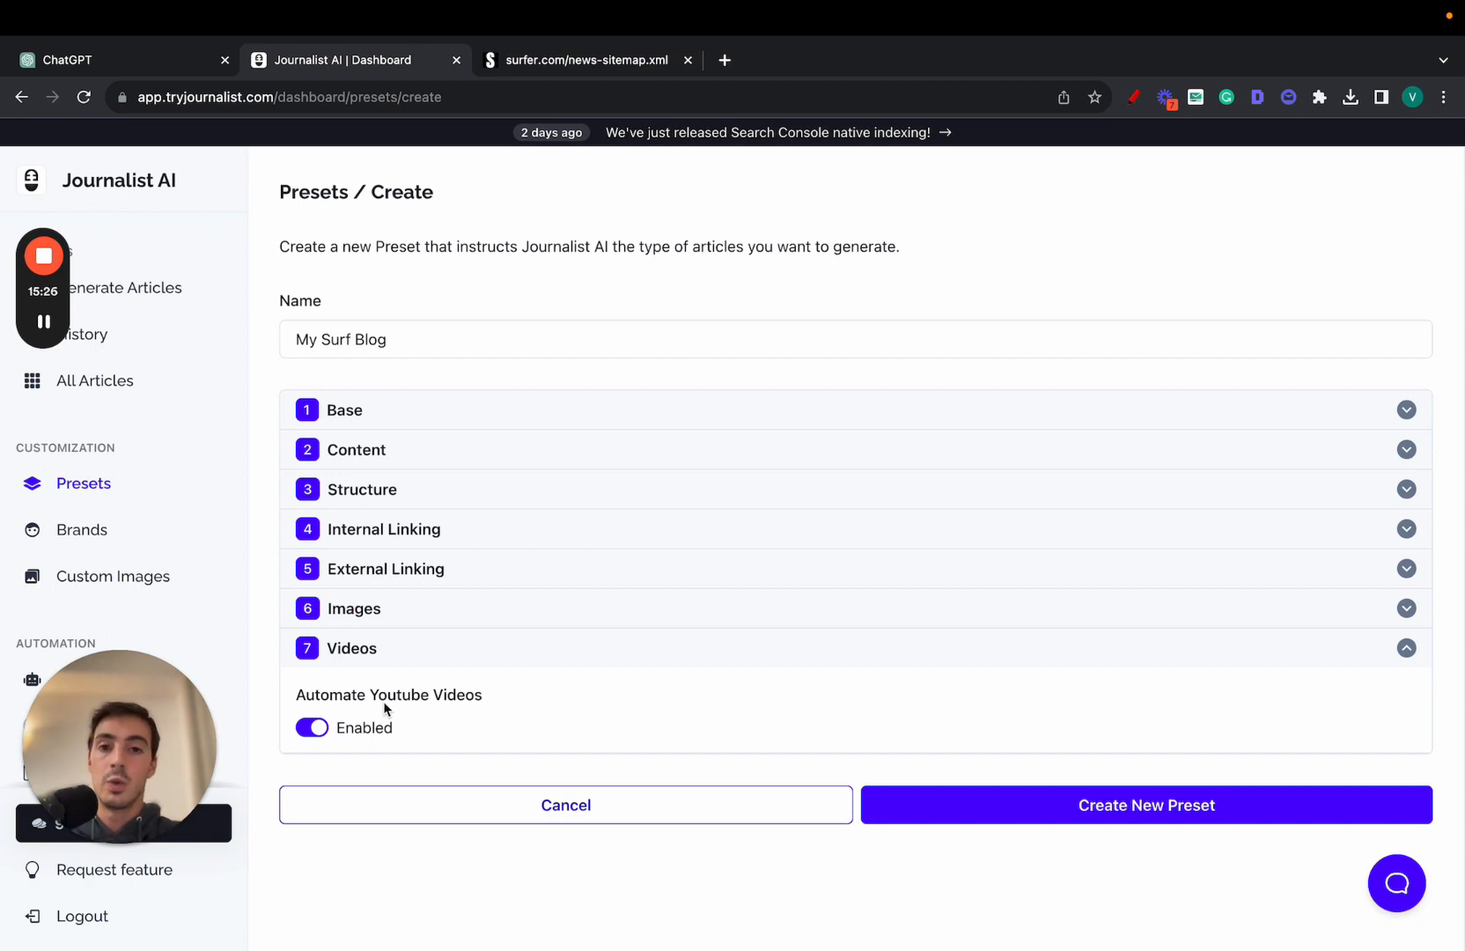
{"action": "mouse_move", "coordinate": [619, 493]}
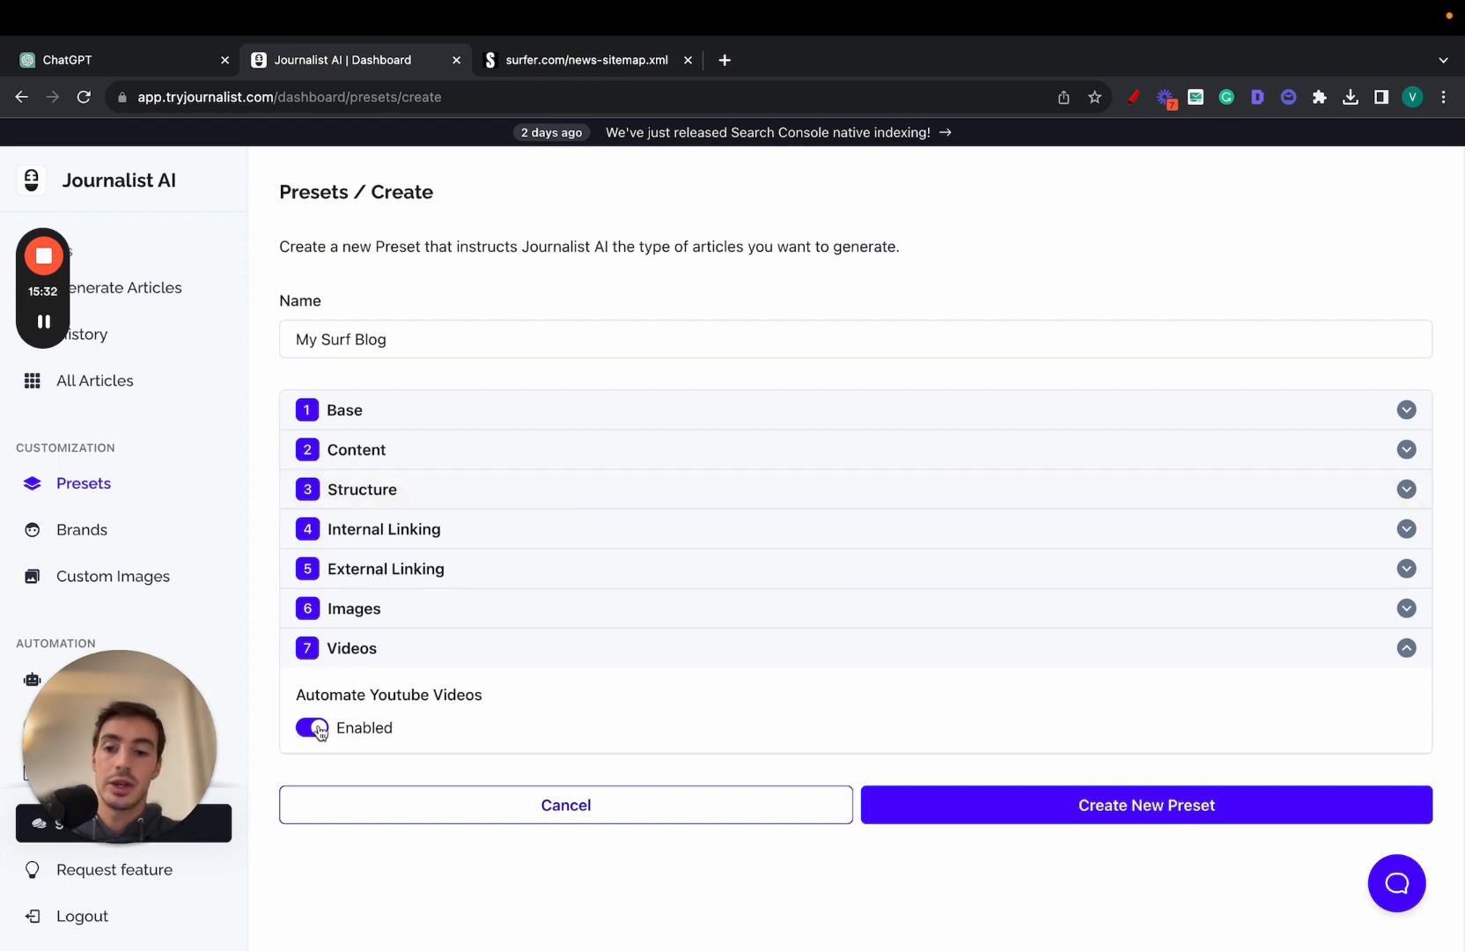
{"action": "left_click", "coordinate": [311, 727]}
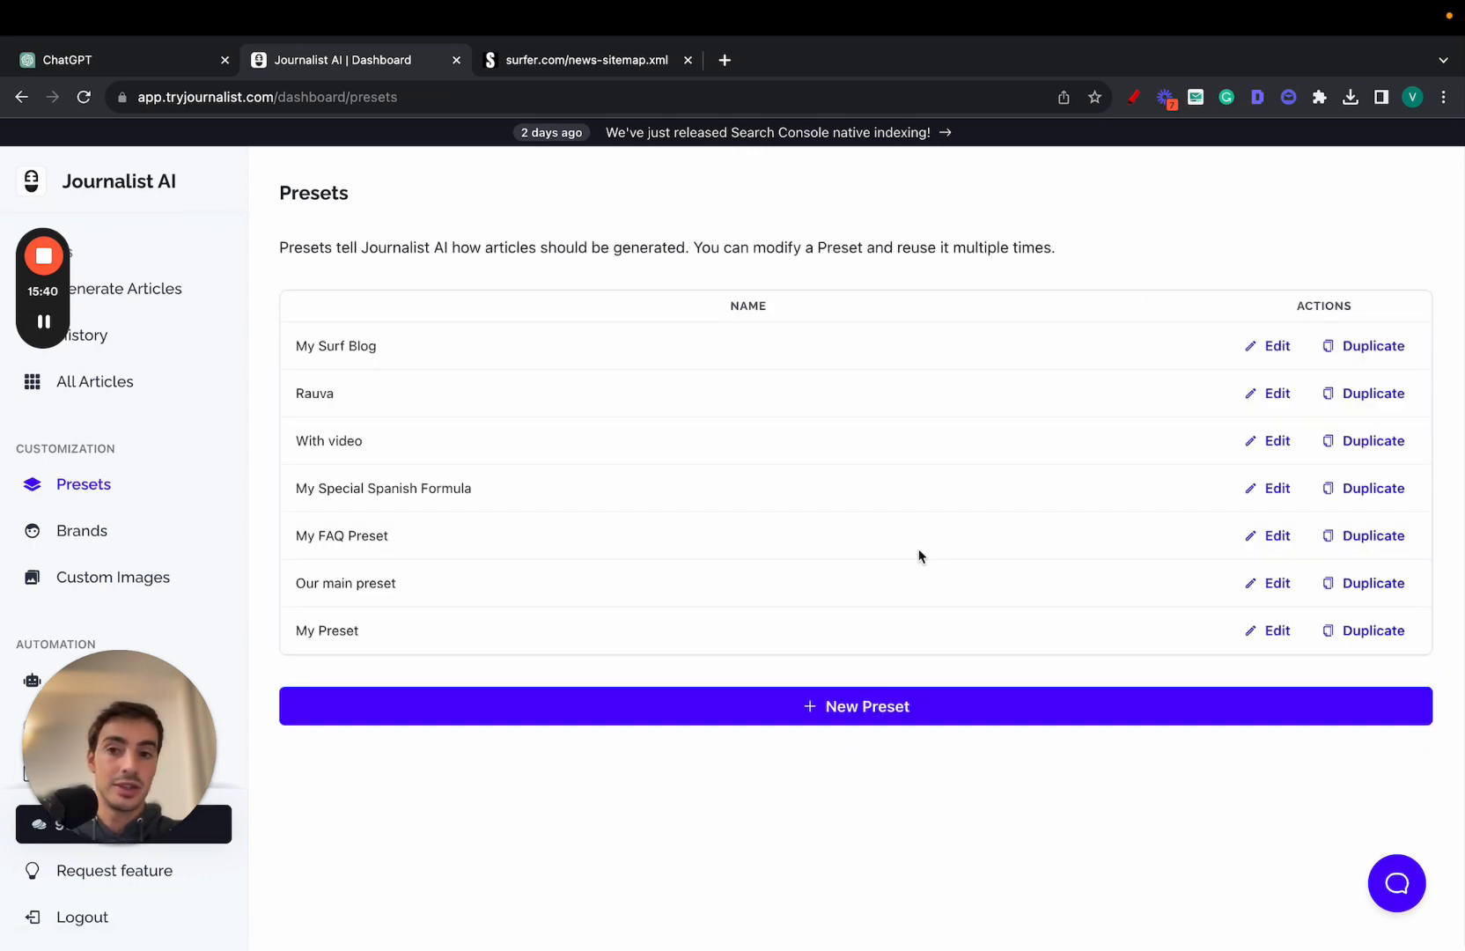
Generate a batch of 10 articles in Advanced mode with the My Surf Blog preset.
{"action": "left_click", "coordinate": [126, 288]}
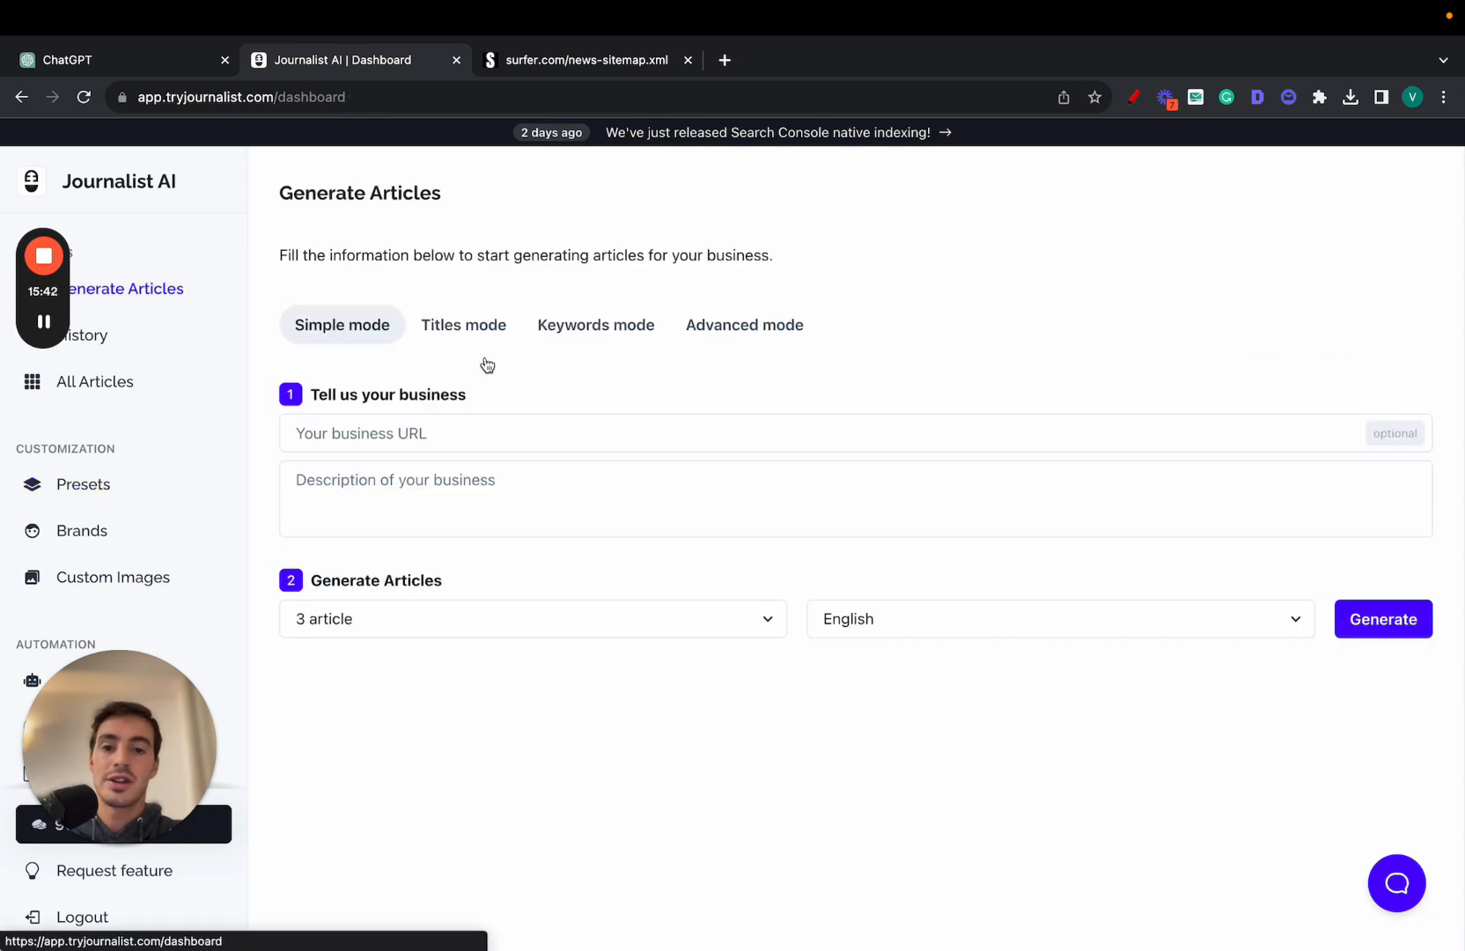
{"action": "left_click", "coordinate": [744, 325]}
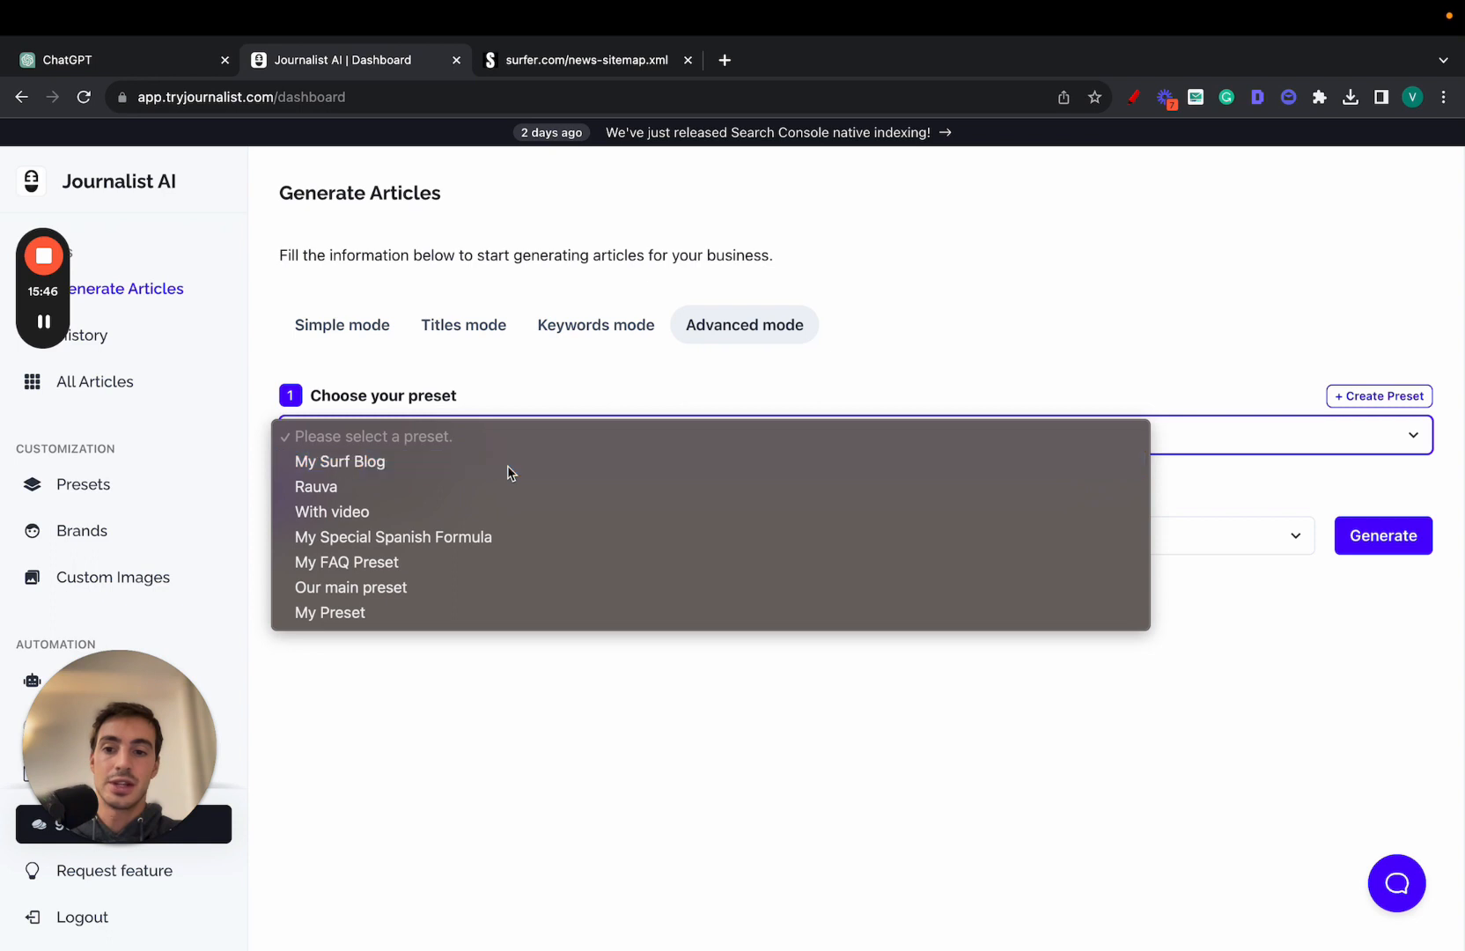
{"action": "left_click", "coordinate": [339, 460]}
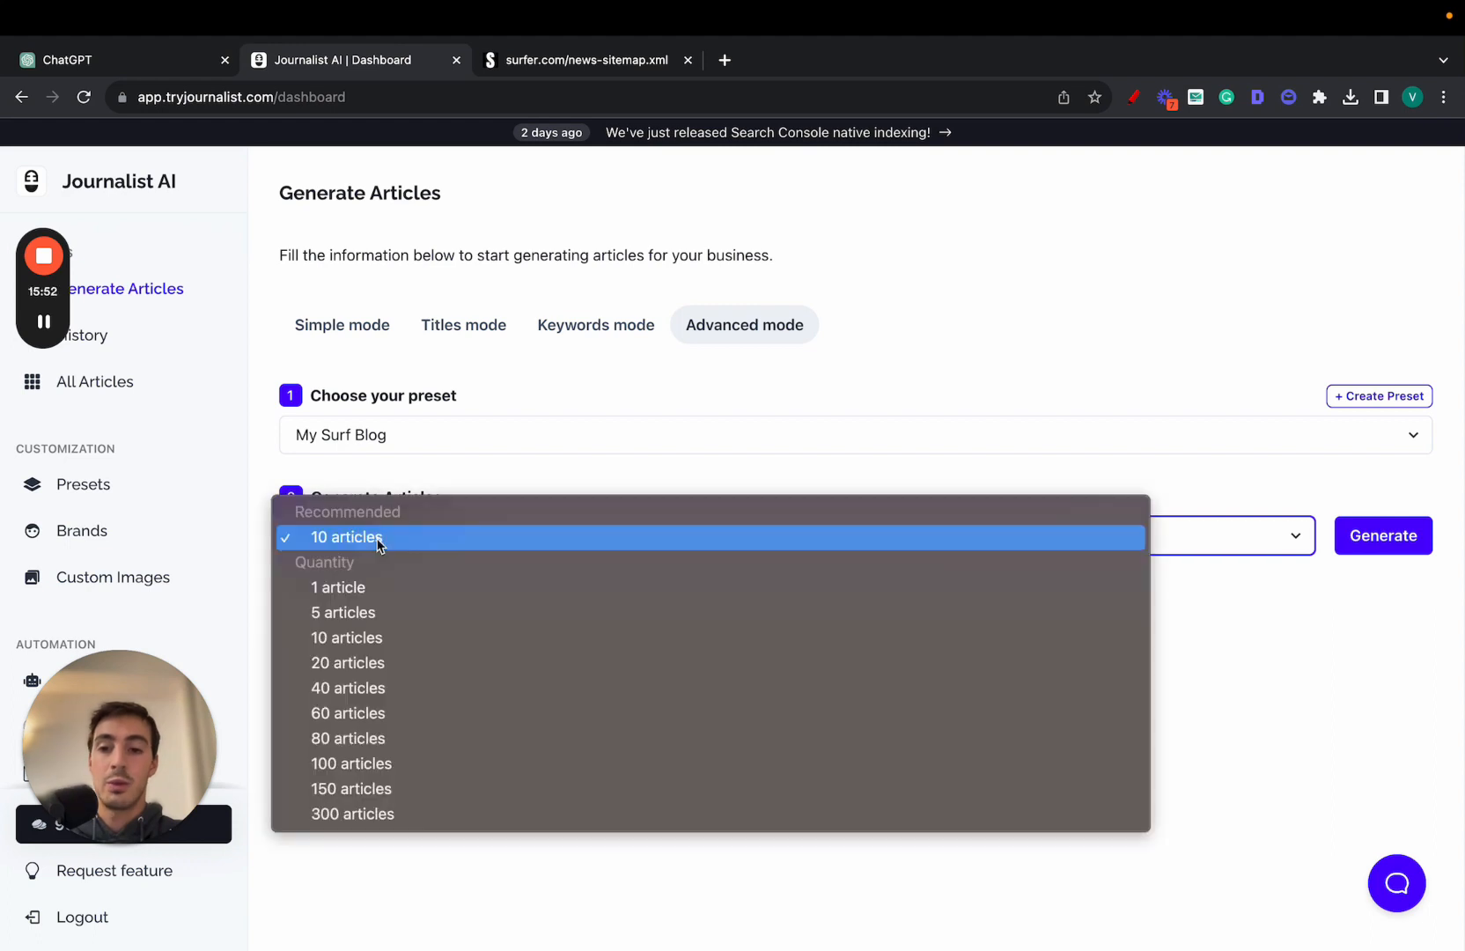
{"action": "left_click", "coordinate": [346, 537]}
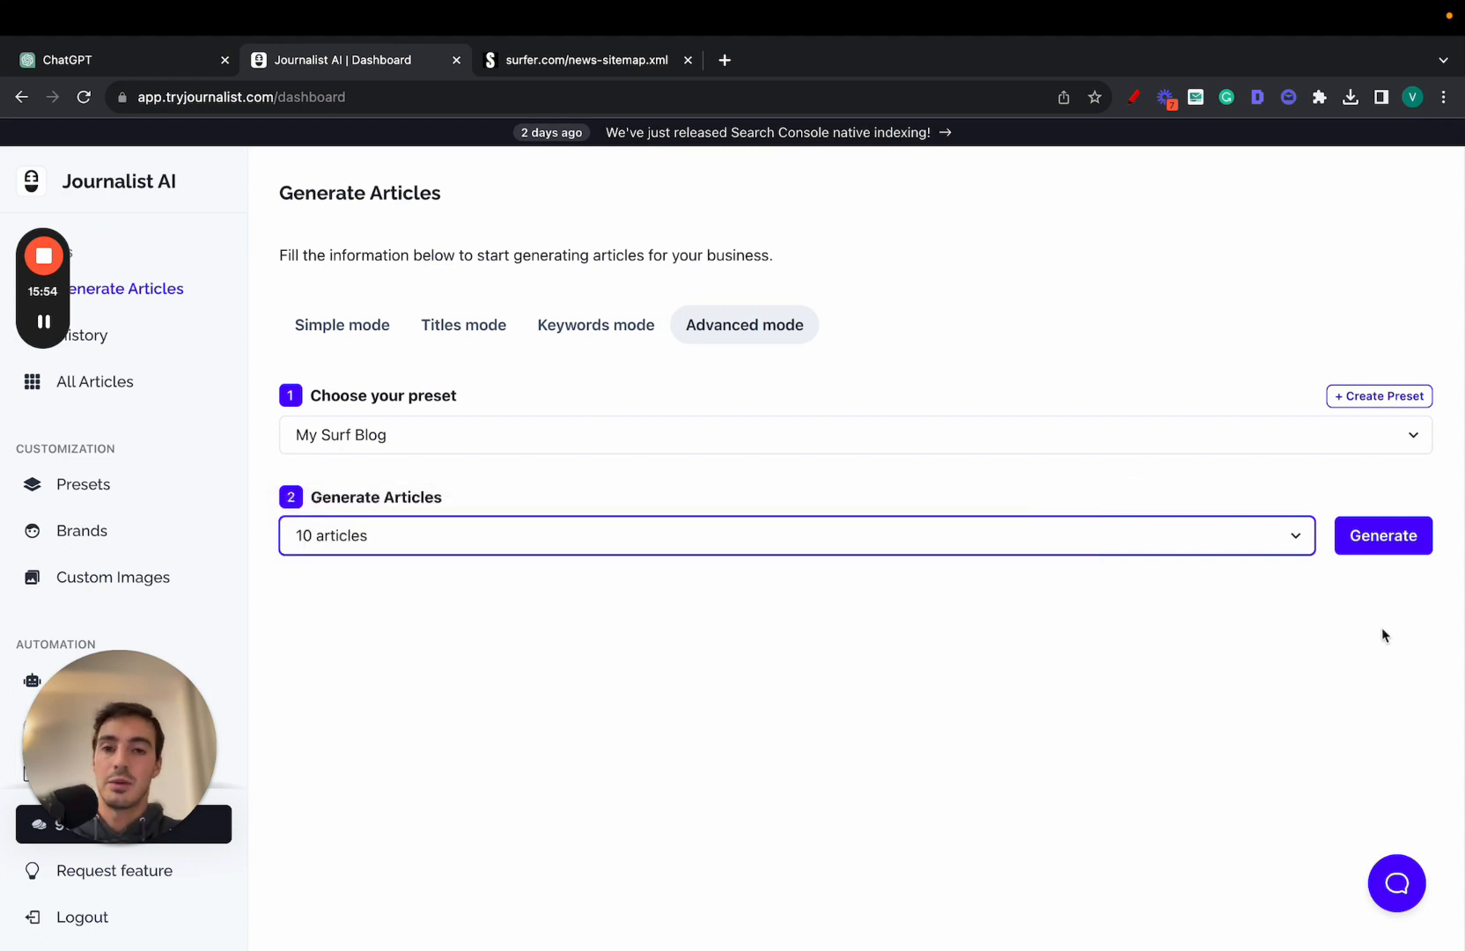
{"action": "left_click", "coordinate": [1383, 536]}
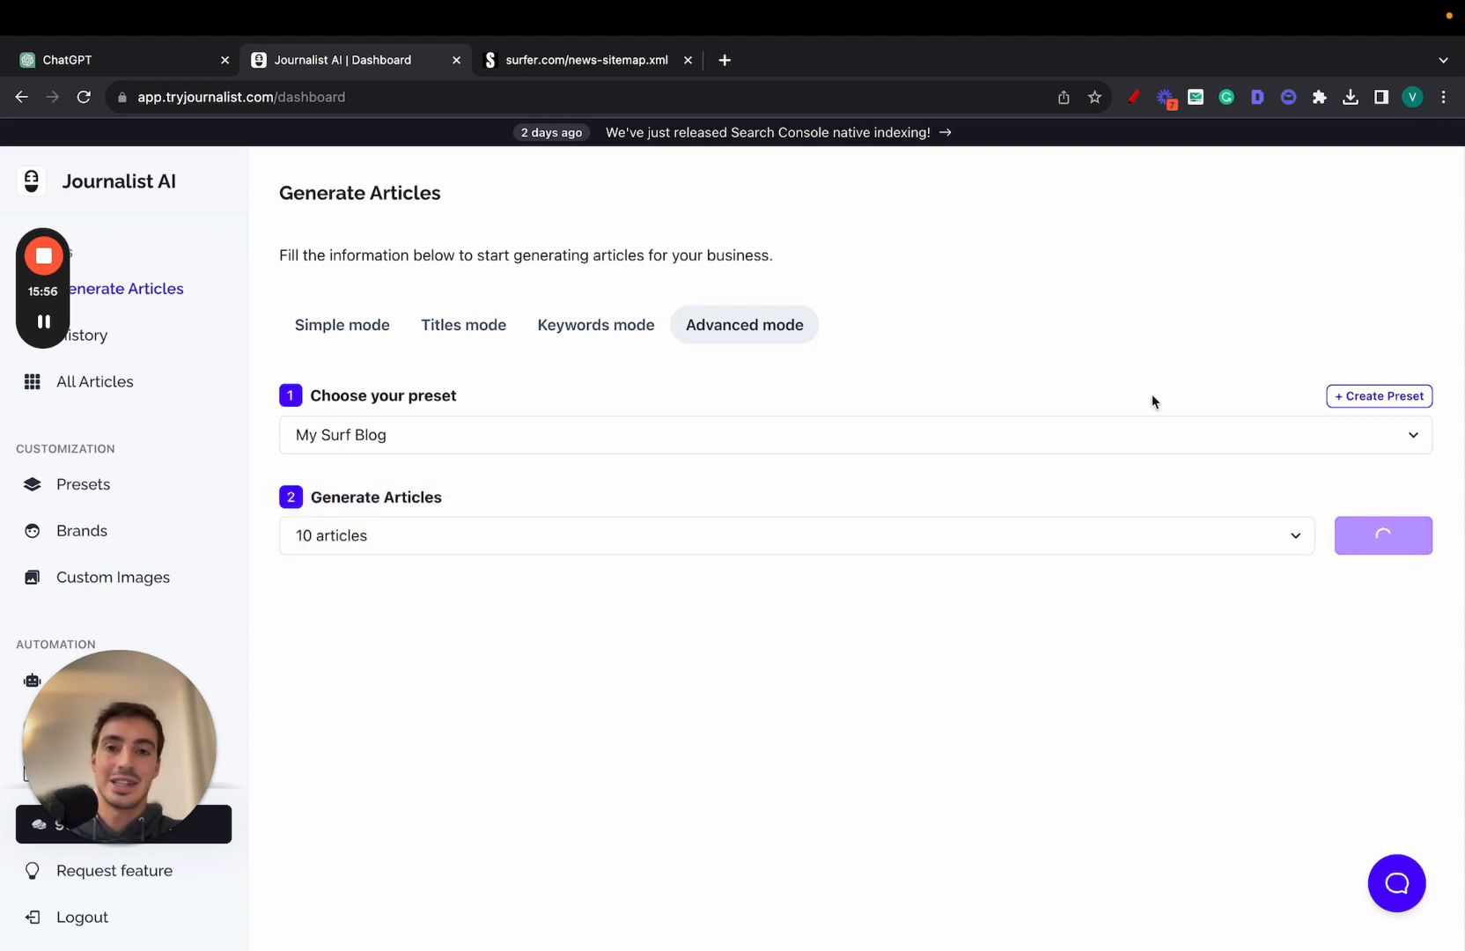
{"action": "left_click", "coordinate": [1384, 536]}
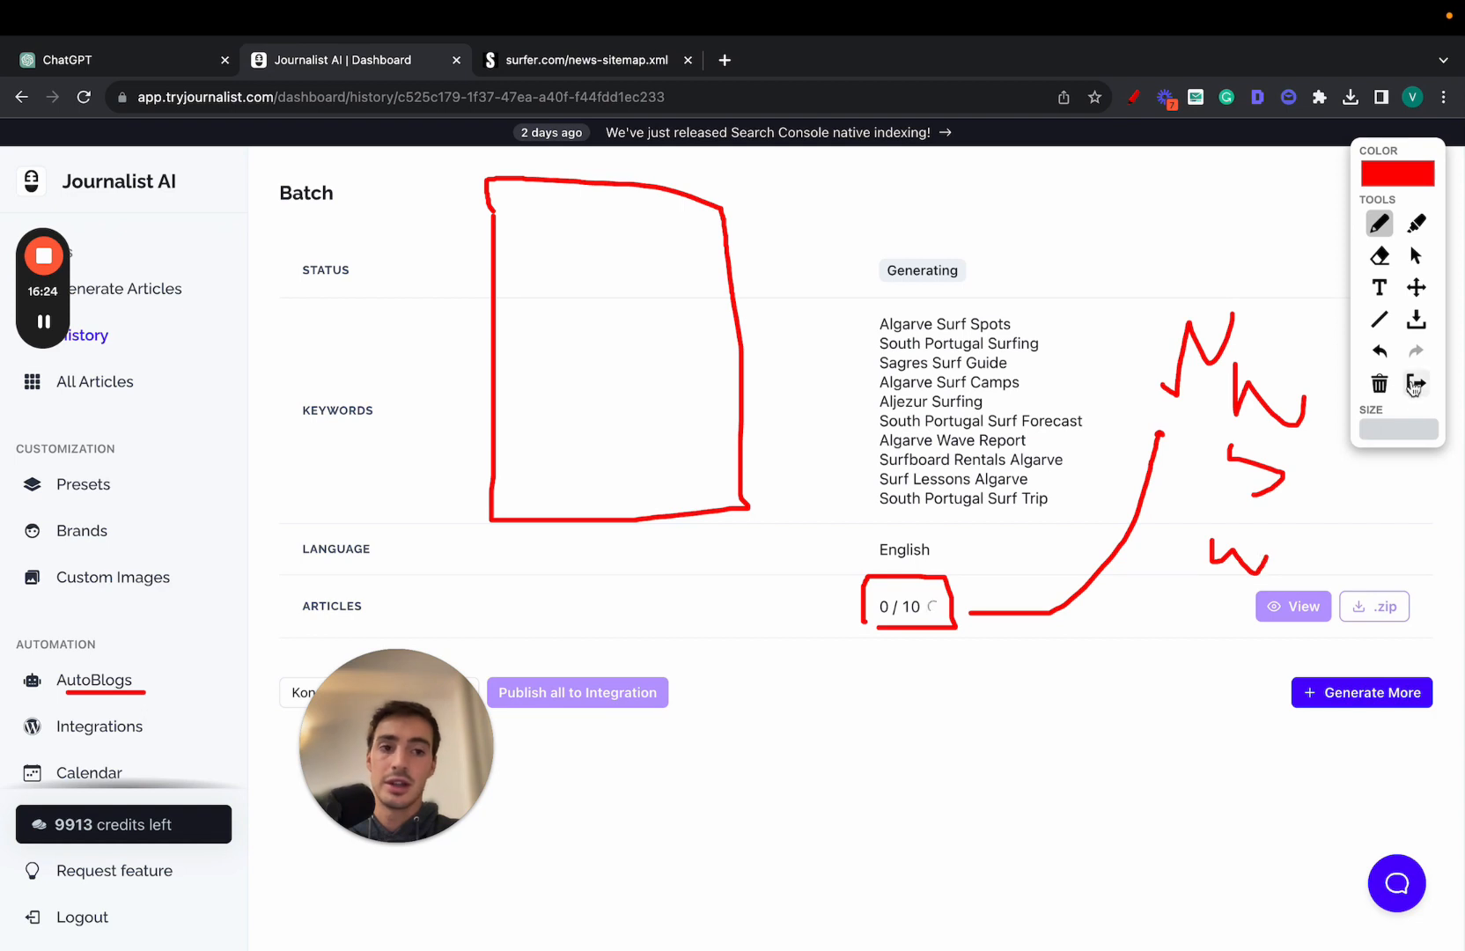
{"action": "mouse_move", "coordinate": [1416, 384]}
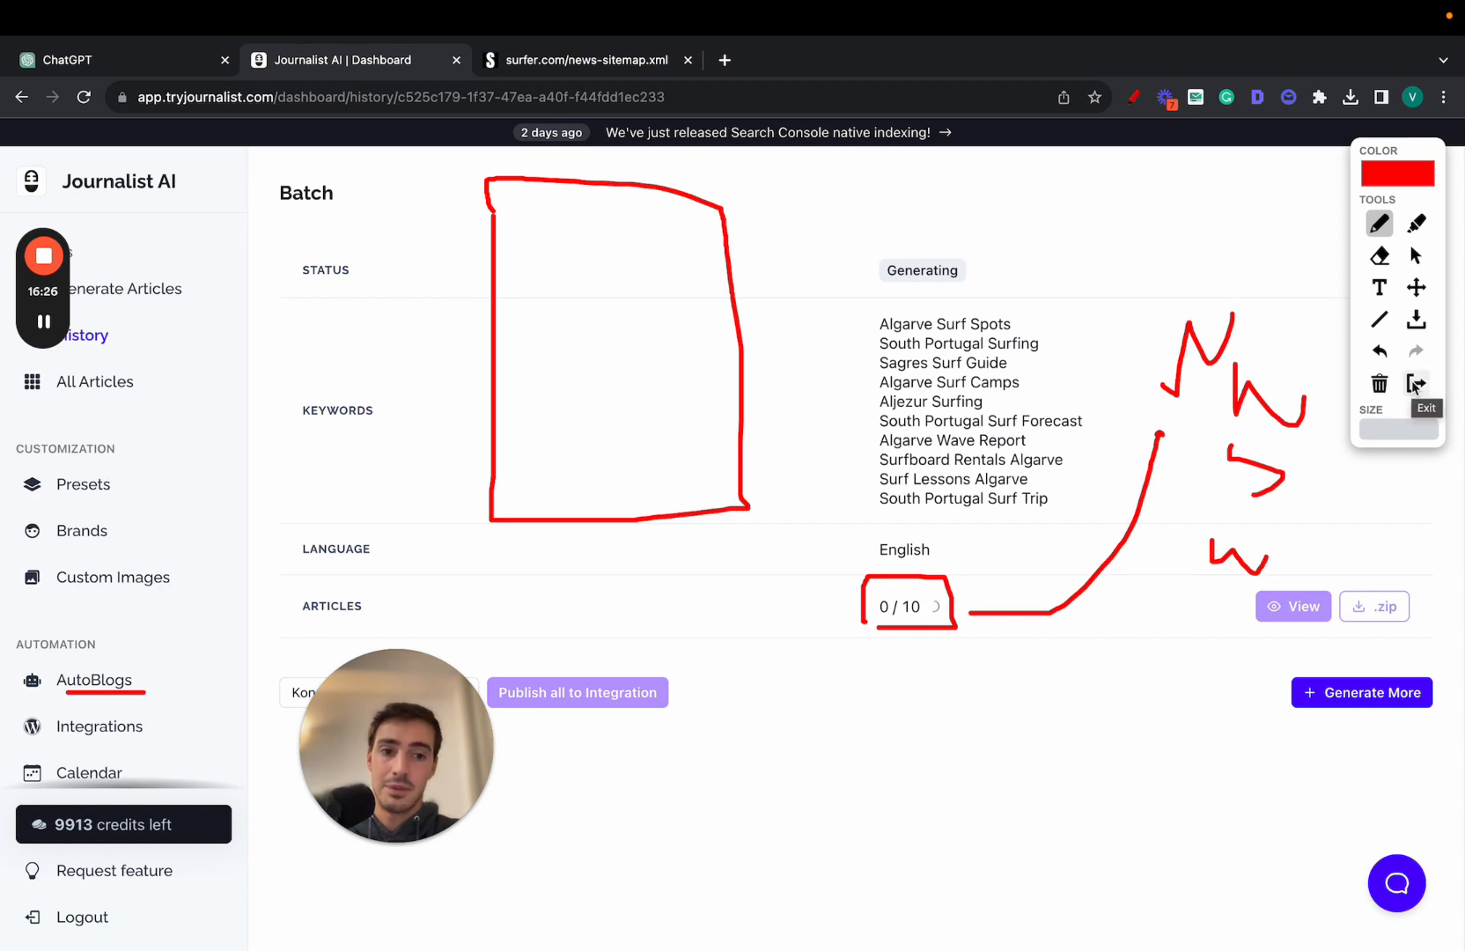
{"action": "left_click", "coordinate": [1415, 383]}
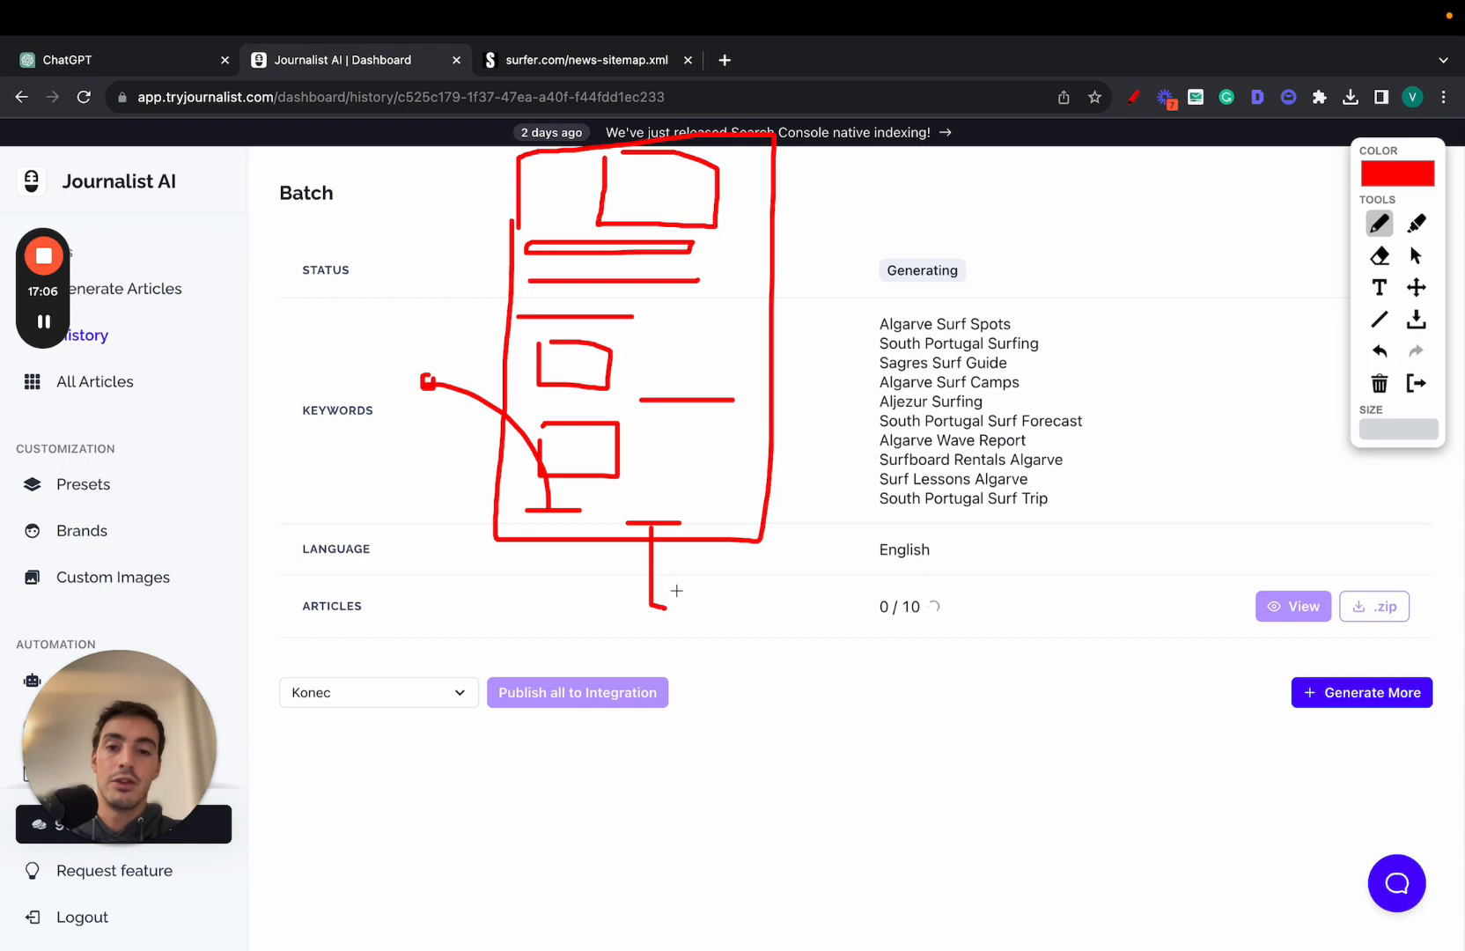
{"action": "left_click", "coordinate": [1379, 384]}
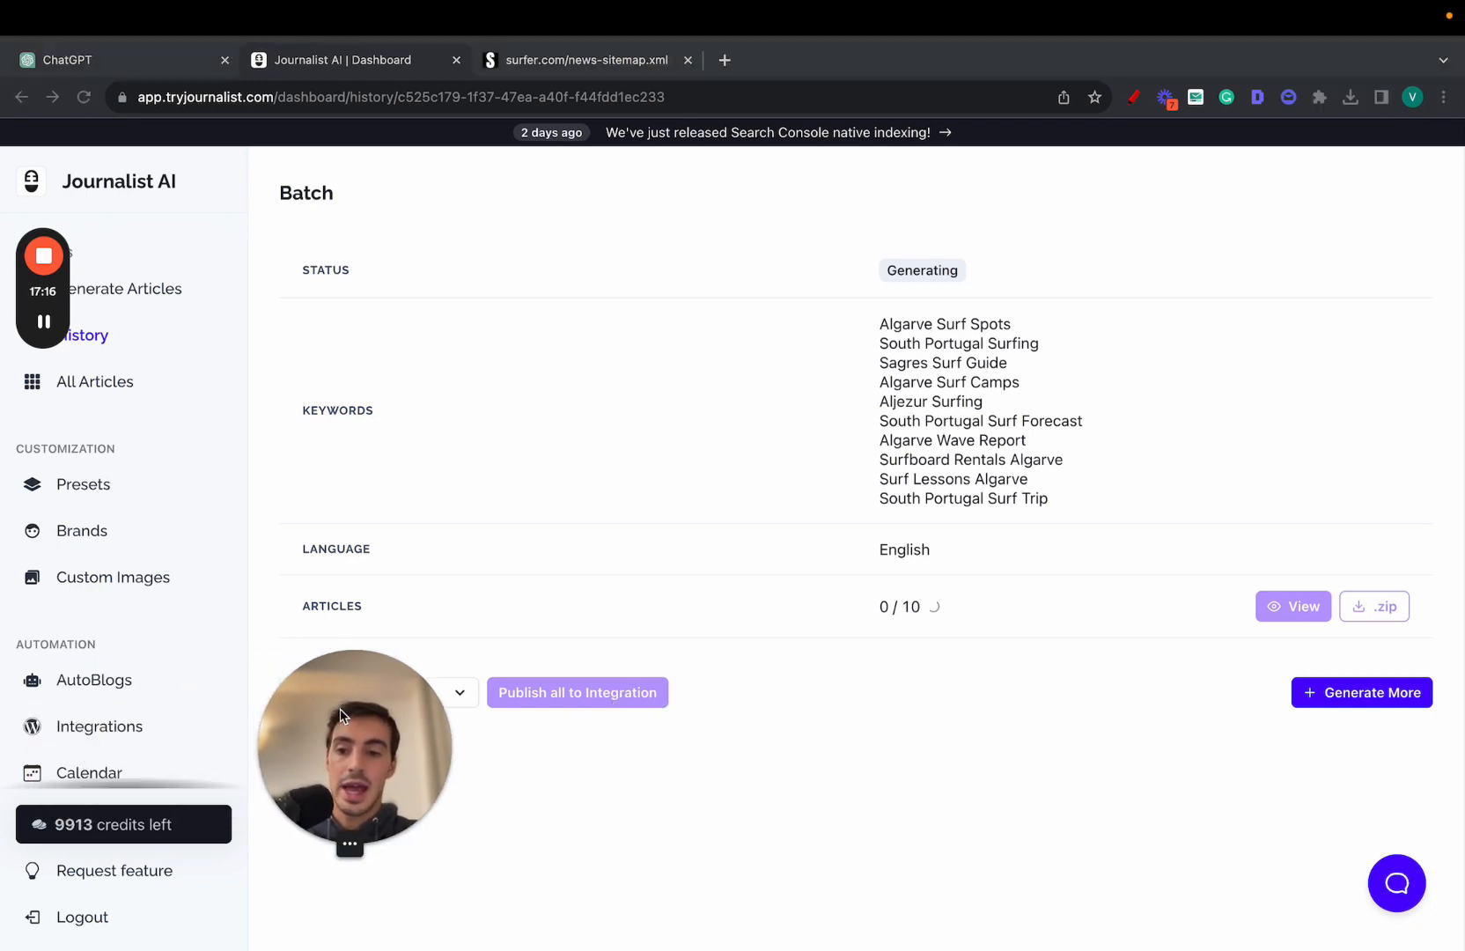
Browse integration types such as Webflow, then open the AutoBlogs list.
{"action": "left_click", "coordinate": [98, 725]}
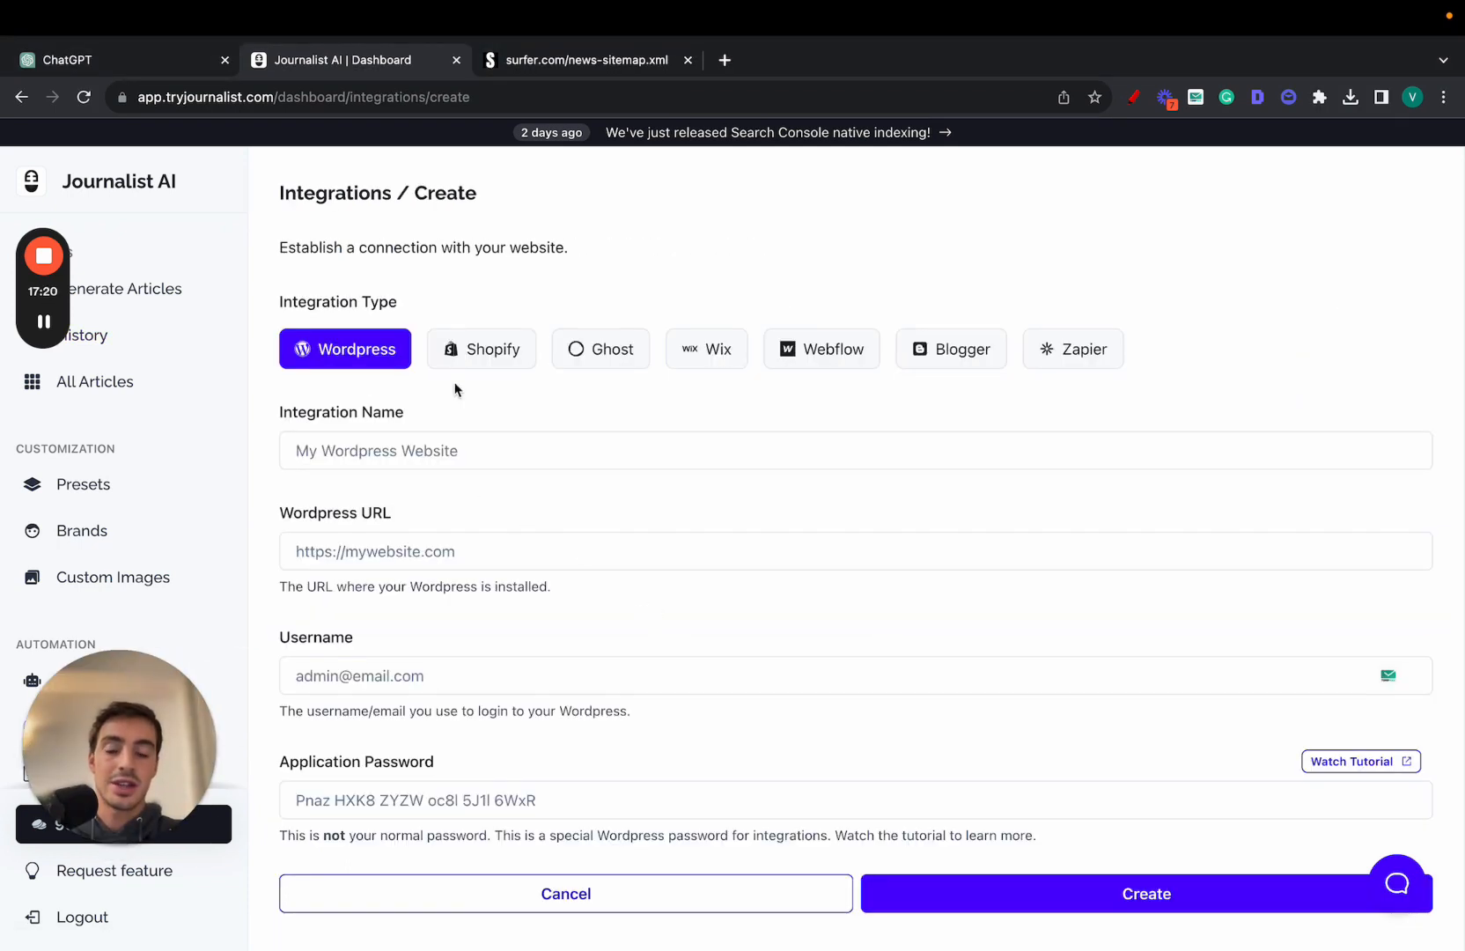
{"action": "left_click", "coordinate": [821, 349]}
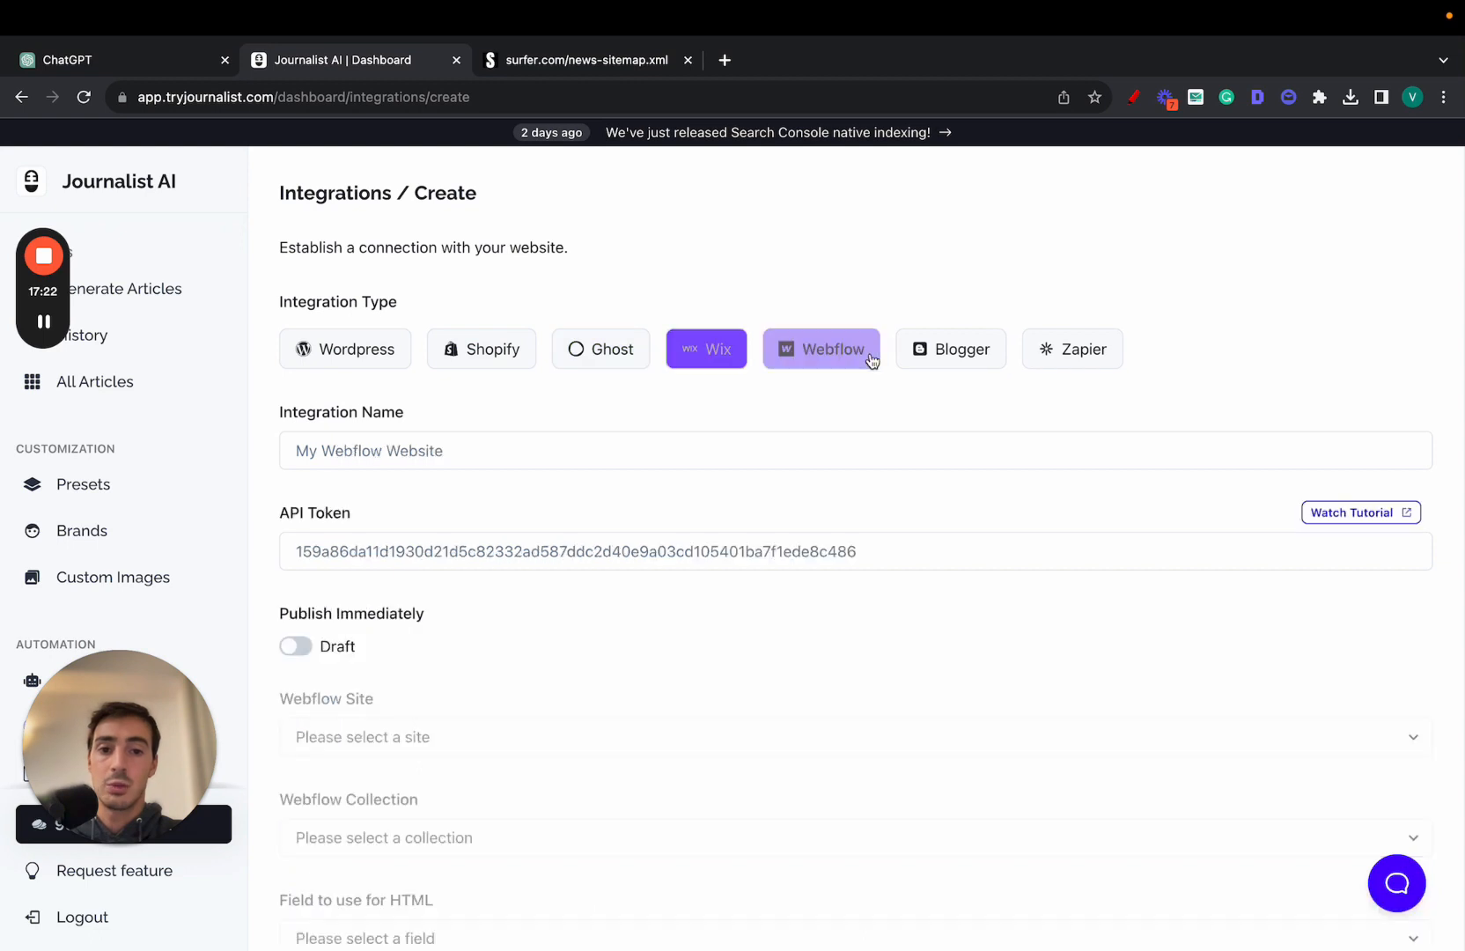
{"action": "left_click", "coordinate": [1071, 349]}
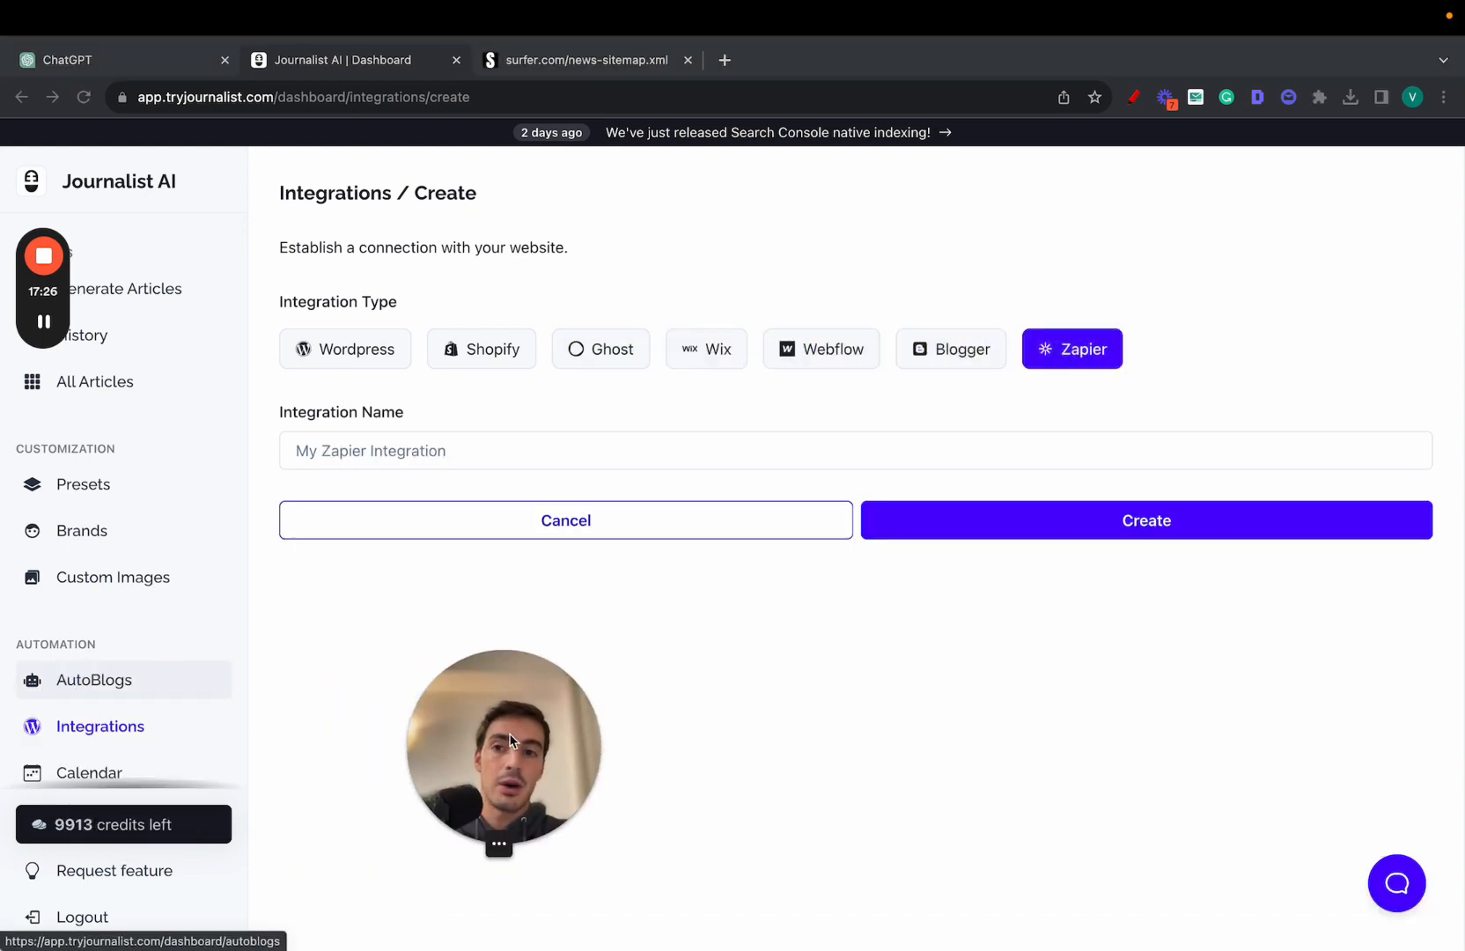
{"action": "mouse_move", "coordinate": [501, 563]}
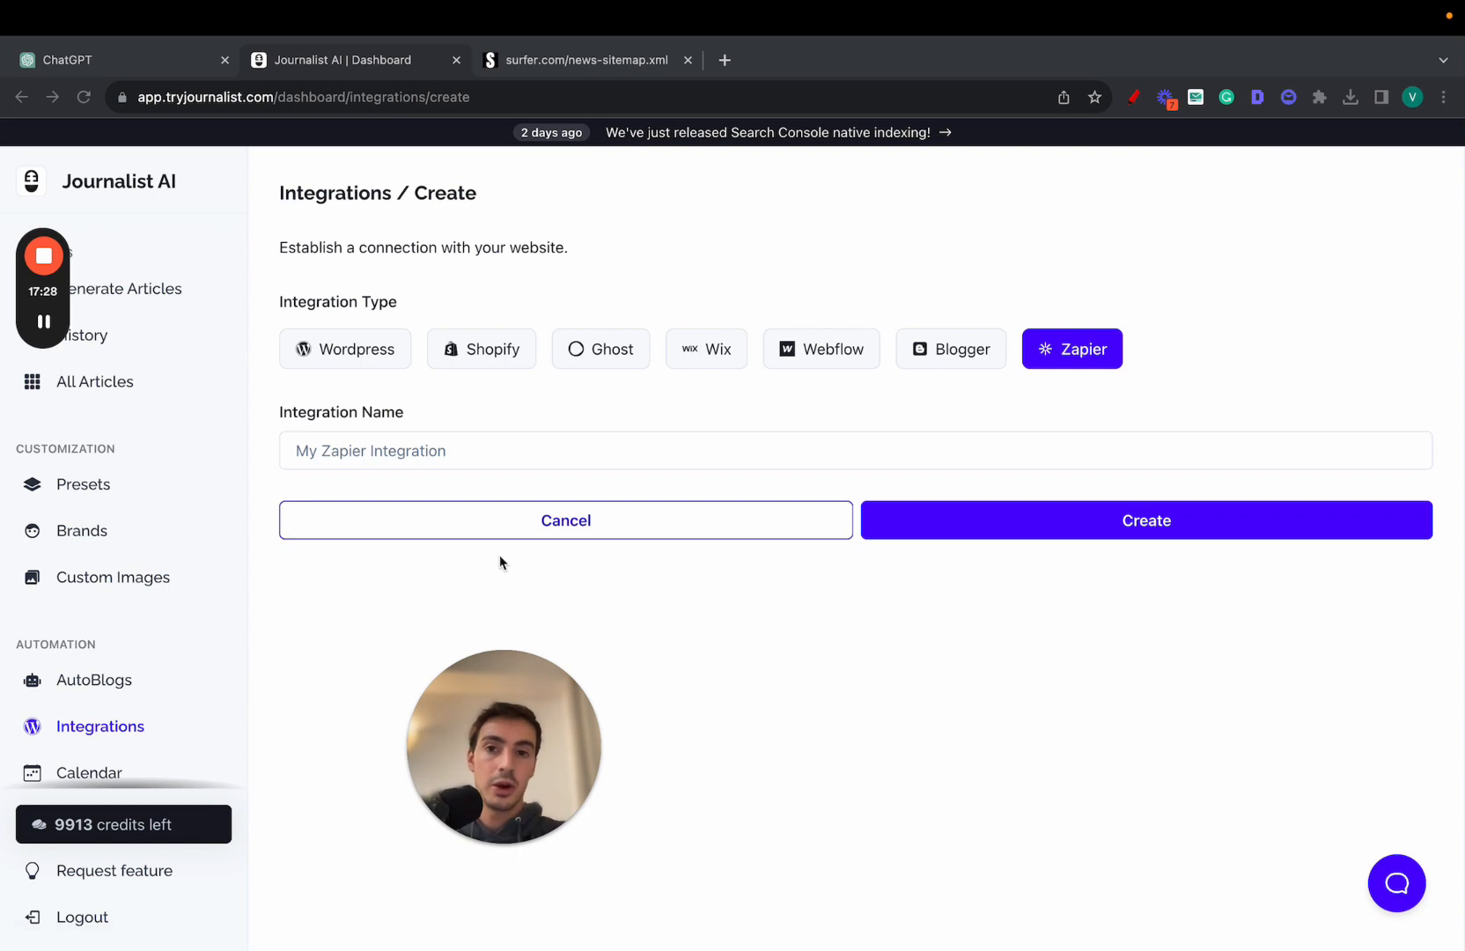
{"action": "left_click", "coordinate": [687, 60]}
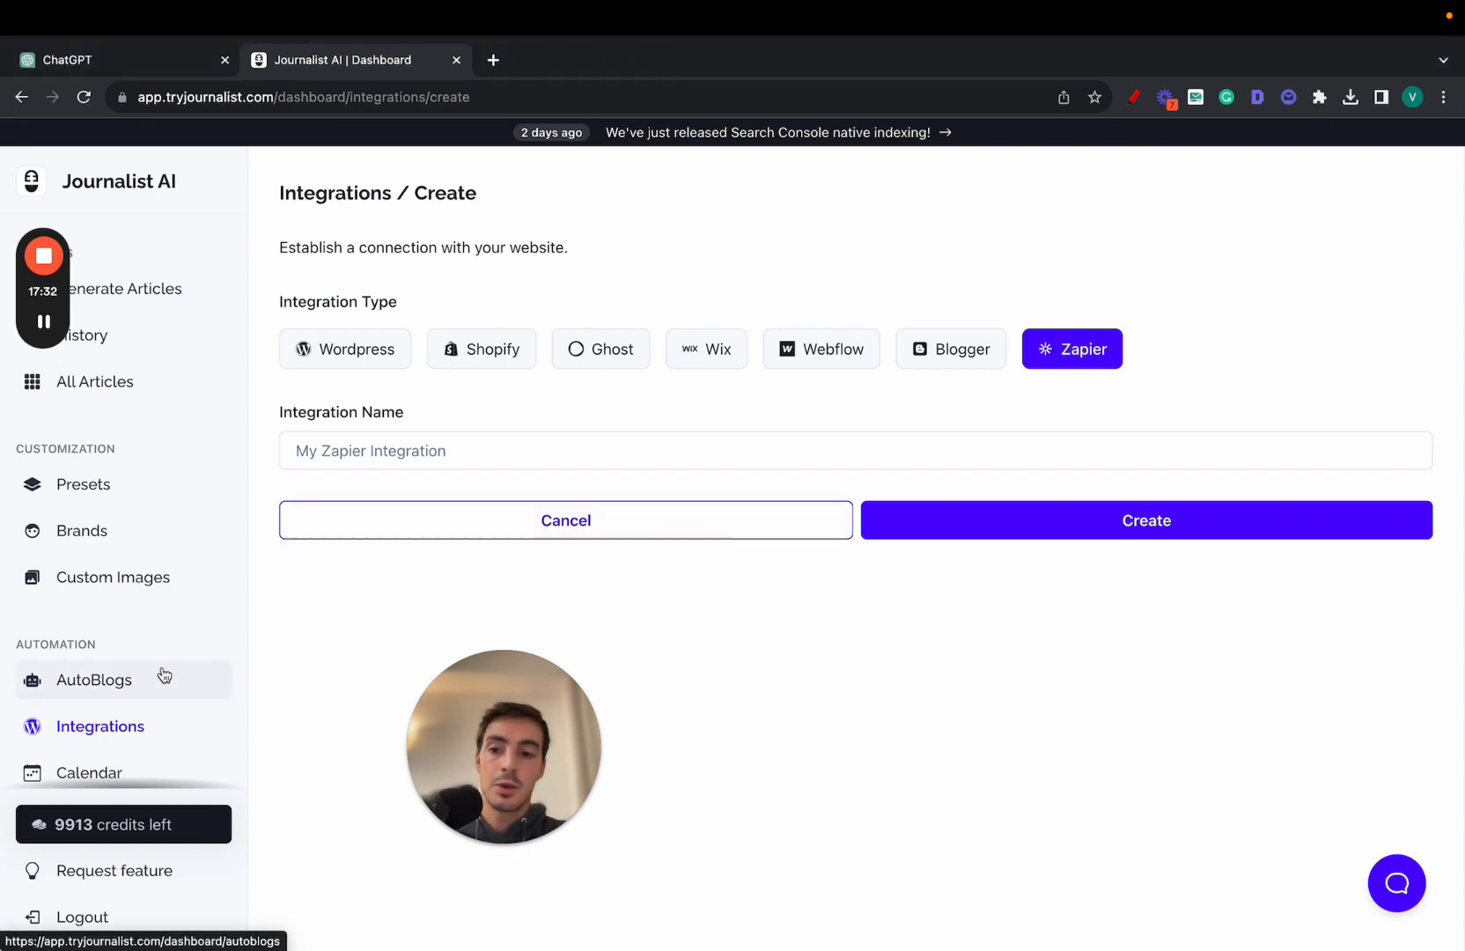
{"action": "left_click", "coordinate": [94, 679]}
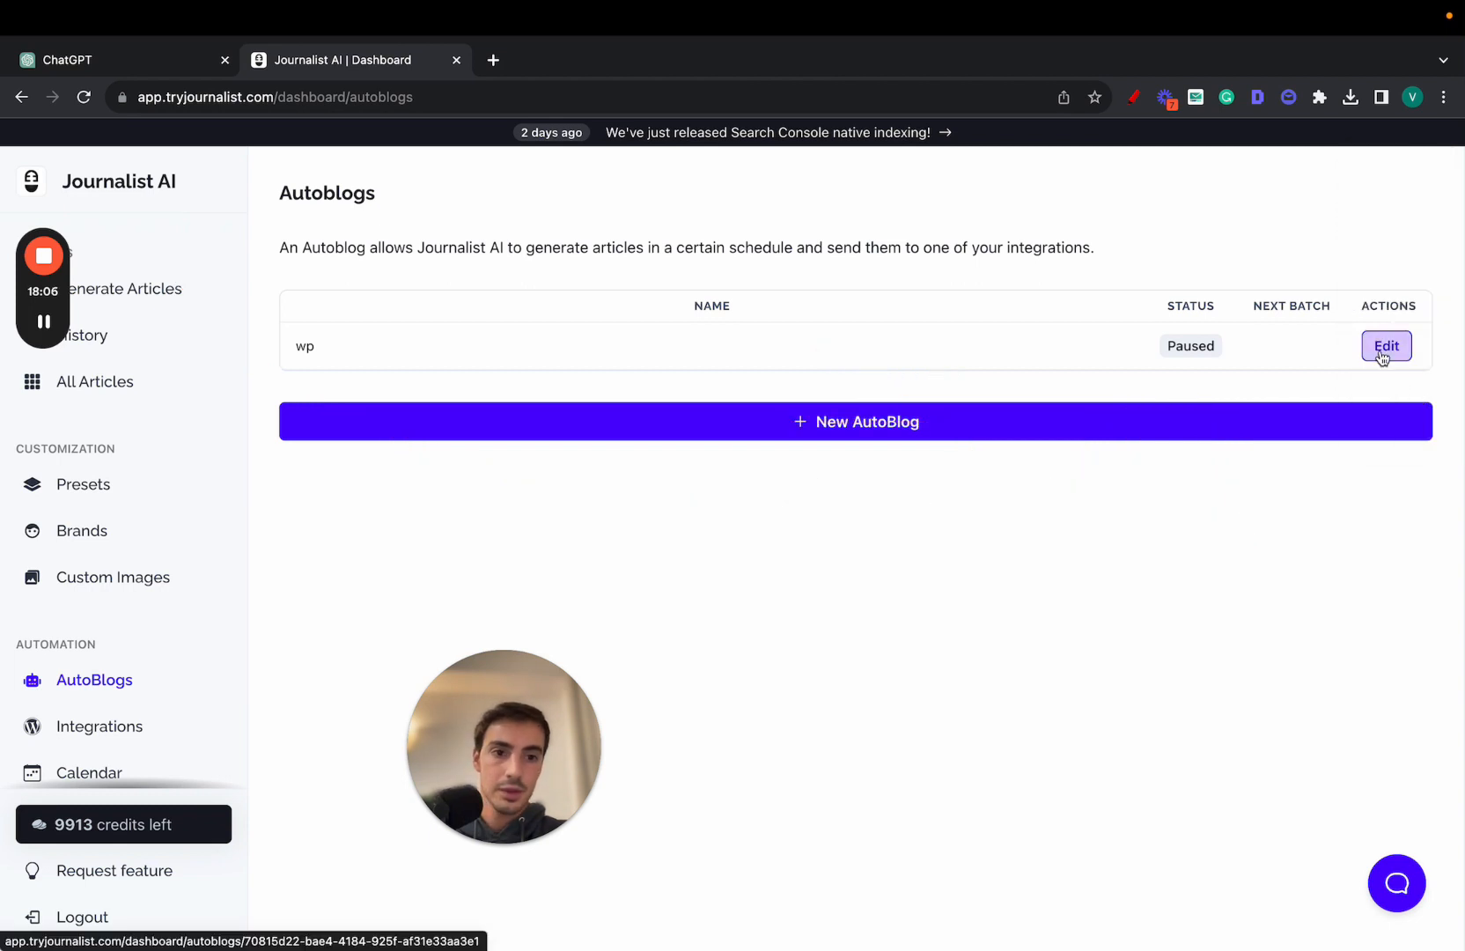
Edit the wp autoblog and set its article quantity to 5 after trying 20 and 300.
{"action": "left_click", "coordinate": [1386, 346]}
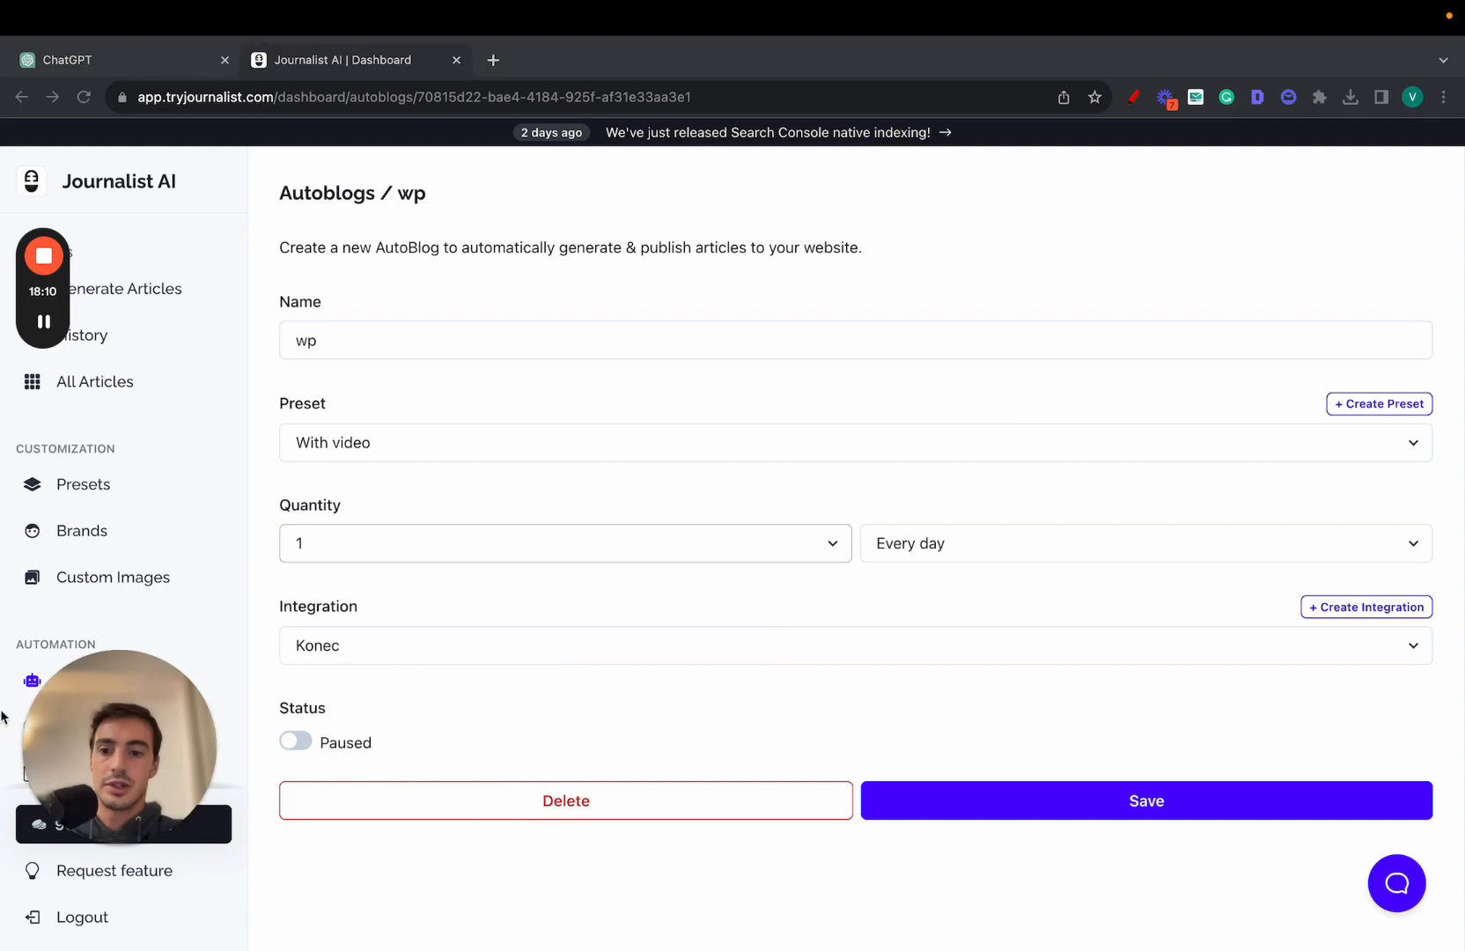
{"action": "left_click", "coordinate": [563, 542]}
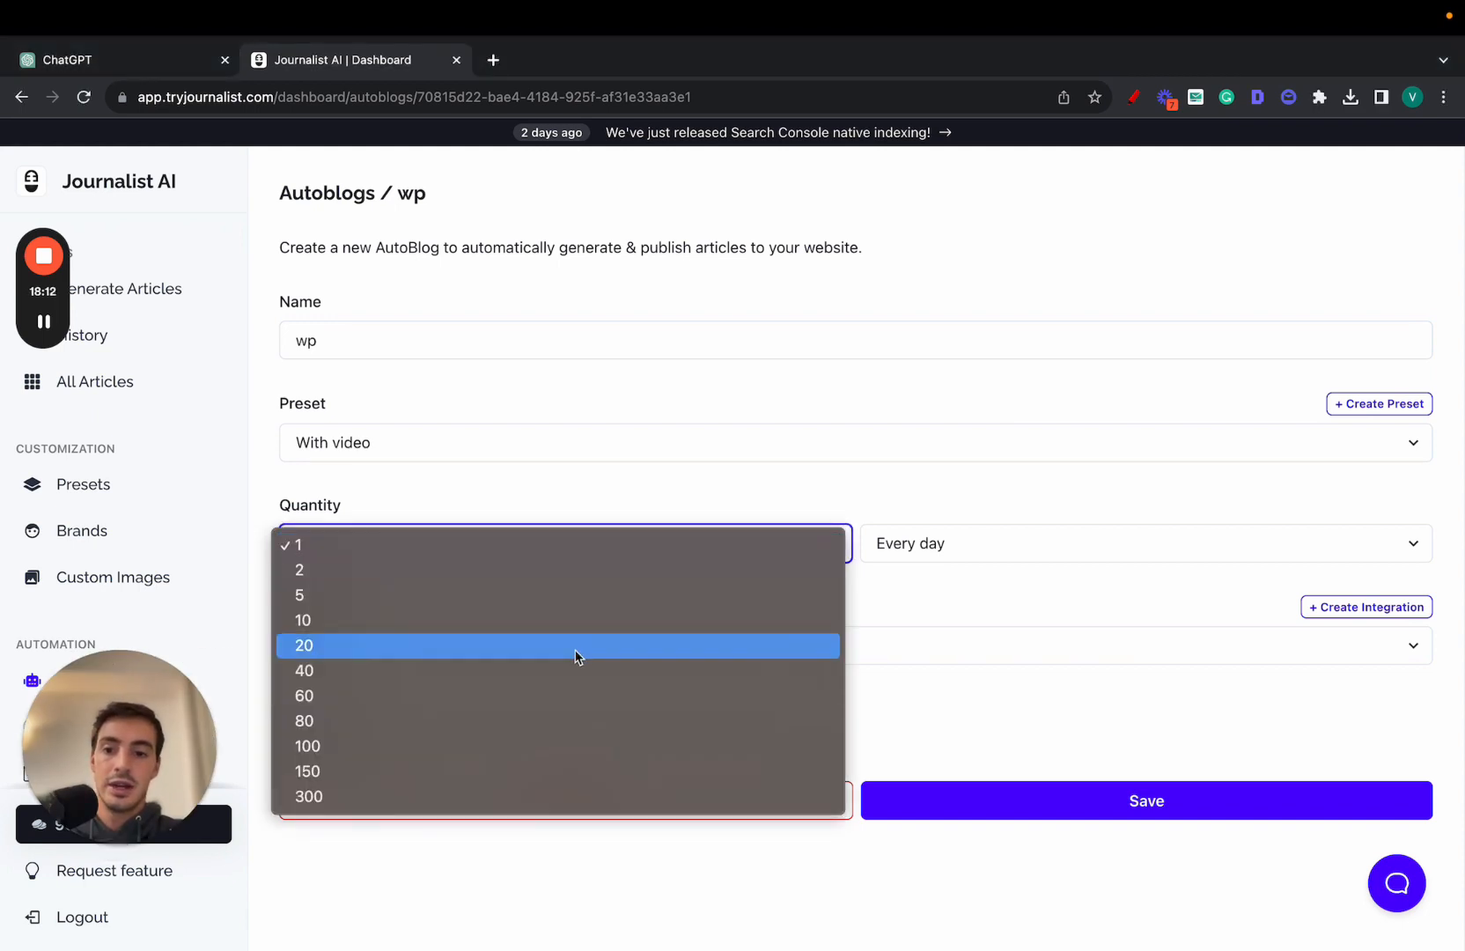
{"action": "left_click", "coordinate": [304, 645]}
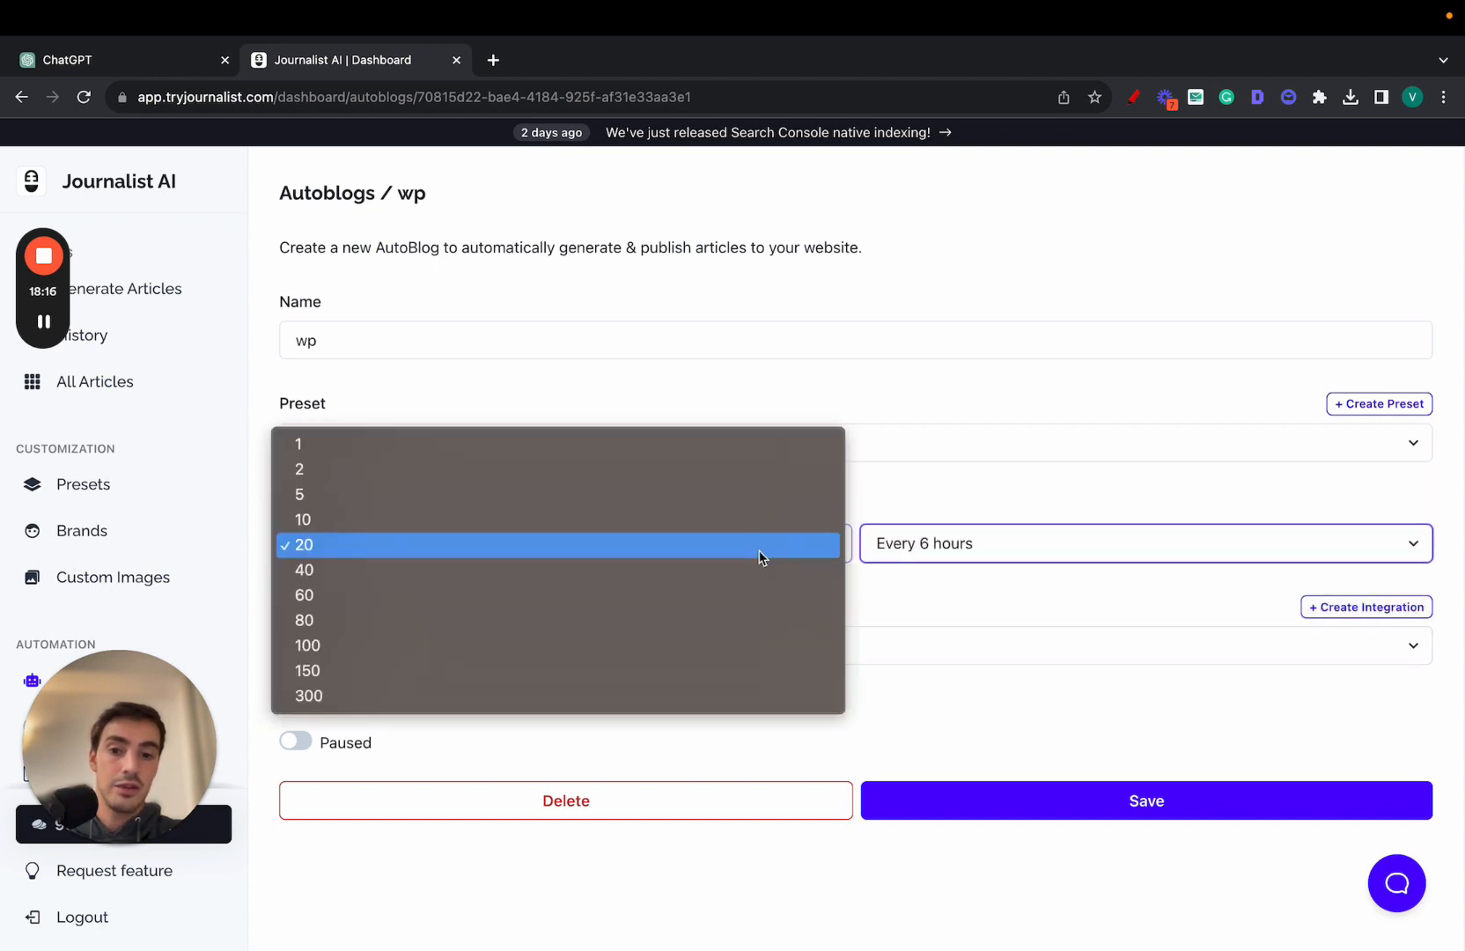
{"action": "left_click", "coordinate": [307, 695]}
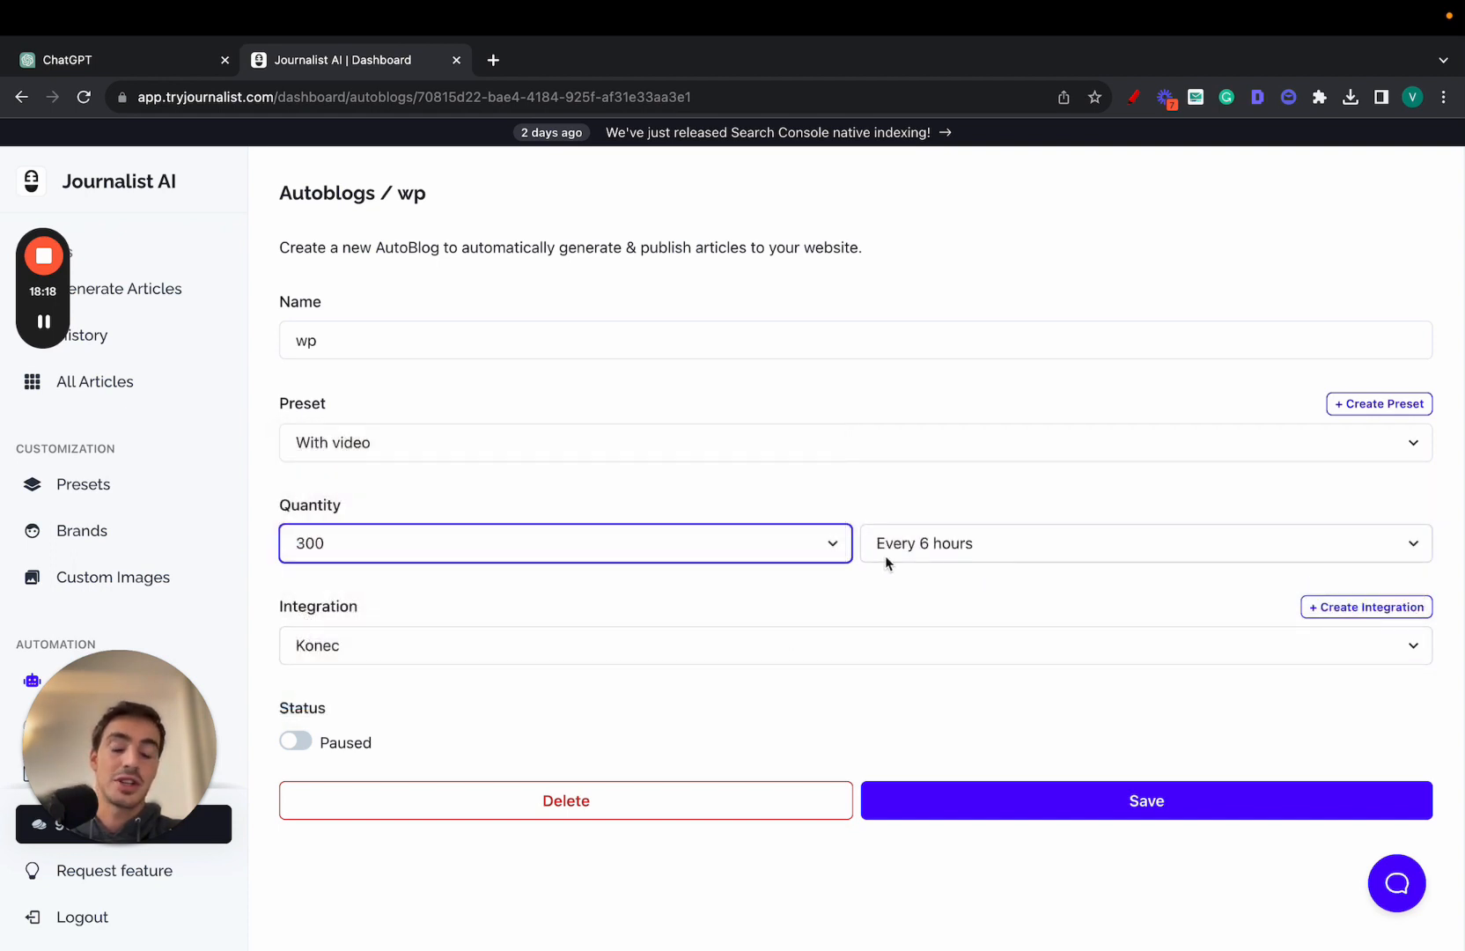
{"action": "left_click", "coordinate": [564, 542]}
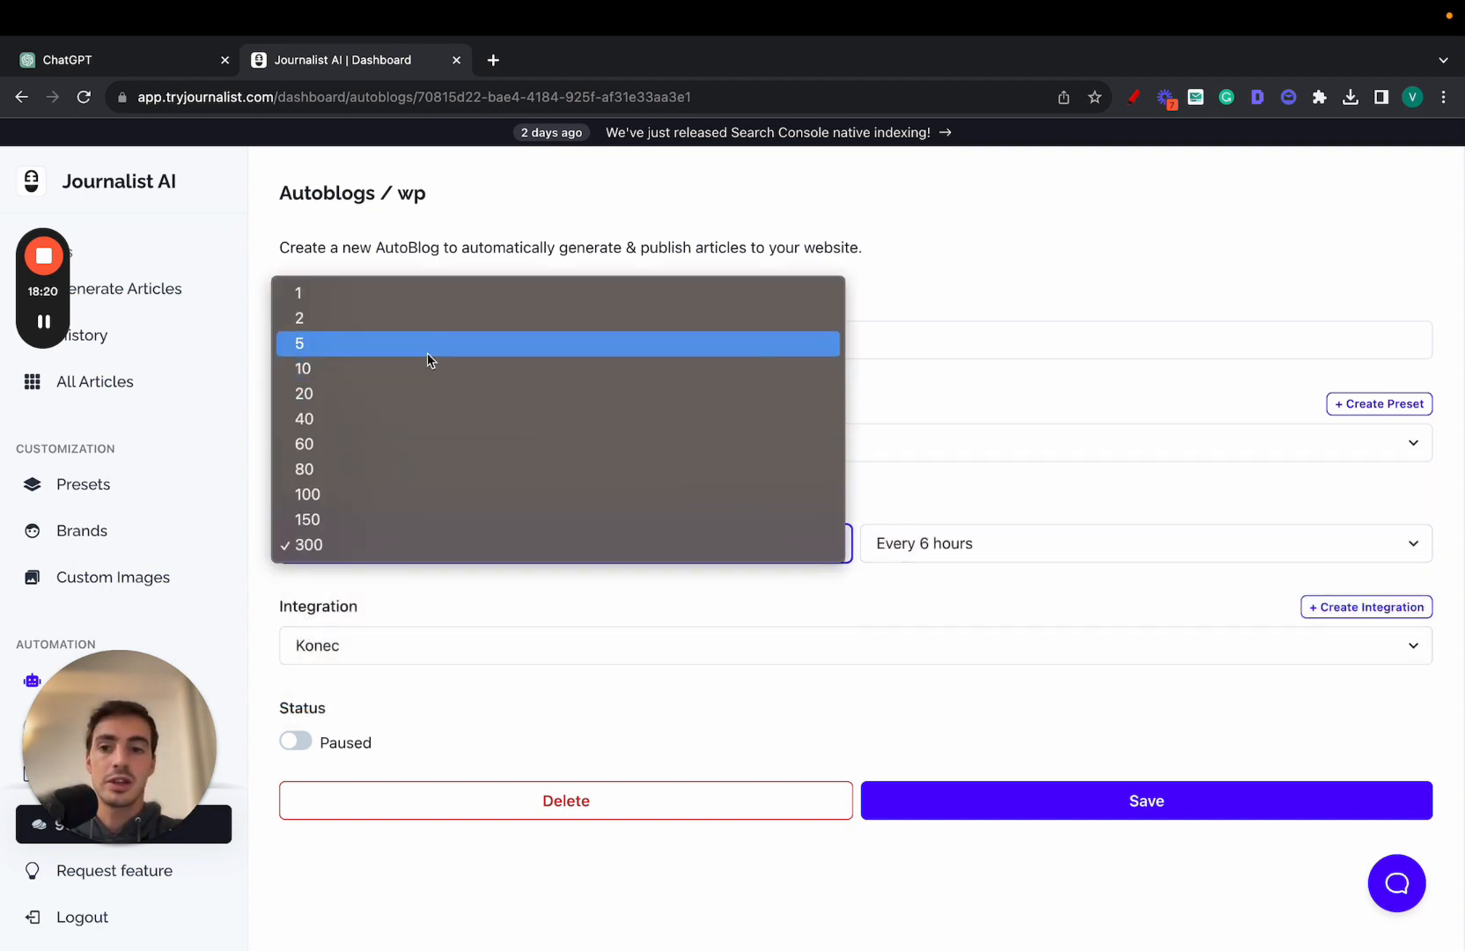
{"action": "left_click", "coordinate": [300, 343]}
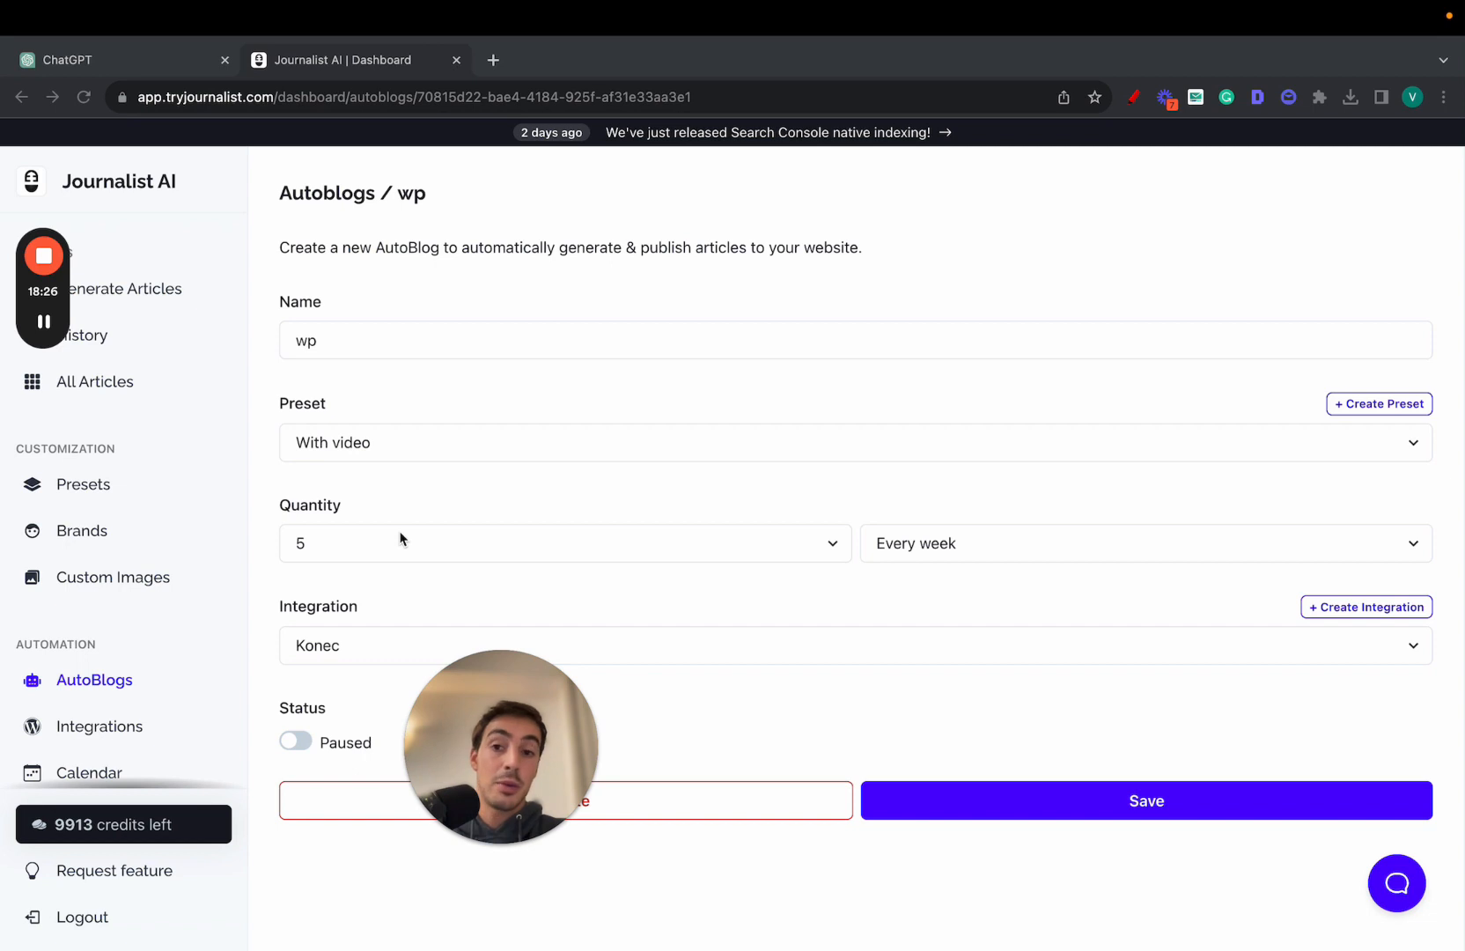
{"action": "mouse_move", "coordinate": [81, 531]}
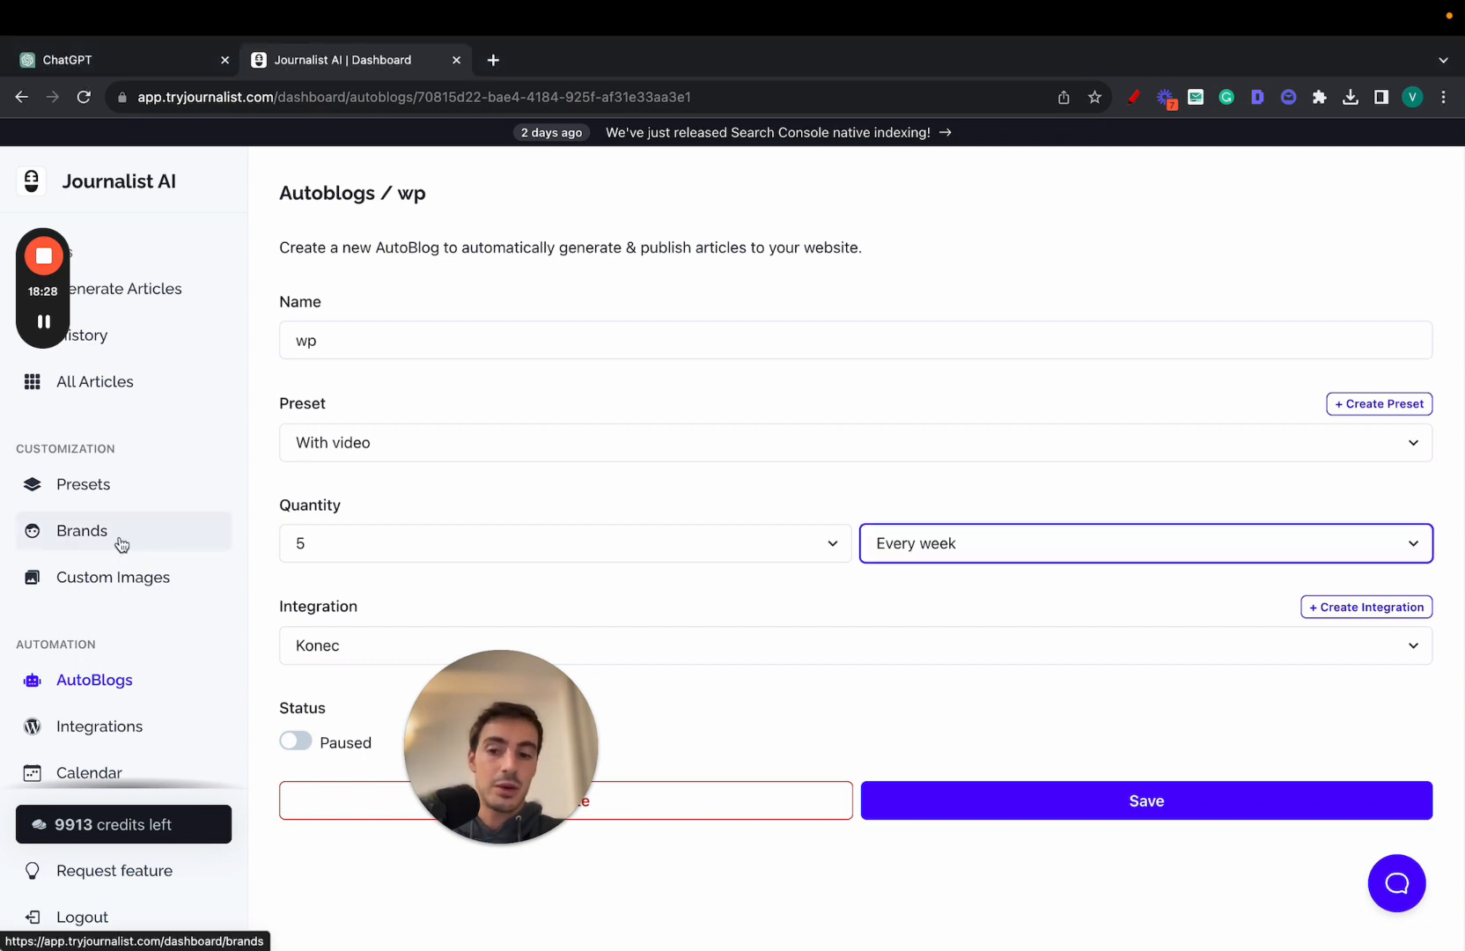
{"action": "mouse_move", "coordinate": [178, 315]}
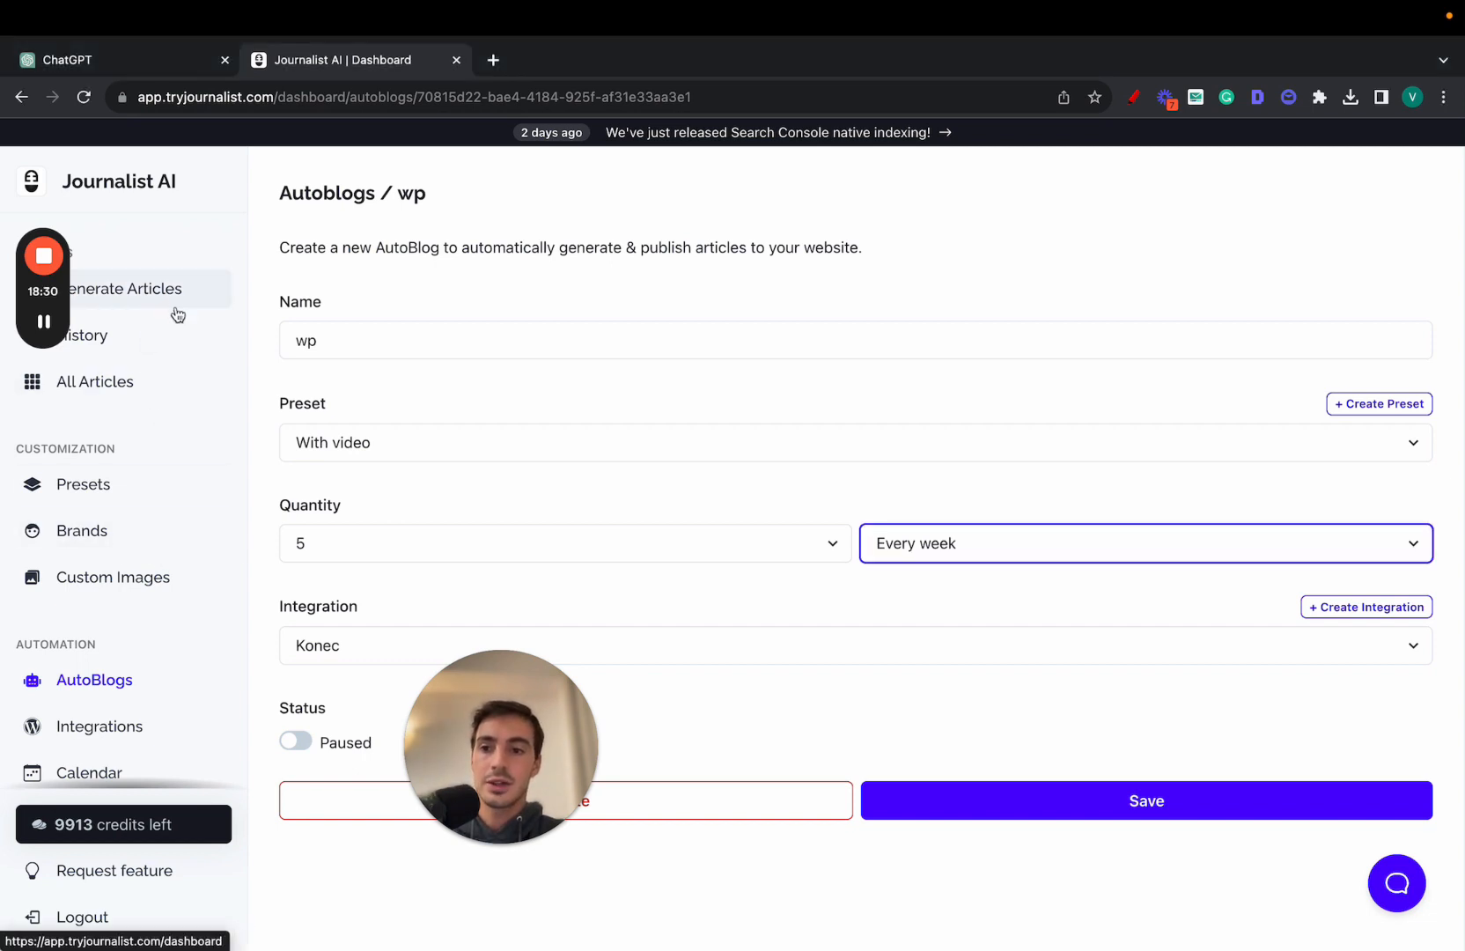
Open the Algarve surf keywords batch from History and preview its generated articles.
{"action": "left_click", "coordinate": [85, 335]}
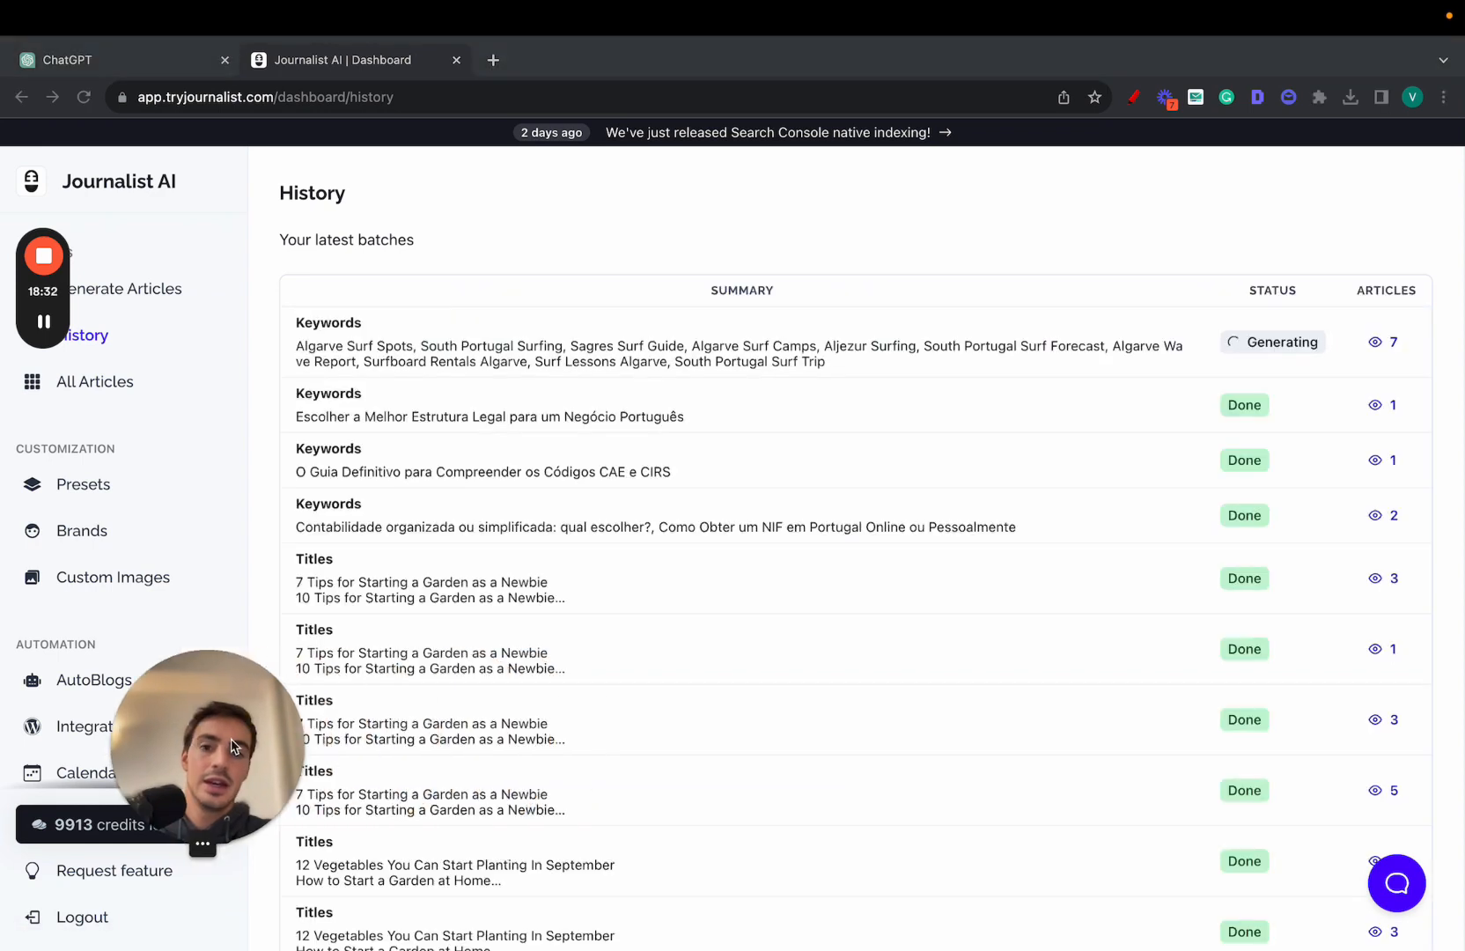
{"action": "mouse_move", "coordinate": [1370, 326]}
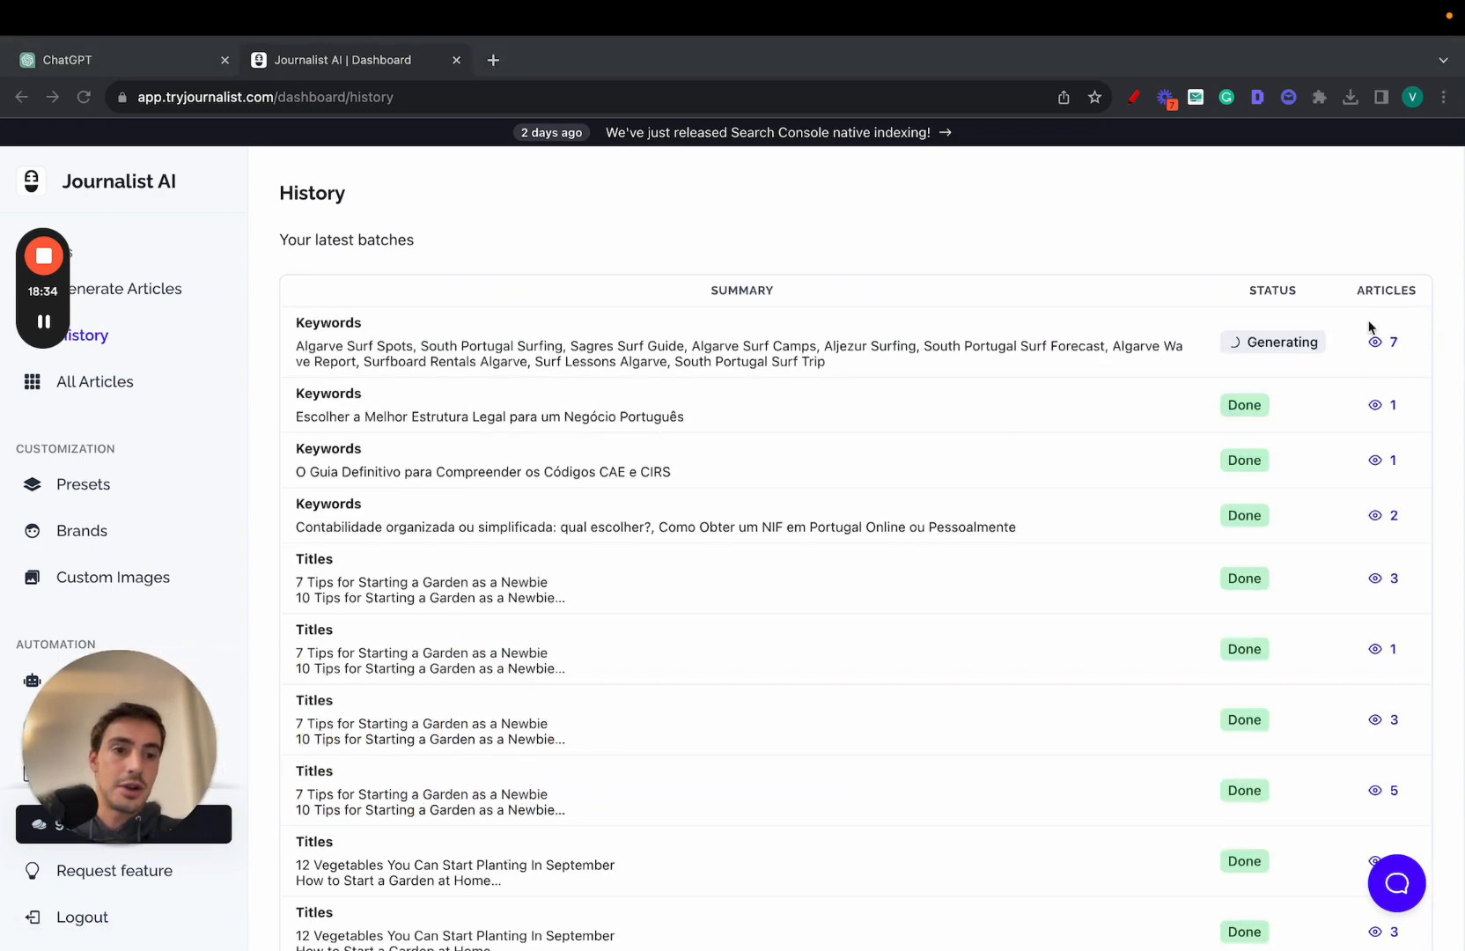
{"action": "mouse_move", "coordinate": [1391, 343]}
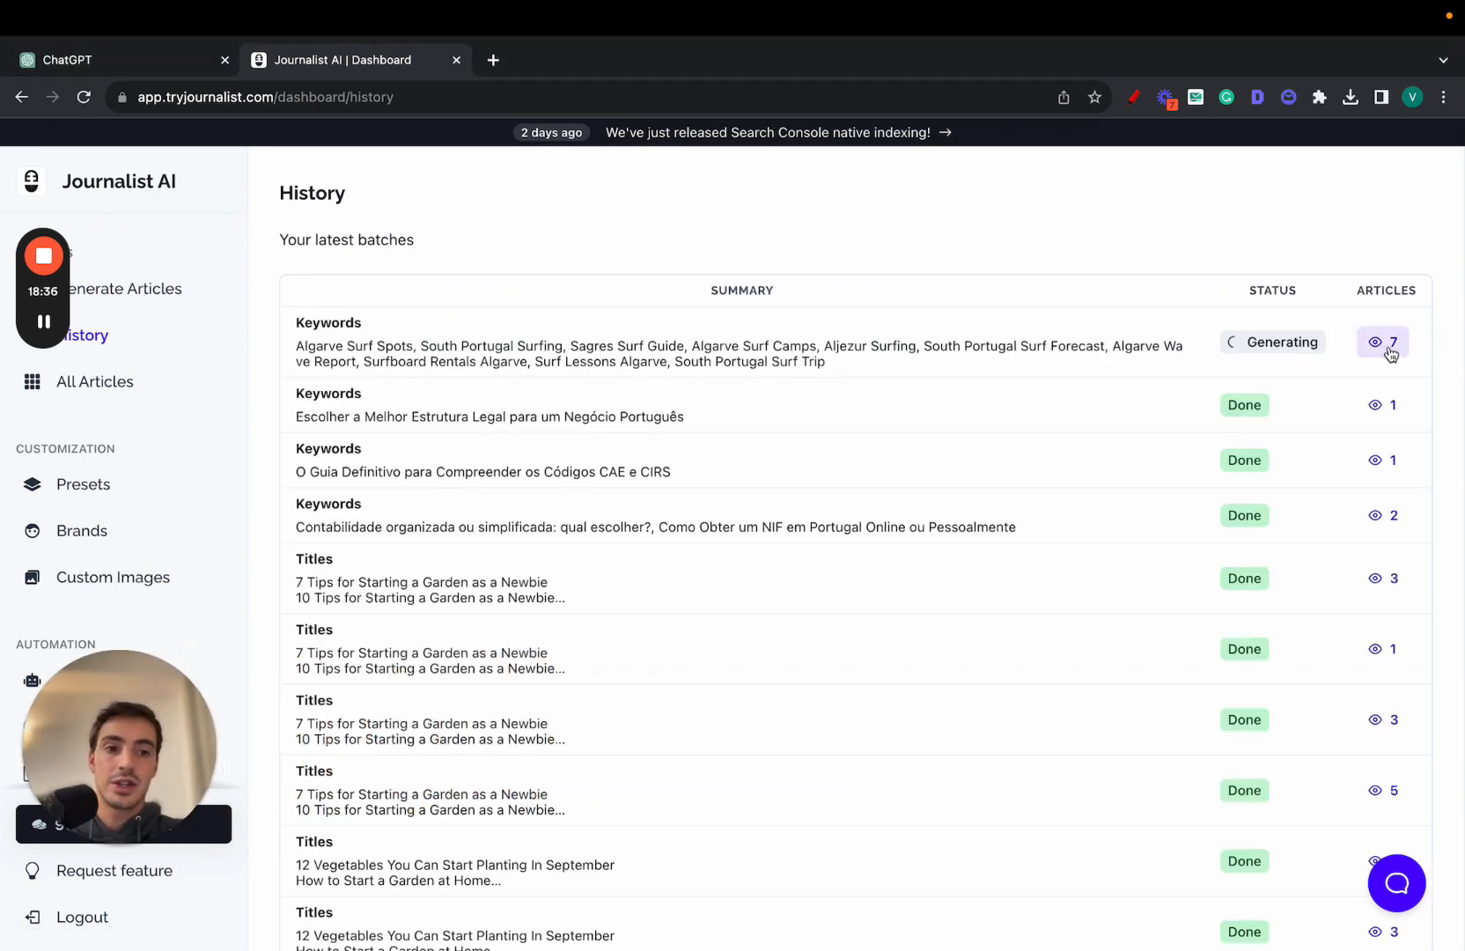
{"action": "left_click", "coordinate": [1386, 342]}
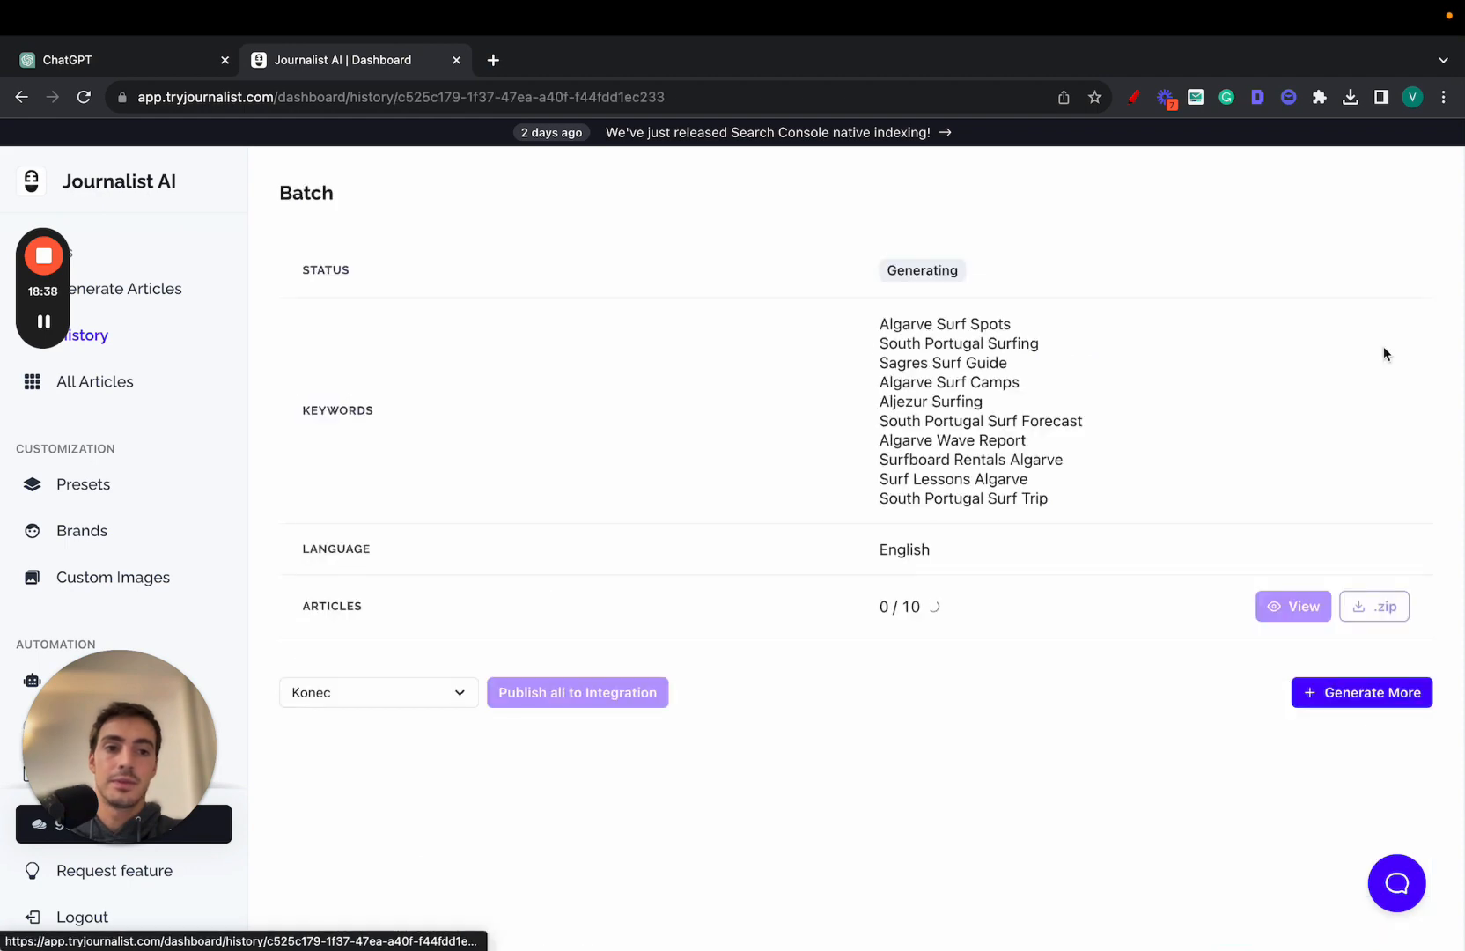
{"action": "left_click", "coordinate": [1293, 606]}
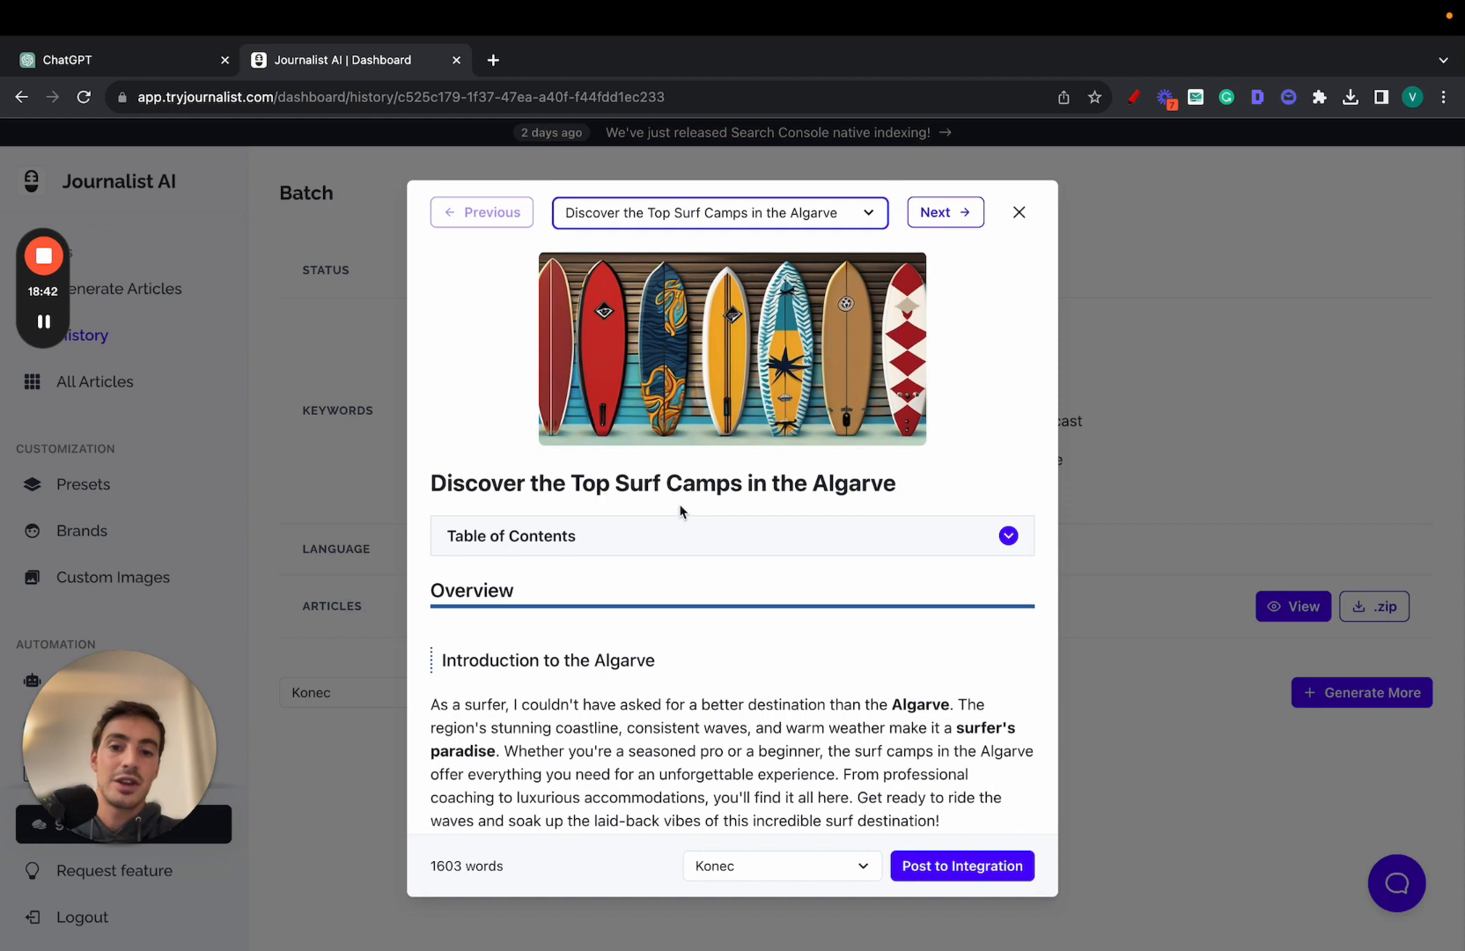
{"action": "double_click", "coordinate": [838, 483]}
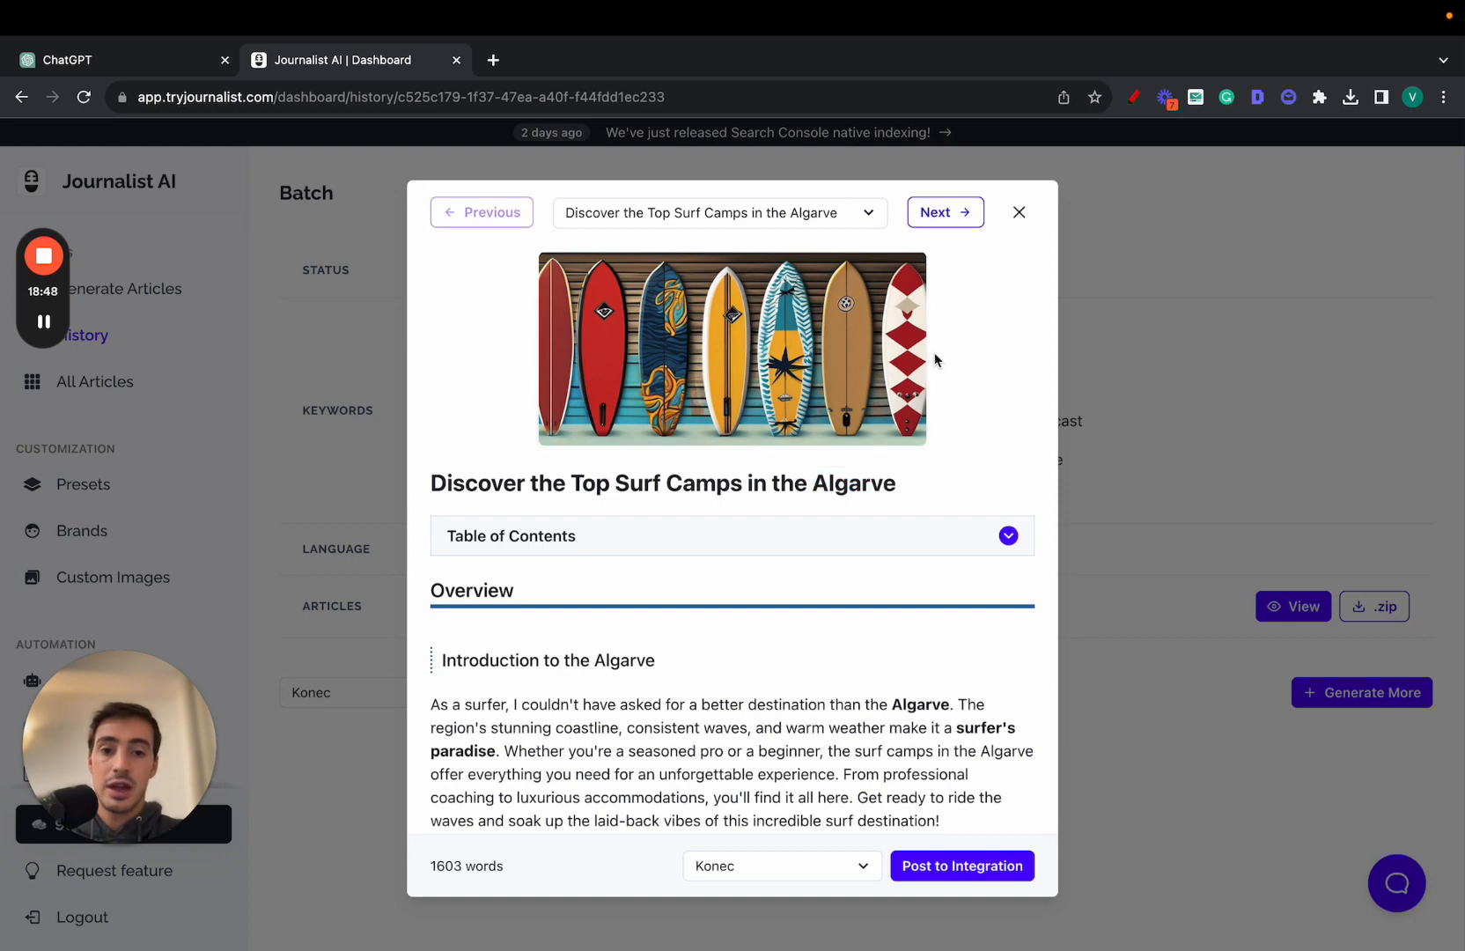
{"action": "scroll", "scroll_direction": "down", "scroll_amount": 3}
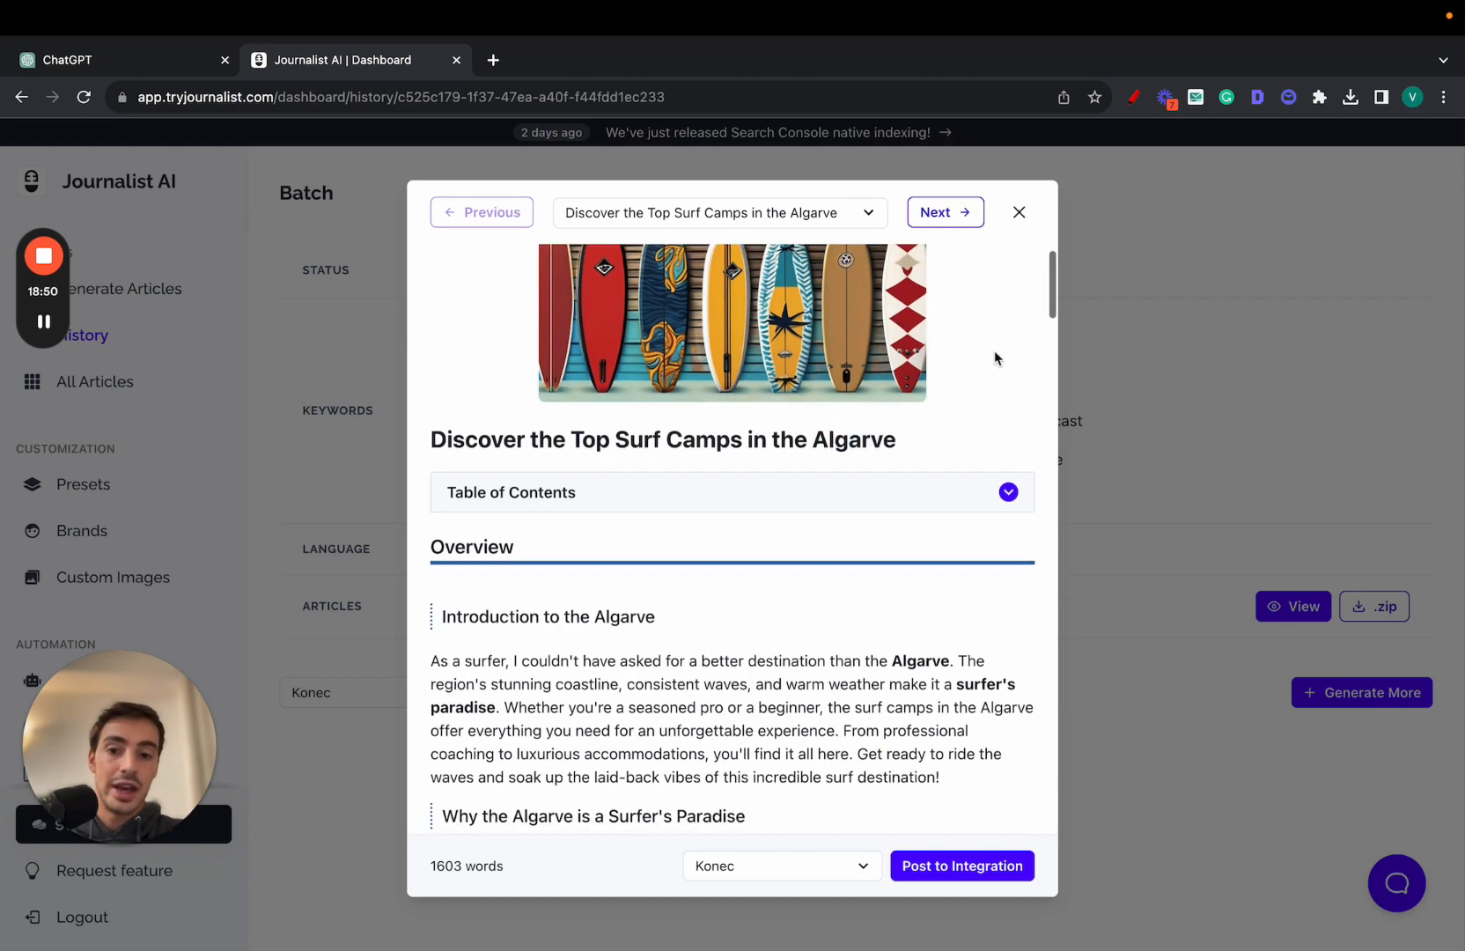
Expand the Top Surf Camps article's table of contents and follow its 'surf camps in the Algarve' link.
{"action": "left_click", "coordinate": [1008, 492]}
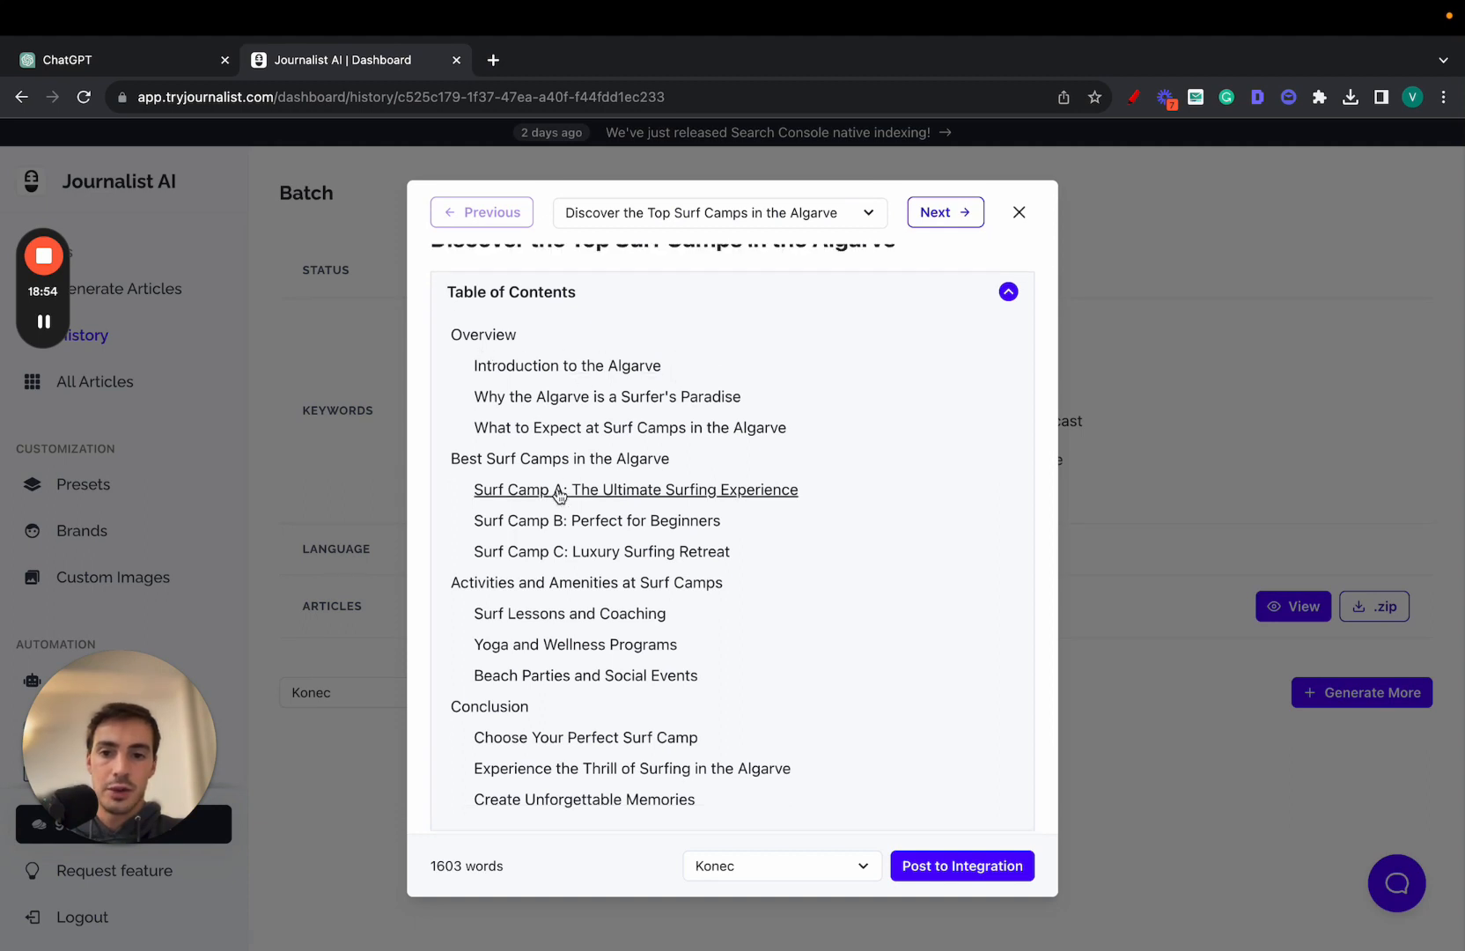
{"action": "scroll", "scroll_direction": "down", "scroll_amount": 3}
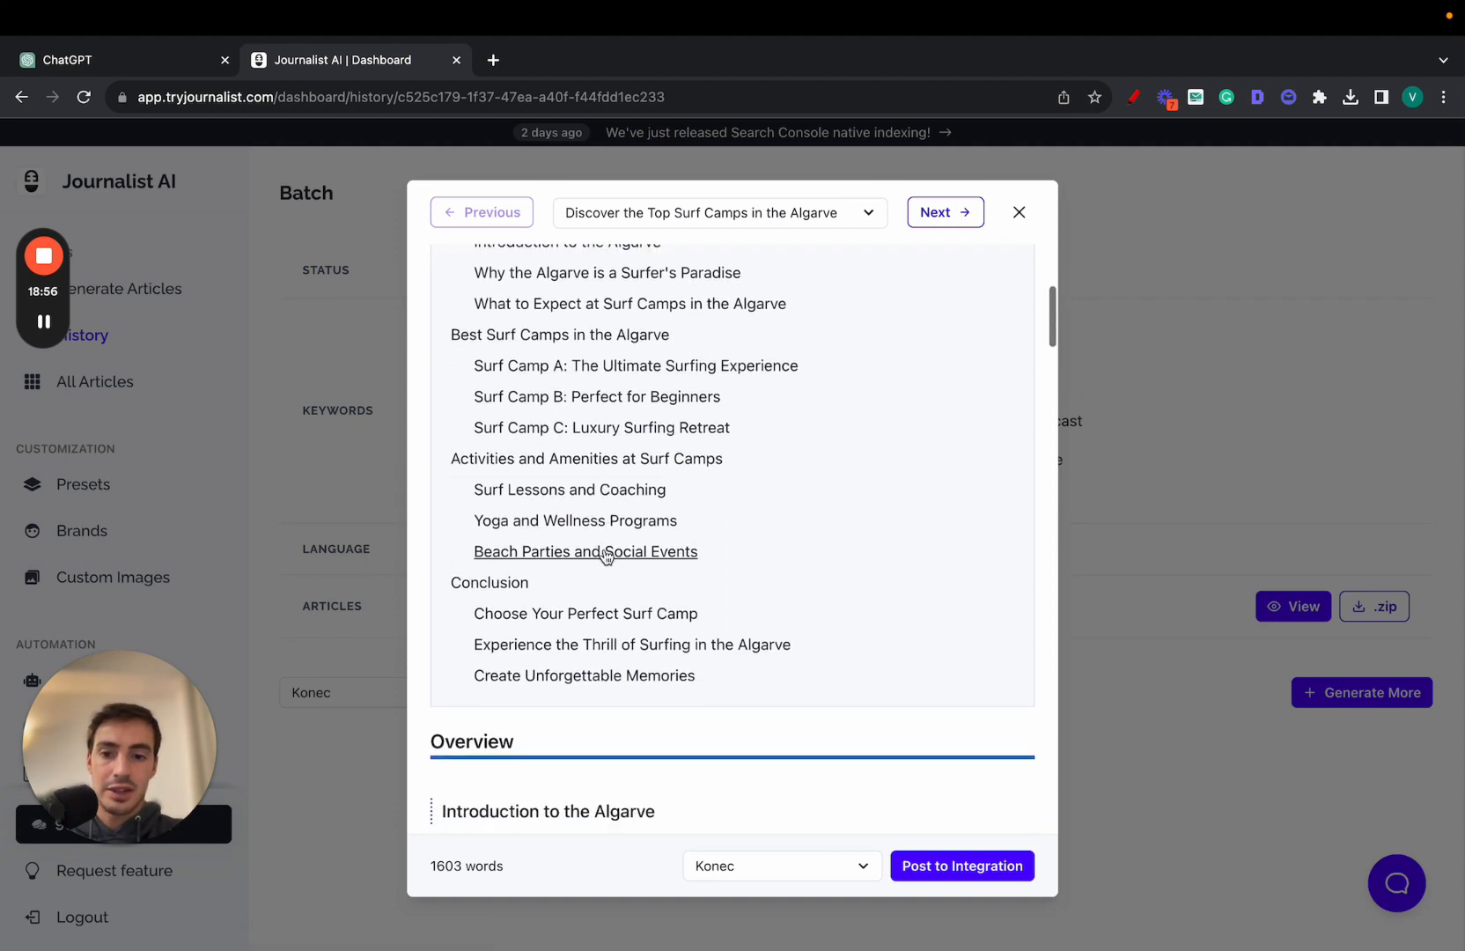
{"action": "scroll", "scroll_direction": "up", "scroll_amount": 3}
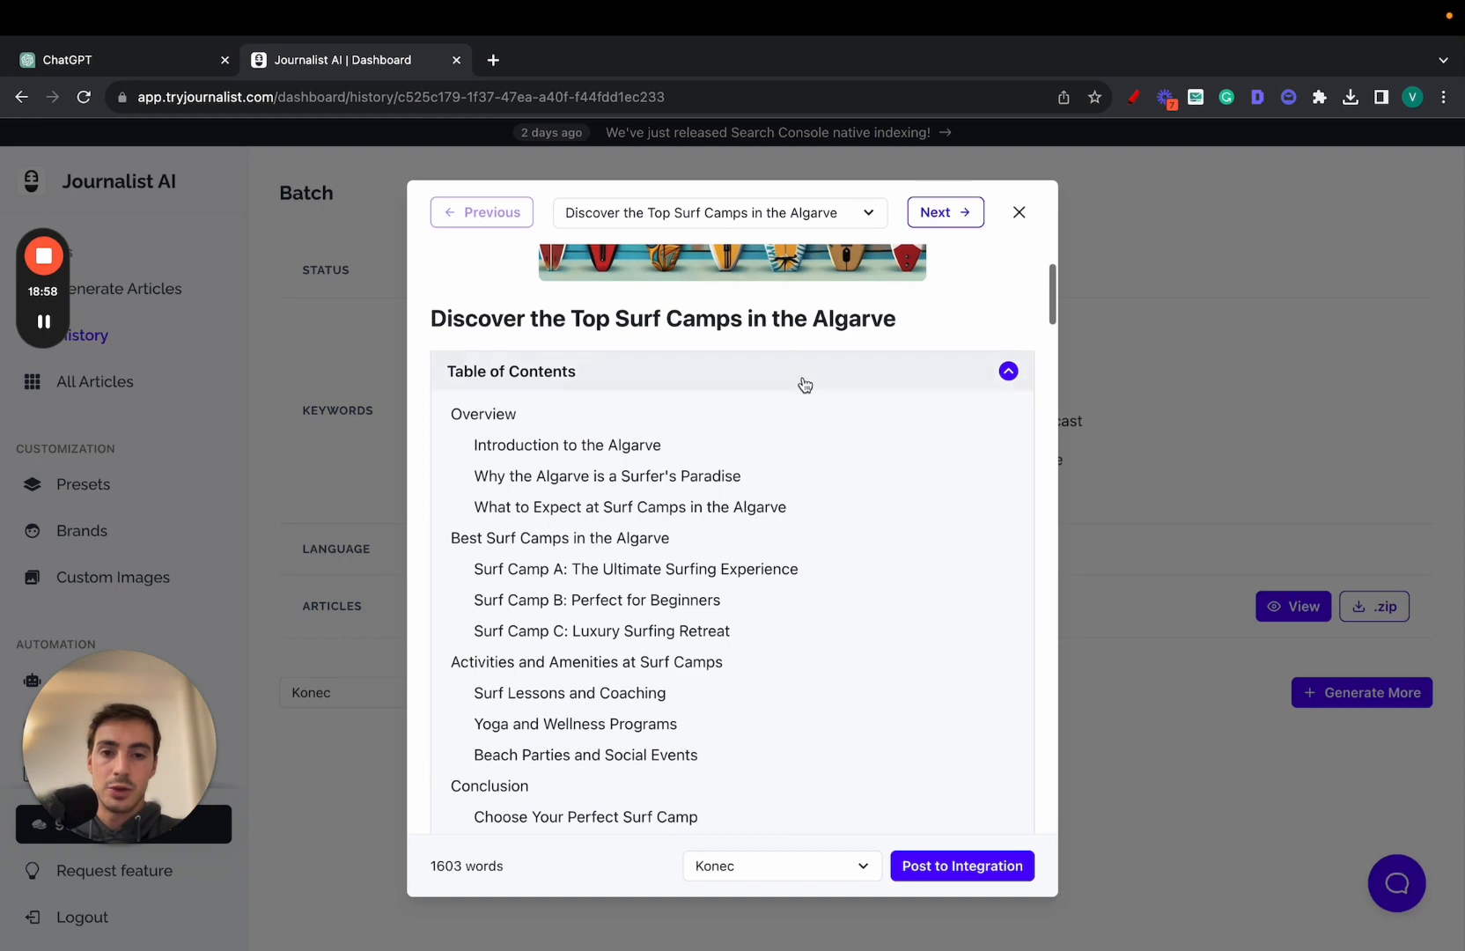
{"action": "scroll", "scroll_direction": "down", "scroll_amount": 3}
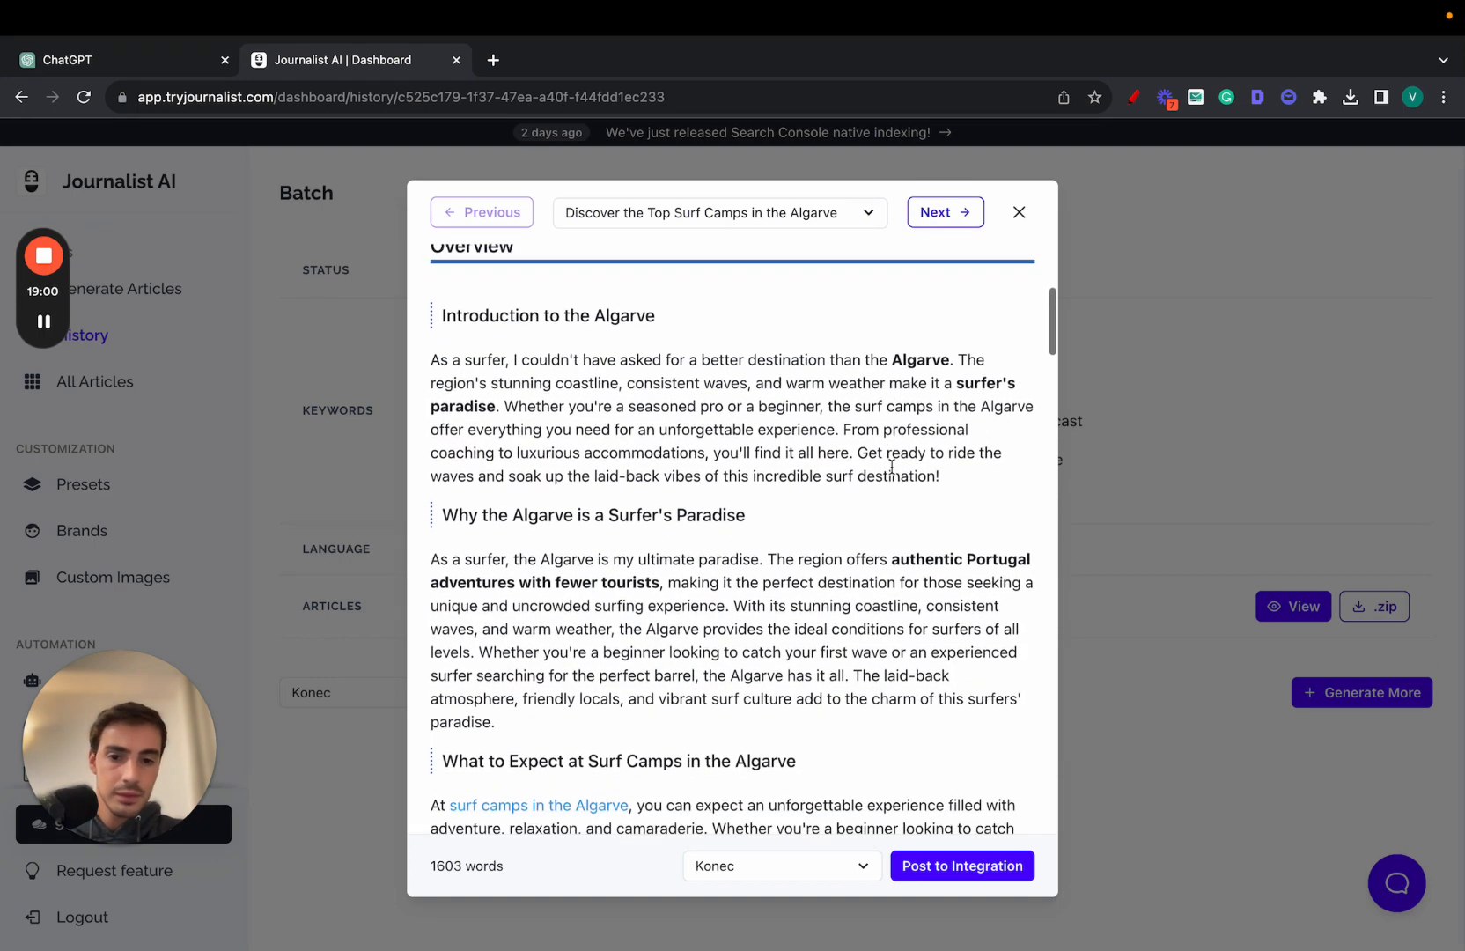
{"action": "scroll", "scroll_direction": "down", "scroll_amount": 3}
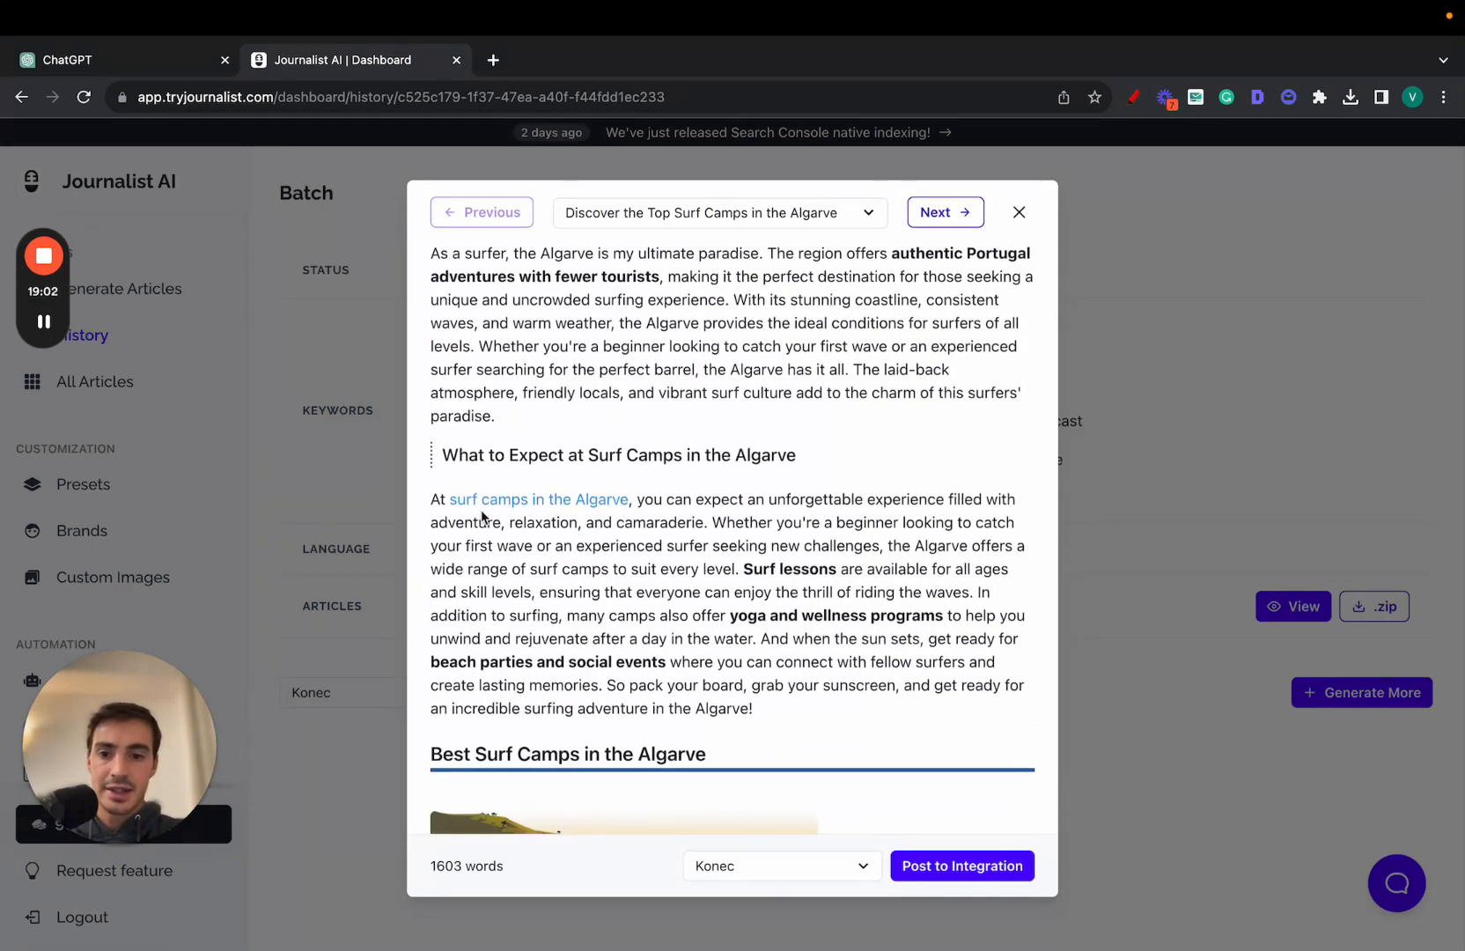
{"action": "left_click", "coordinate": [538, 499]}
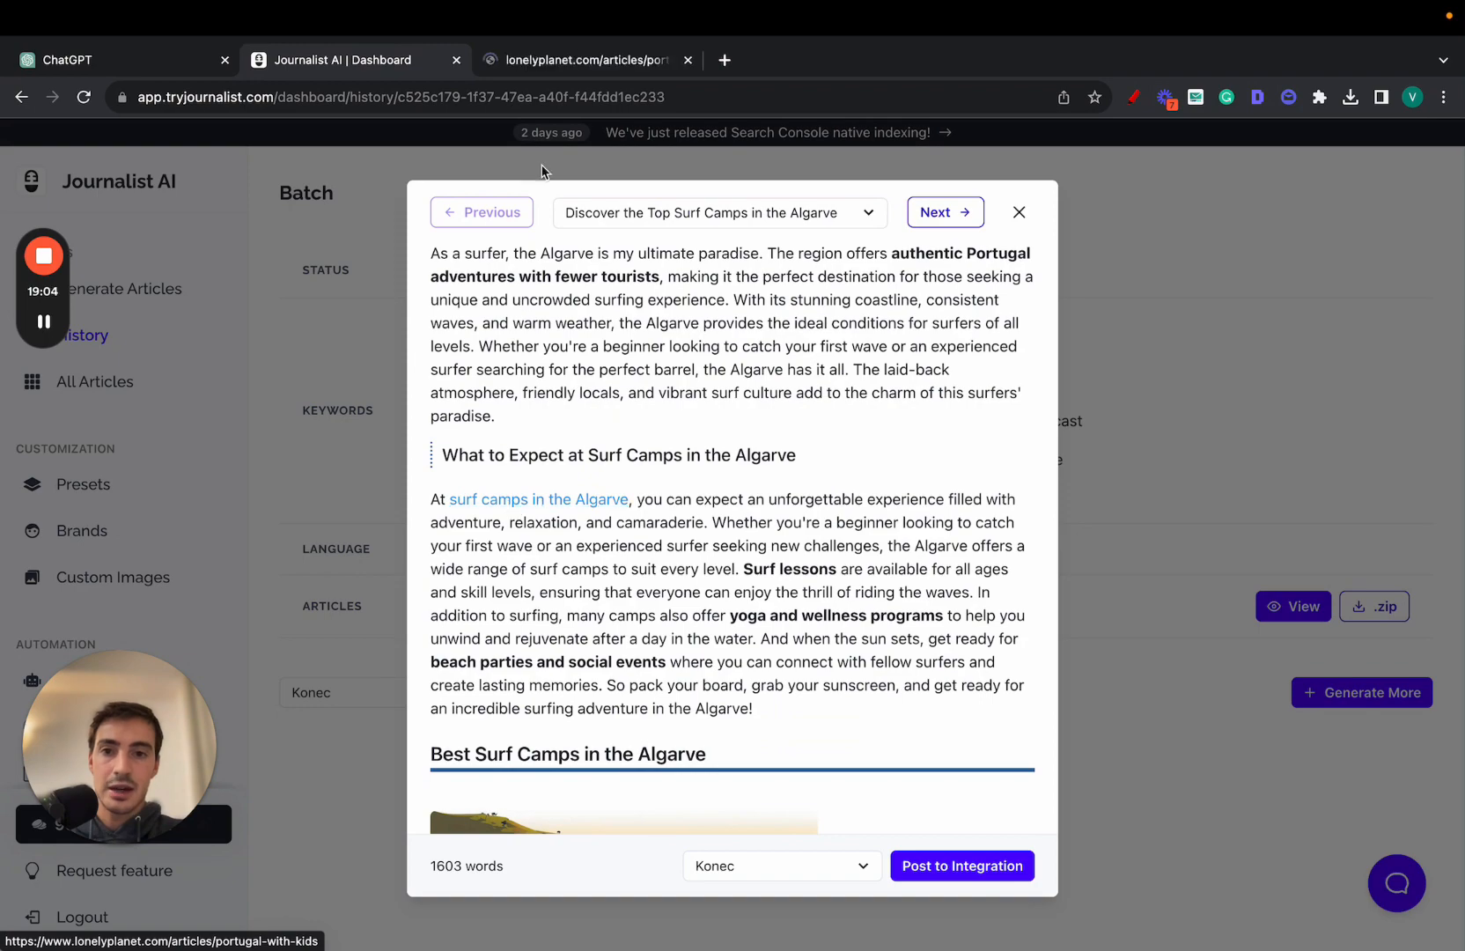
{"action": "left_click", "coordinate": [580, 60]}
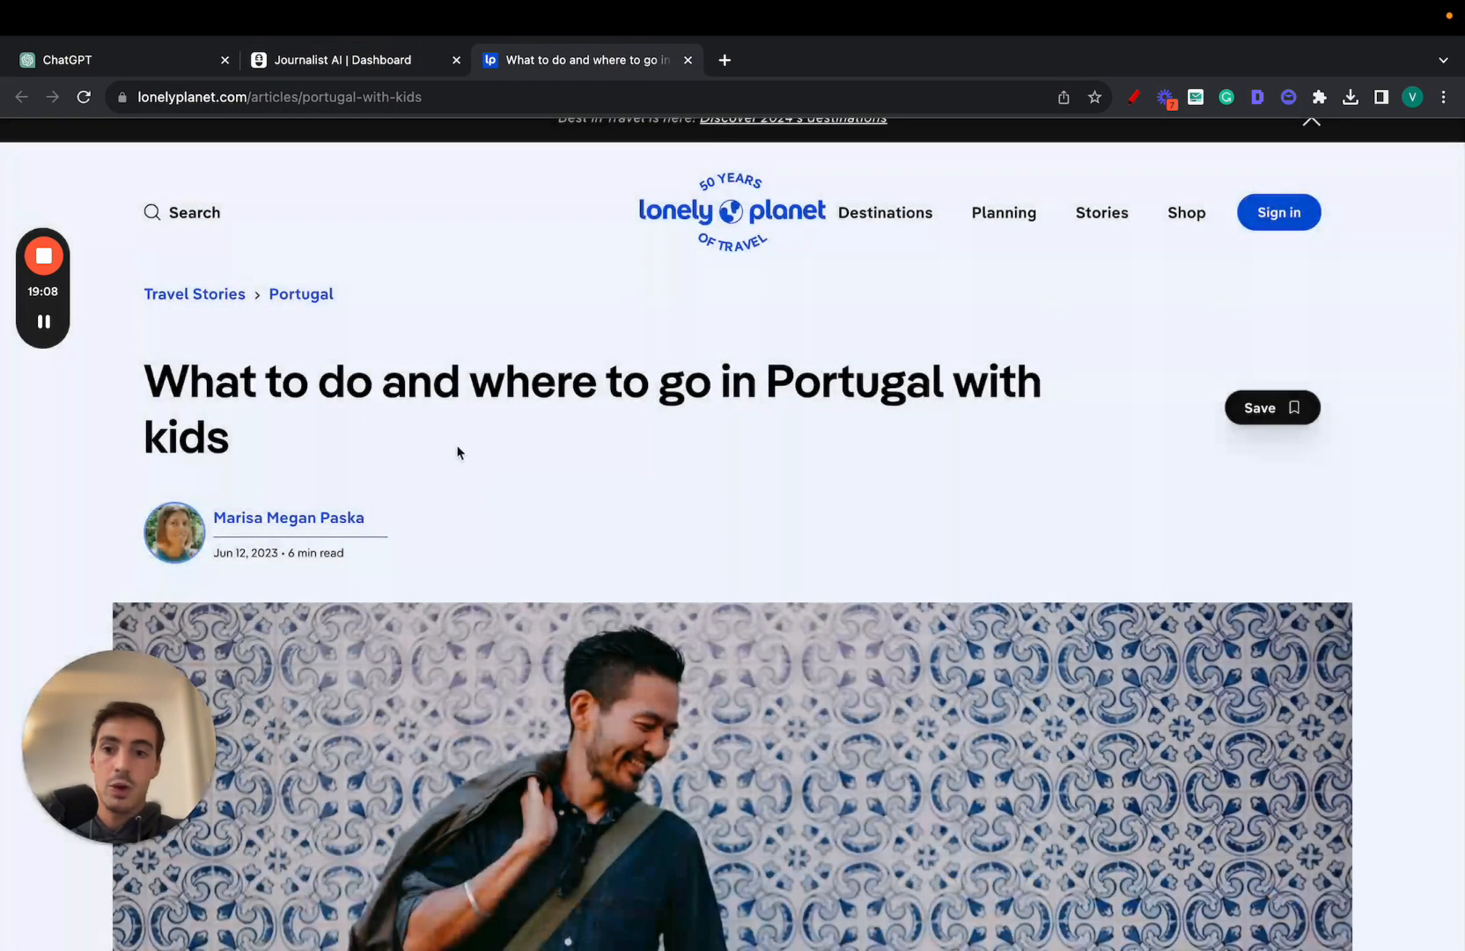
Search the Lonely Planet Portugal-with-kids article for 'surf', then return to the Journalist AI preview.
{"action": "scroll", "scroll_direction": "down", "scroll_amount": 3}
{"action": "type", "text": "surf"}
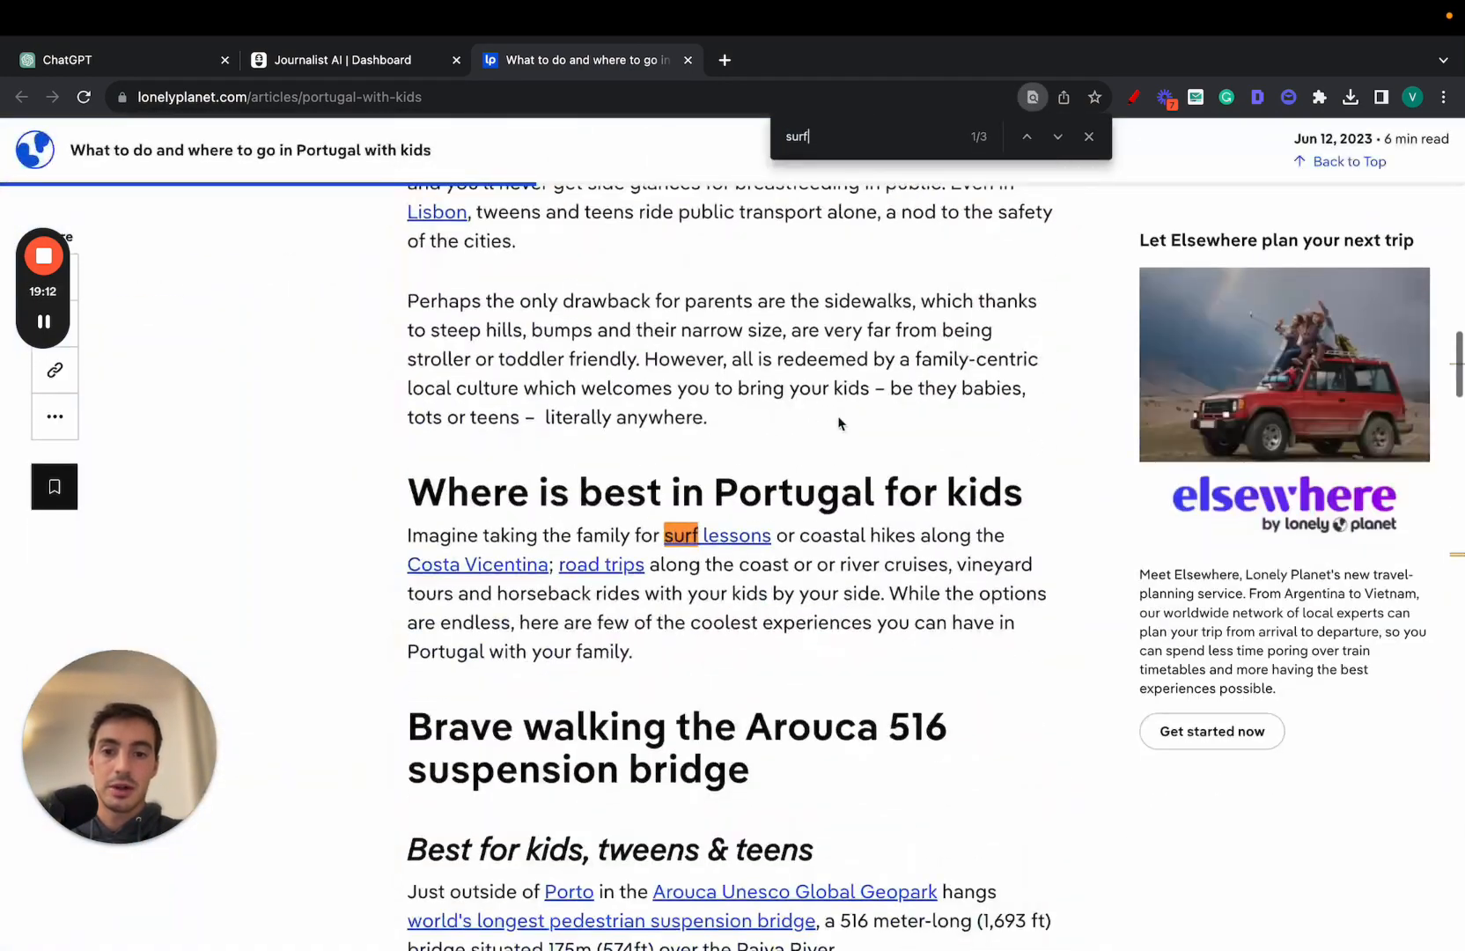
{"action": "scroll", "scroll_direction": "down", "scroll_amount": 3}
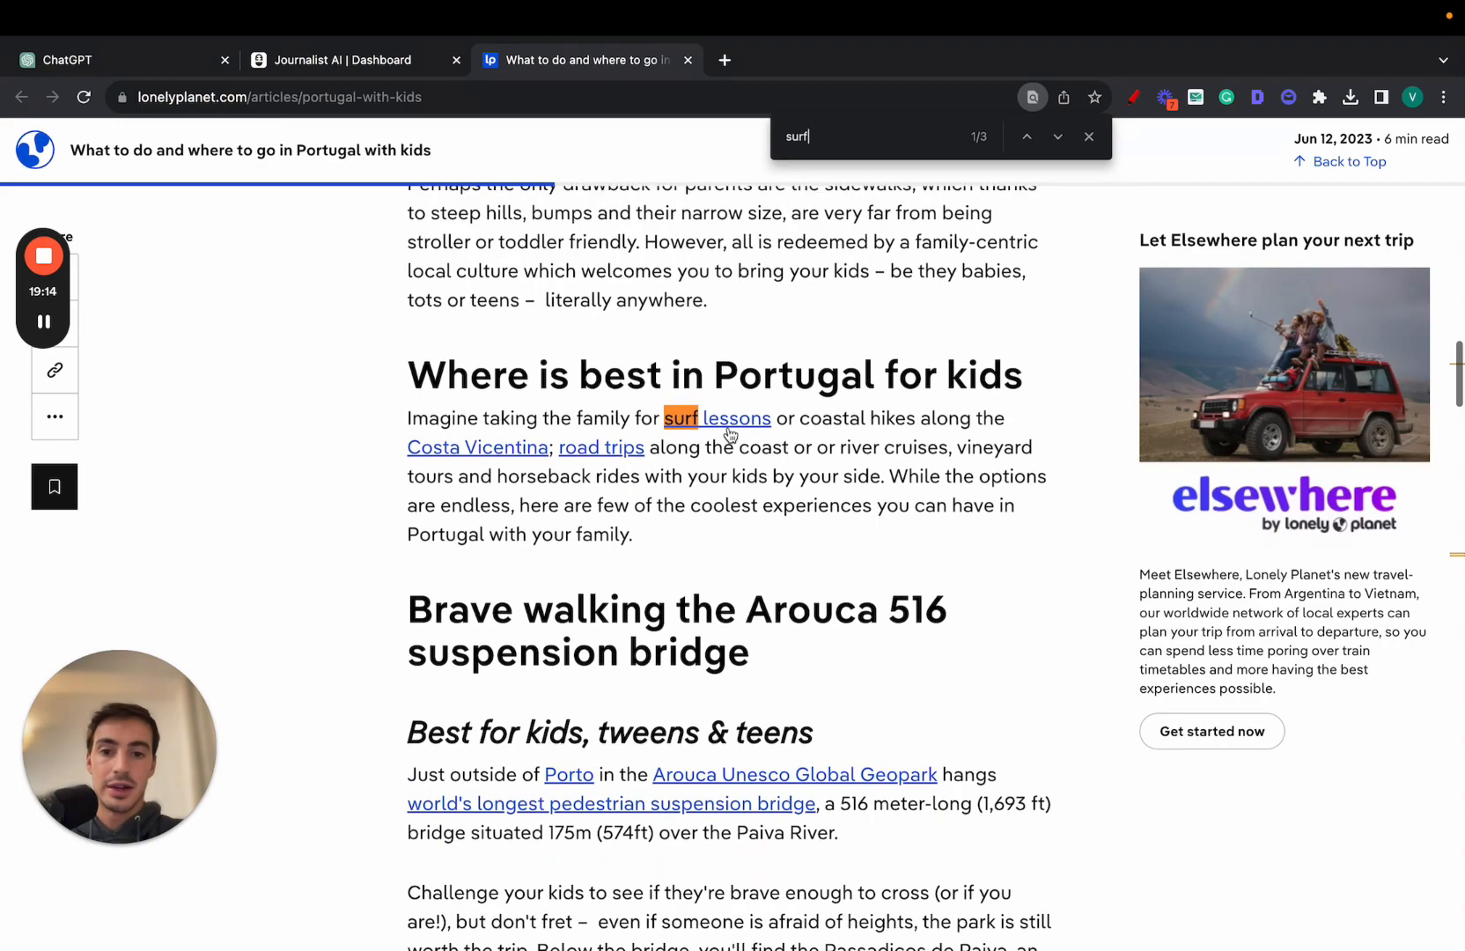
{"action": "left_click", "coordinate": [1056, 137]}
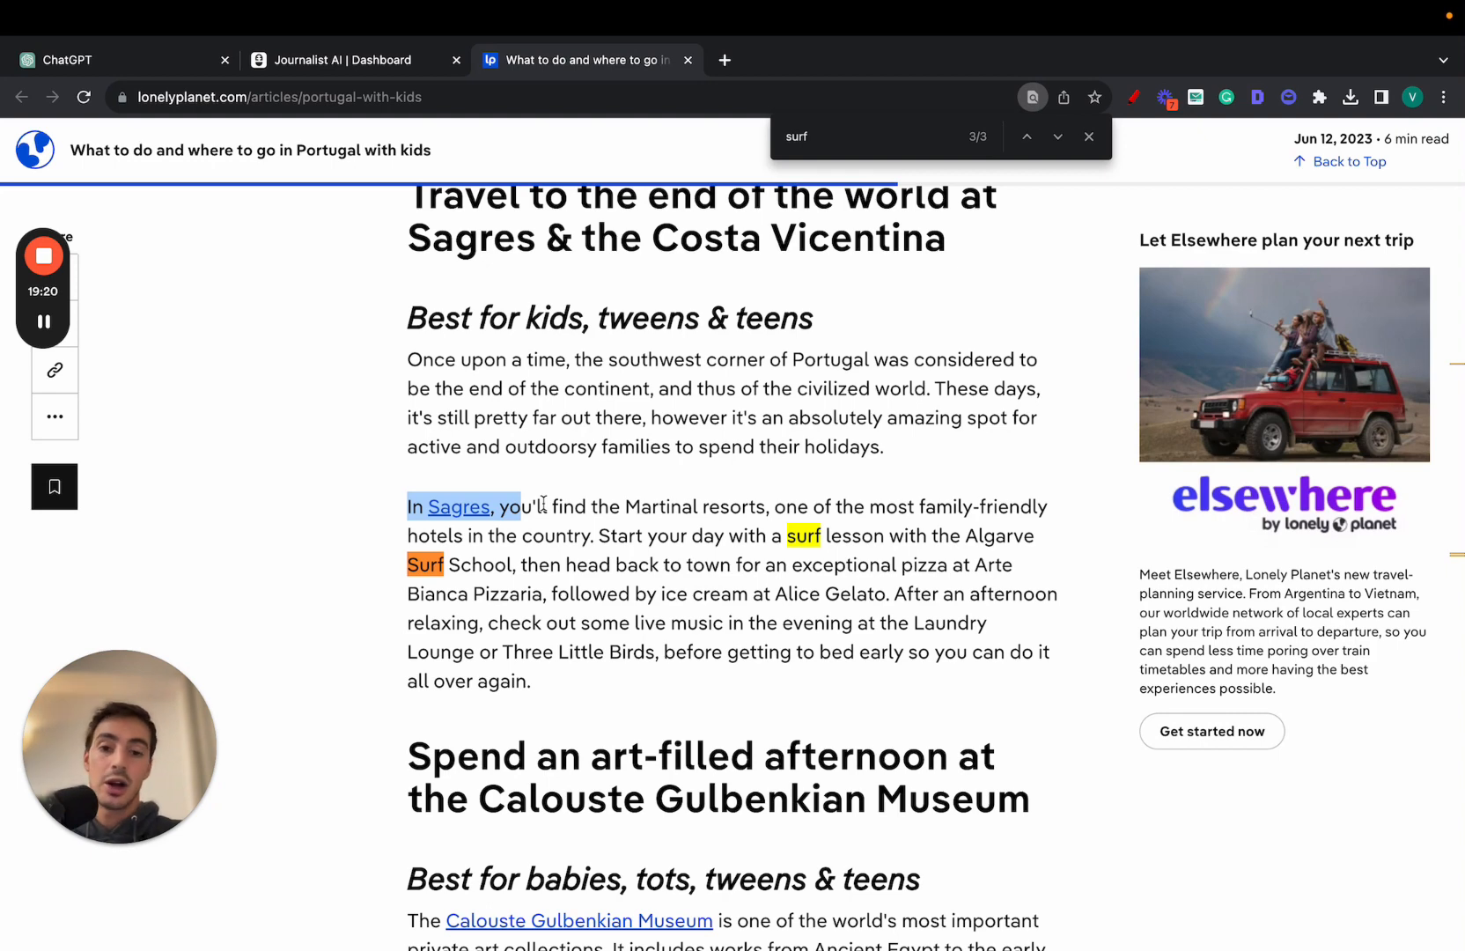
{"action": "left_click", "coordinate": [355, 59]}
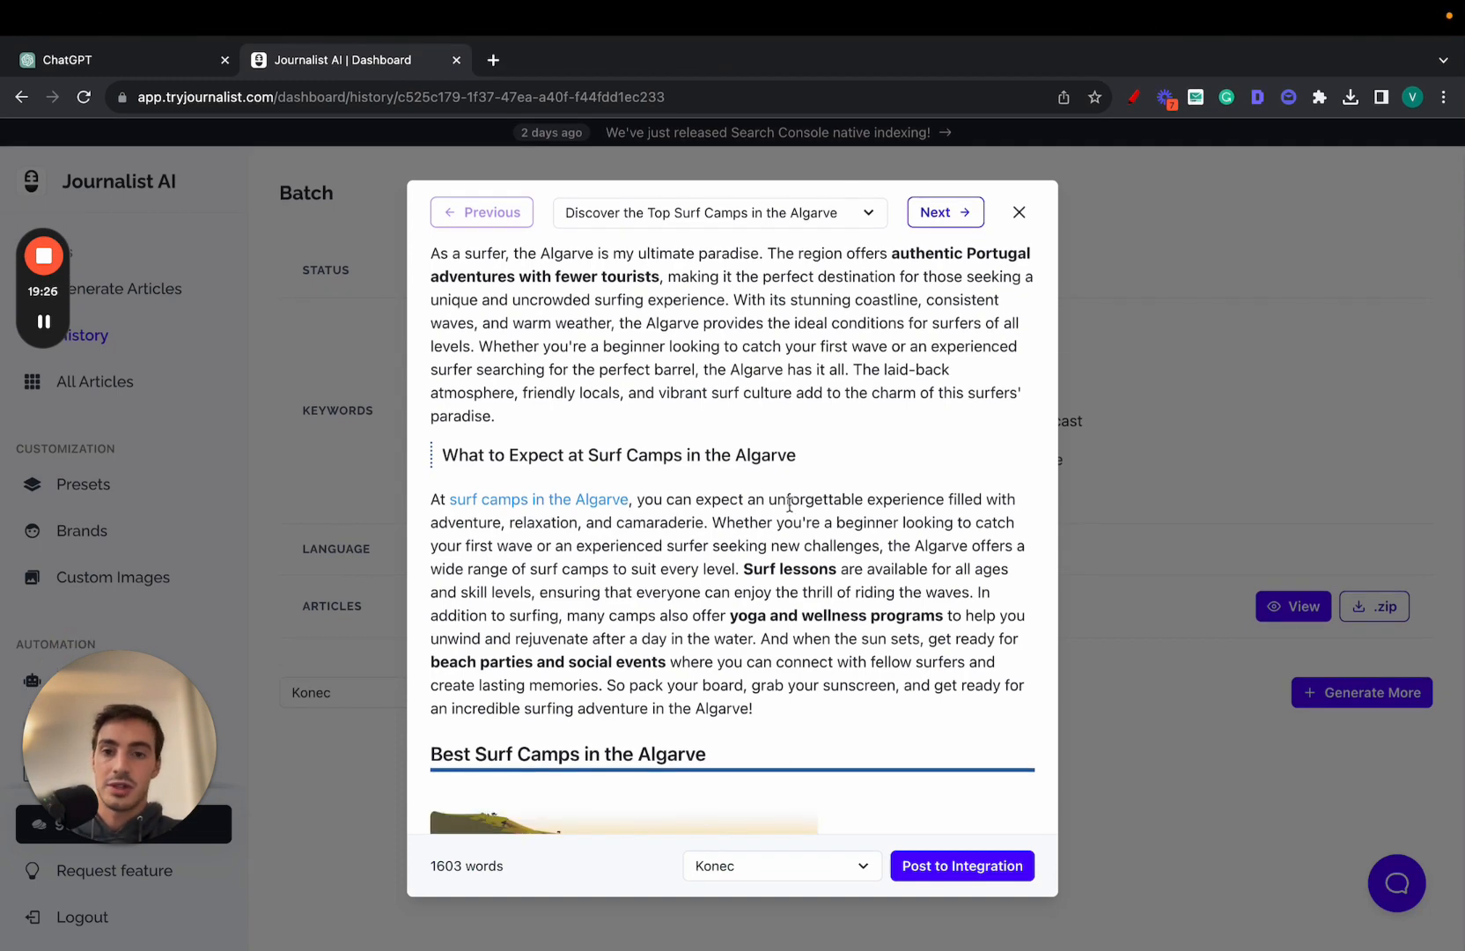
Read to the end of the surf camps article and open the 58 Surf purchase link.
{"action": "scroll", "scroll_direction": "down", "scroll_amount": 3}
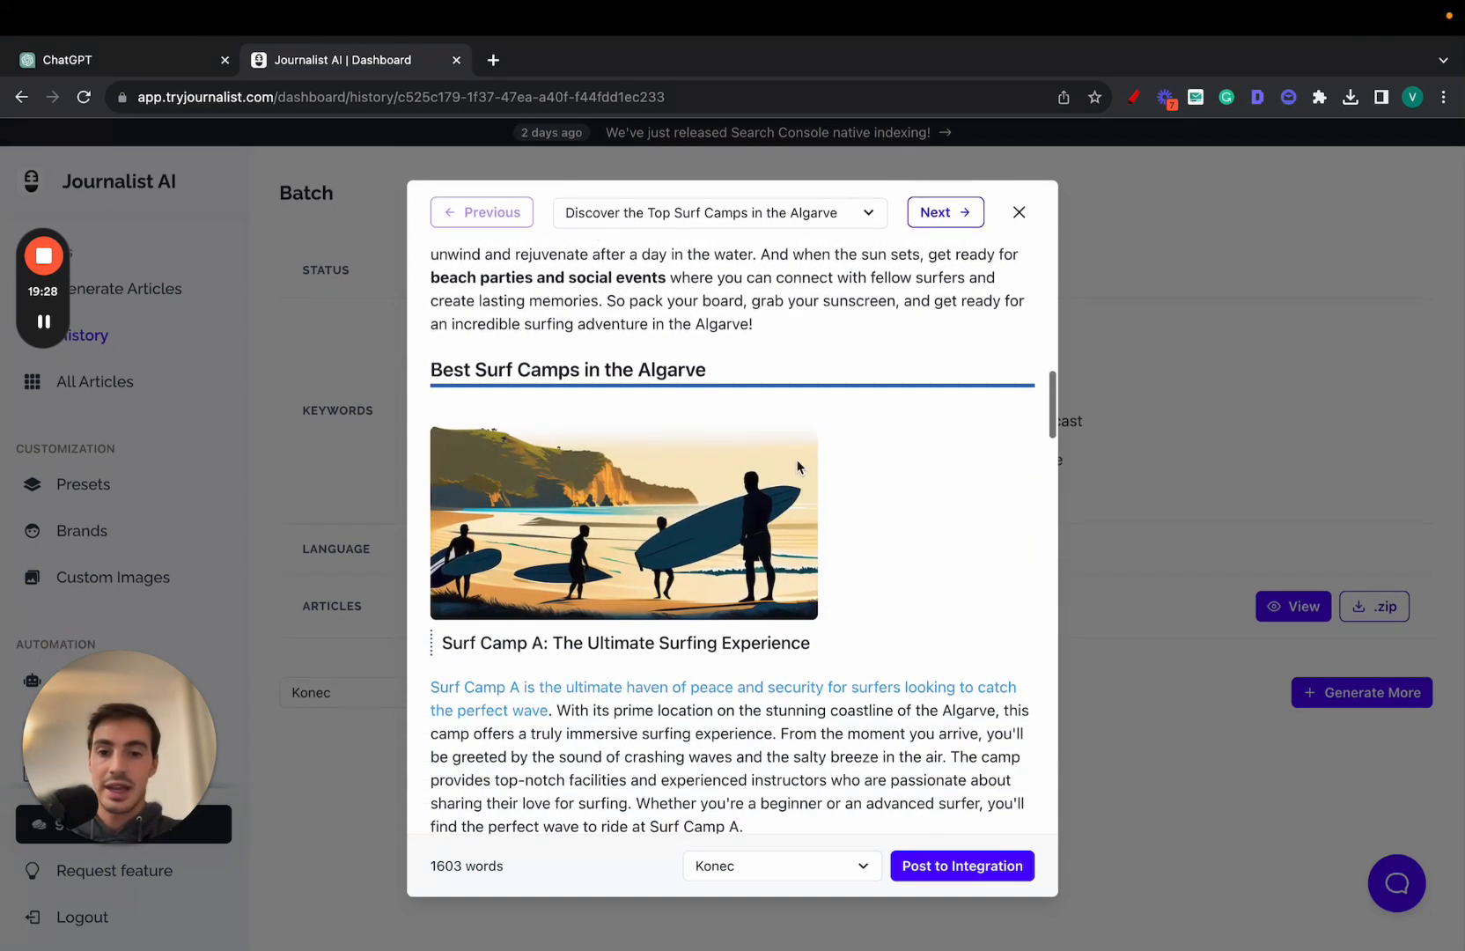
{"action": "scroll", "scroll_direction": "down", "scroll_amount": 3}
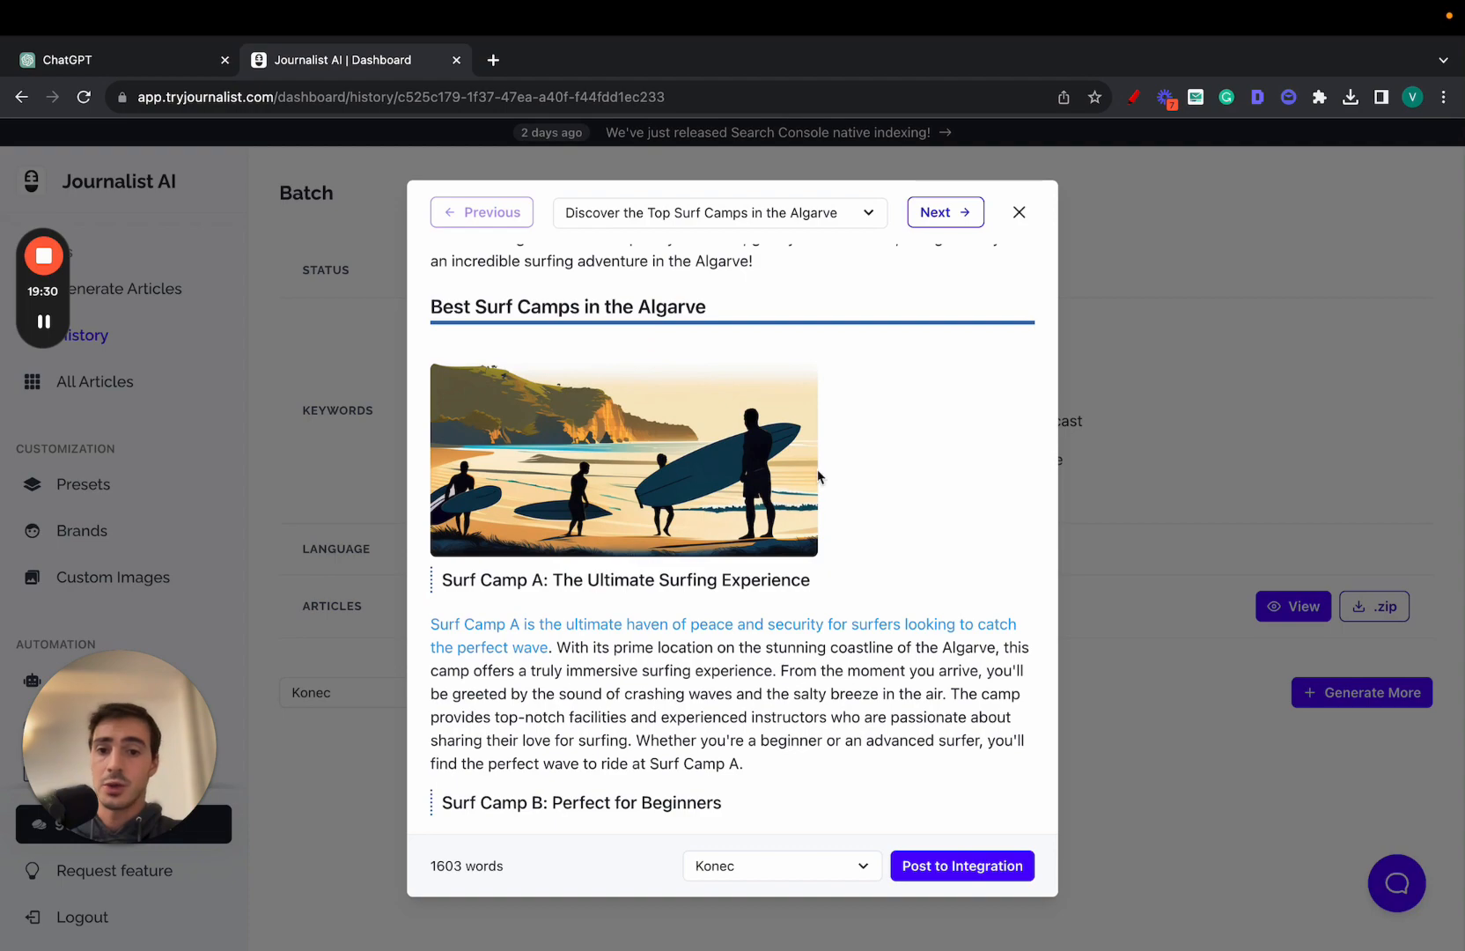
{"action": "scroll", "scroll_direction": "down", "scroll_amount": 3}
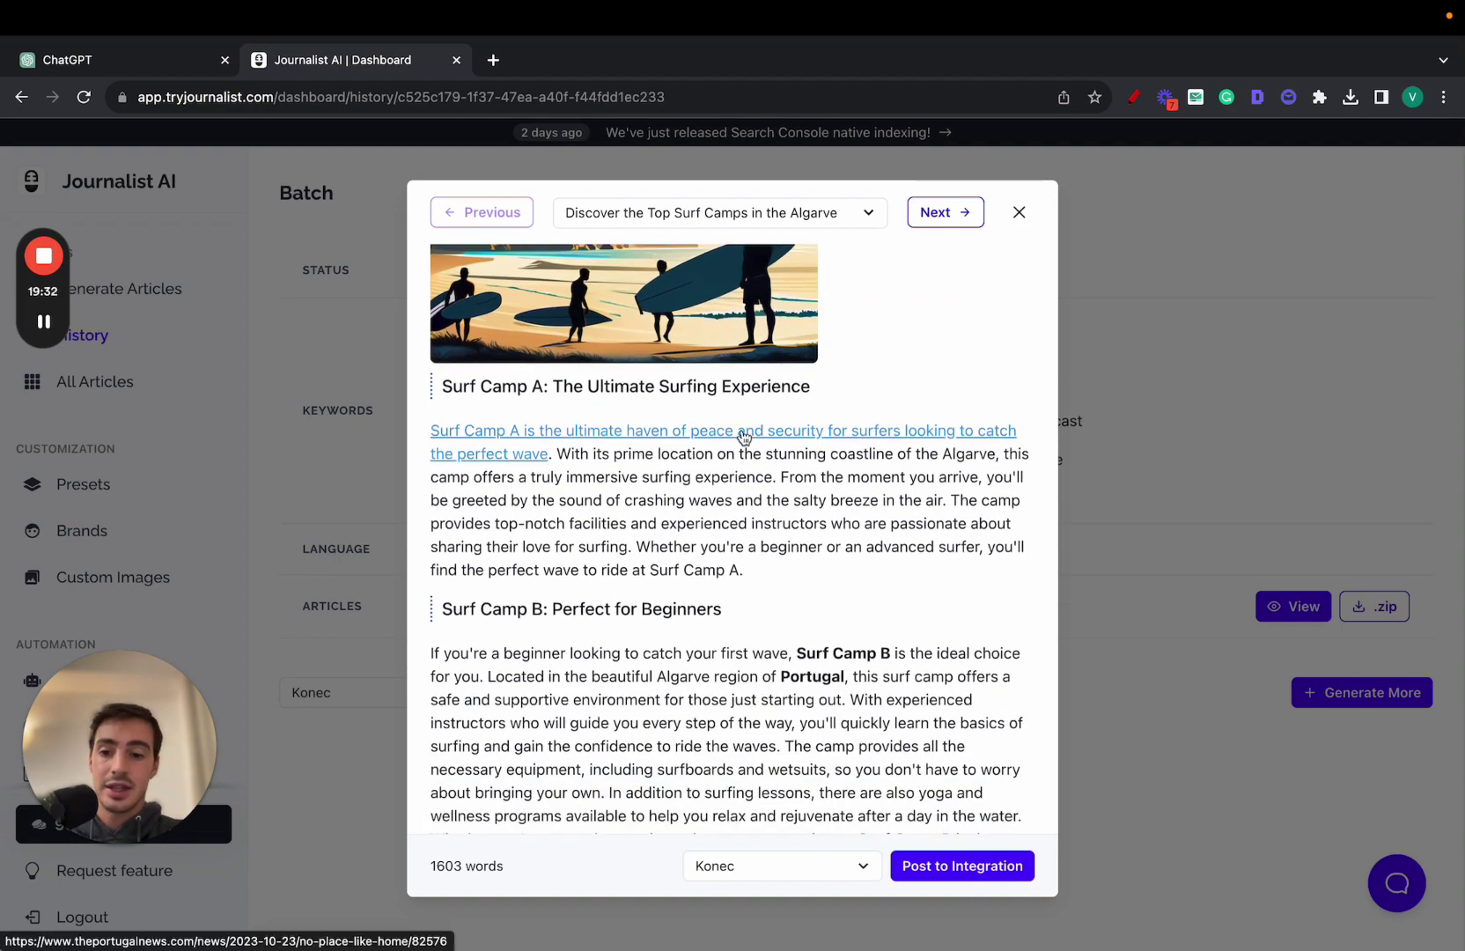
{"action": "scroll", "scroll_direction": "down", "scroll_amount": 3}
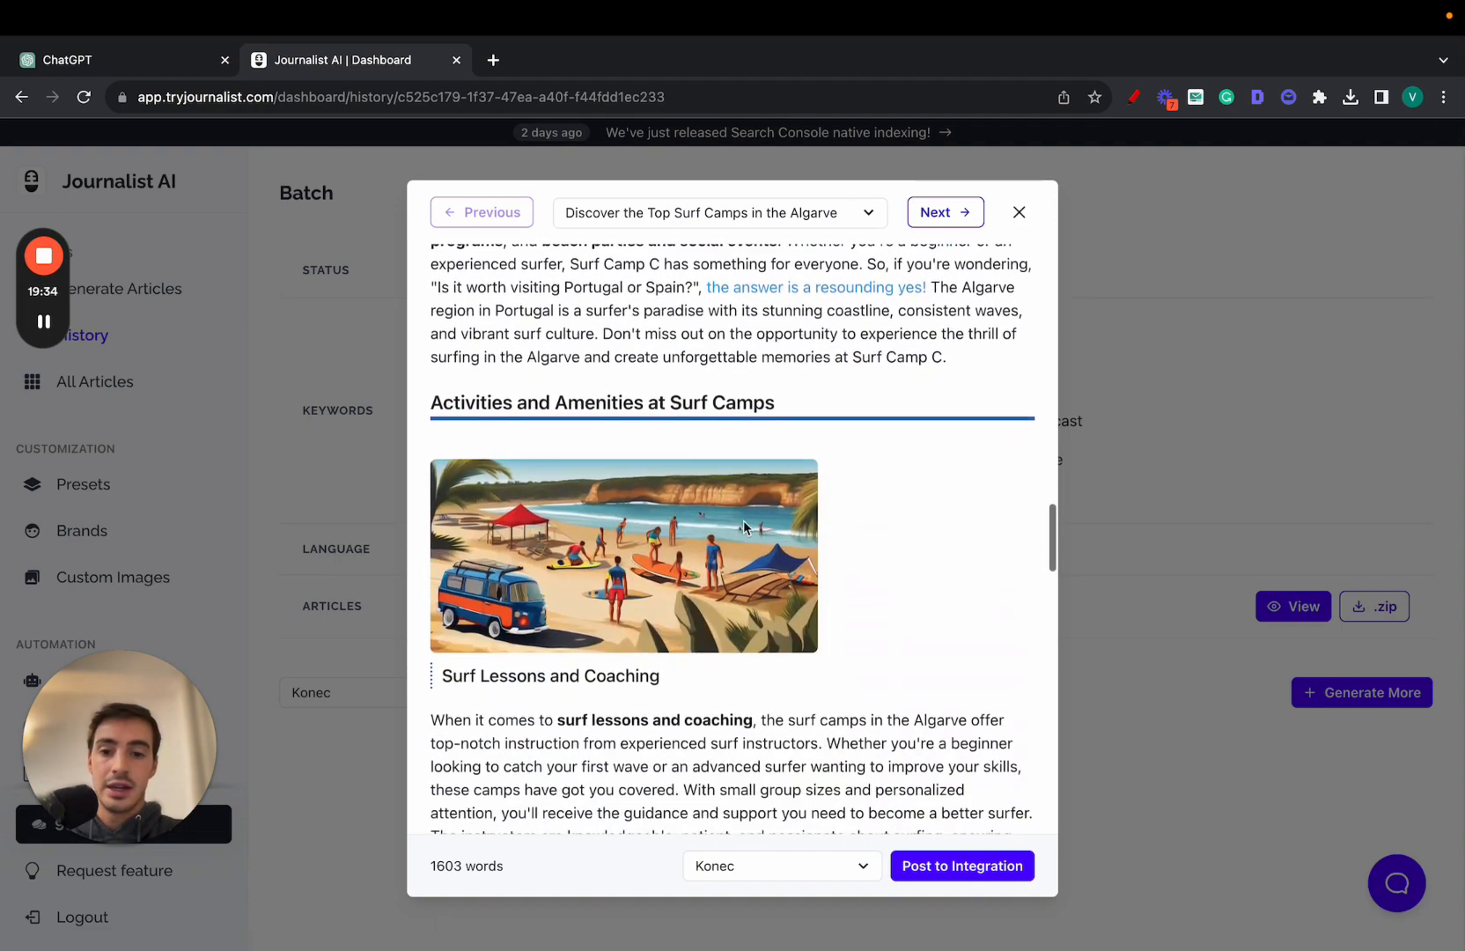
{"action": "scroll", "scroll_direction": "up", "scroll_amount": 3}
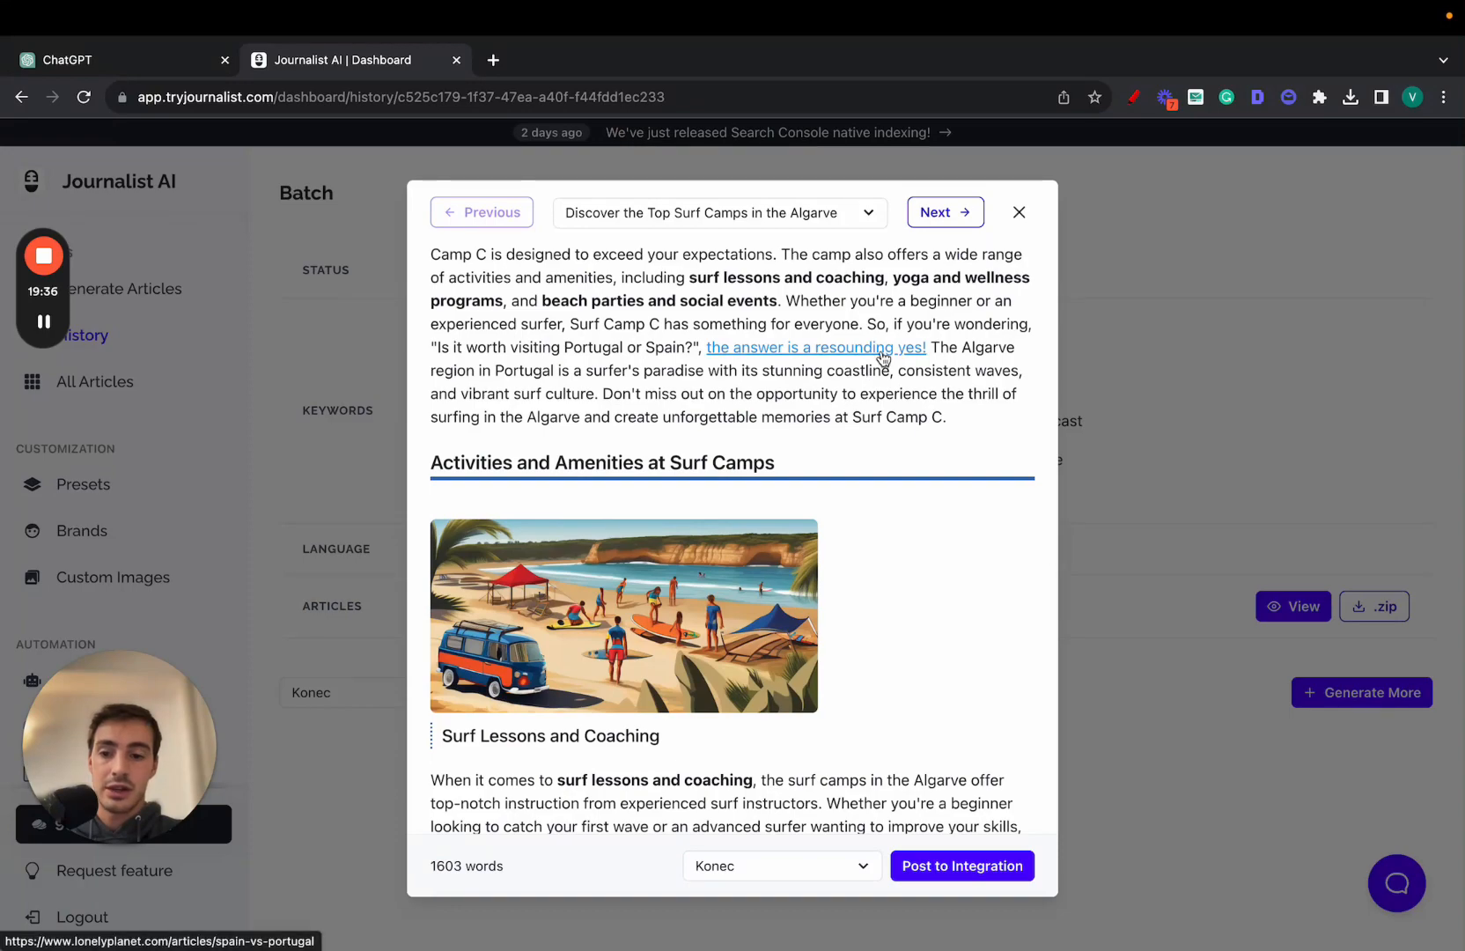
{"action": "scroll", "scroll_direction": "down", "scroll_amount": 3}
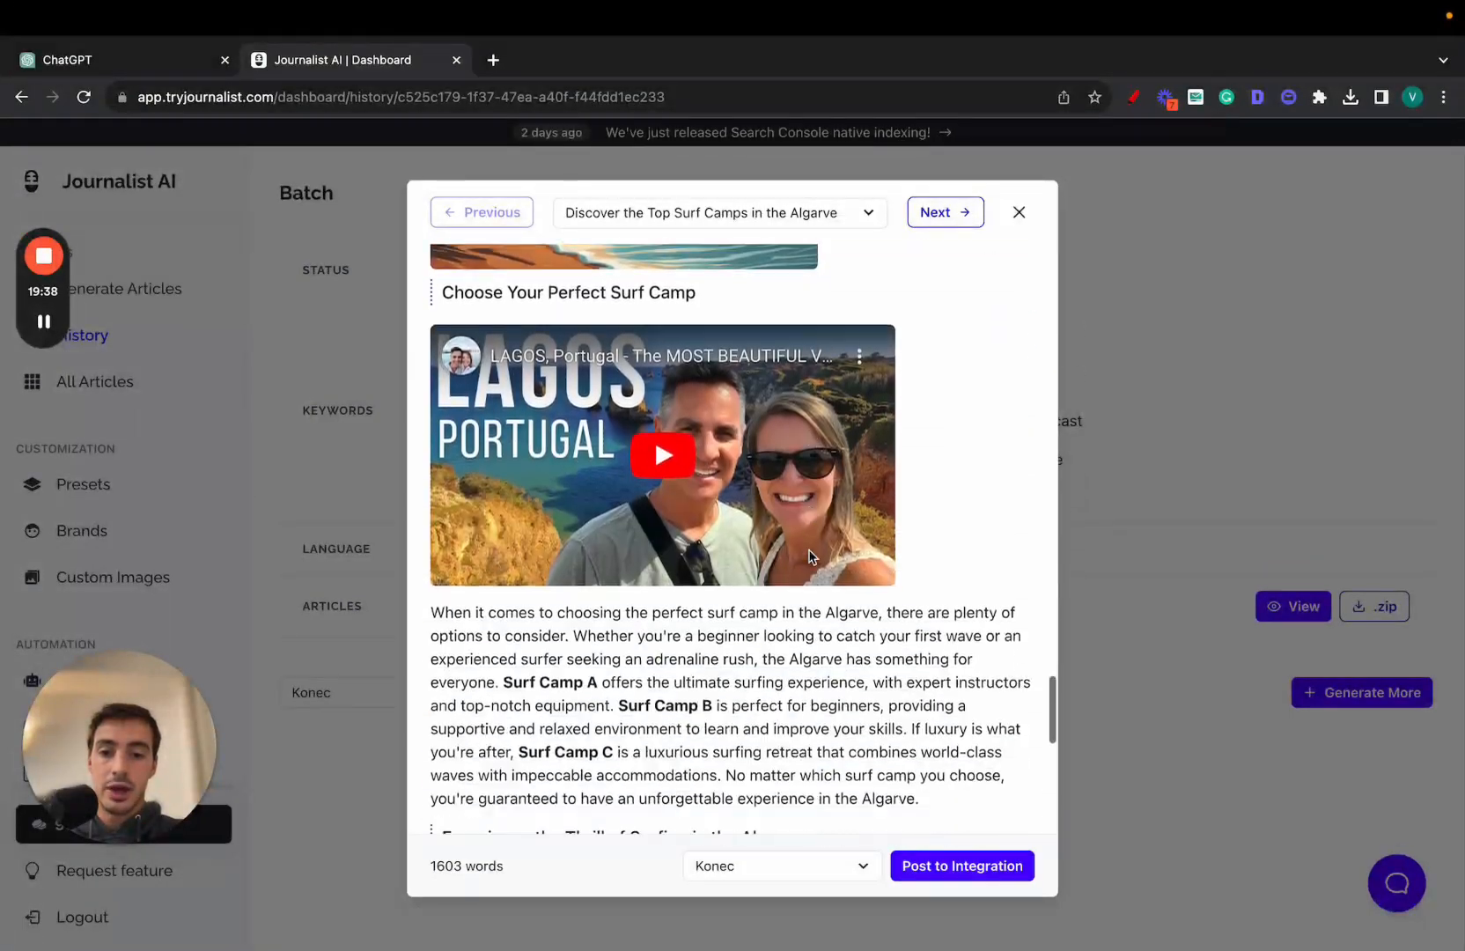
{"action": "scroll", "scroll_direction": "down", "scroll_amount": 3}
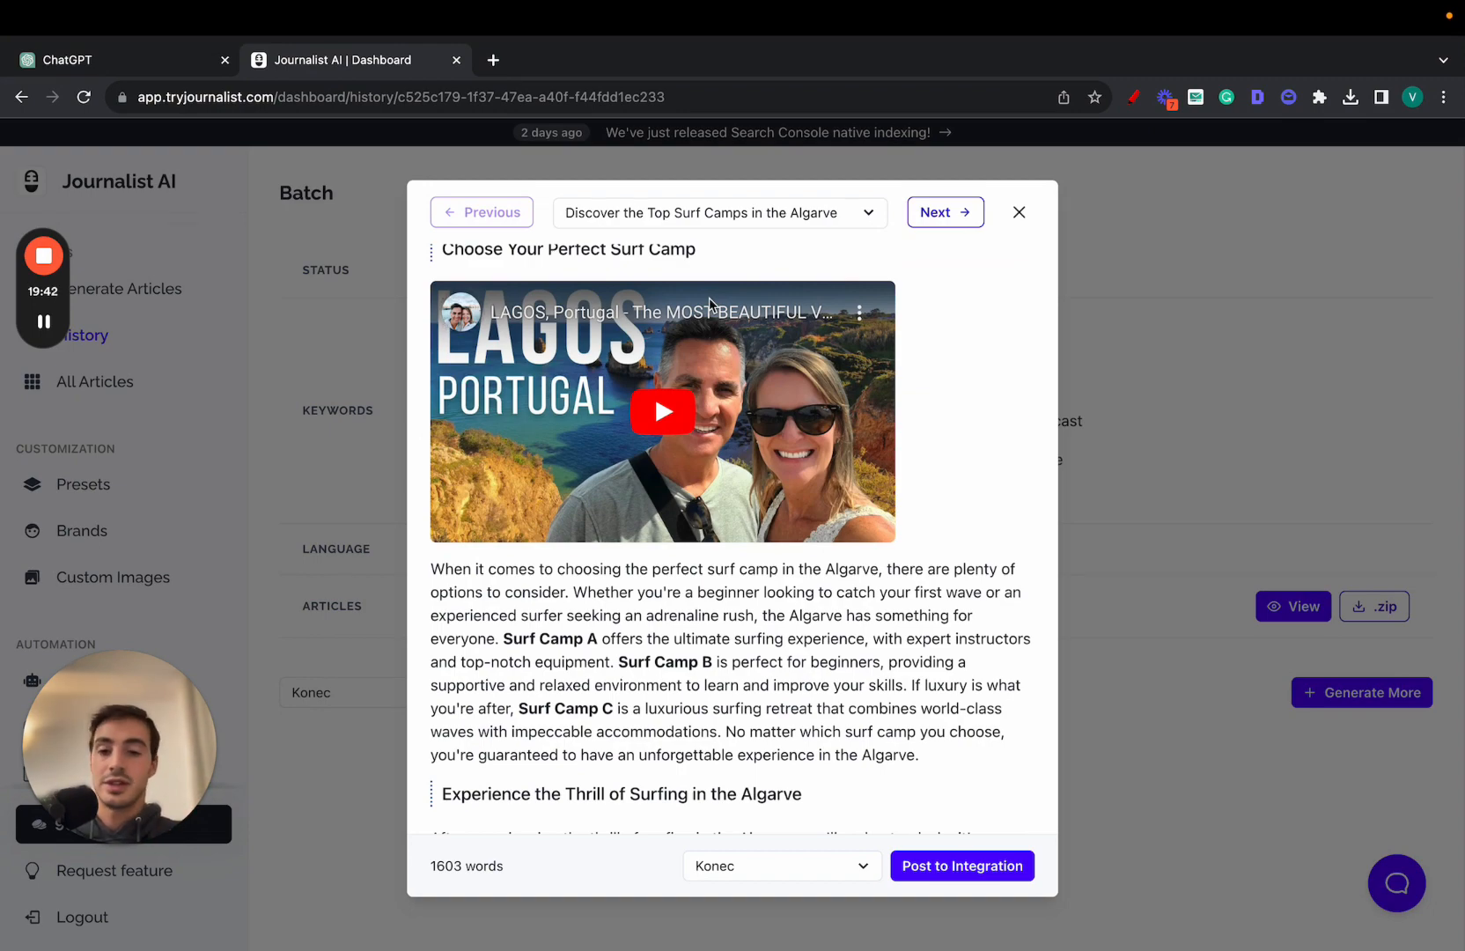
{"action": "scroll", "scroll_direction": "down", "scroll_amount": 3}
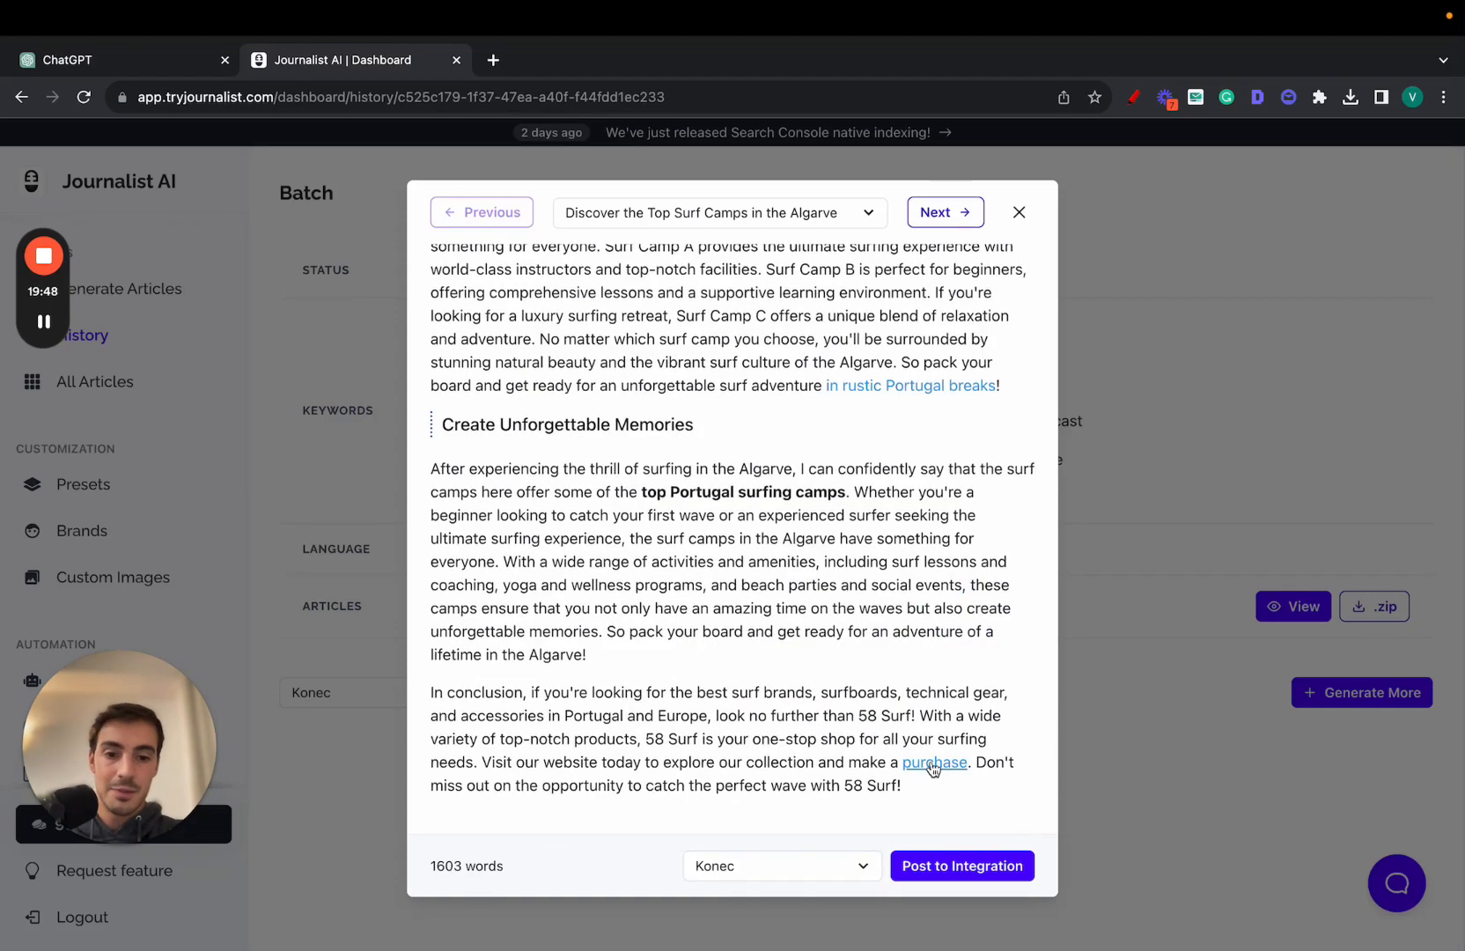
{"action": "left_click", "coordinate": [934, 763]}
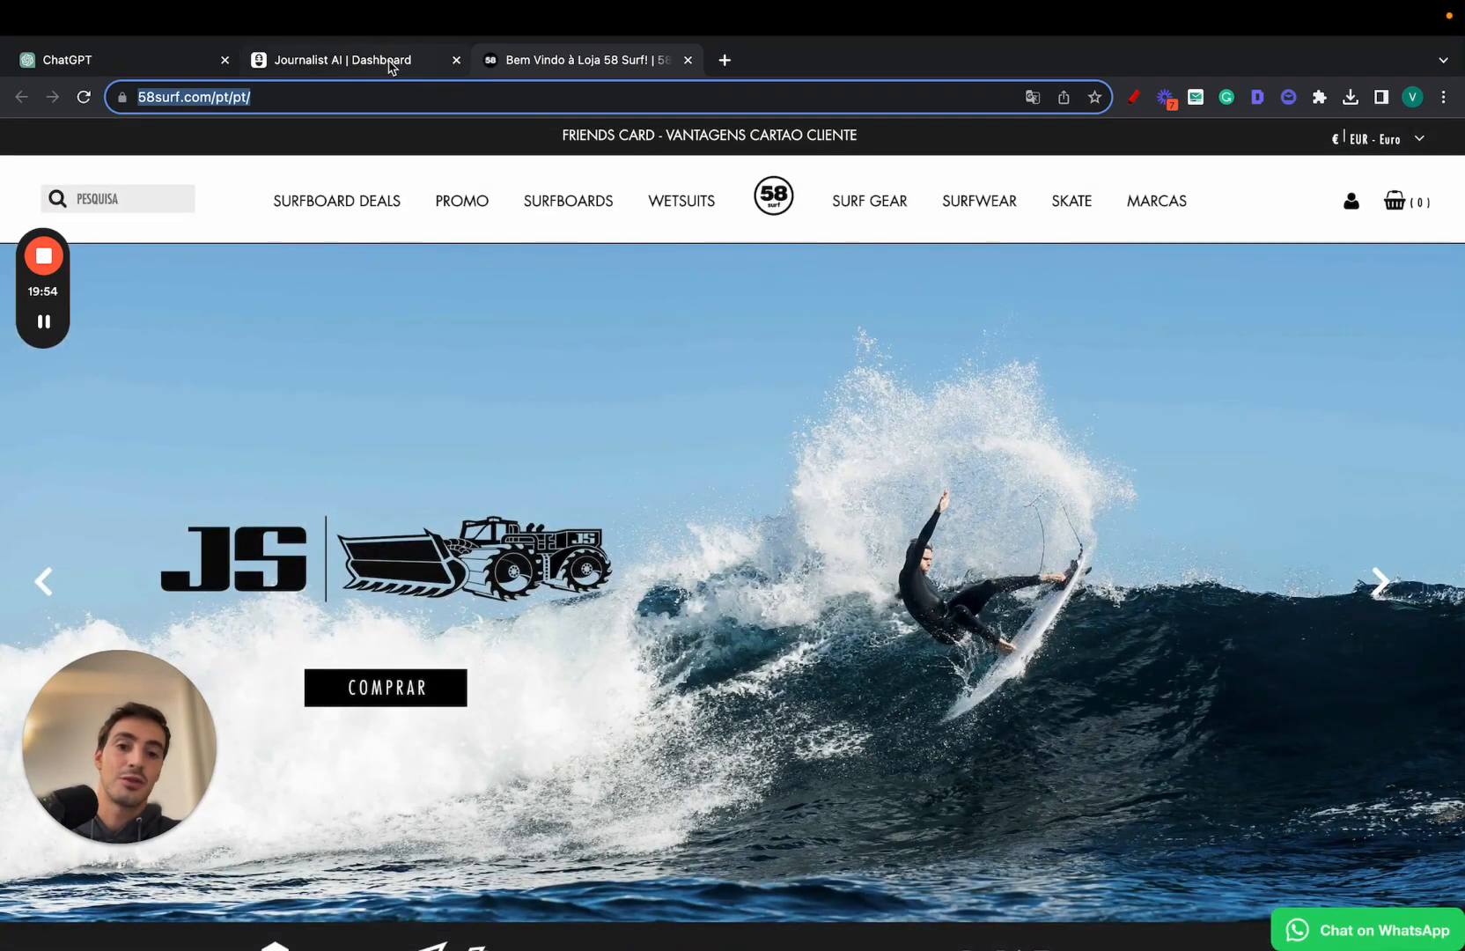
{"action": "left_click", "coordinate": [341, 60]}
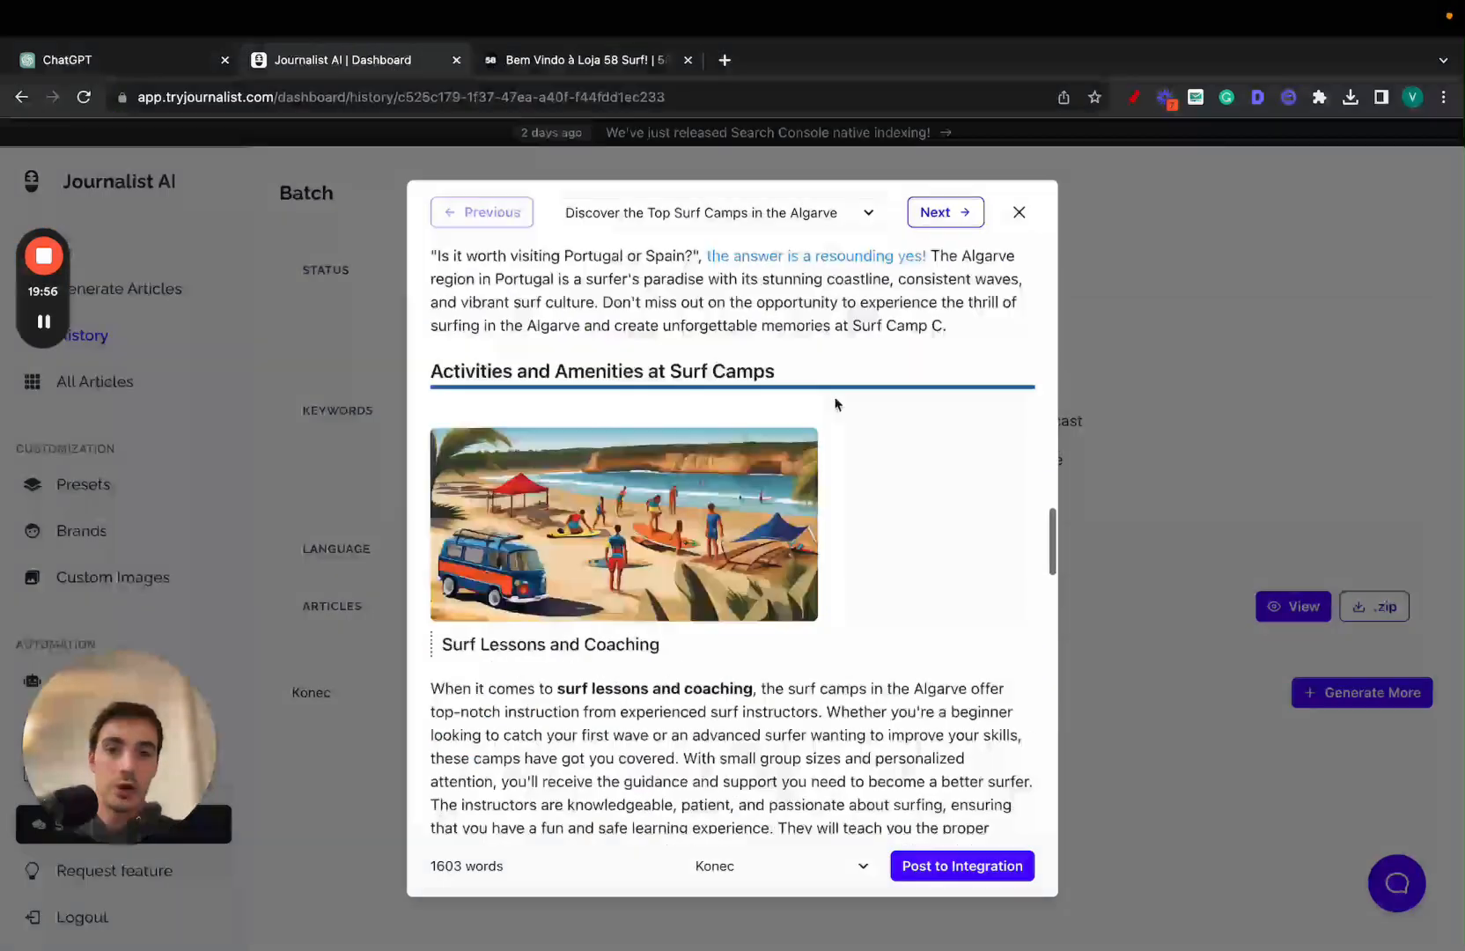
Step through the next batch articles up to 'Exploring Aljezur: A Surfer's Paradise' and close the preview.
{"action": "left_click", "coordinate": [943, 212]}
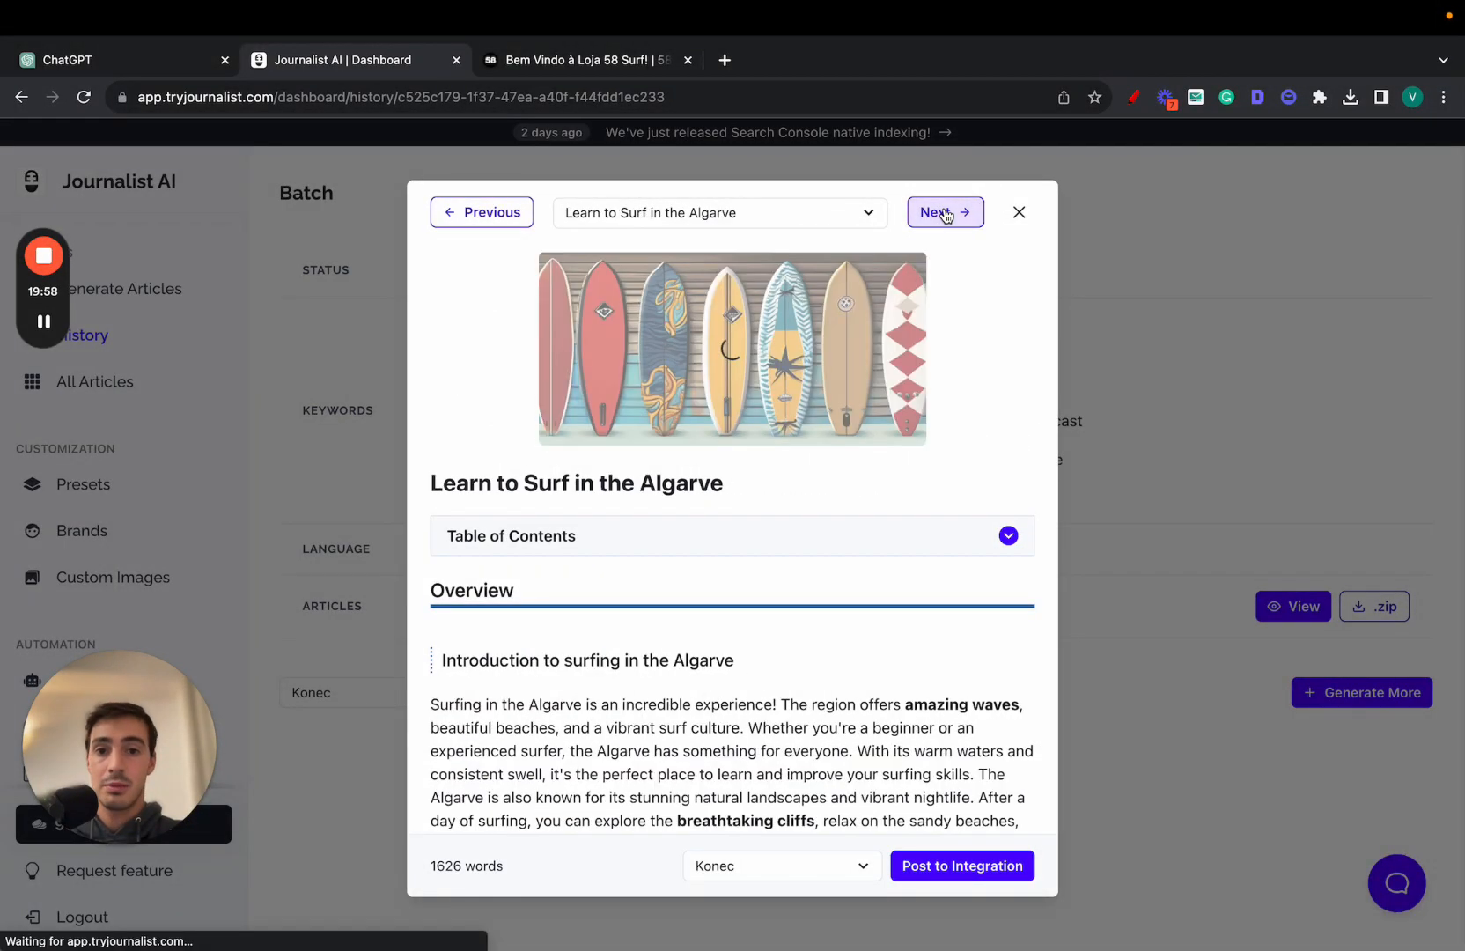
{"action": "left_click", "coordinate": [945, 213]}
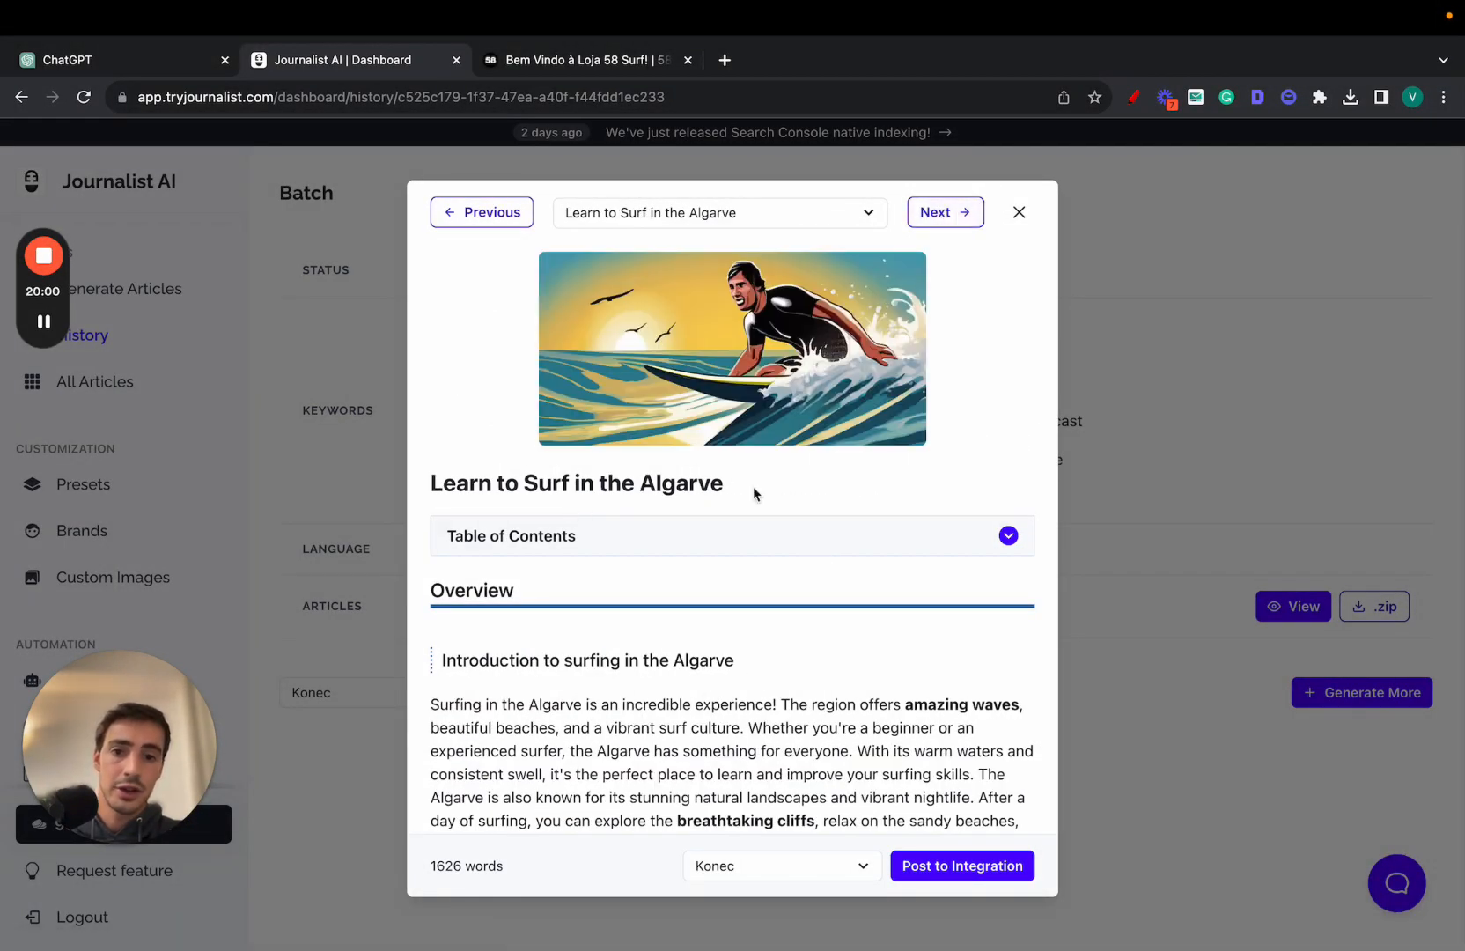
{"action": "mouse_move", "coordinate": [866, 317]}
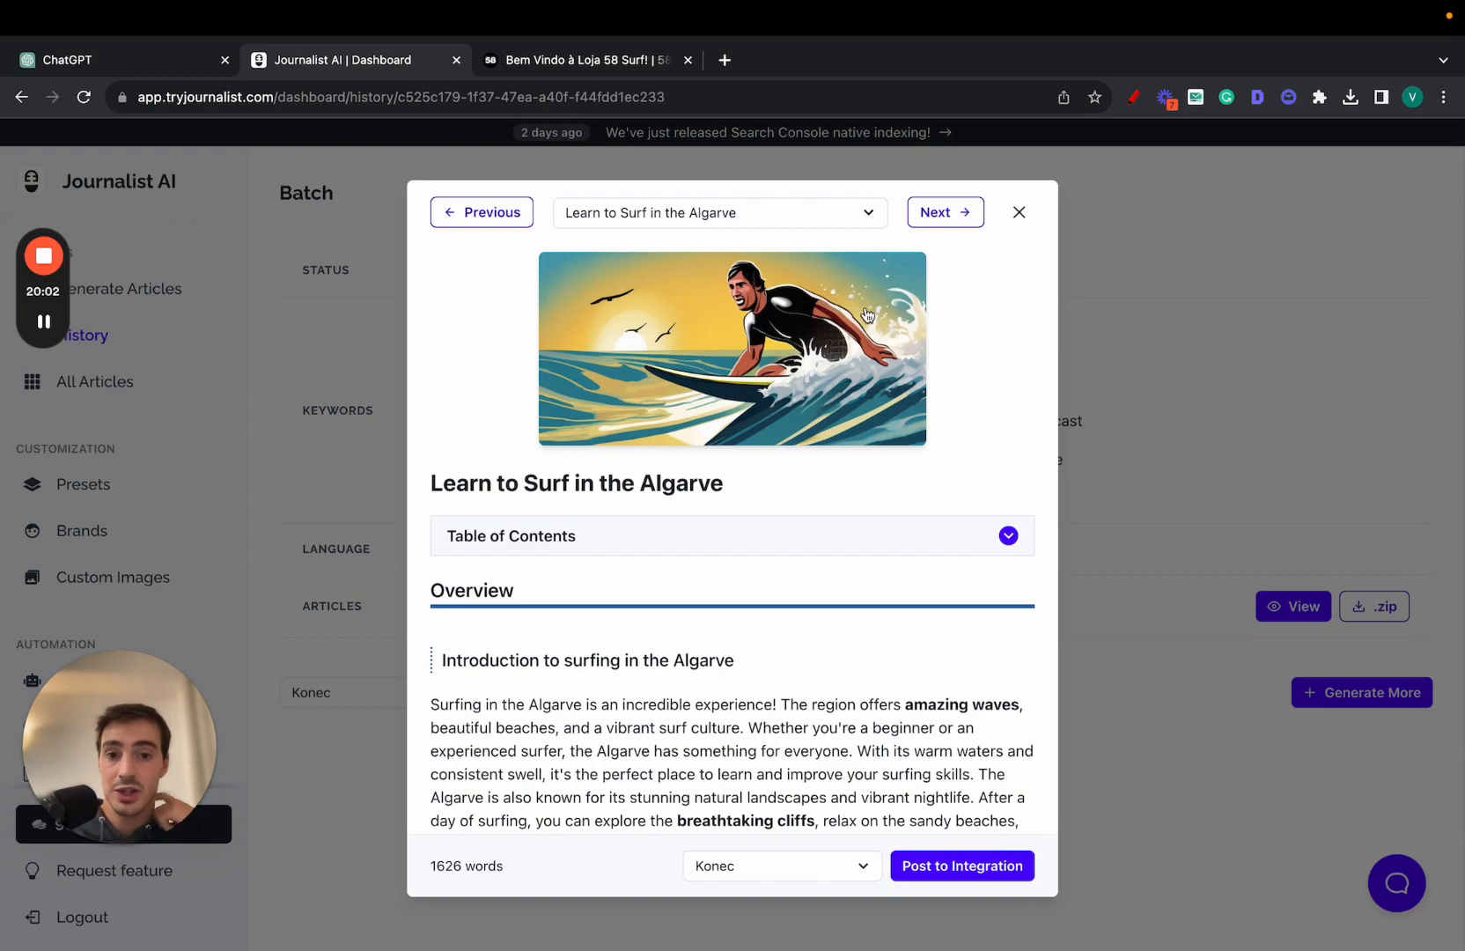
{"action": "mouse_move", "coordinate": [902, 332]}
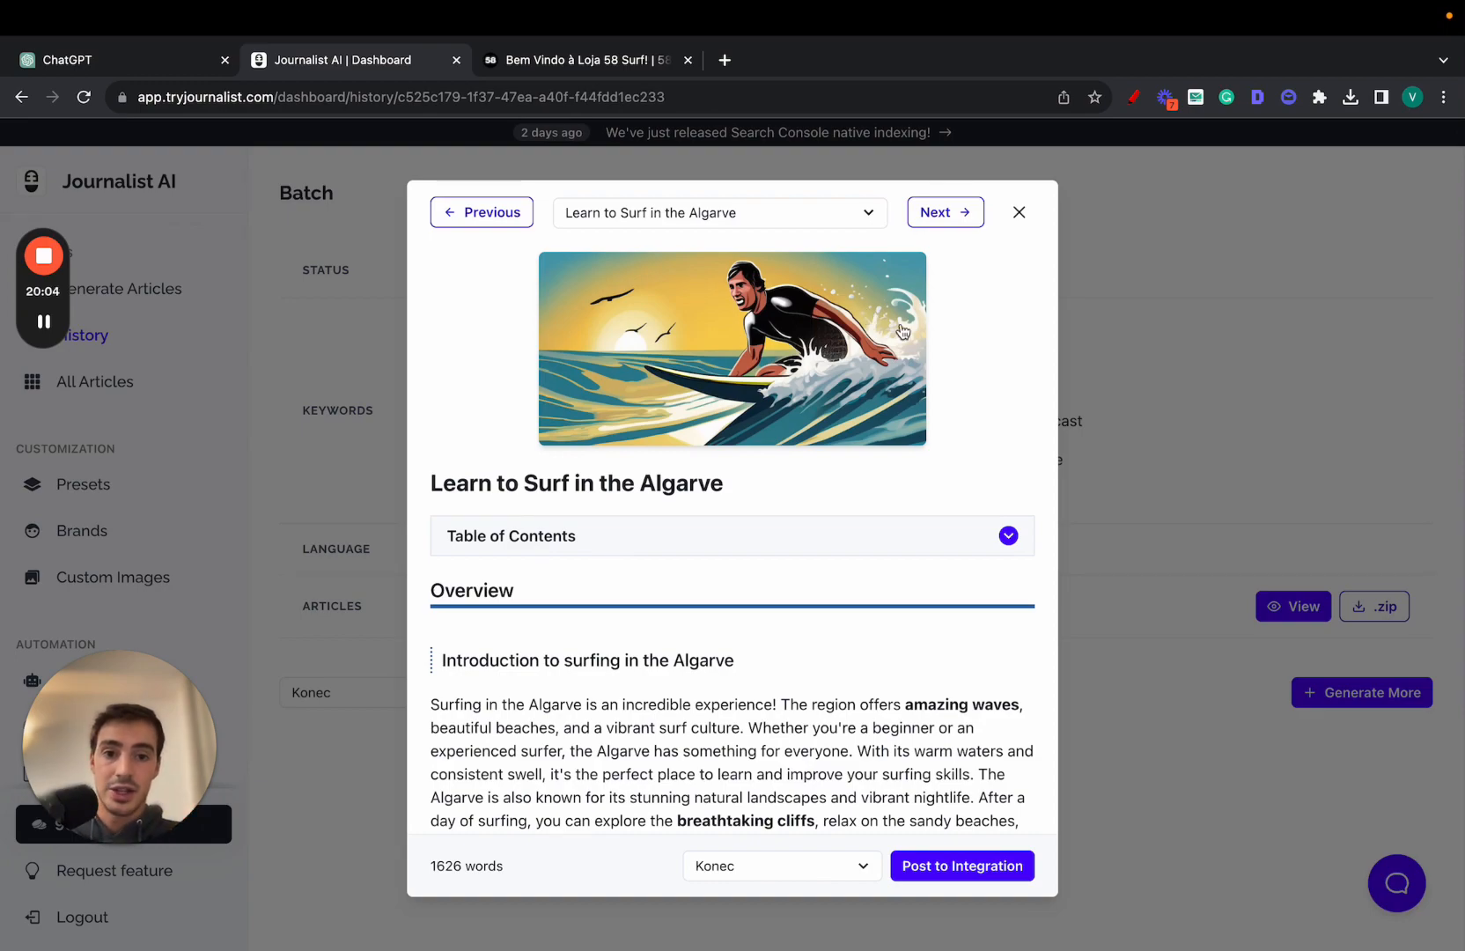
{"action": "scroll", "scroll_direction": "down", "scroll_amount": 3}
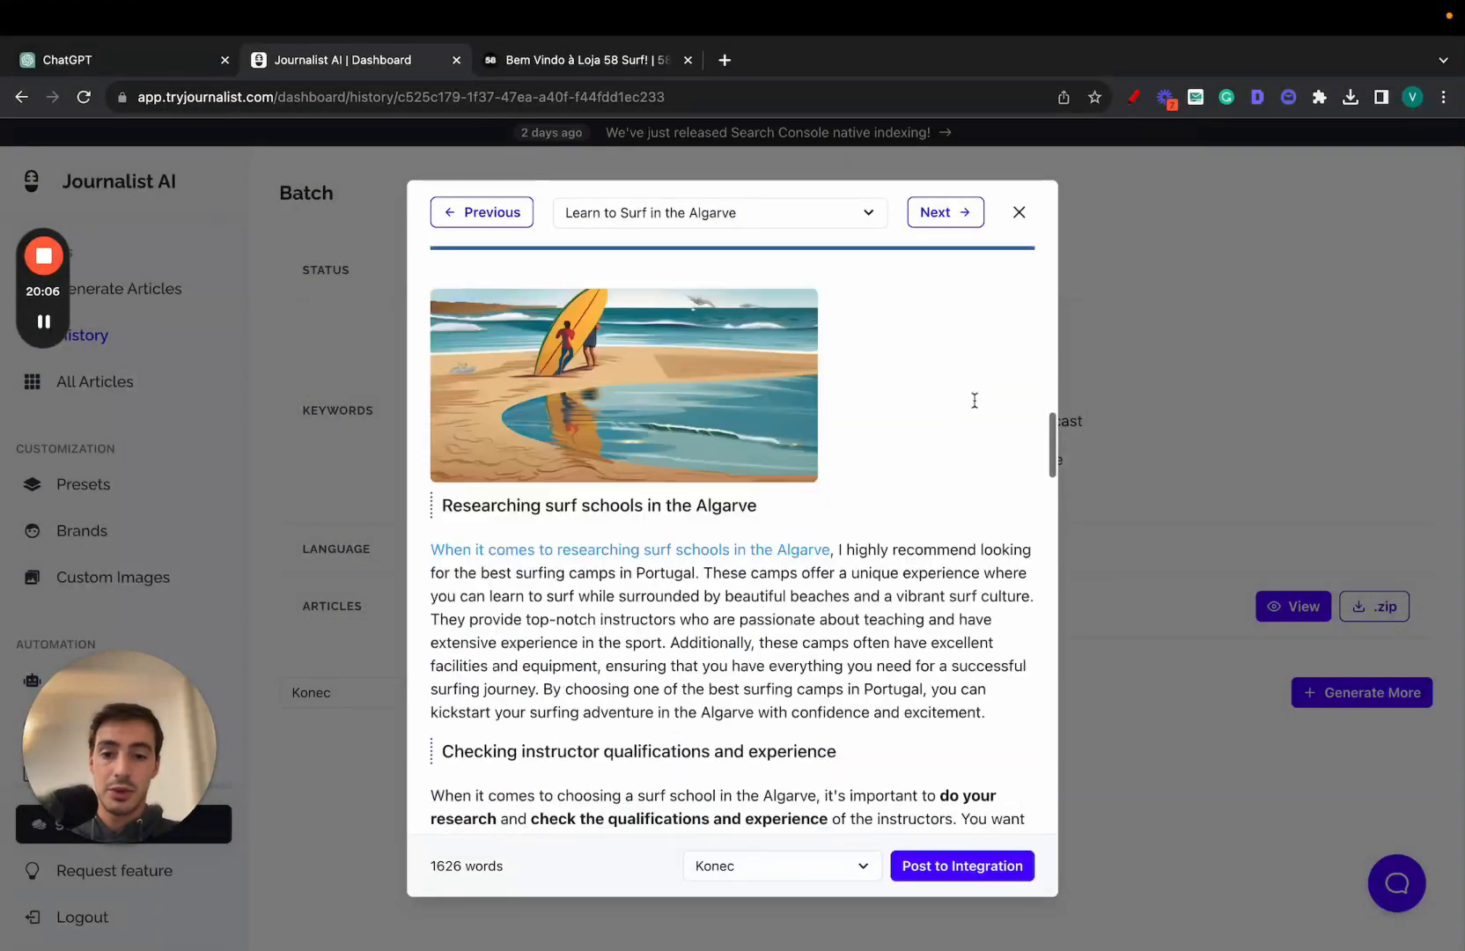
{"action": "scroll", "scroll_direction": "down", "scroll_amount": 3}
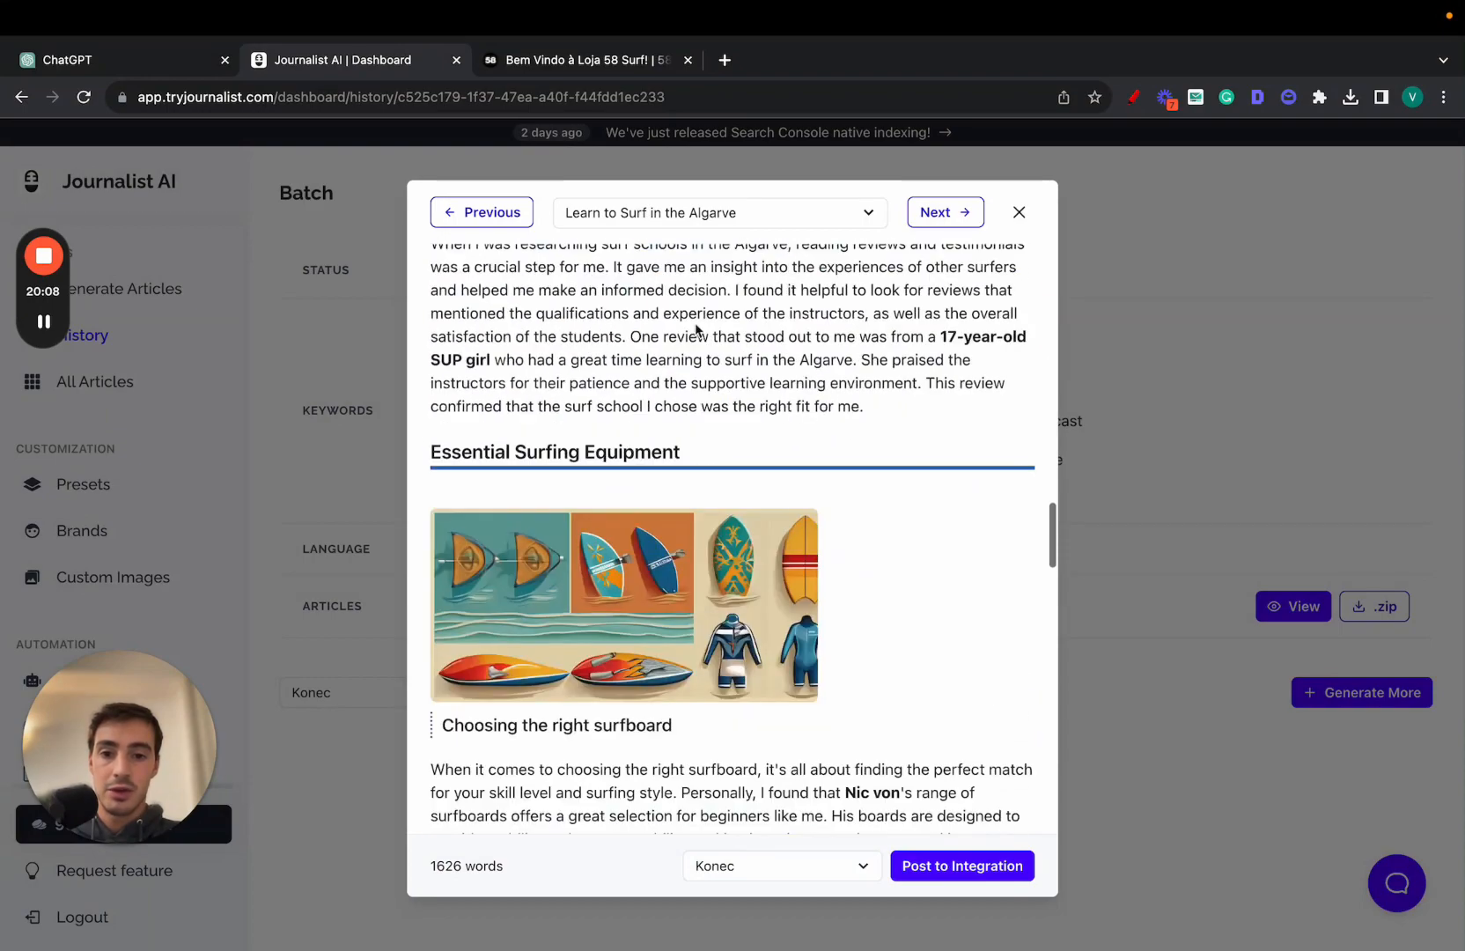
{"action": "scroll", "scroll_direction": "up", "scroll_amount": 3}
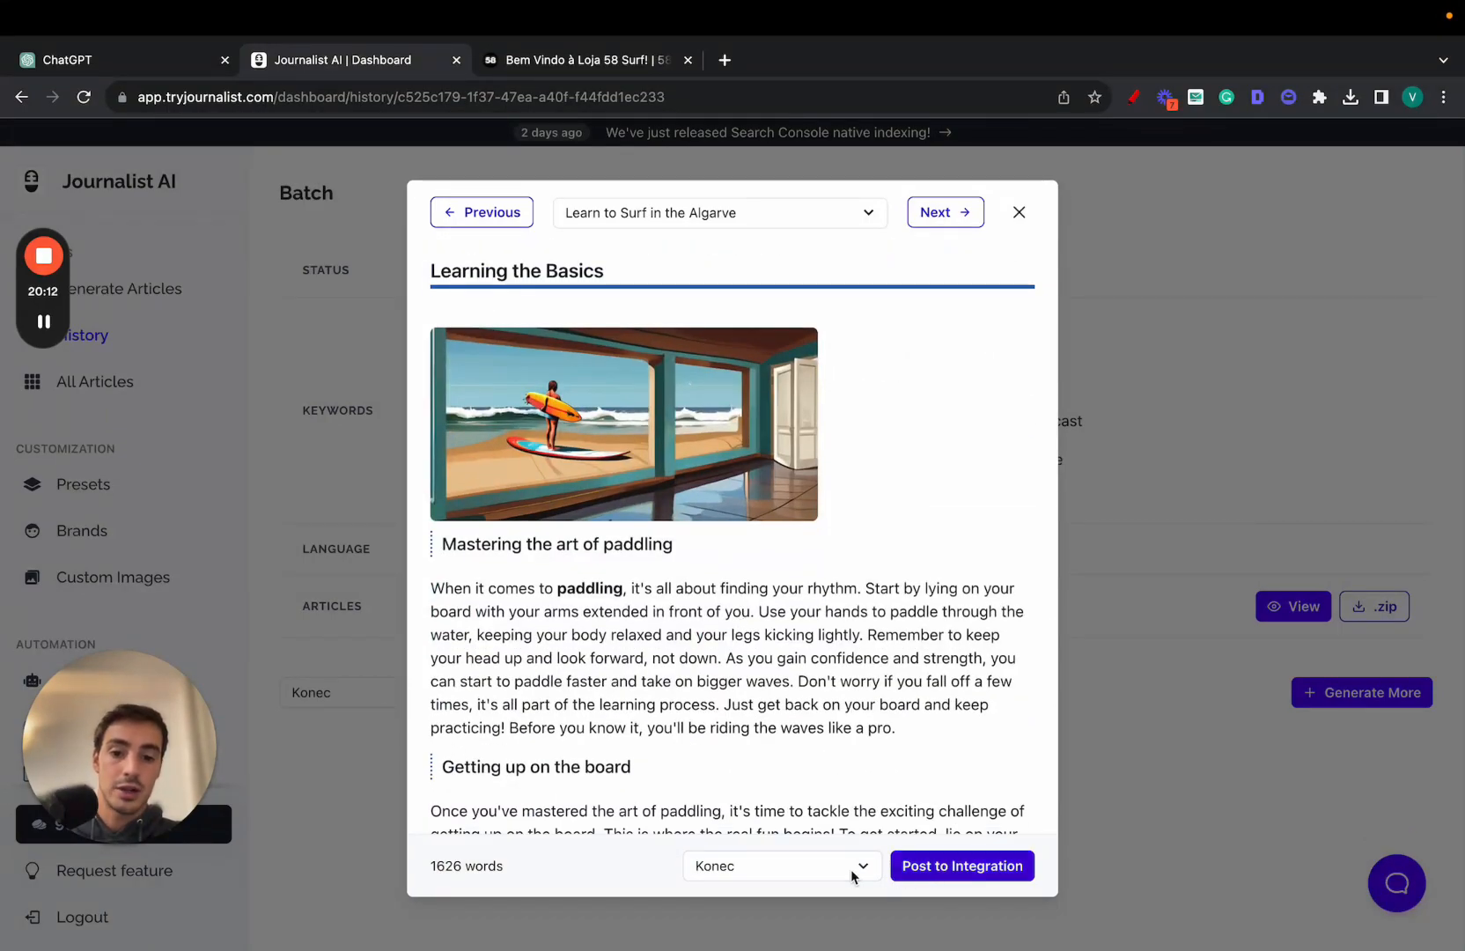
{"action": "mouse_move", "coordinate": [851, 526]}
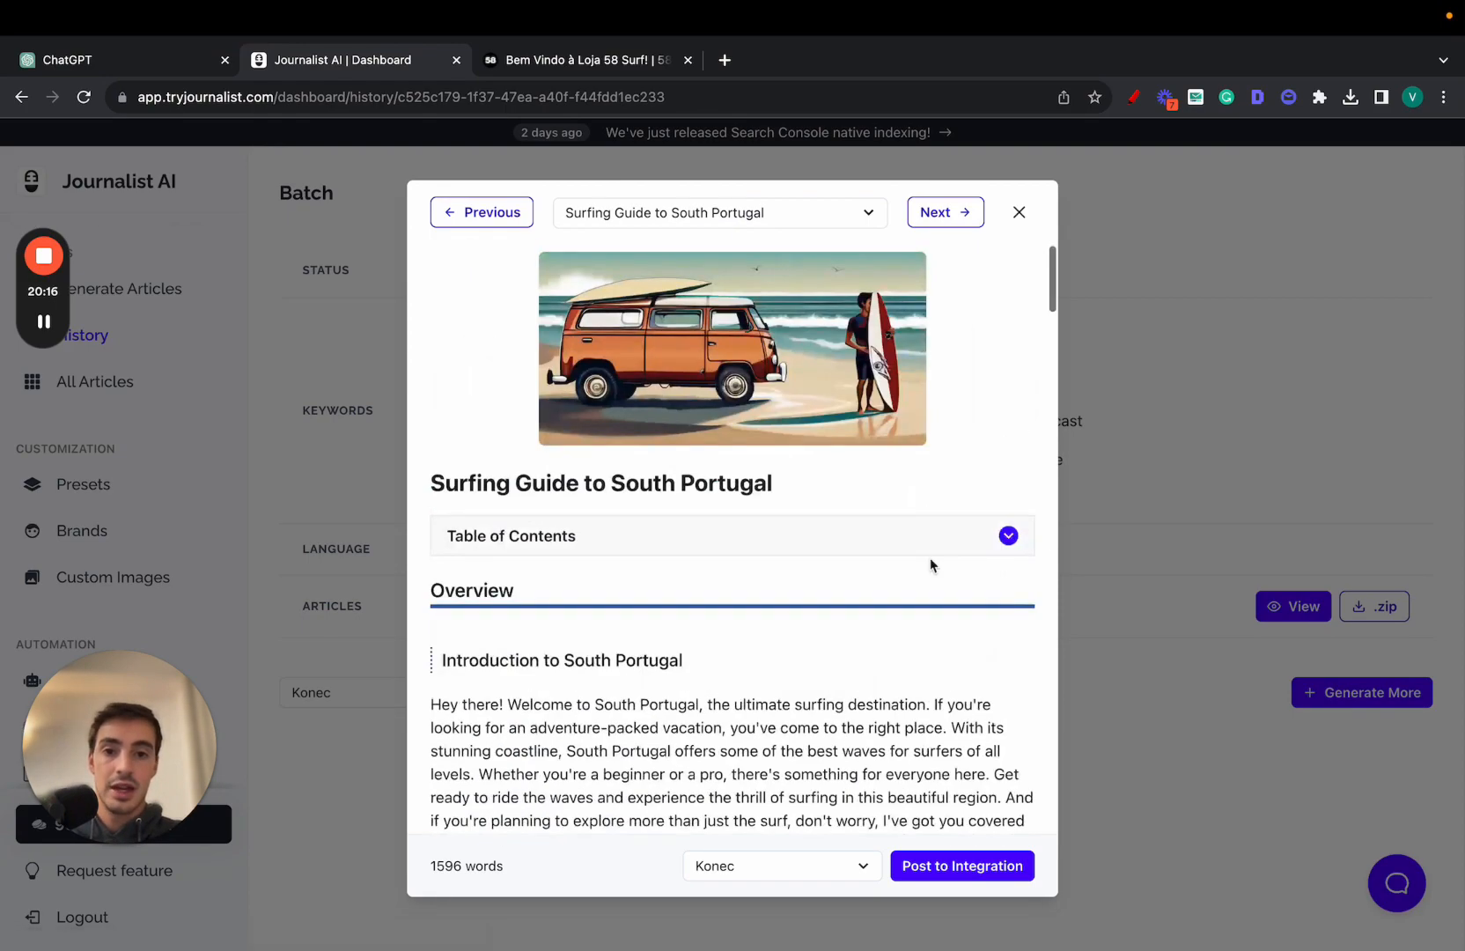
{"action": "left_click", "coordinate": [944, 213]}
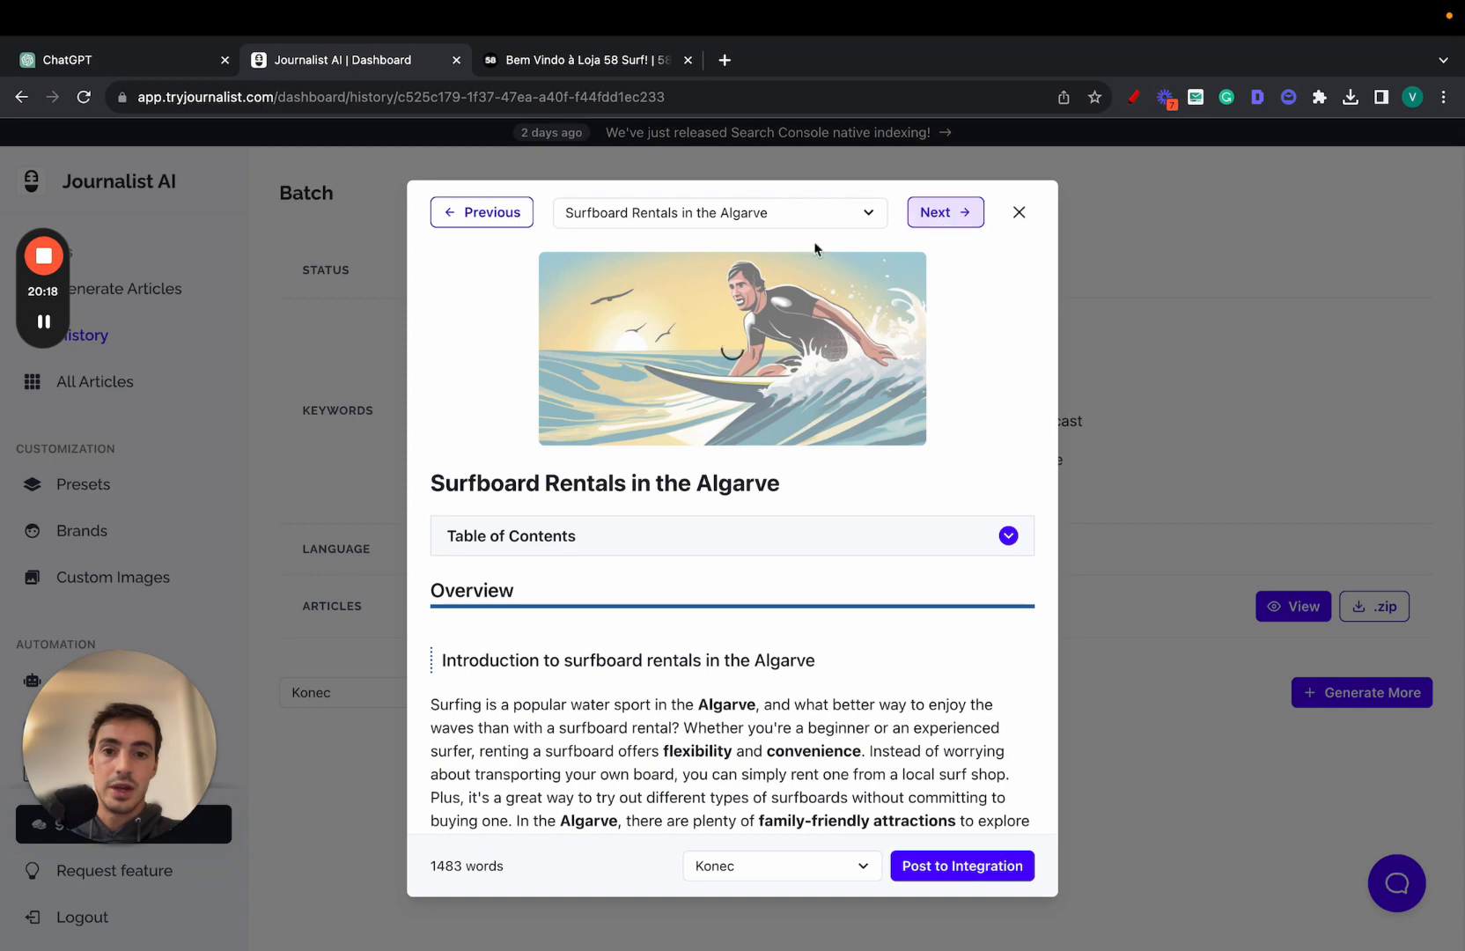
{"action": "left_click", "coordinate": [945, 212]}
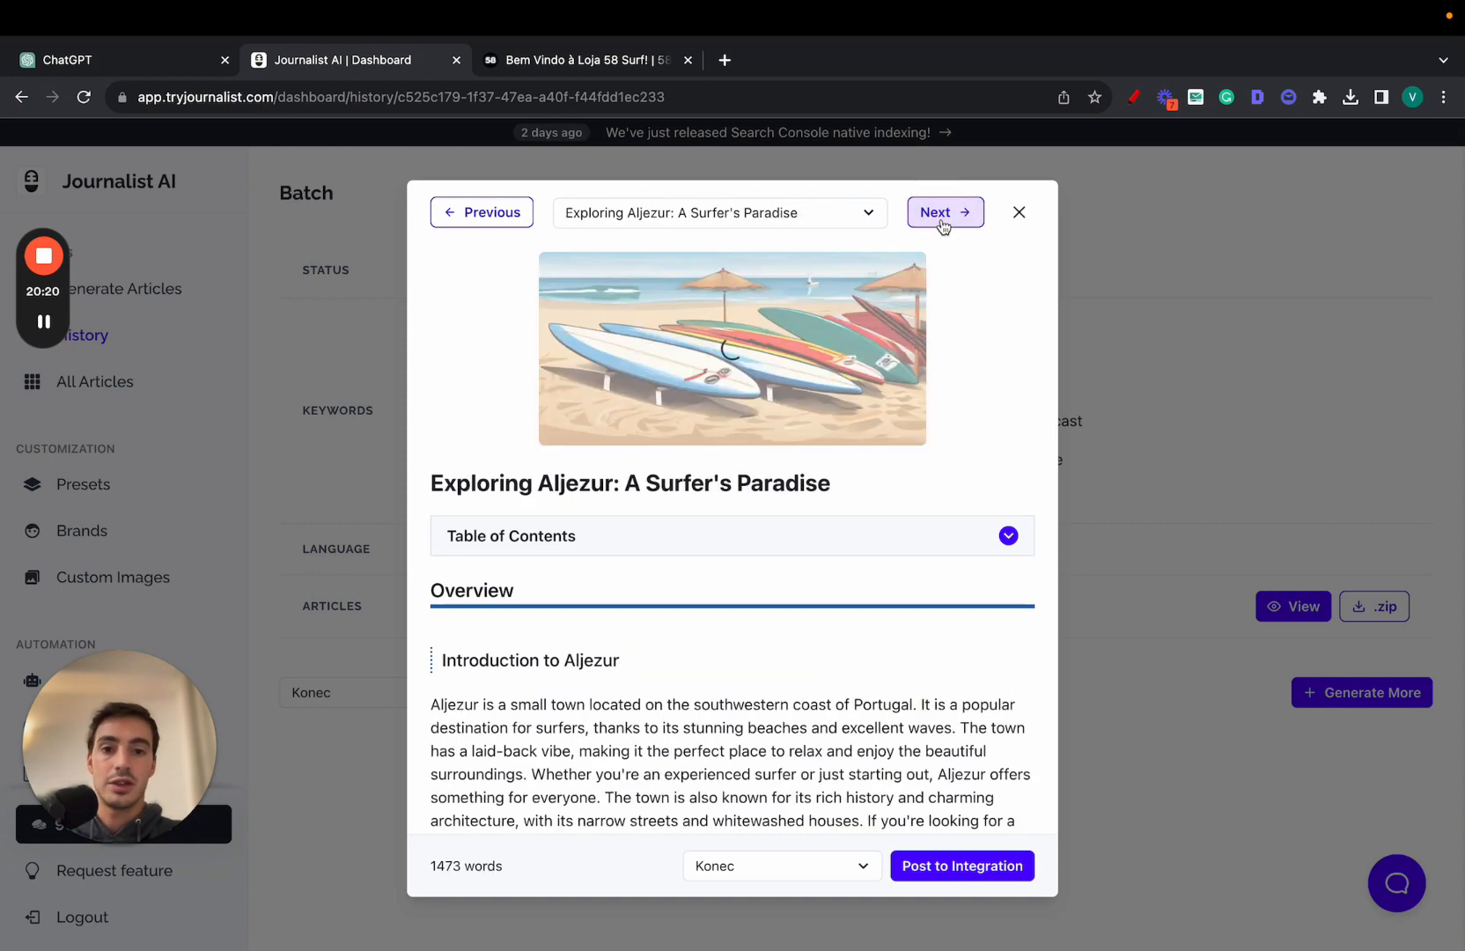
{"action": "left_click", "coordinate": [1019, 212]}
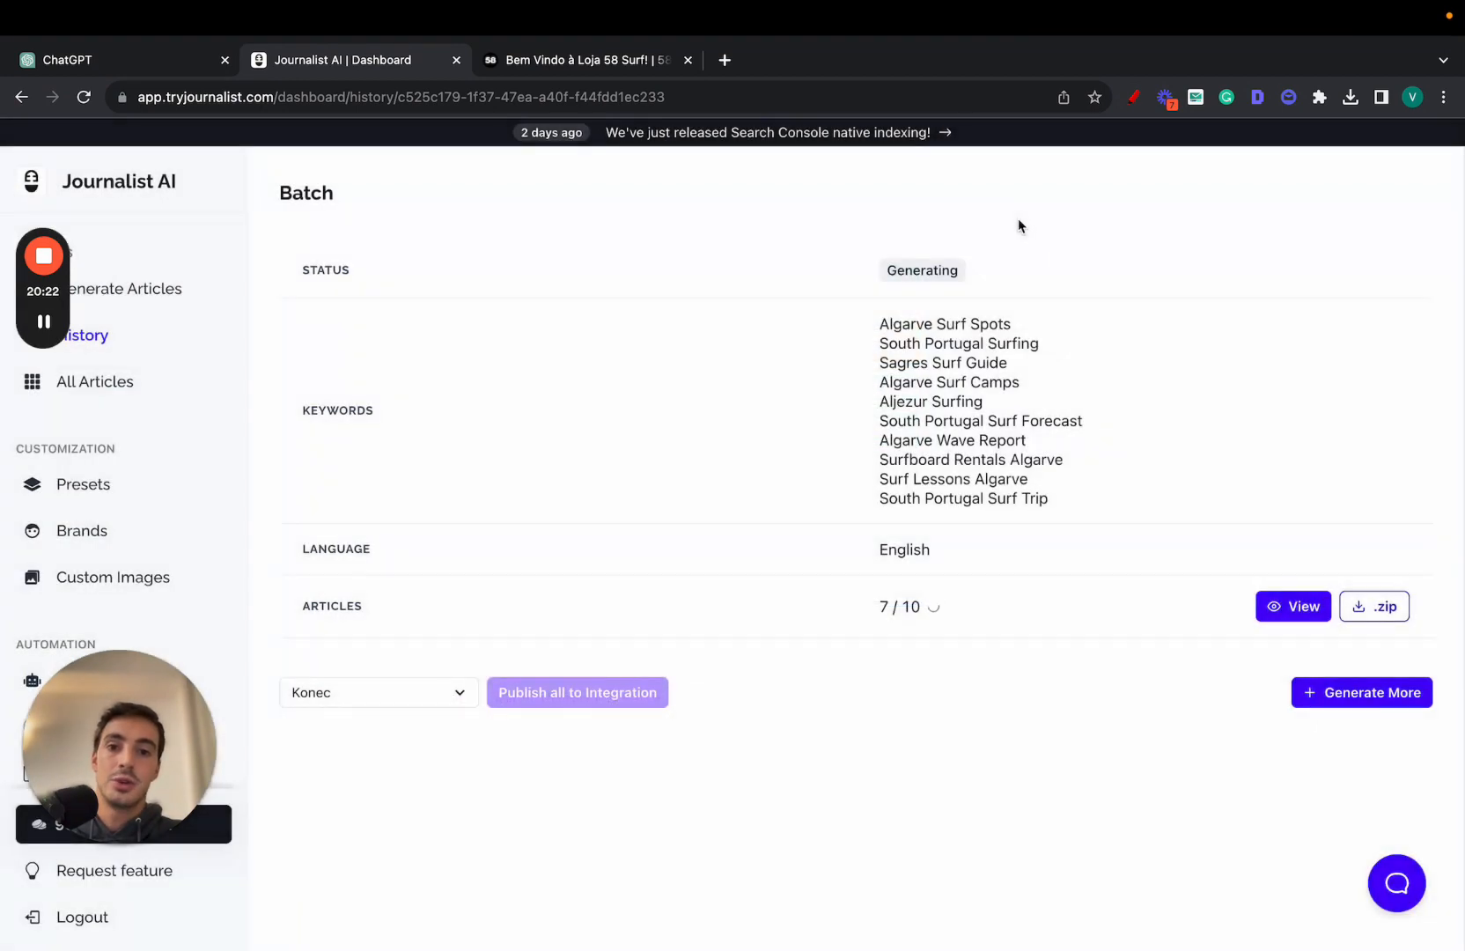
Reopen the preview, select 'Aljezur' in the article title, and close it.
{"action": "left_click", "coordinate": [1293, 605]}
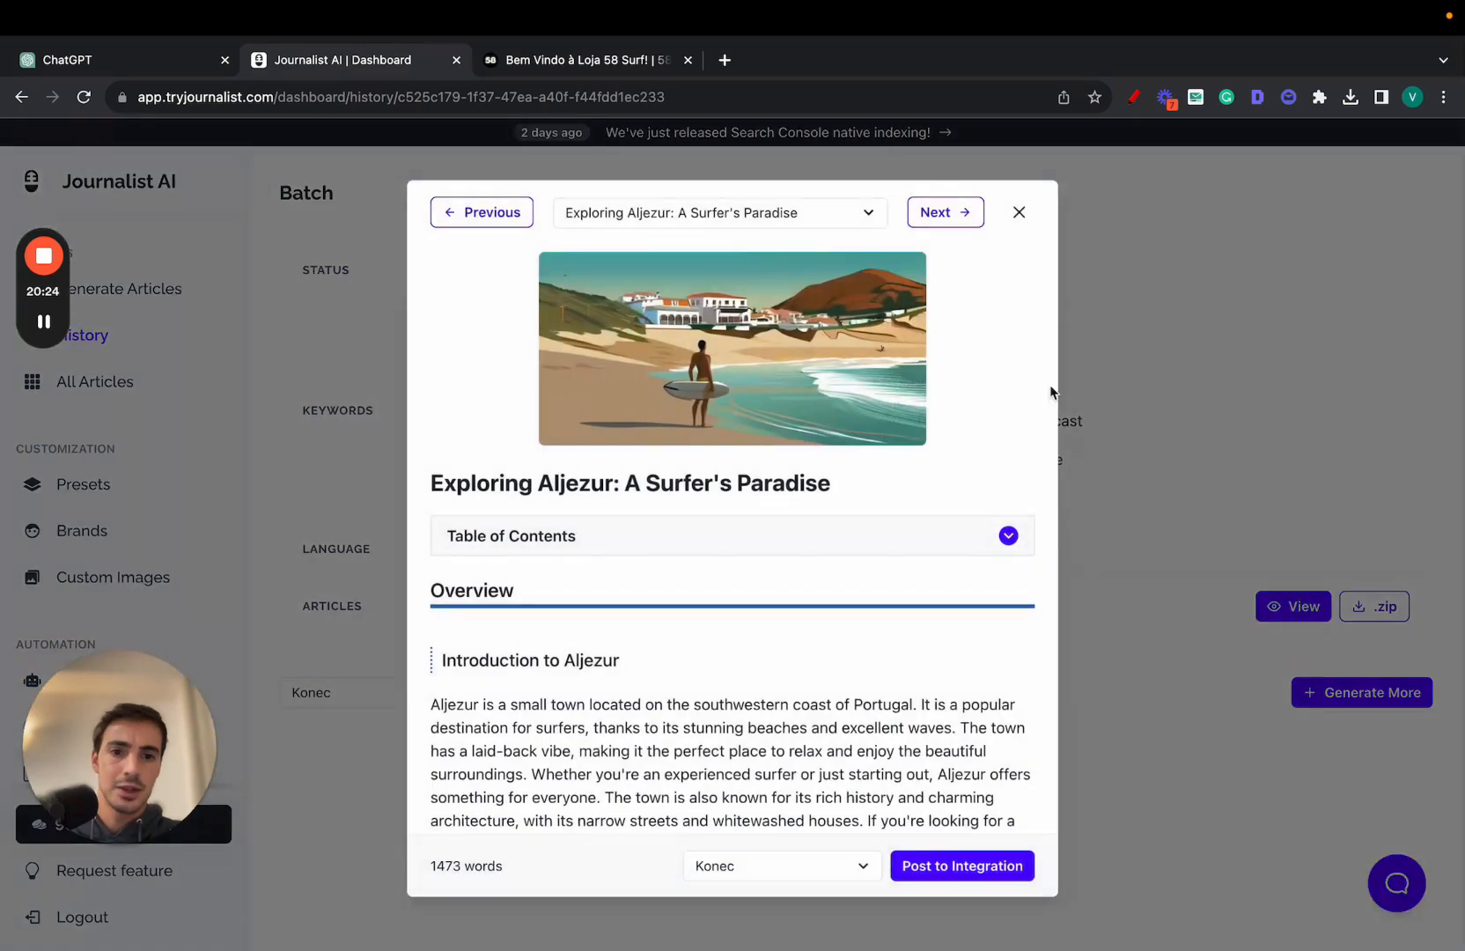
{"action": "mouse_move", "coordinate": [845, 384]}
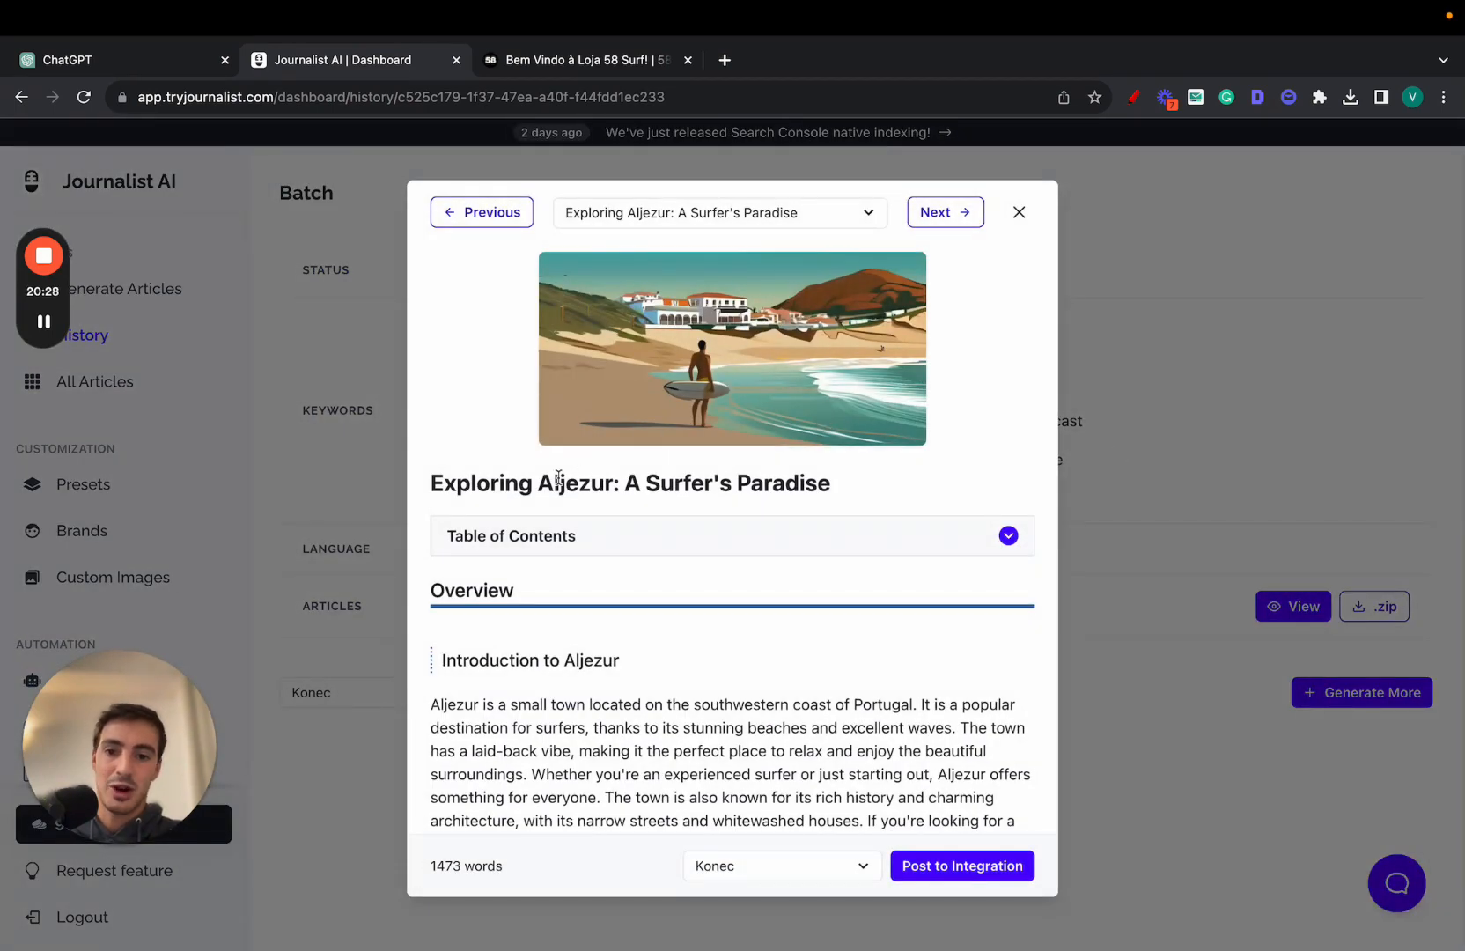
{"action": "double_click", "coordinate": [574, 483]}
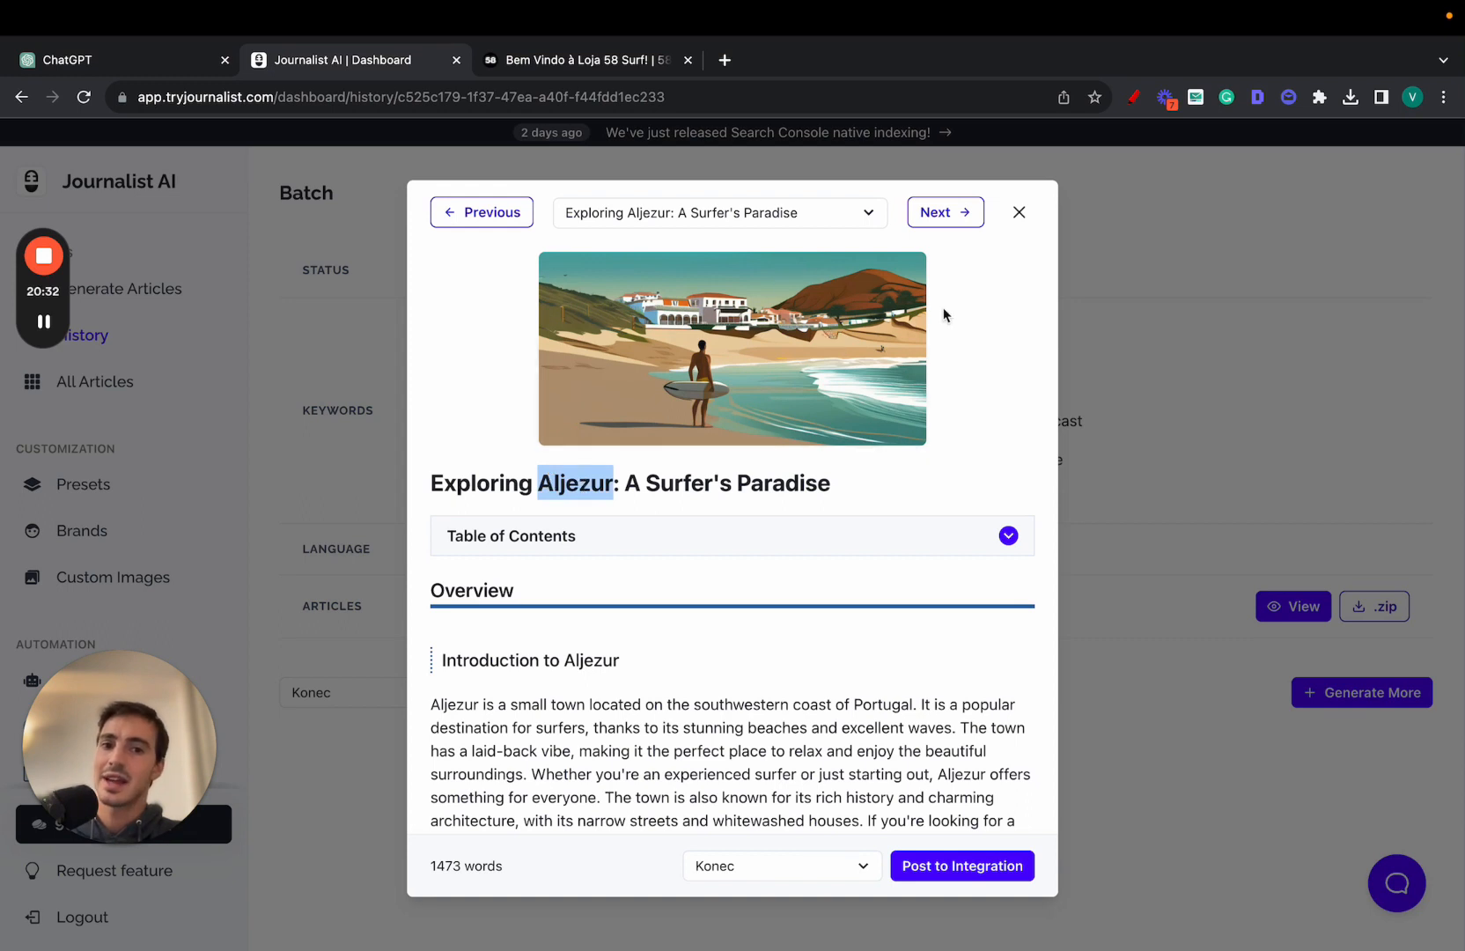
{"action": "mouse_move", "coordinate": [782, 384]}
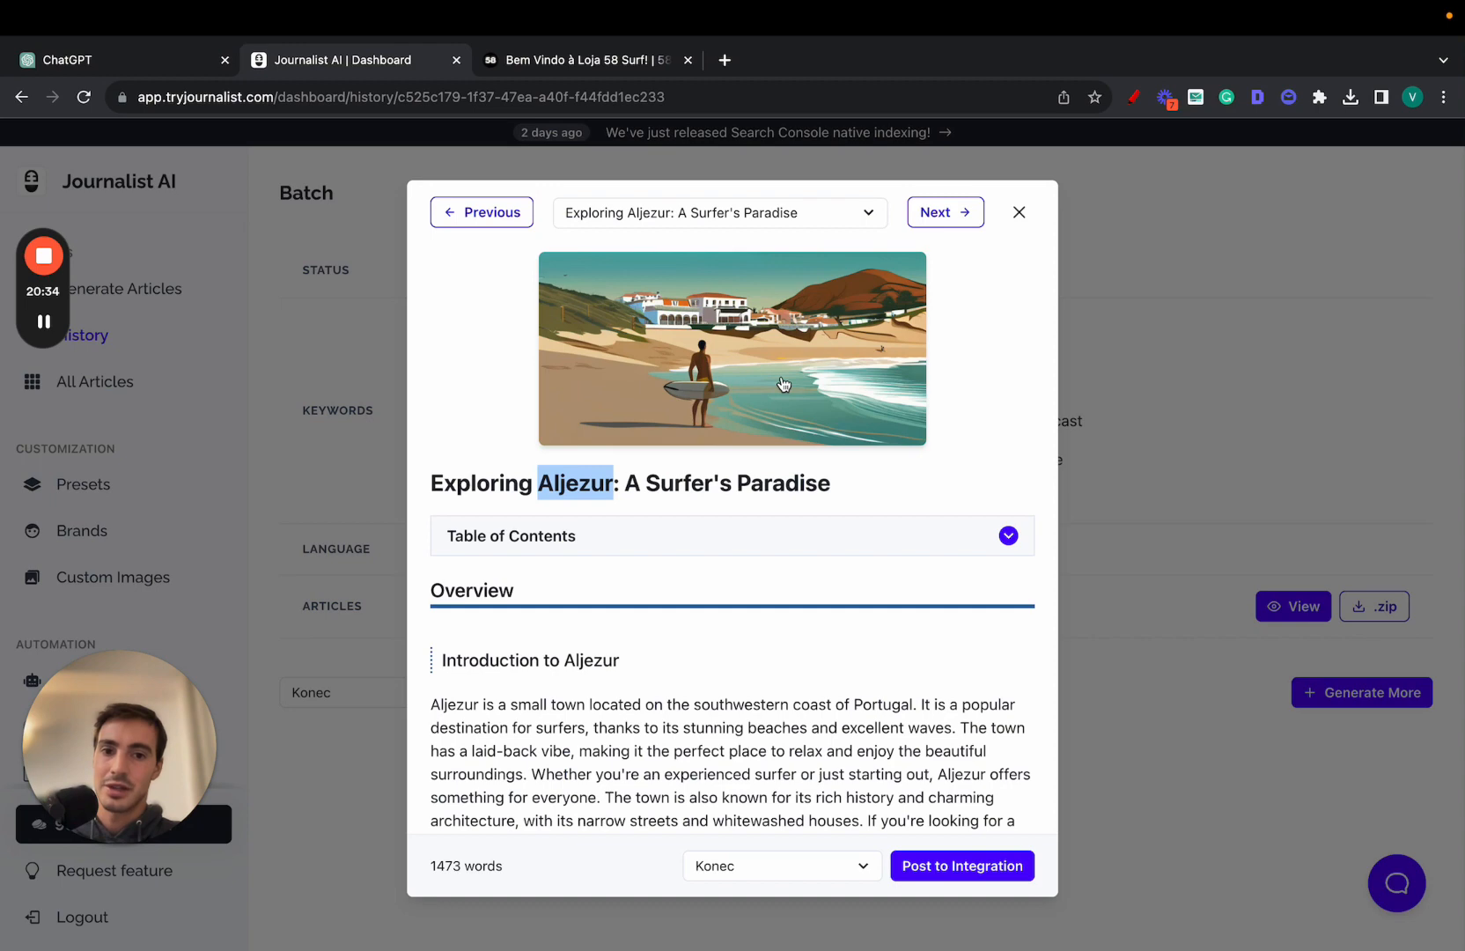
{"action": "left_click", "coordinate": [1019, 212]}
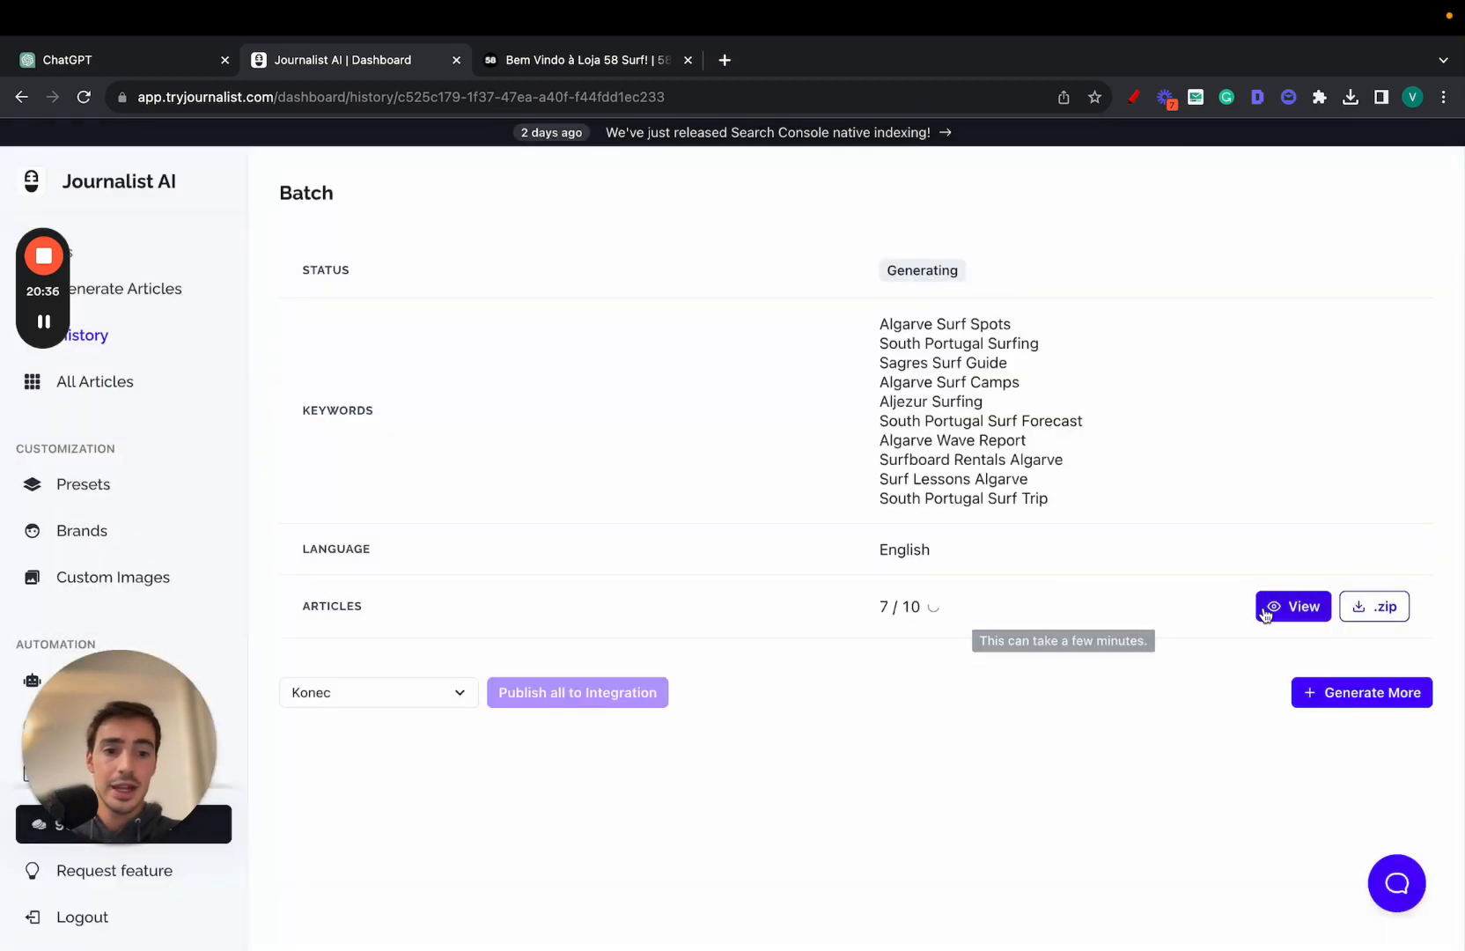
Reopen and close the preview, then close the 58 Surf and ChatGPT tabs.
{"action": "left_click", "coordinate": [1293, 605]}
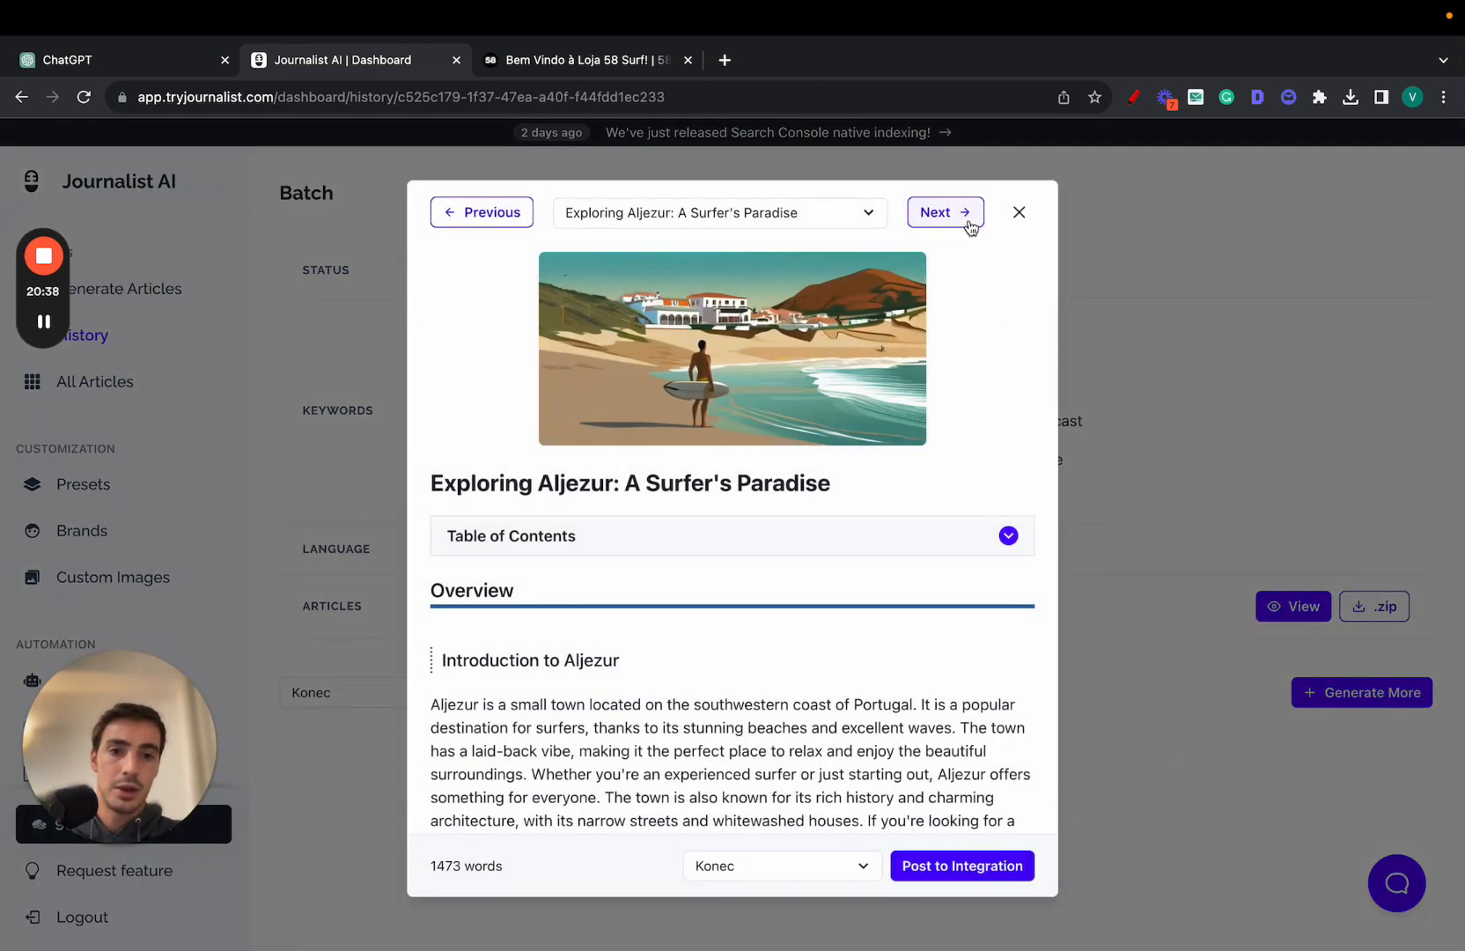
{"action": "left_click", "coordinate": [1019, 212]}
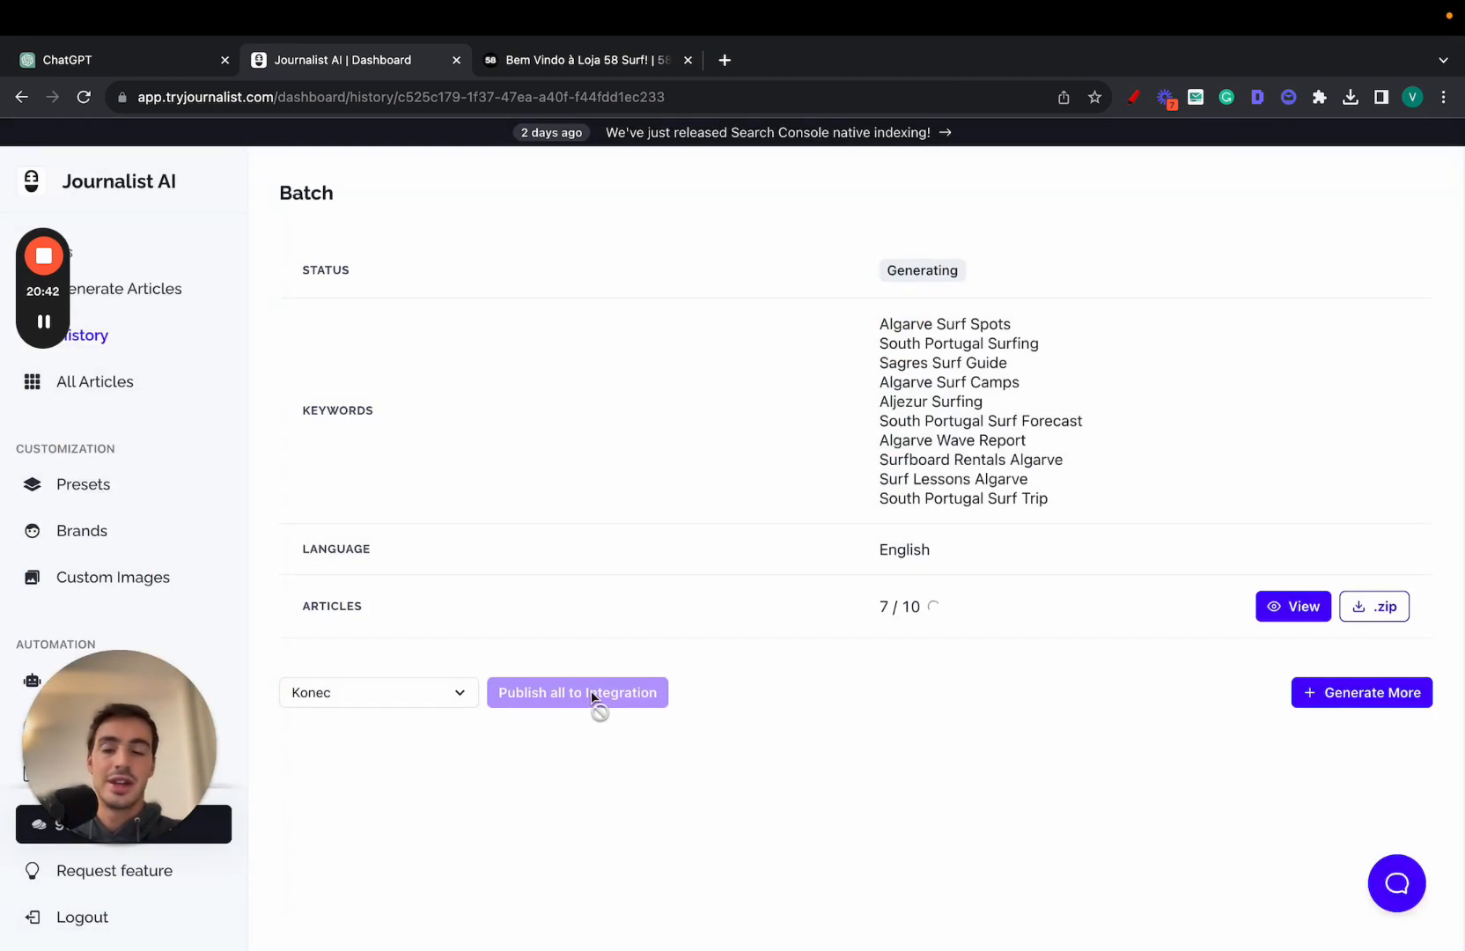
{"action": "mouse_move", "coordinate": [501, 604]}
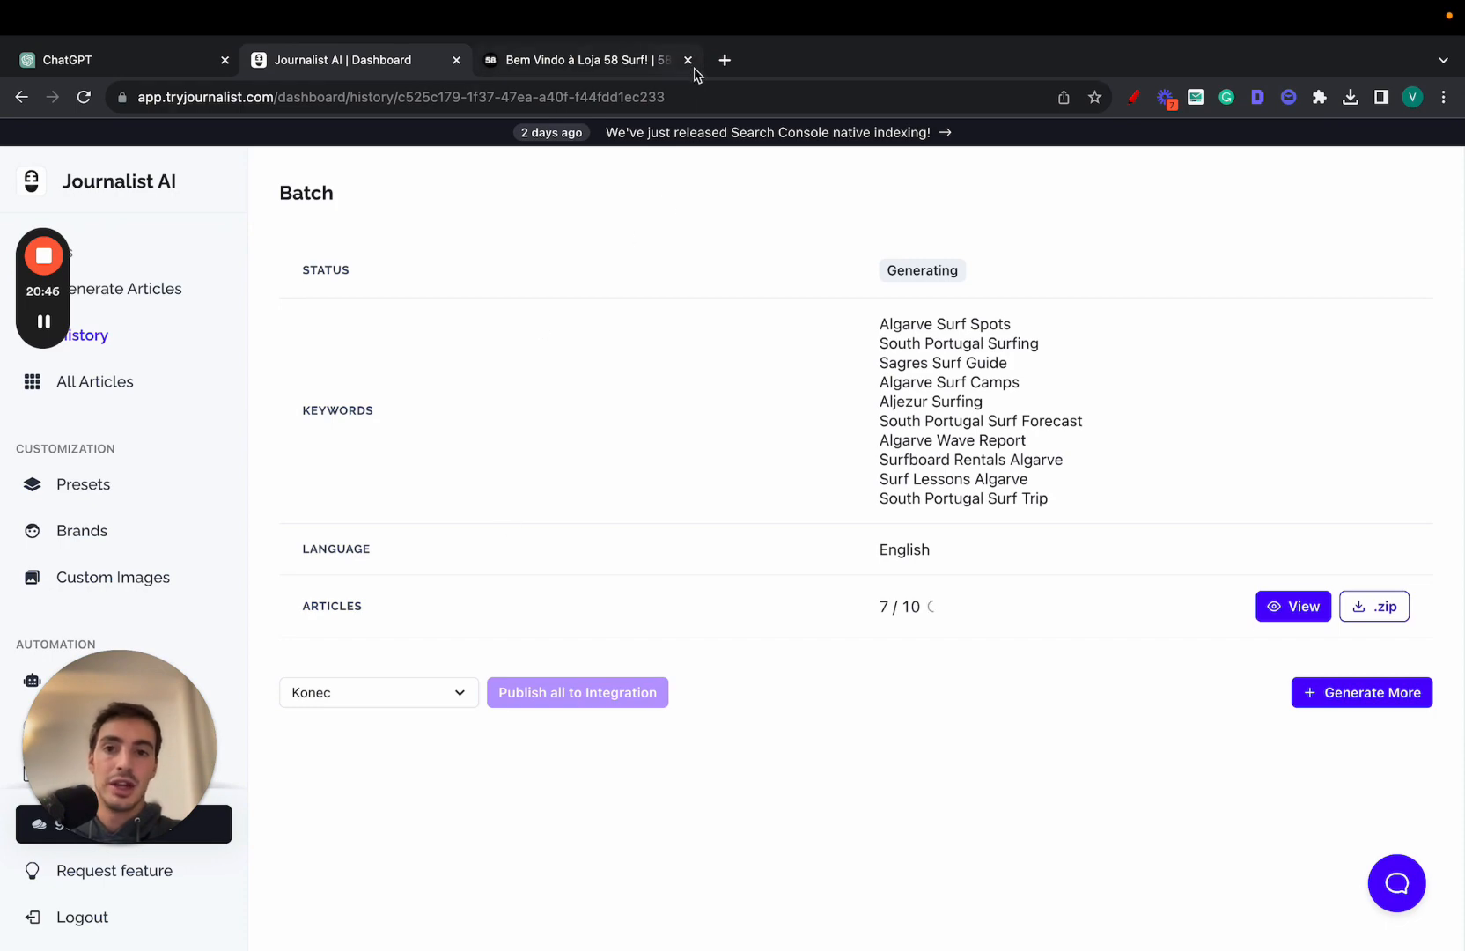
{"action": "left_click", "coordinate": [689, 60]}
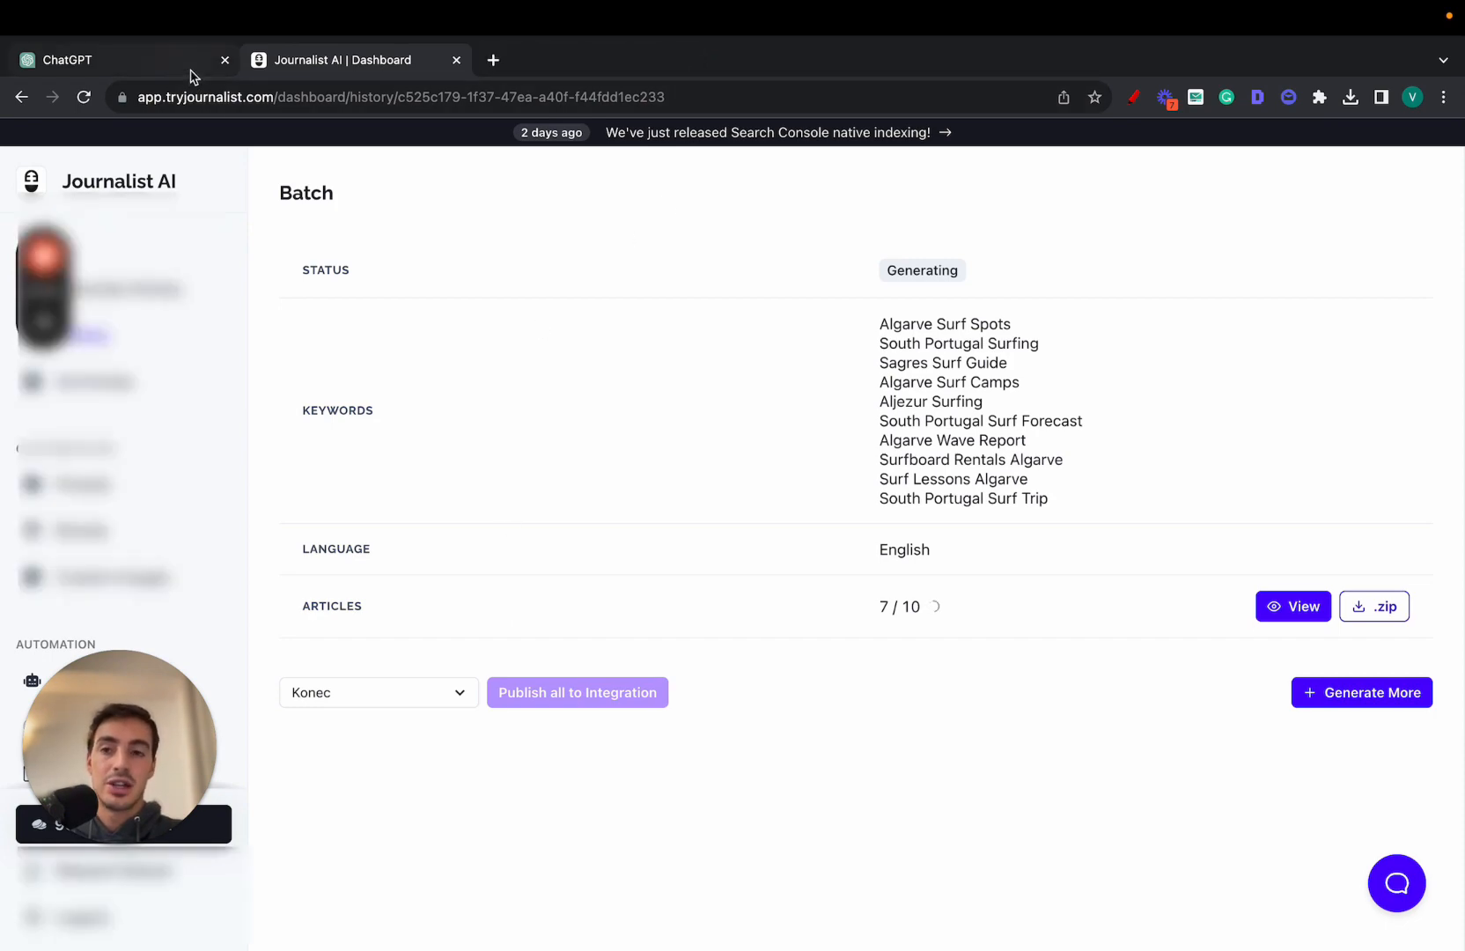
{"action": "left_click", "coordinate": [224, 60]}
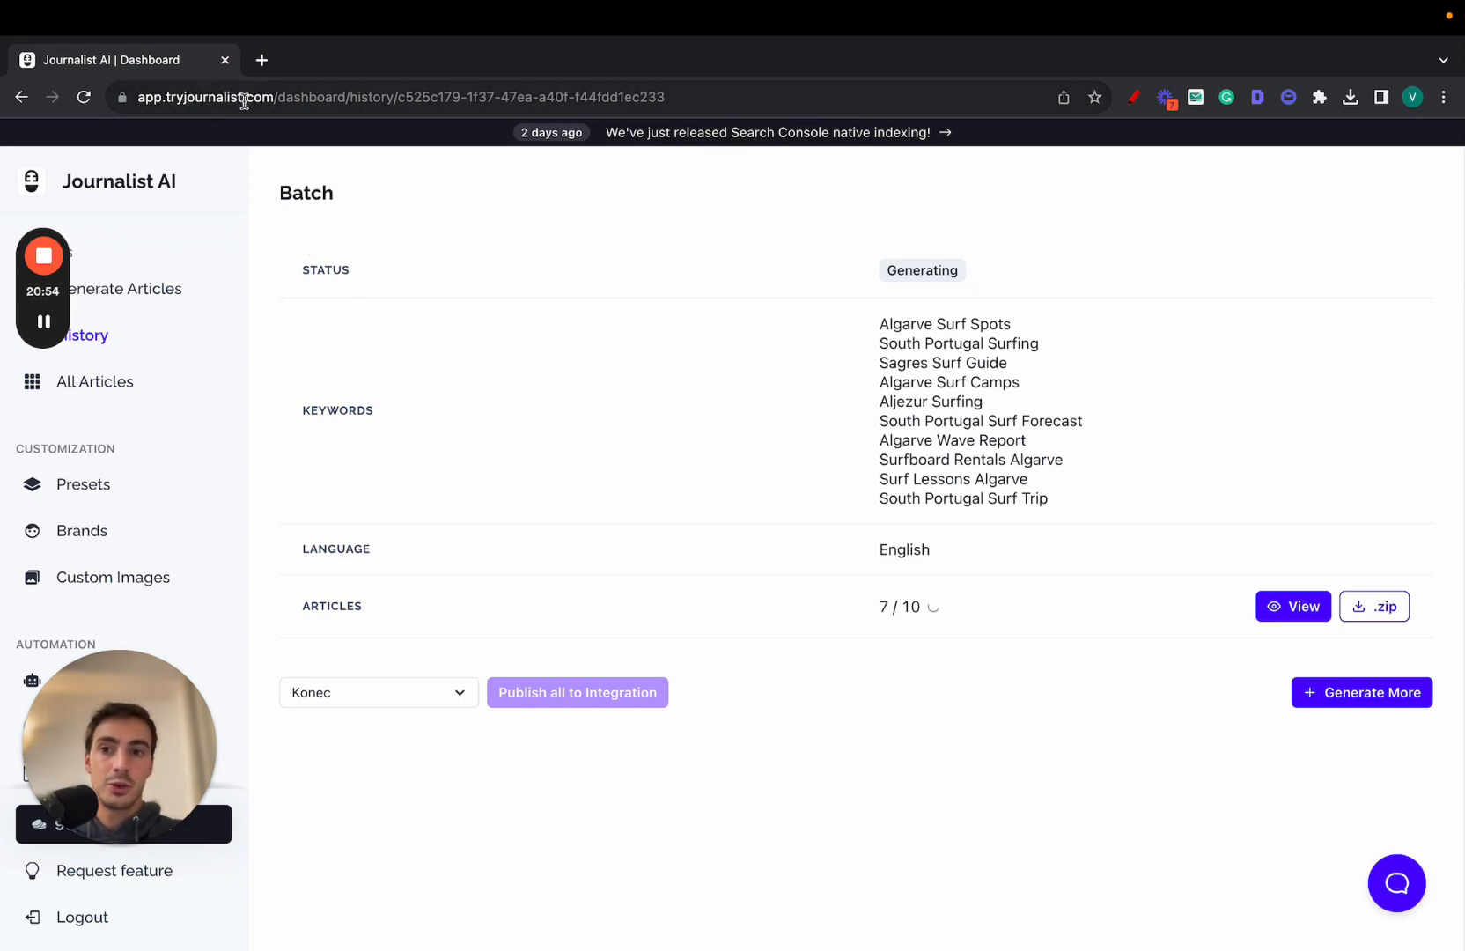
Focus the address bar to navigate to the Journalist AI homepage.
{"action": "left_click", "coordinate": [393, 97]}
{"action": "type", "text": "tryjournalist.com"}
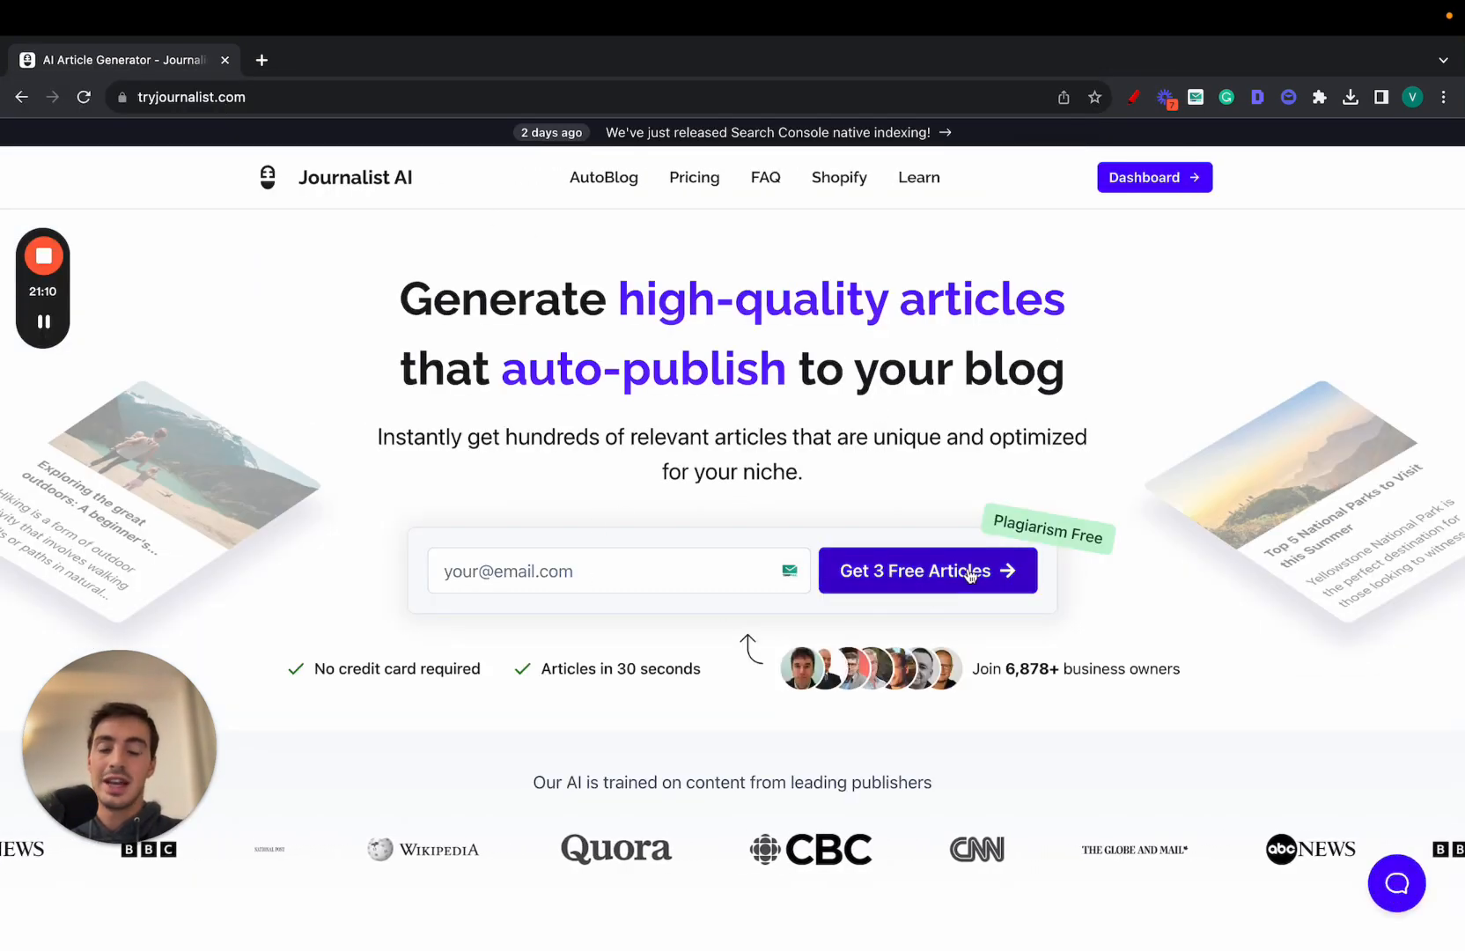
{"action": "mouse_move", "coordinate": [154, 724]}
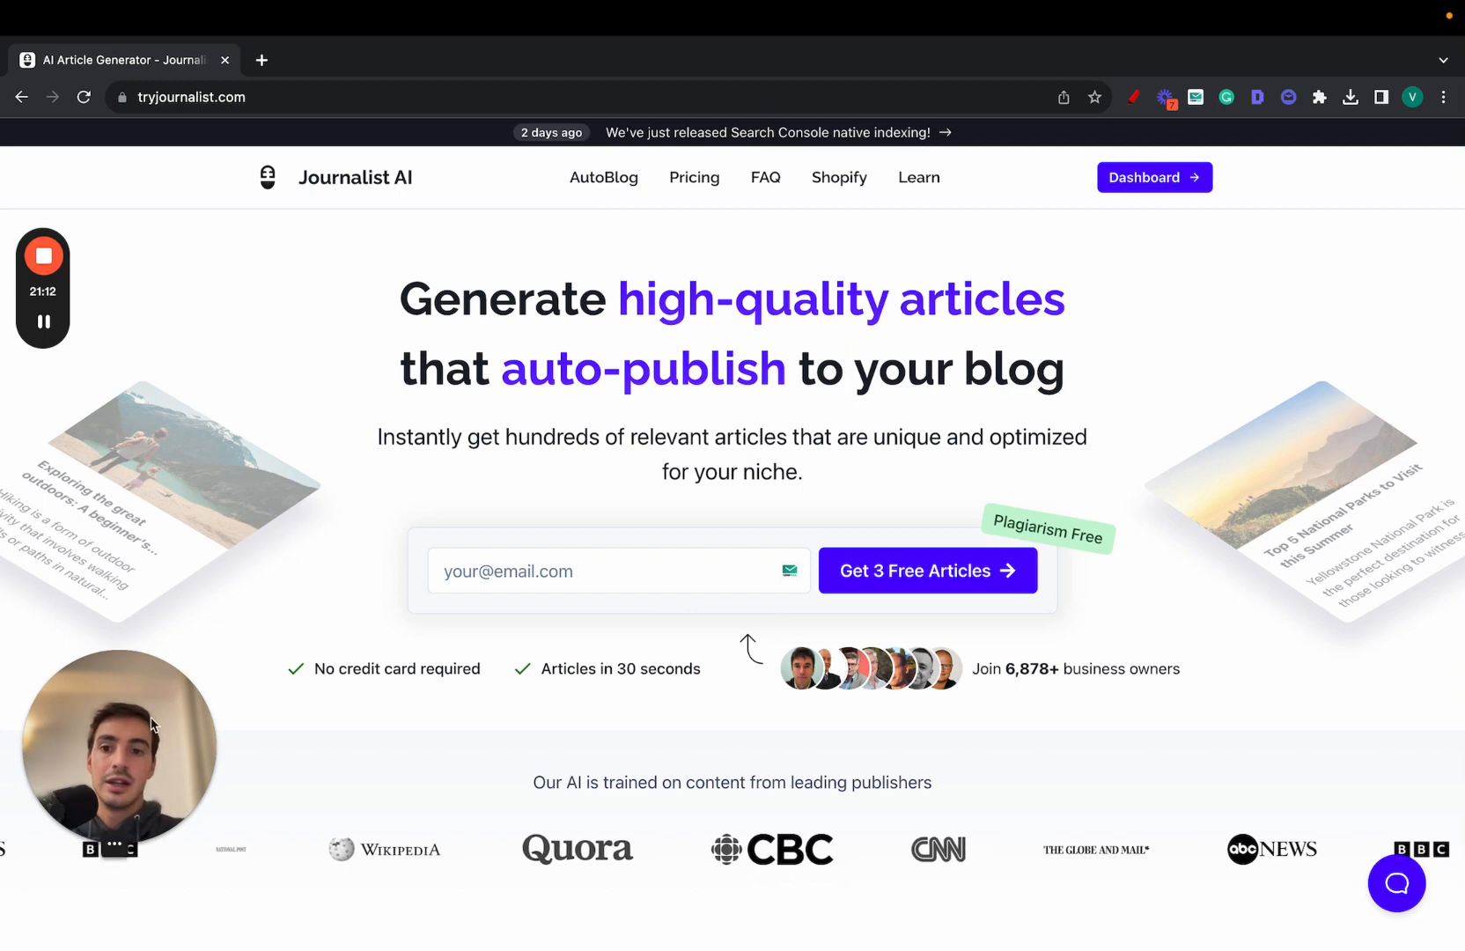